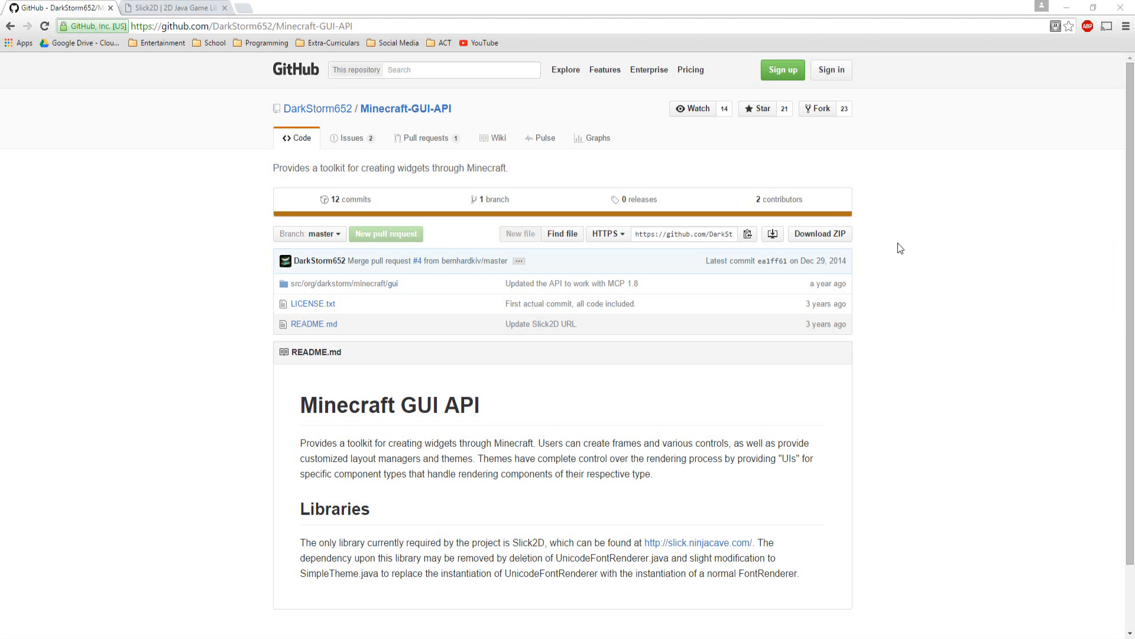
{"action": "mouse_move", "coordinate": [338, 259]}
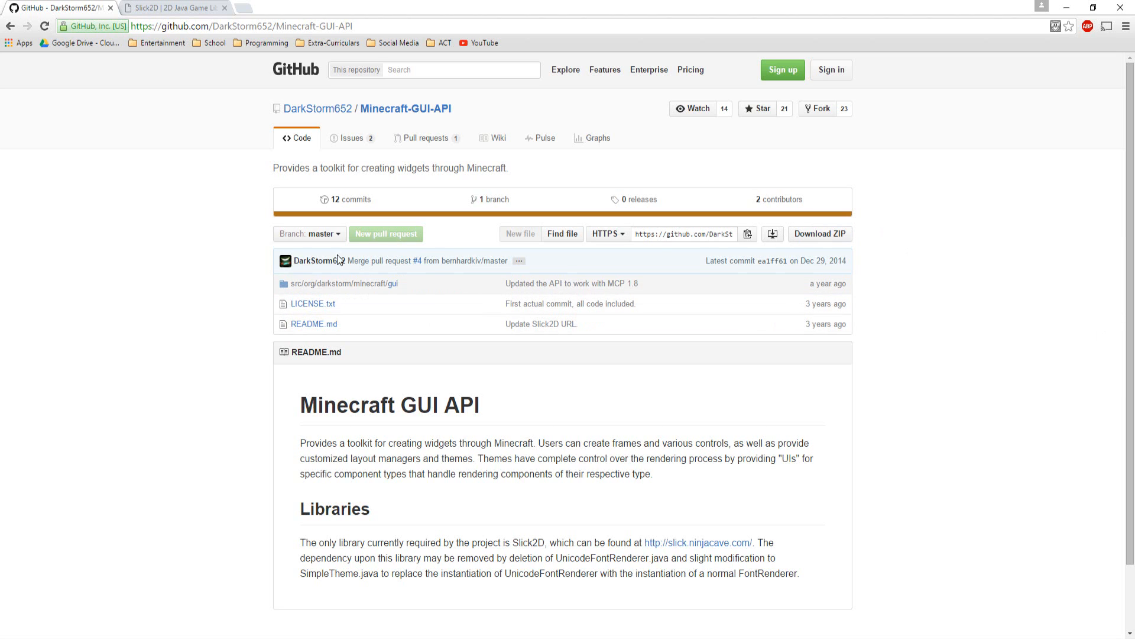
{"action": "mouse_move", "coordinate": [920, 262]}
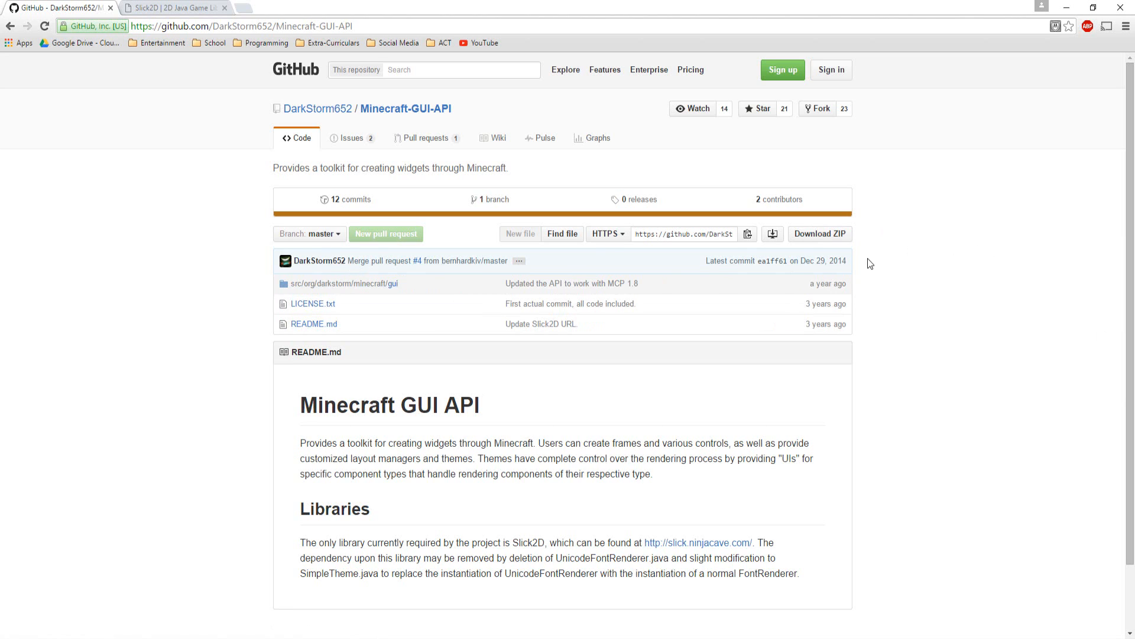
{"action": "mouse_move", "coordinate": [680, 270]}
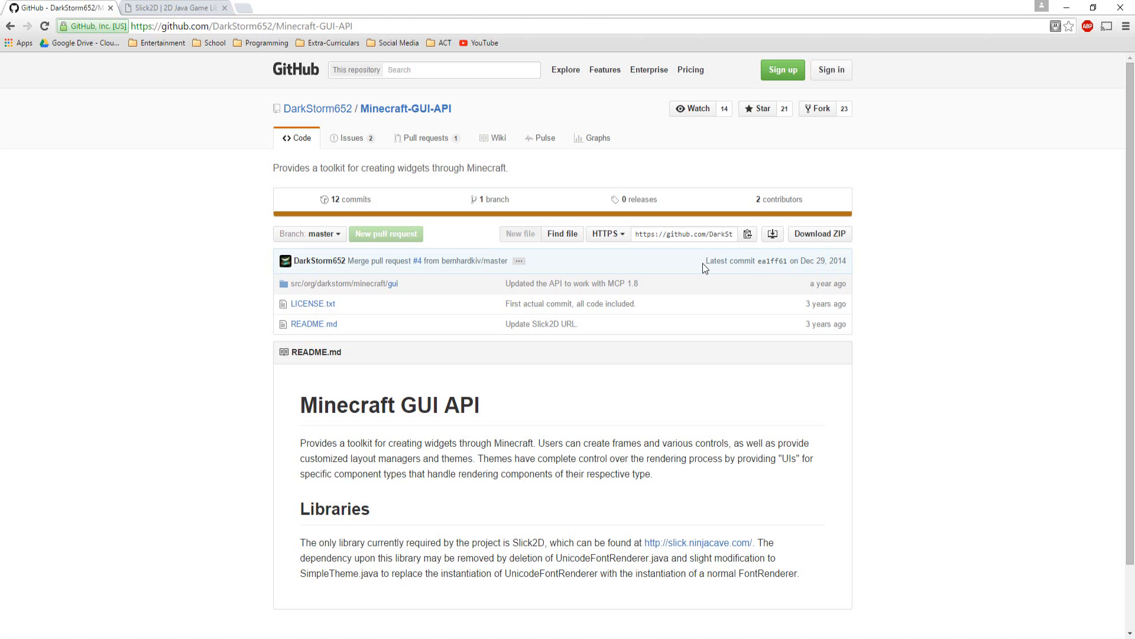
Download the Minecraft-GUI-API repository ZIP from GitHub and the Slick2D library ZIP.
{"action": "left_click", "coordinate": [821, 233]}
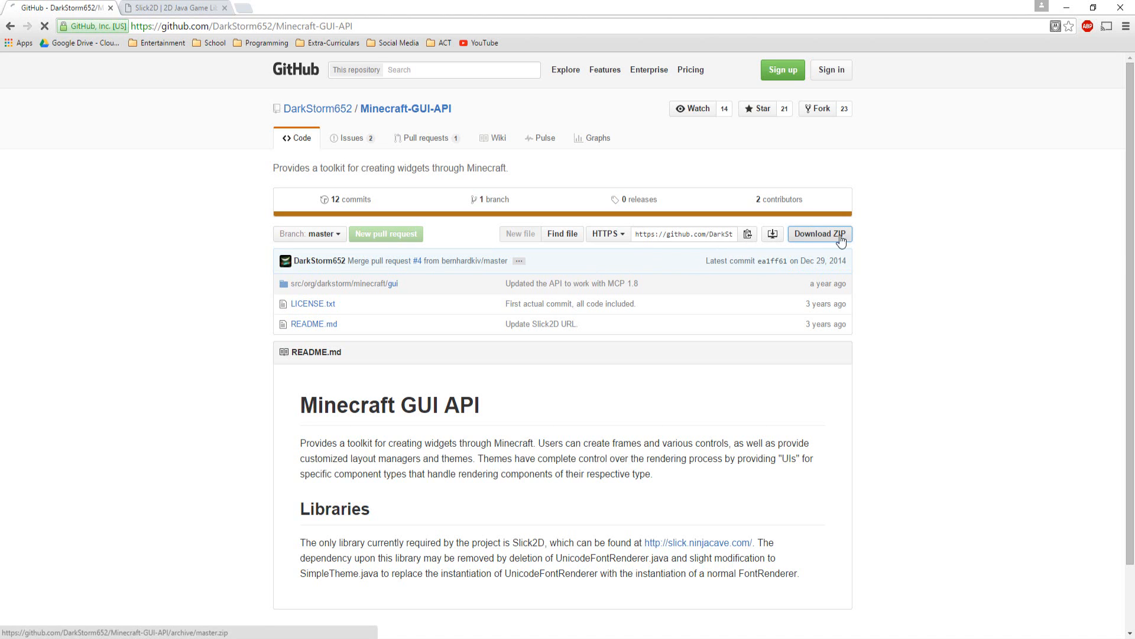
{"action": "left_click", "coordinate": [821, 233]}
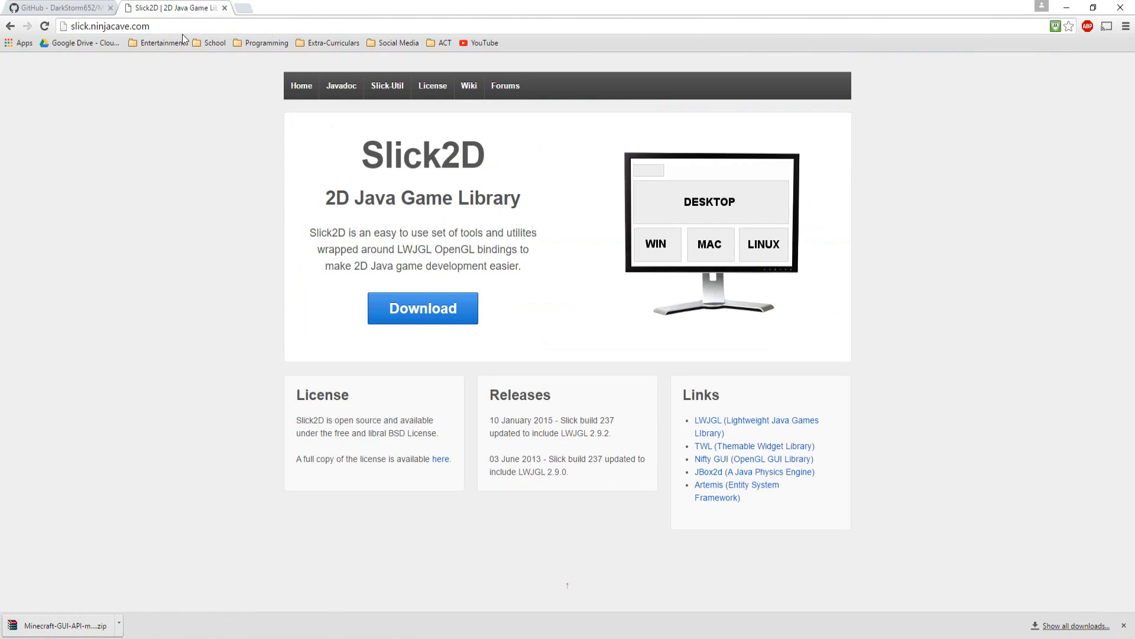
{"action": "left_click", "coordinate": [423, 307]}
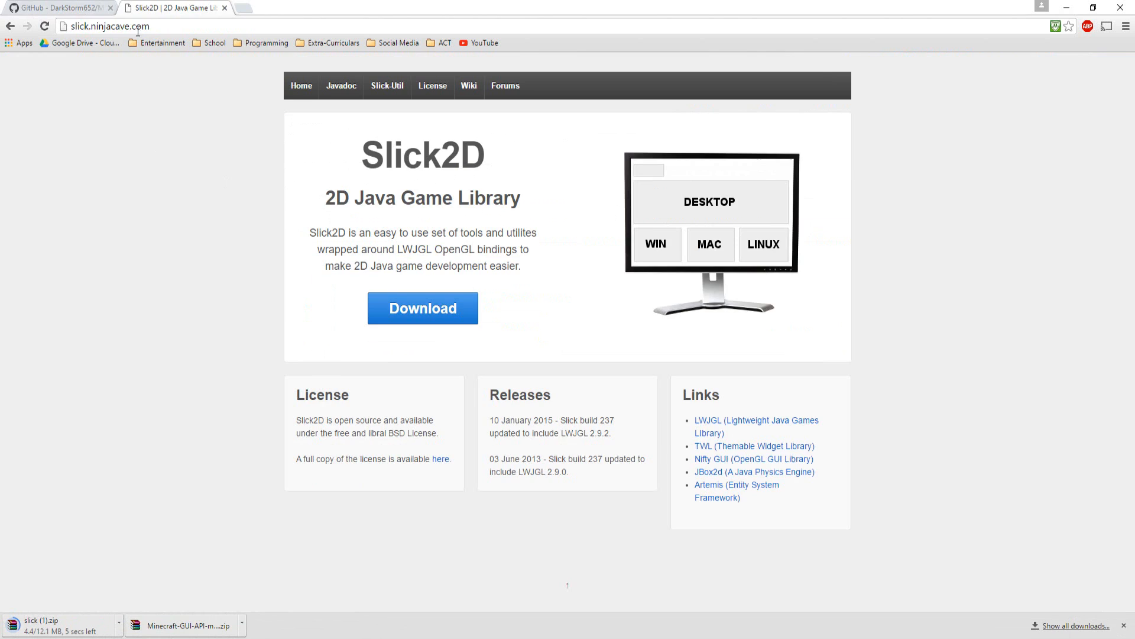
{"action": "left_click", "coordinate": [59, 5]}
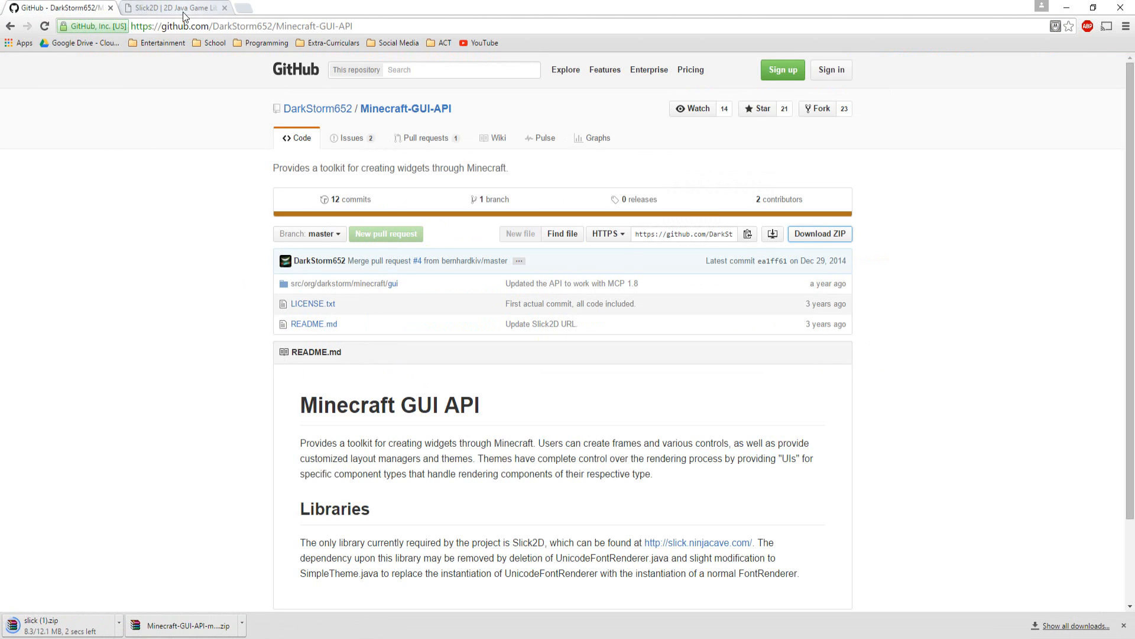
{"action": "left_click", "coordinate": [172, 7]}
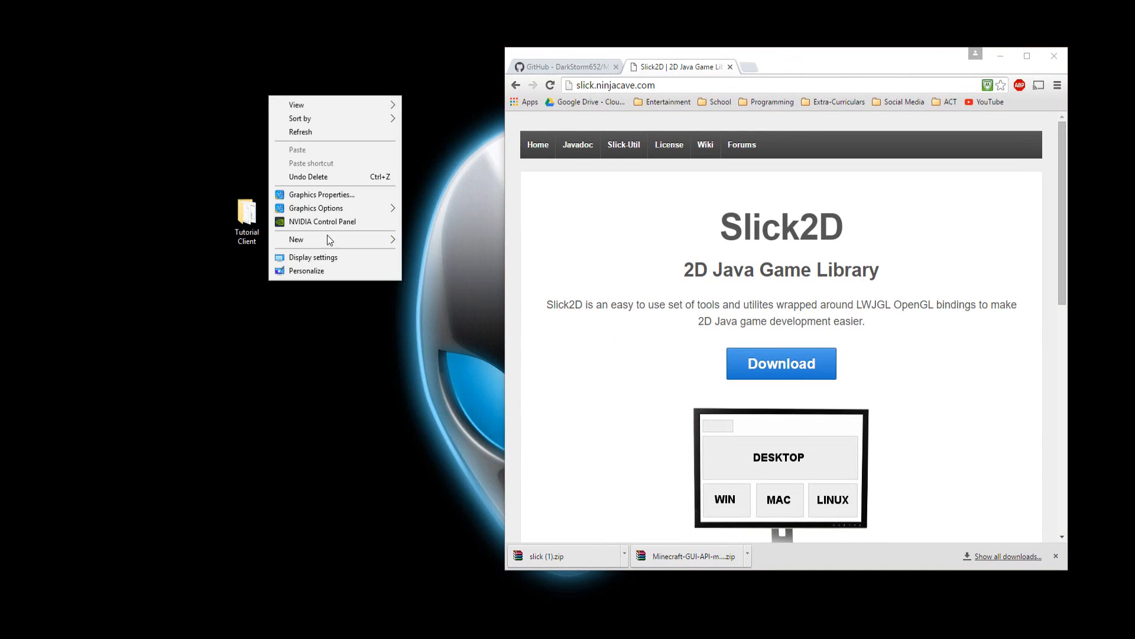
Create a desktop folder 'slick' and extract the Slick2D archive into it.
{"action": "left_click", "coordinate": [296, 239]}
{"action": "type", "text": "slick"}
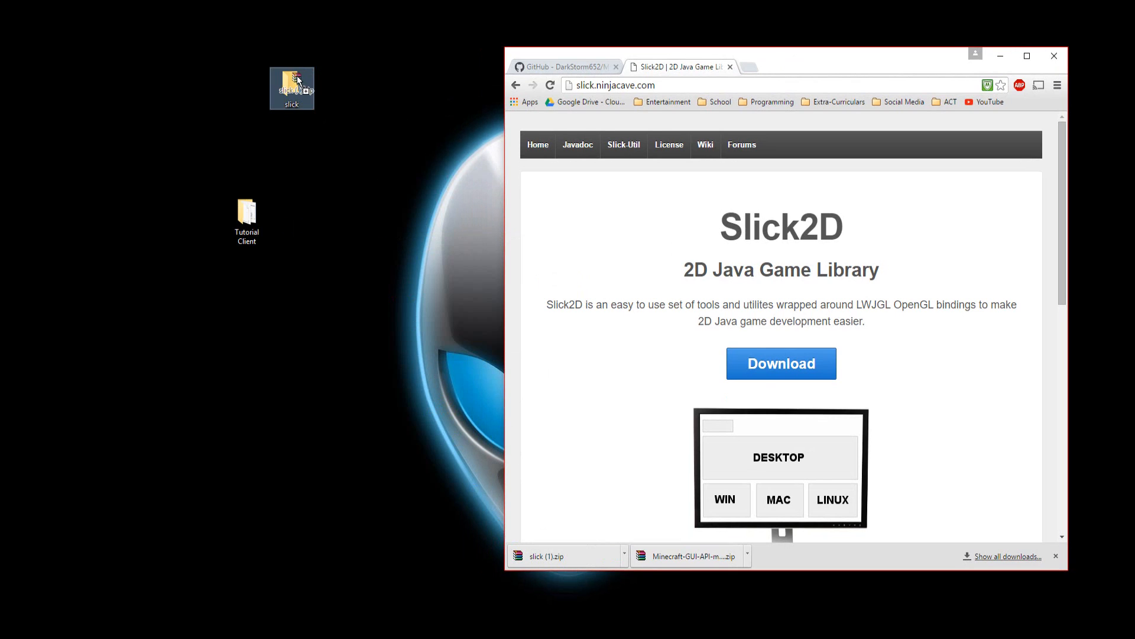
{"action": "double_click", "coordinate": [292, 89]}
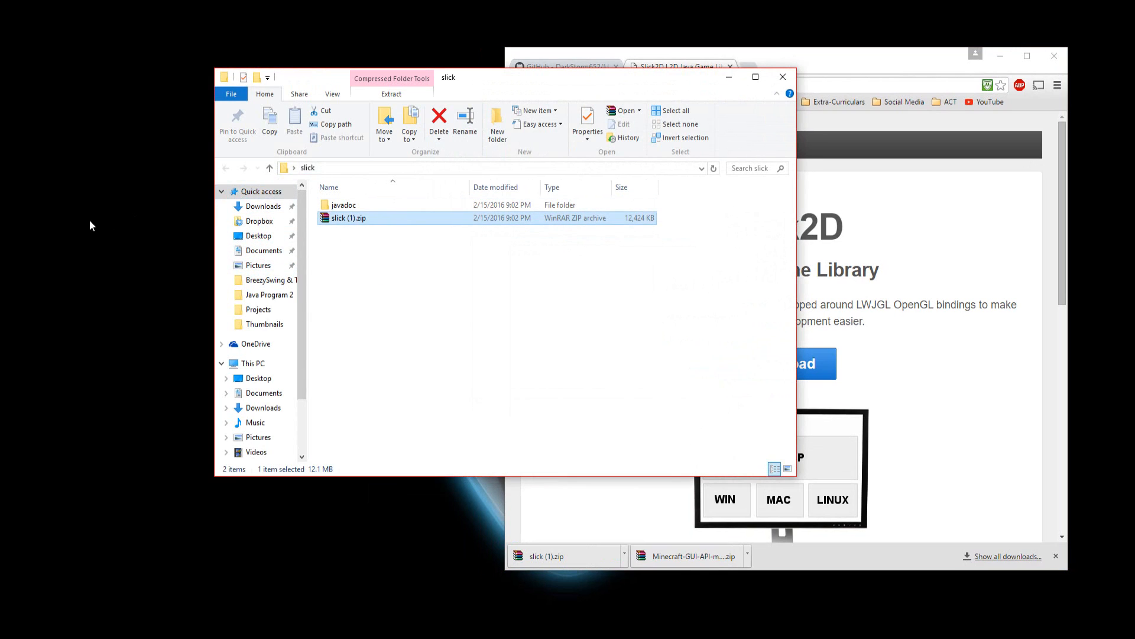
{"action": "double_click", "coordinate": [347, 217]}
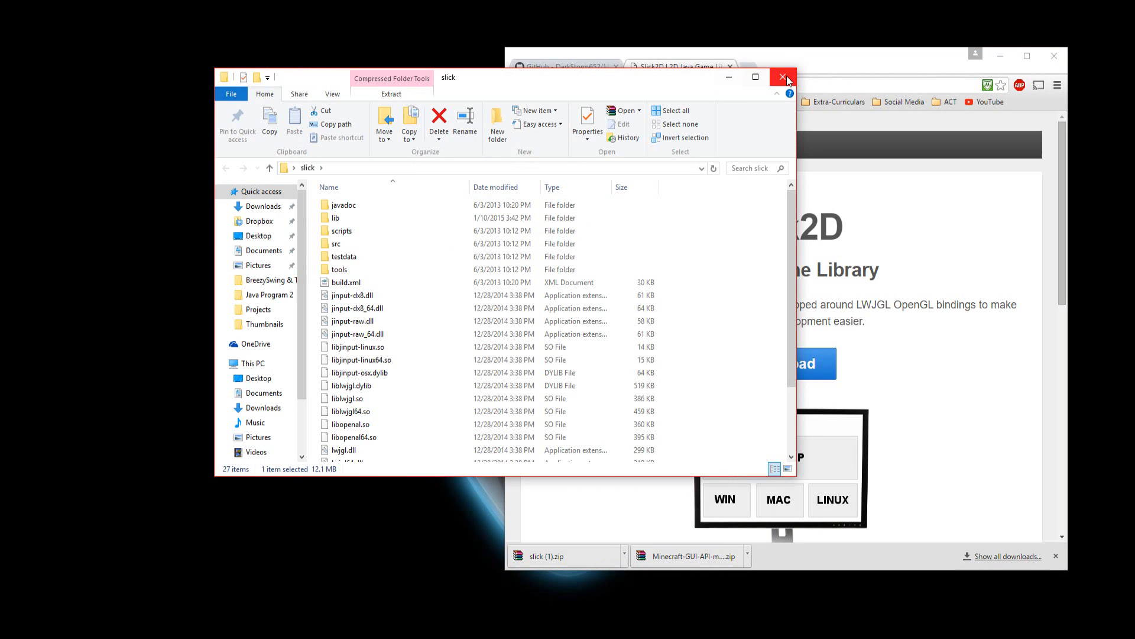
{"action": "left_click", "coordinate": [782, 78]}
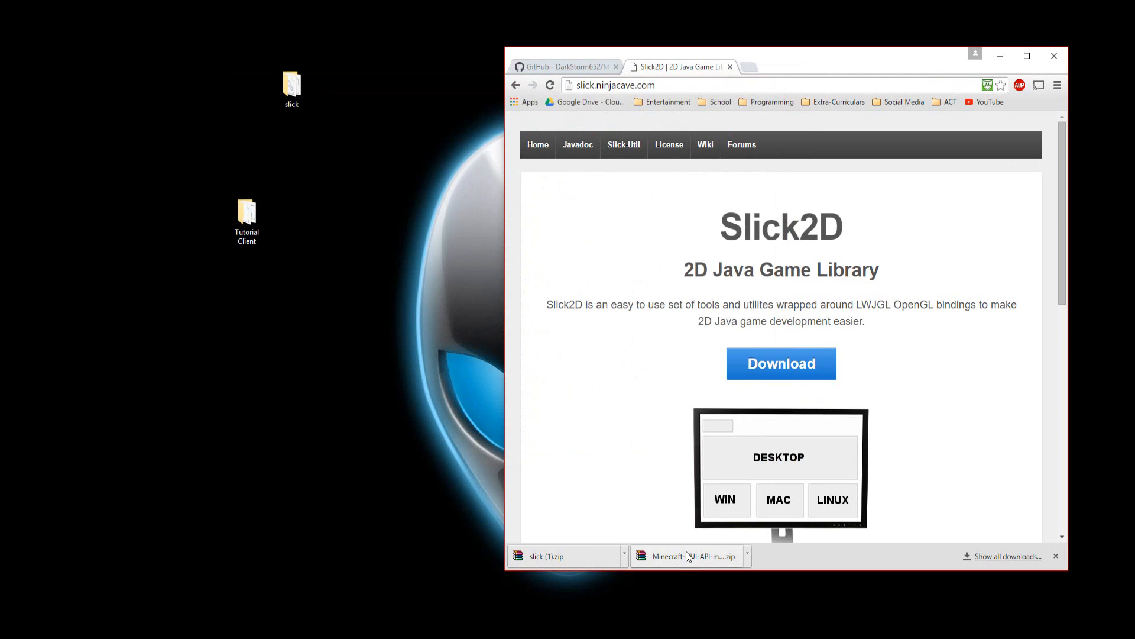
Move the GUI API zip to the desktop and add slick/lib/slick.jar as an external archive of the Client project.
{"action": "left_click_drag", "start_coordinate": [688, 556], "coordinate": [337, 33]}
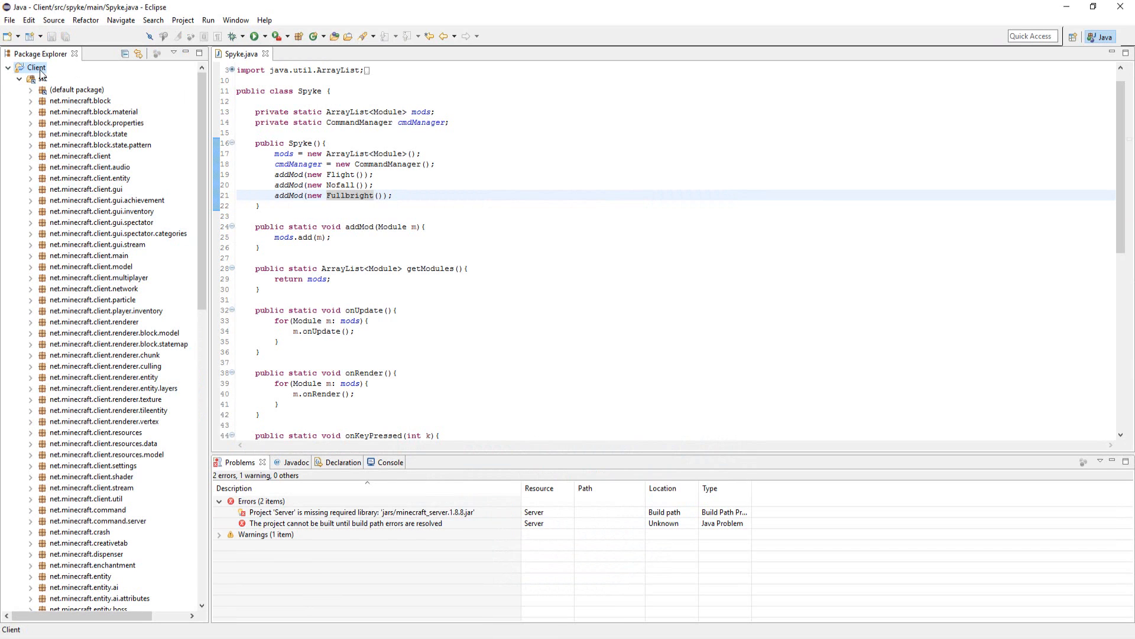
{"action": "right_click", "coordinate": [31, 64]}
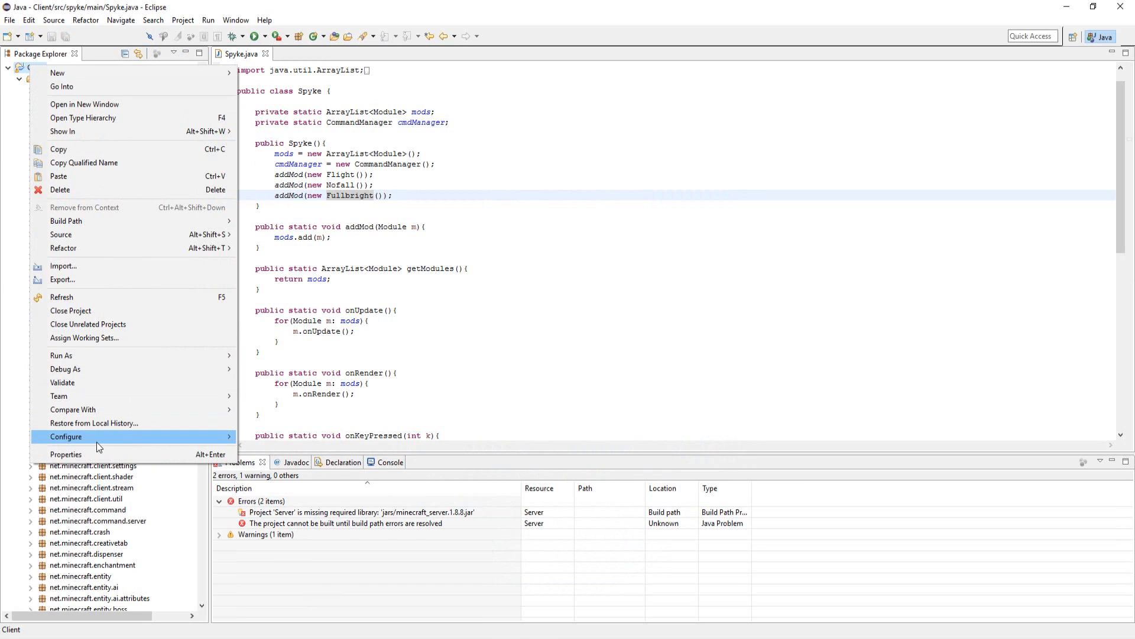
{"action": "mouse_move", "coordinate": [104, 149]}
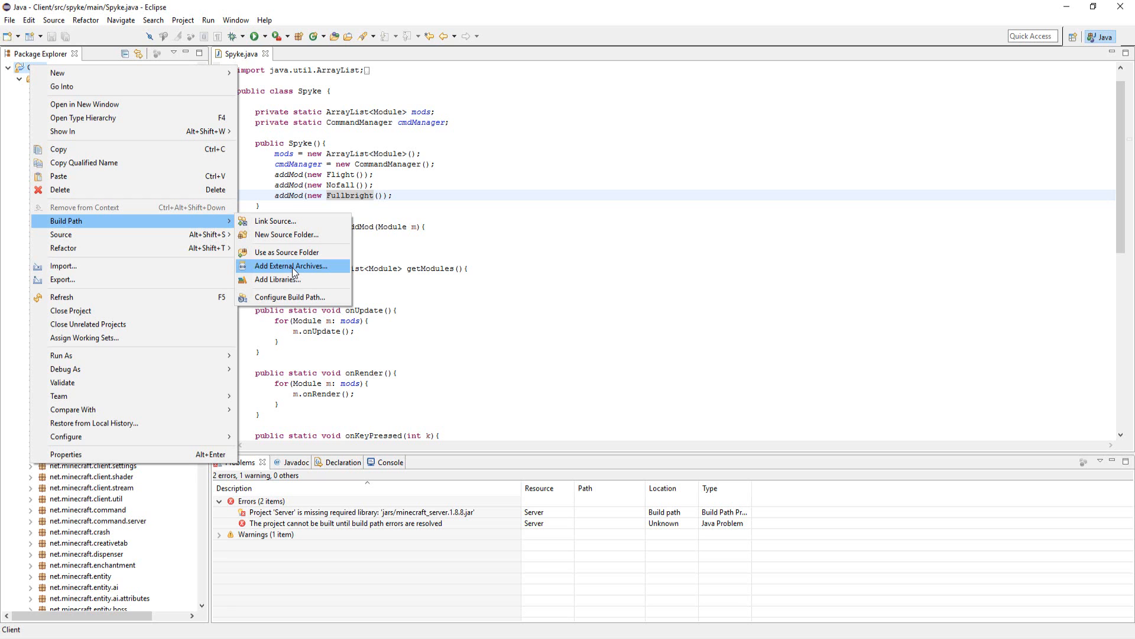
{"action": "left_click", "coordinate": [291, 265]}
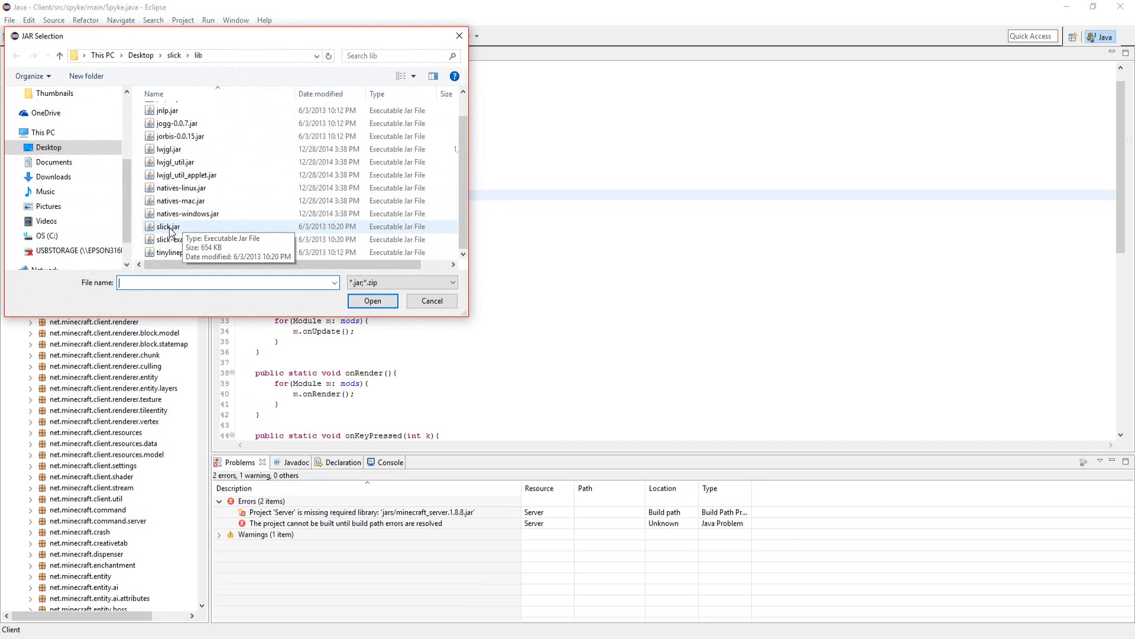
{"action": "left_click", "coordinate": [432, 300]}
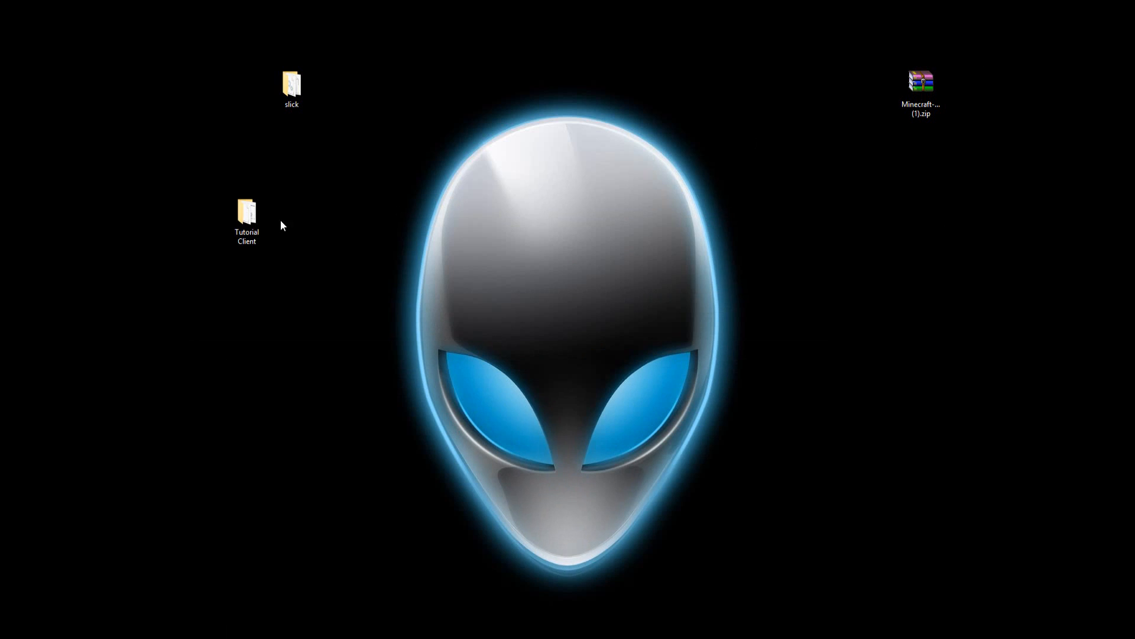
Browse into Tutorial Client's src/minecraft folder and bring up the GUI API zip's options.
{"action": "double_click", "coordinate": [246, 216]}
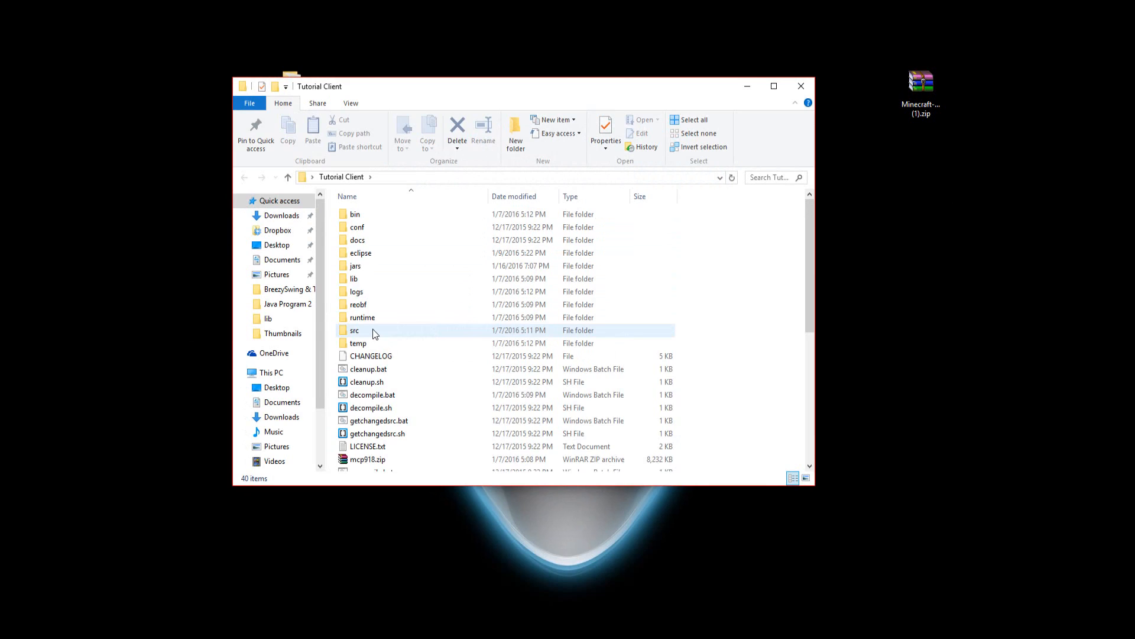
{"action": "double_click", "coordinate": [355, 330]}
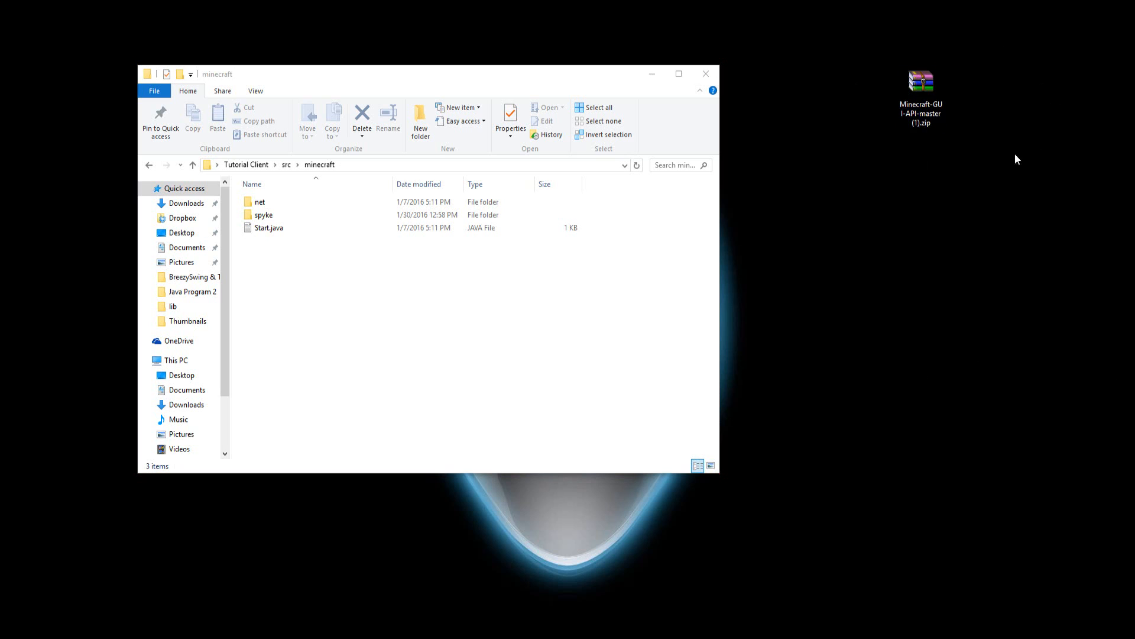
{"action": "mouse_move", "coordinate": [871, 30]}
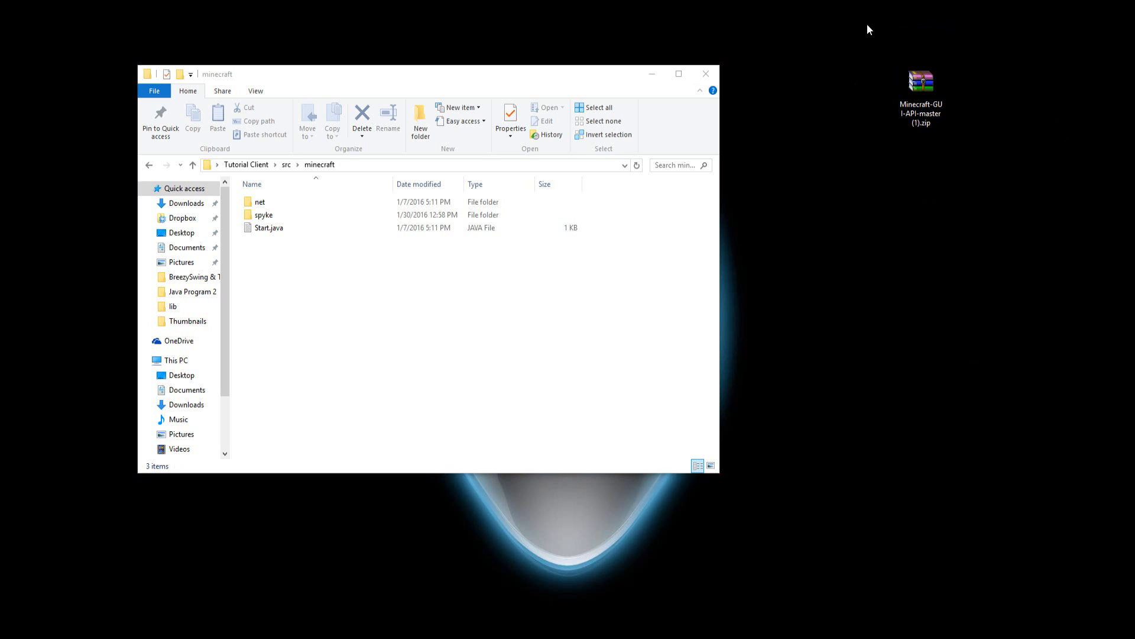
{"action": "mouse_move", "coordinate": [972, 104]}
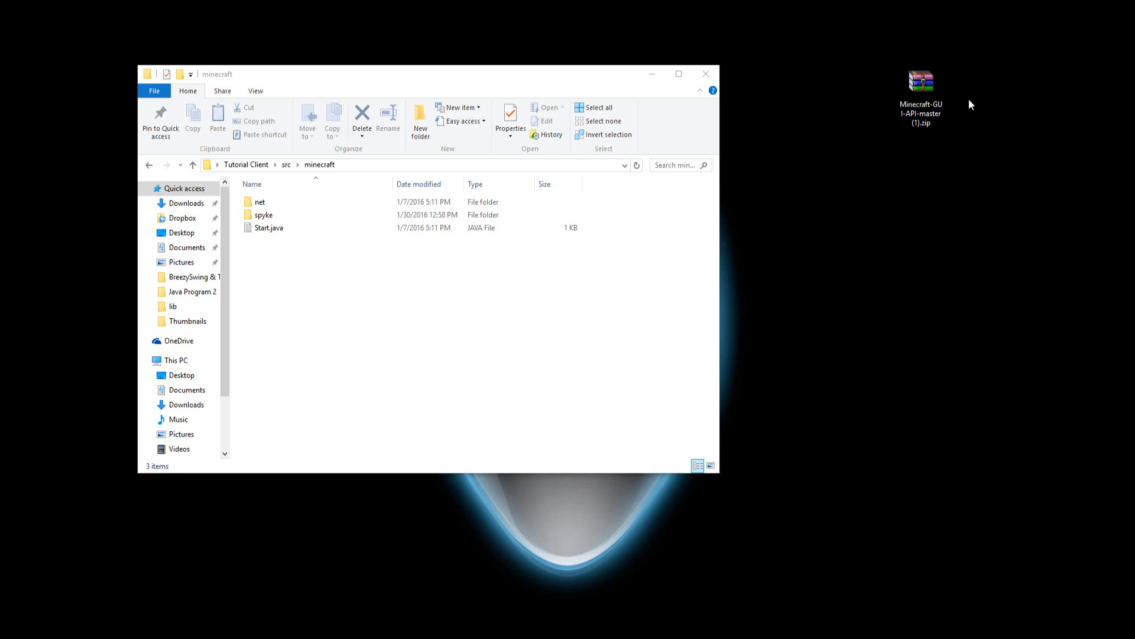
{"action": "right_click", "coordinate": [922, 80]}
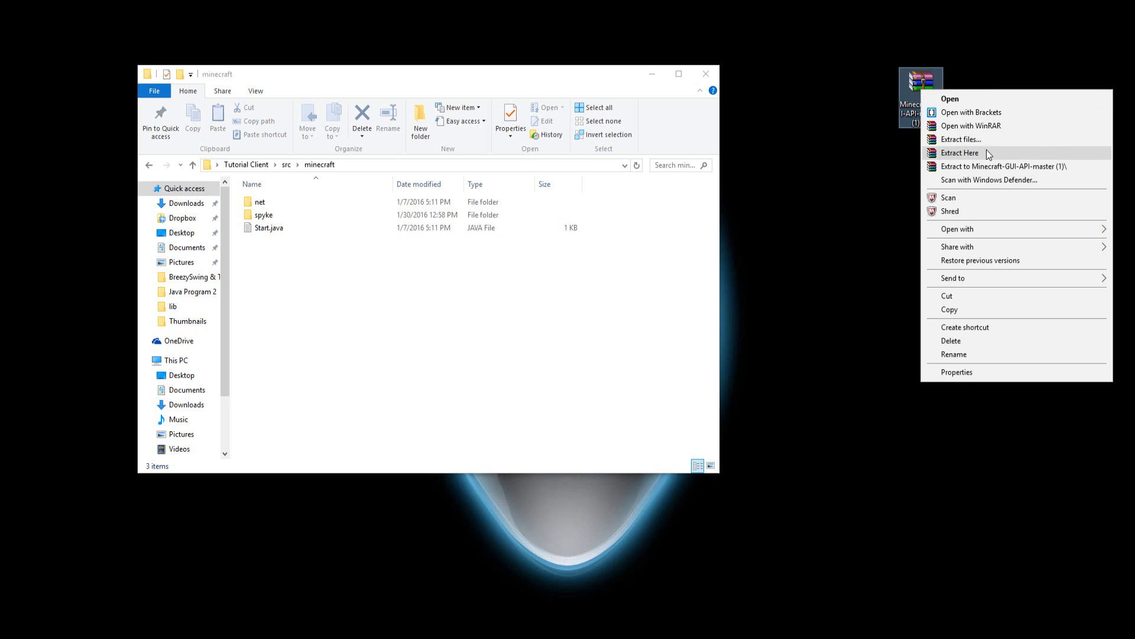
{"action": "mouse_move", "coordinate": [963, 100]}
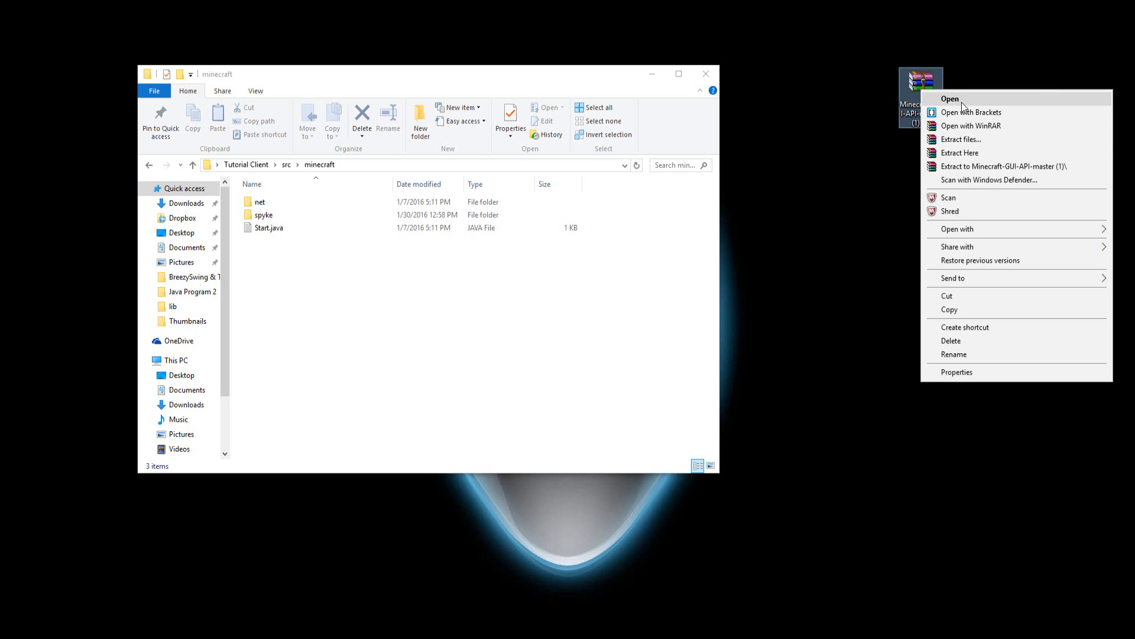
Open the GUI API zip in WinRAR and descend into the Minecraft-GUI-API-master folder's contents.
{"action": "left_click", "coordinate": [951, 99]}
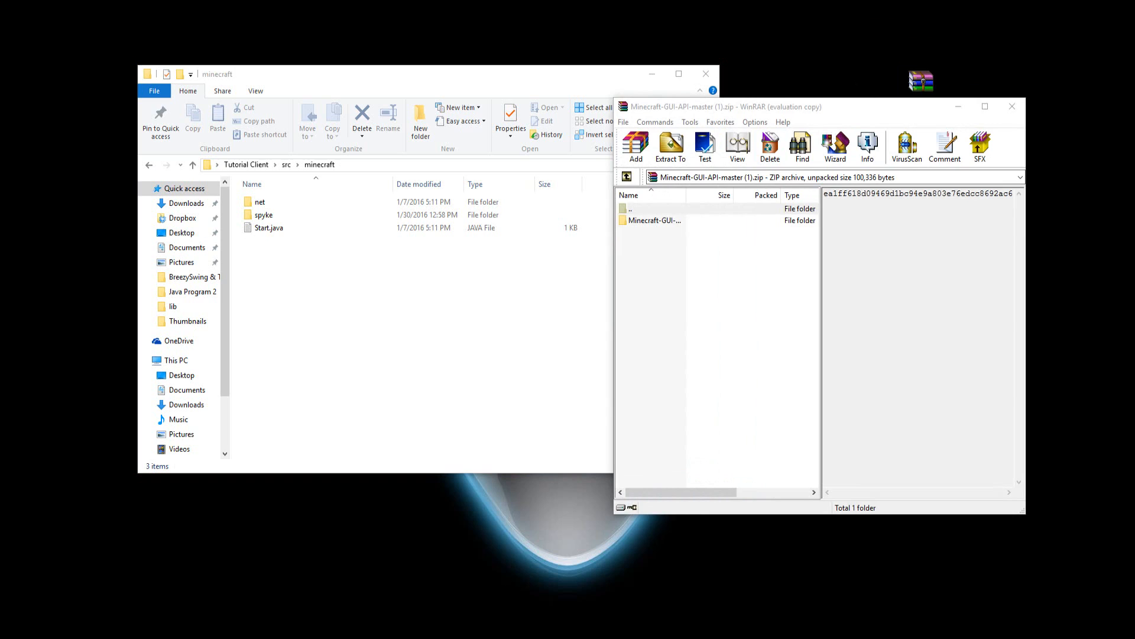
{"action": "left_click", "coordinate": [652, 208]}
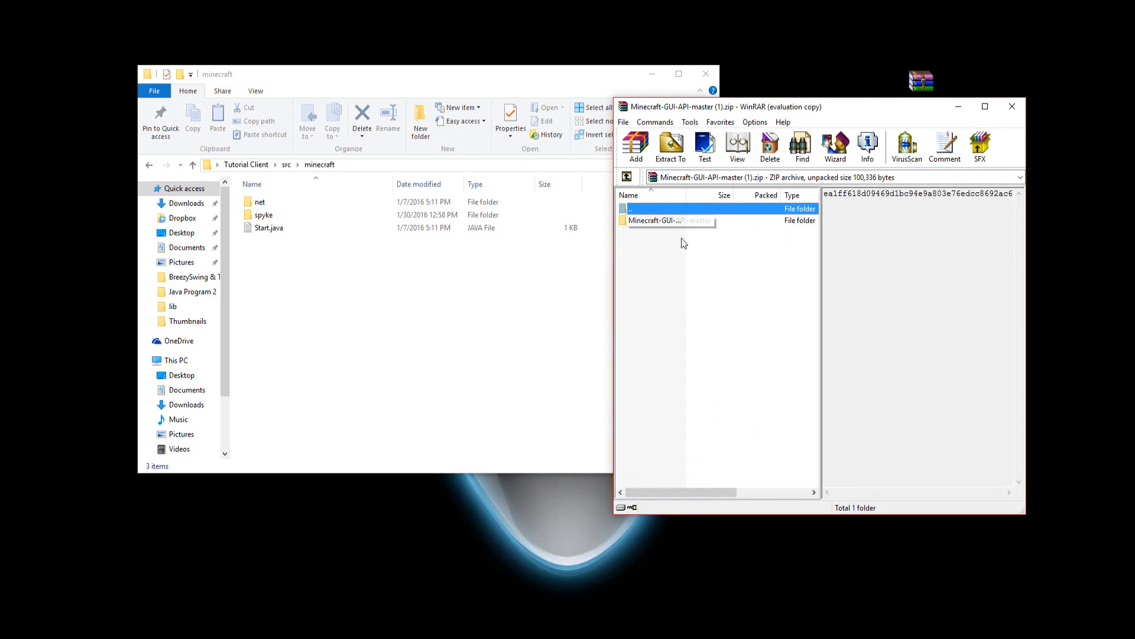
{"action": "double_click", "coordinate": [658, 220]}
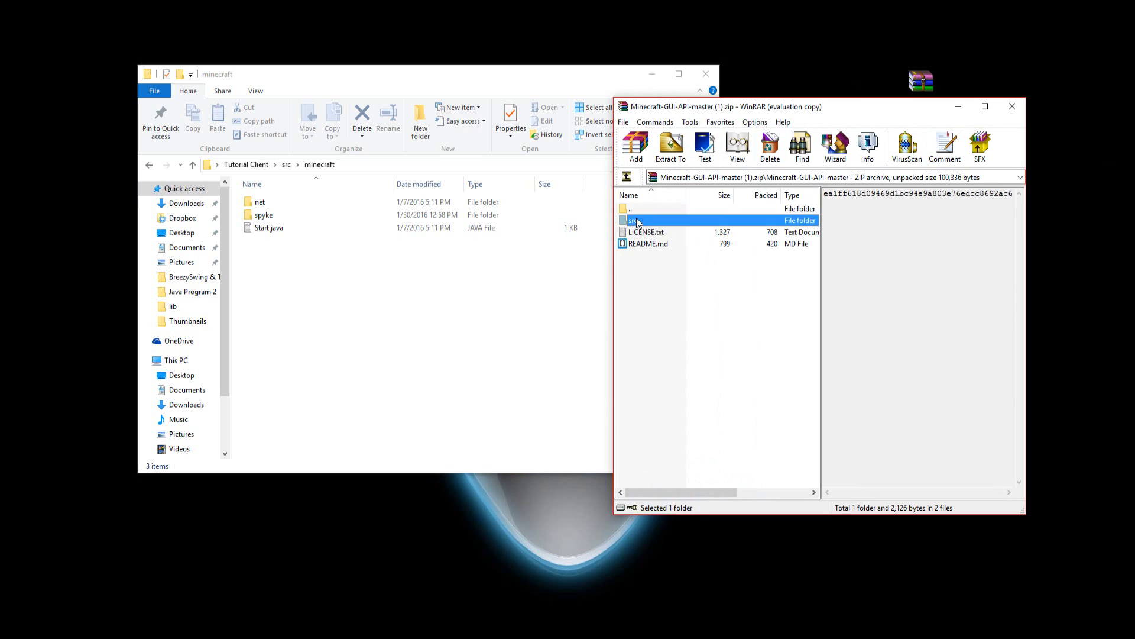
{"action": "double_click", "coordinate": [633, 220]}
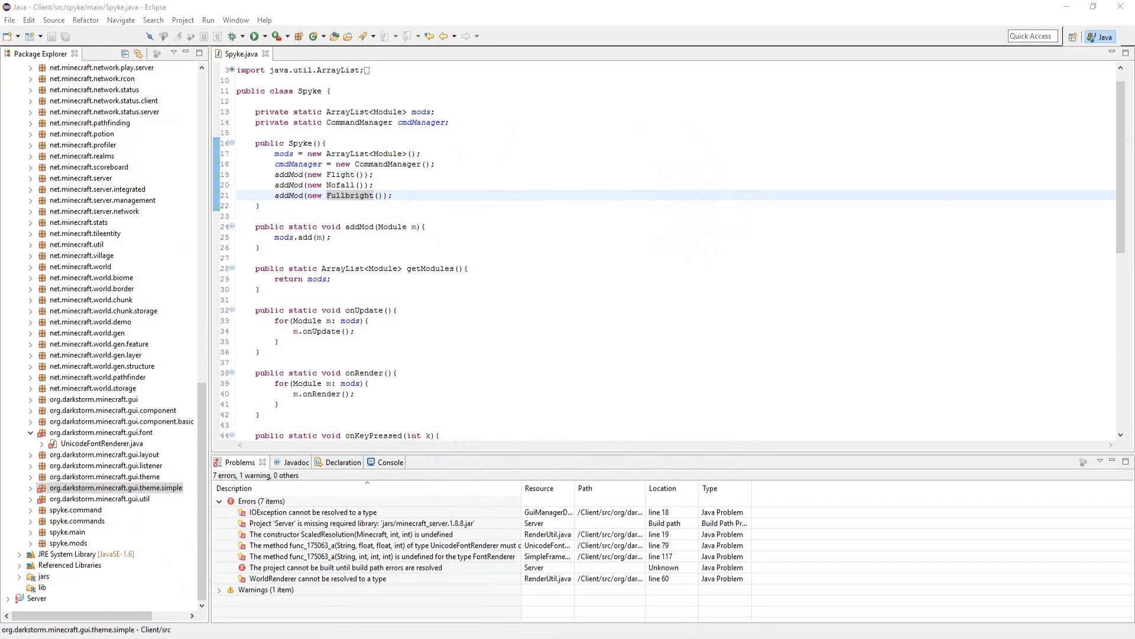
{"action": "mouse_move", "coordinate": [225, 353]}
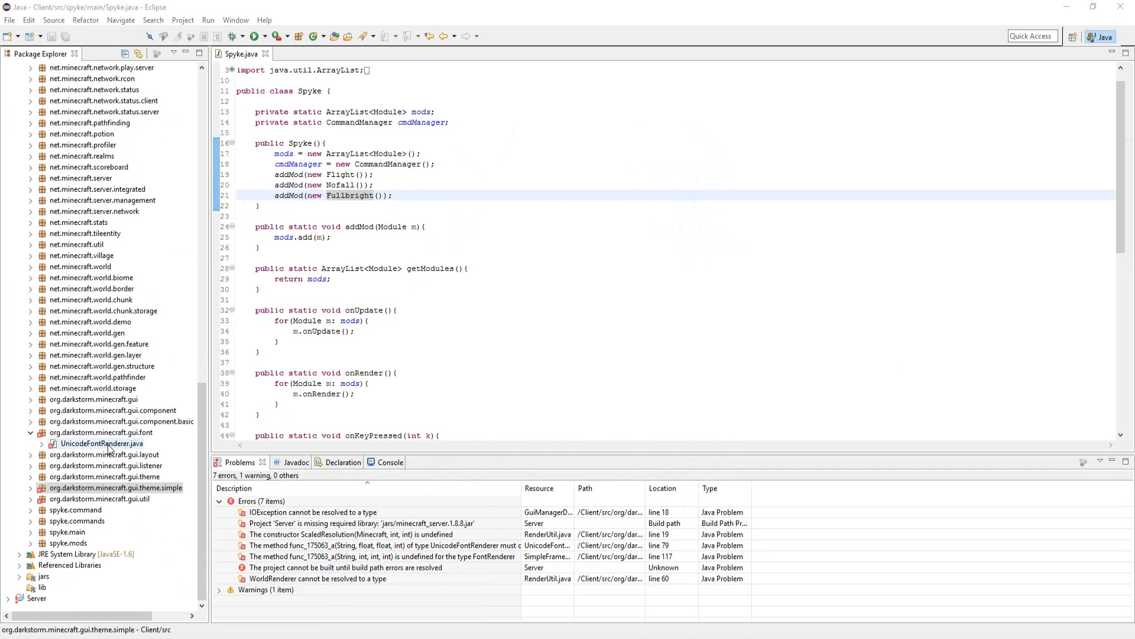
Replace the undefined func_175063_a call at line 117 with drawString and collapse the theme.simple package.
{"action": "double_click", "coordinate": [86, 444]}
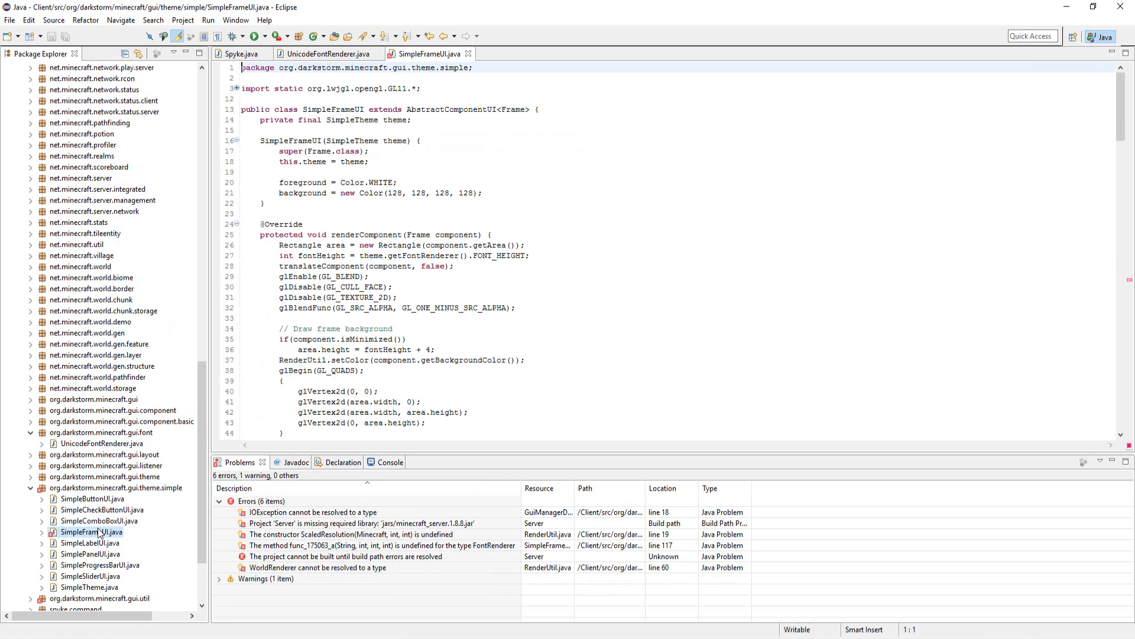
{"action": "scroll", "scroll_direction": "down", "scroll_amount": 3}
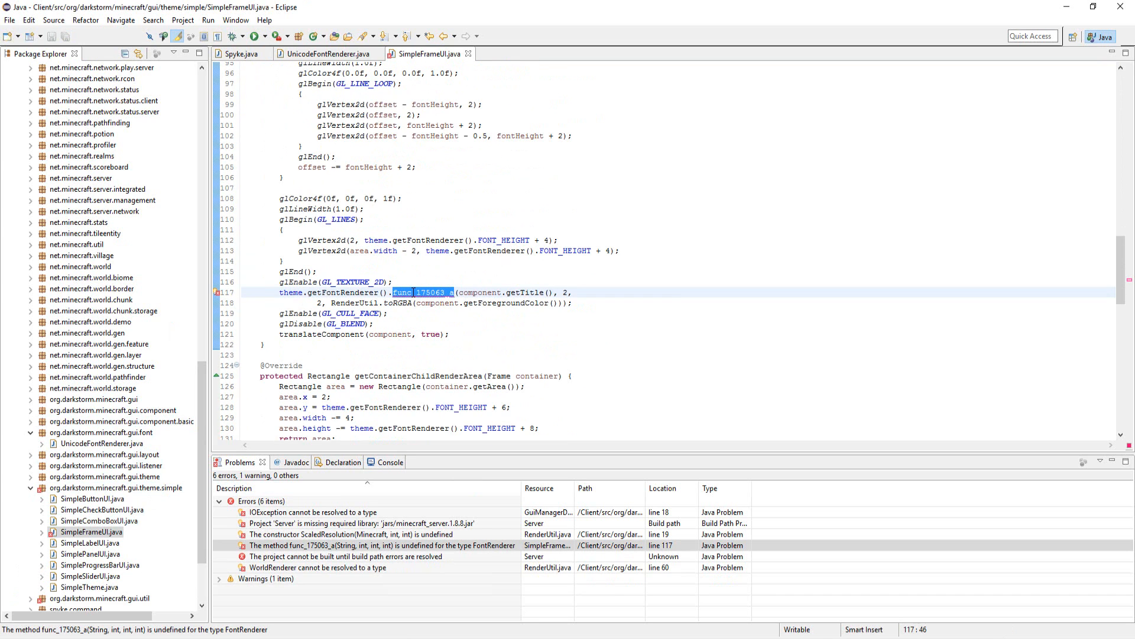
{"action": "type", "text": "draw"}
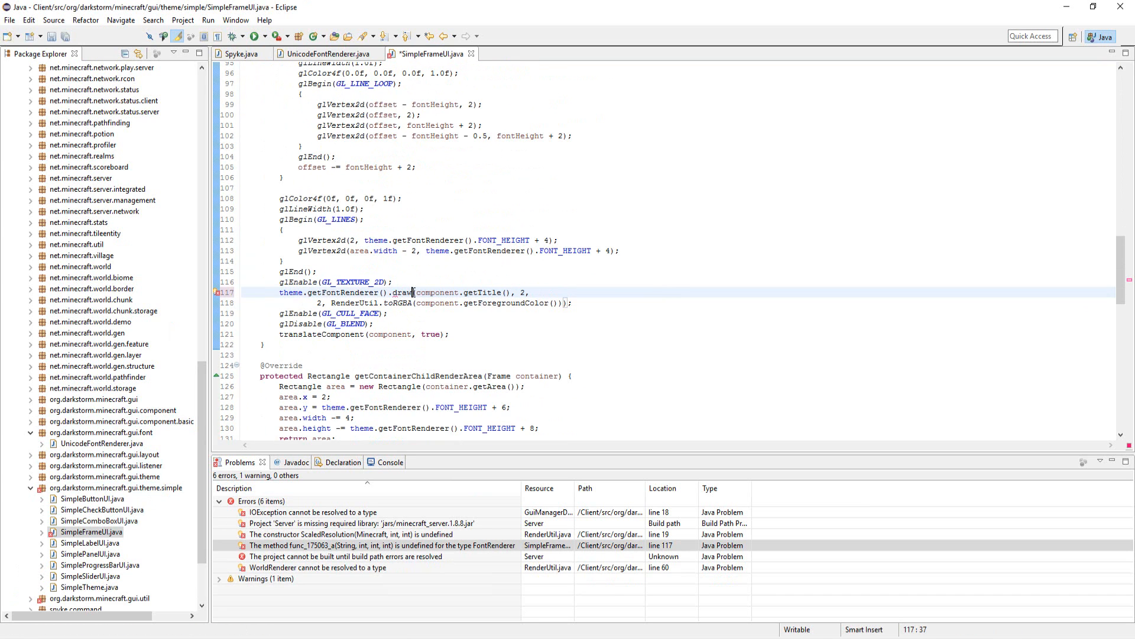
{"action": "type", "text": "String"}
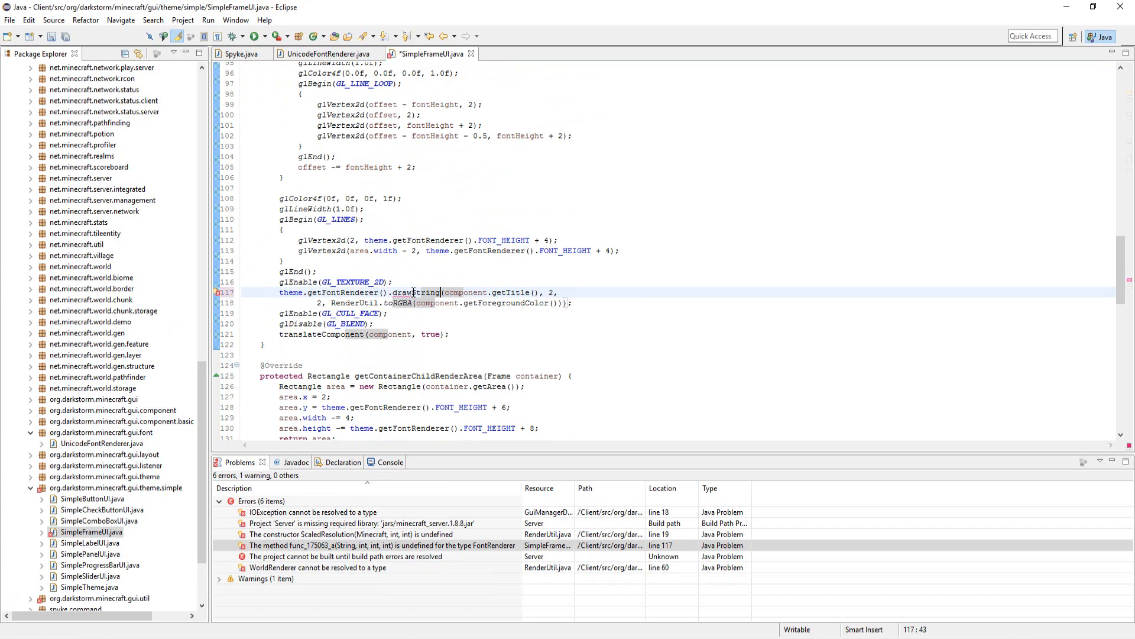
{"action": "left_click", "coordinate": [68, 51]}
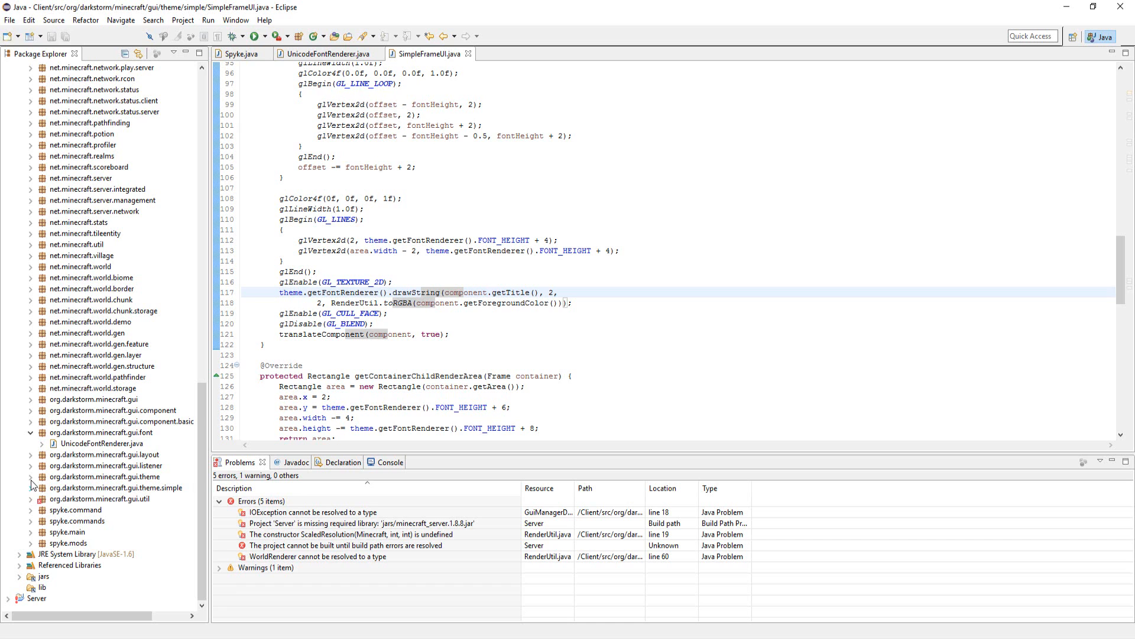
Open RenderUtil.java from gui.util and edit the broken drawTexturedModalRect code.
{"action": "left_click", "coordinate": [33, 498]}
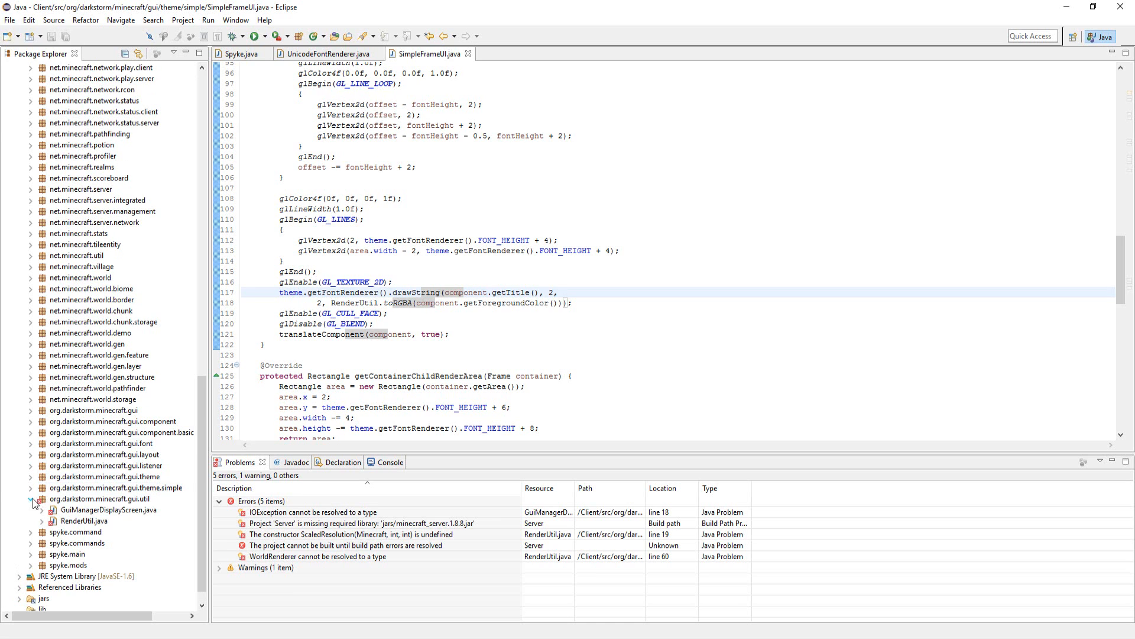
{"action": "double_click", "coordinate": [66, 521]}
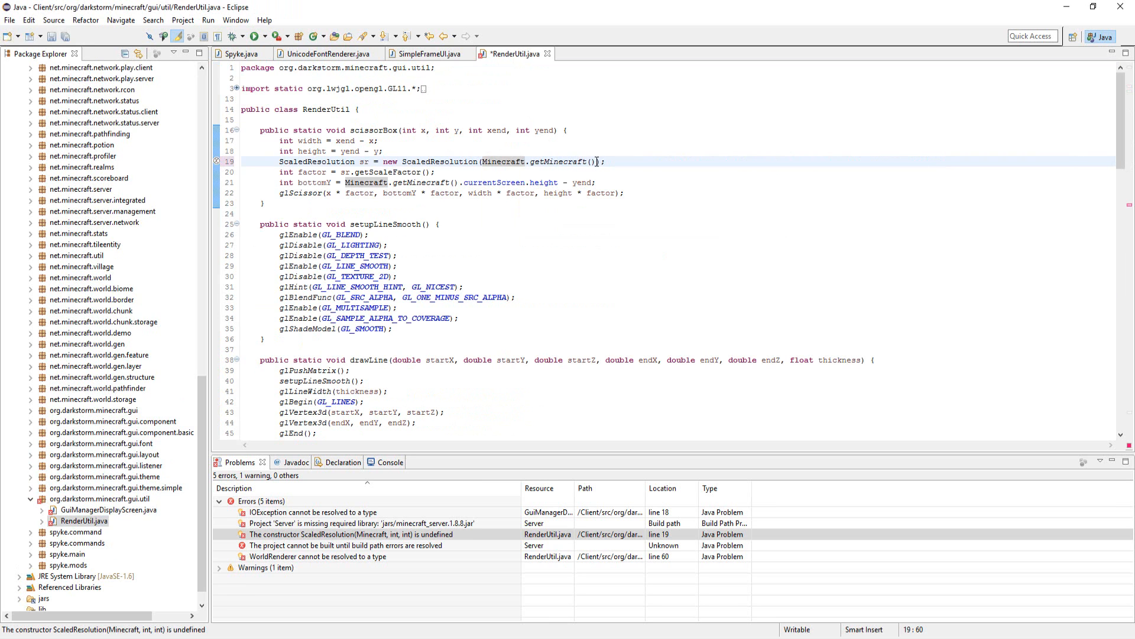
{"action": "scroll", "scroll_direction": "down", "scroll_amount": 3}
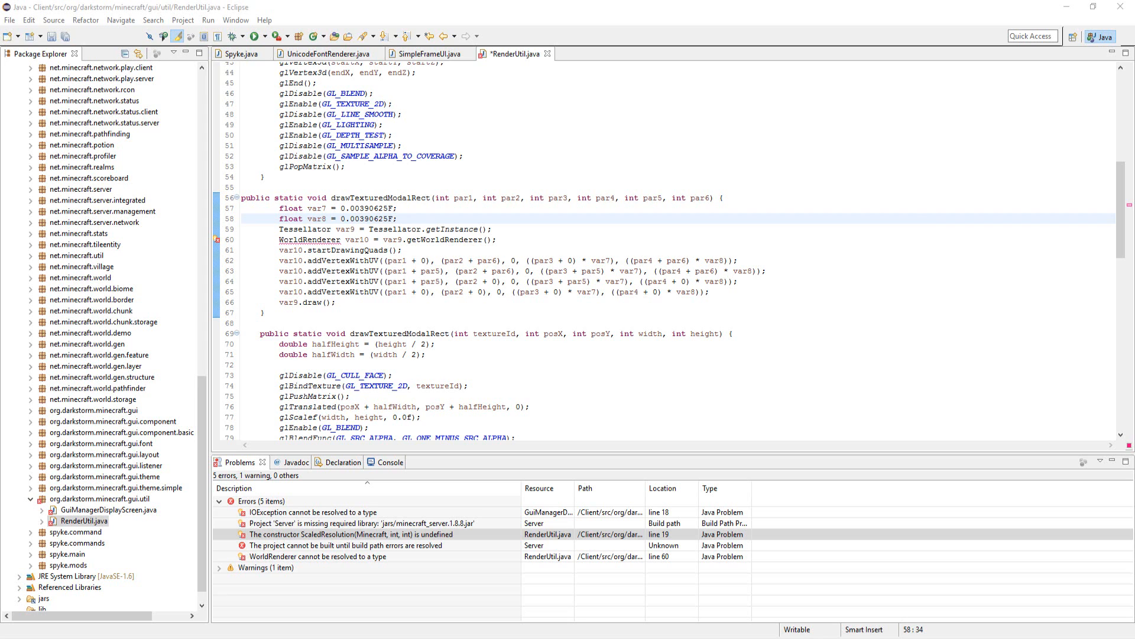
{"action": "left_click_drag", "start_coordinate": [279, 209], "coordinate": [263, 313]}
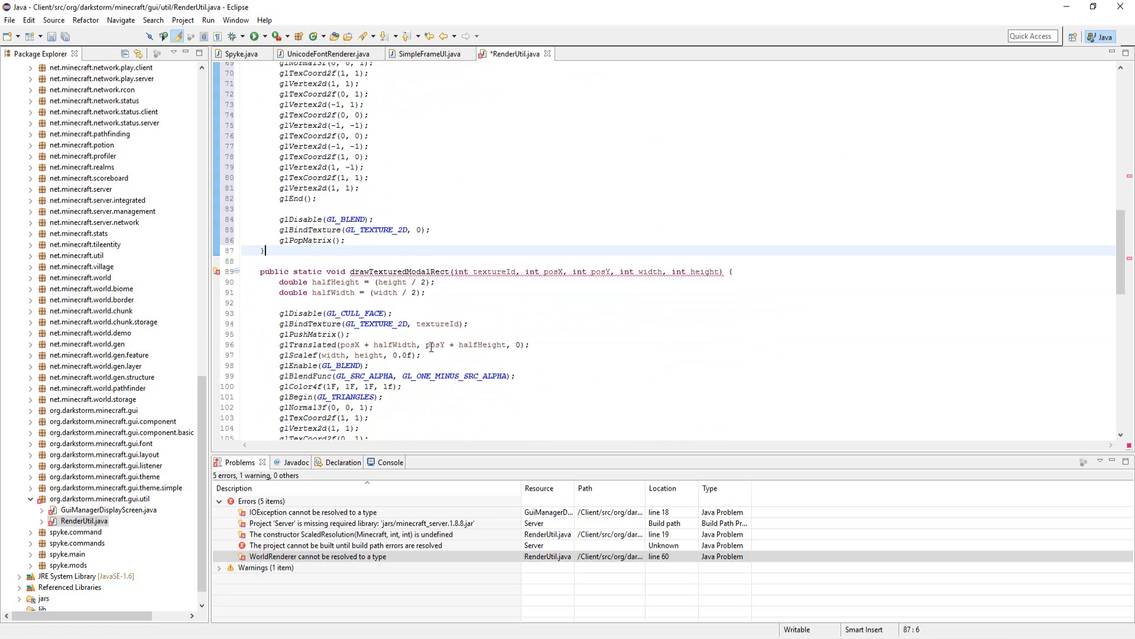
{"action": "scroll", "scroll_direction": "down", "scroll_amount": 3}
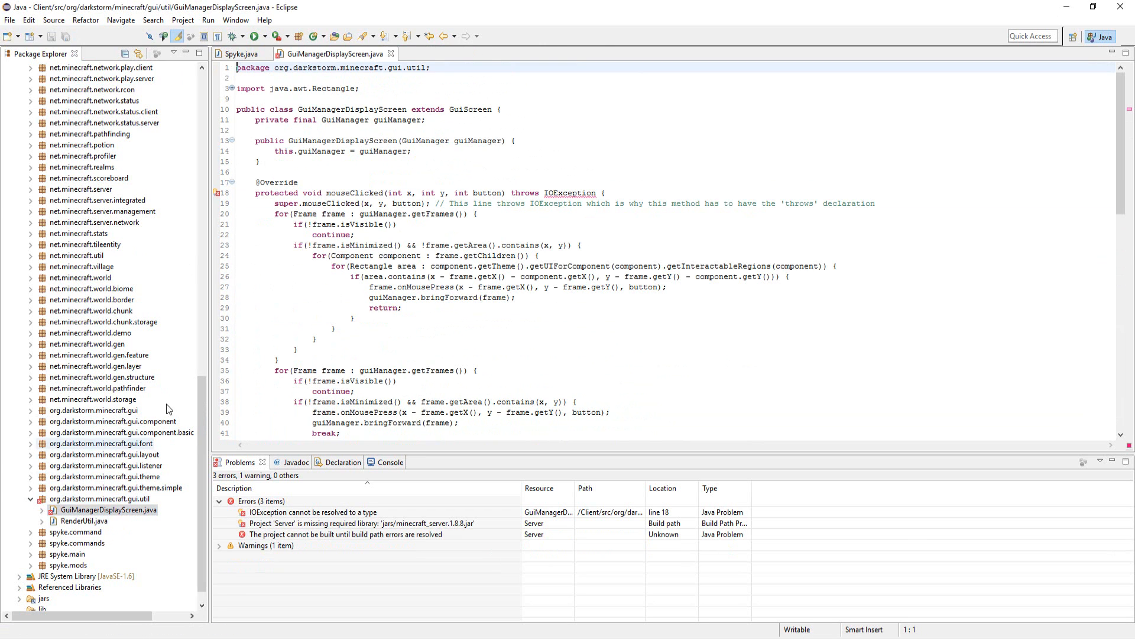
Apply the quick fix importing java.io.IOException on line 18.
{"action": "left_click", "coordinate": [571, 191]}
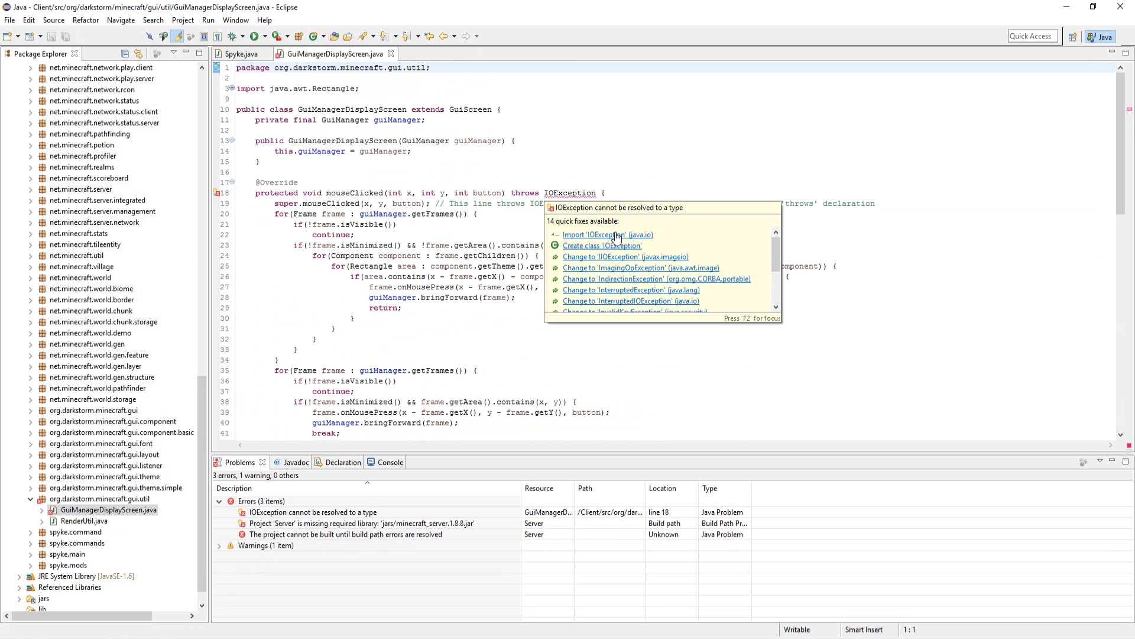
{"action": "left_click", "coordinate": [608, 234]}
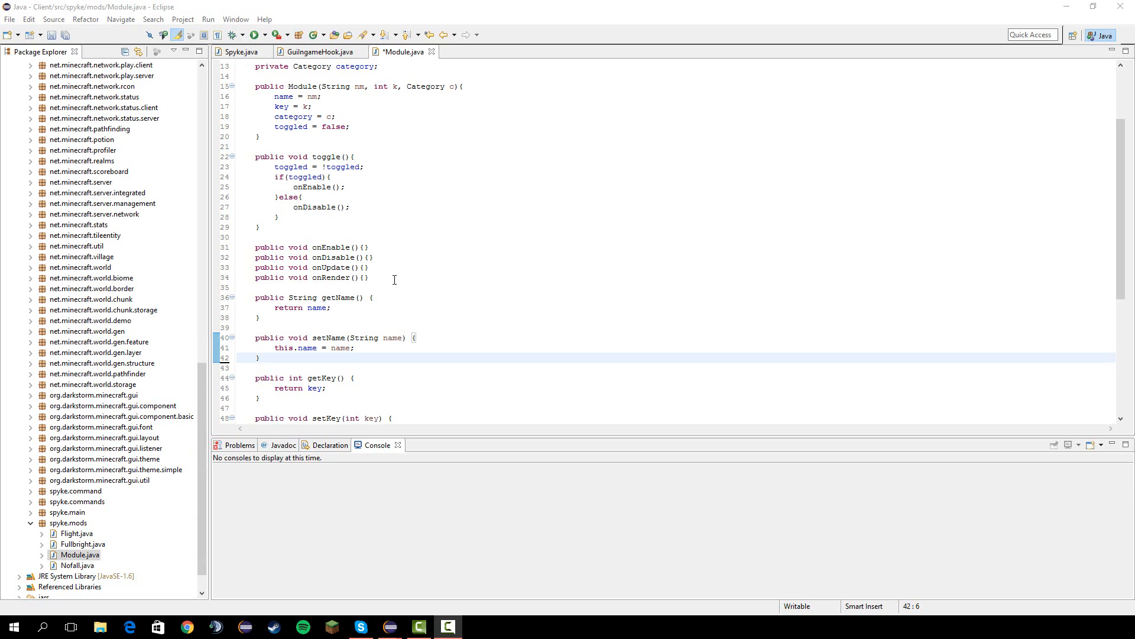
{"action": "mouse_move", "coordinate": [284, 369]}
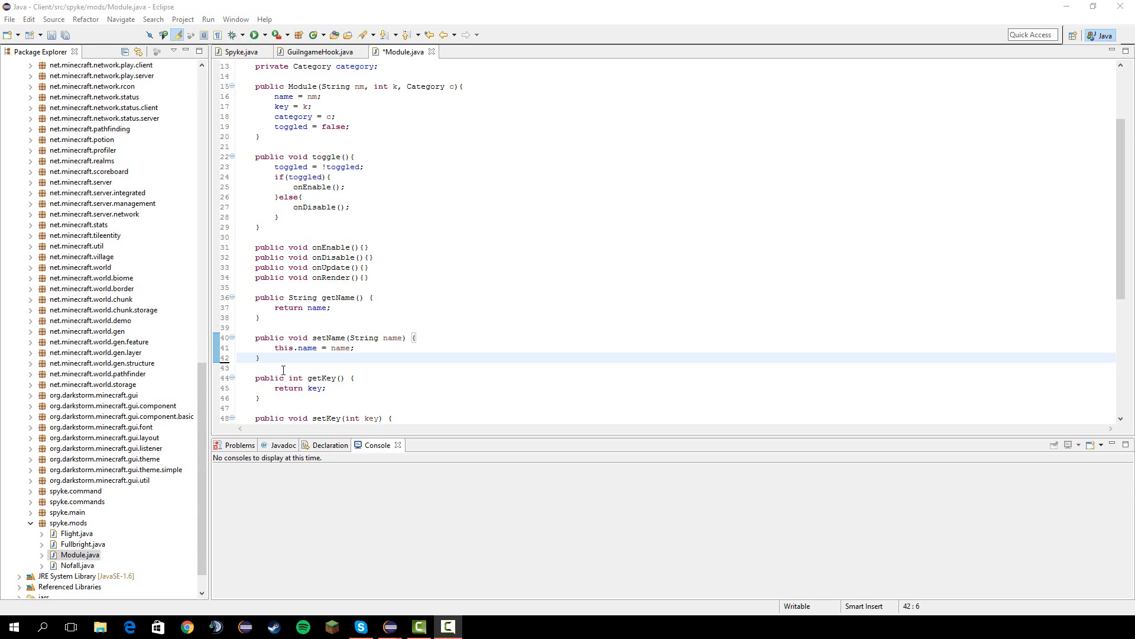
Write public Category getCatageory(){ return category; } in Module.java, then review GuiIngameHook.java and Spyke.java.
{"action": "type", "text": "p"}
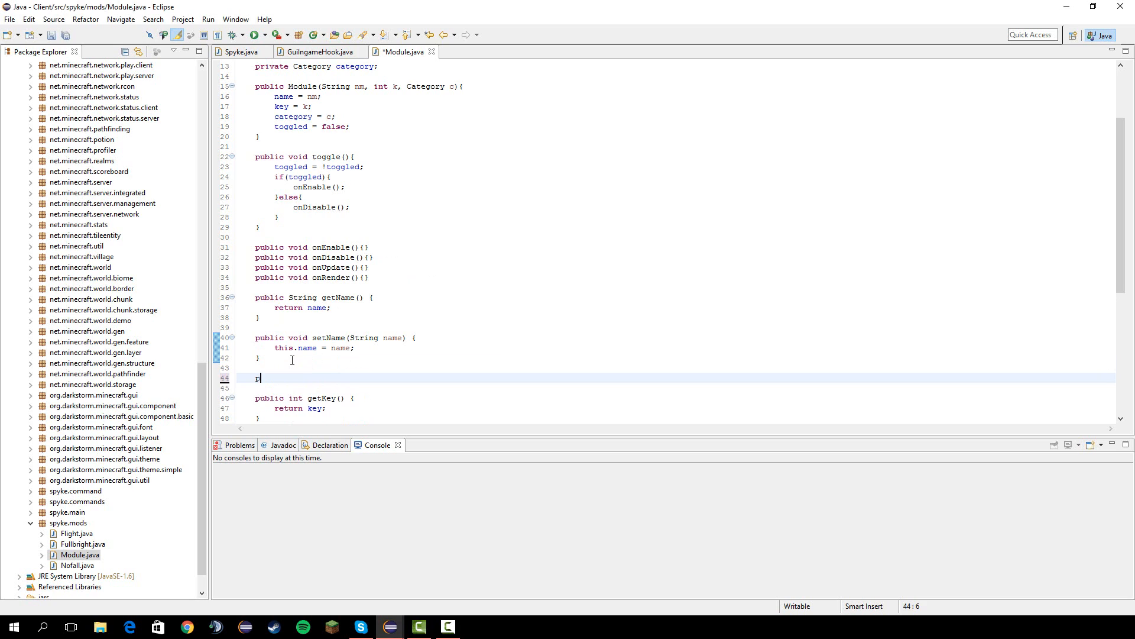
{"action": "type", "text": "ublic Category ge"}
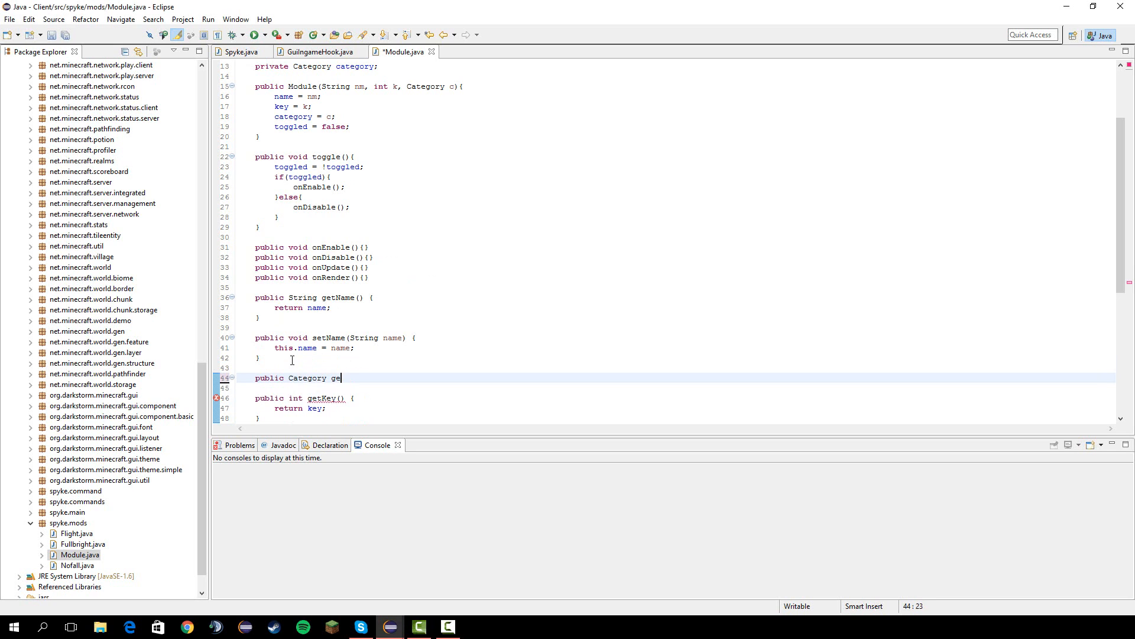
{"action": "type", "text": "tCatg"}
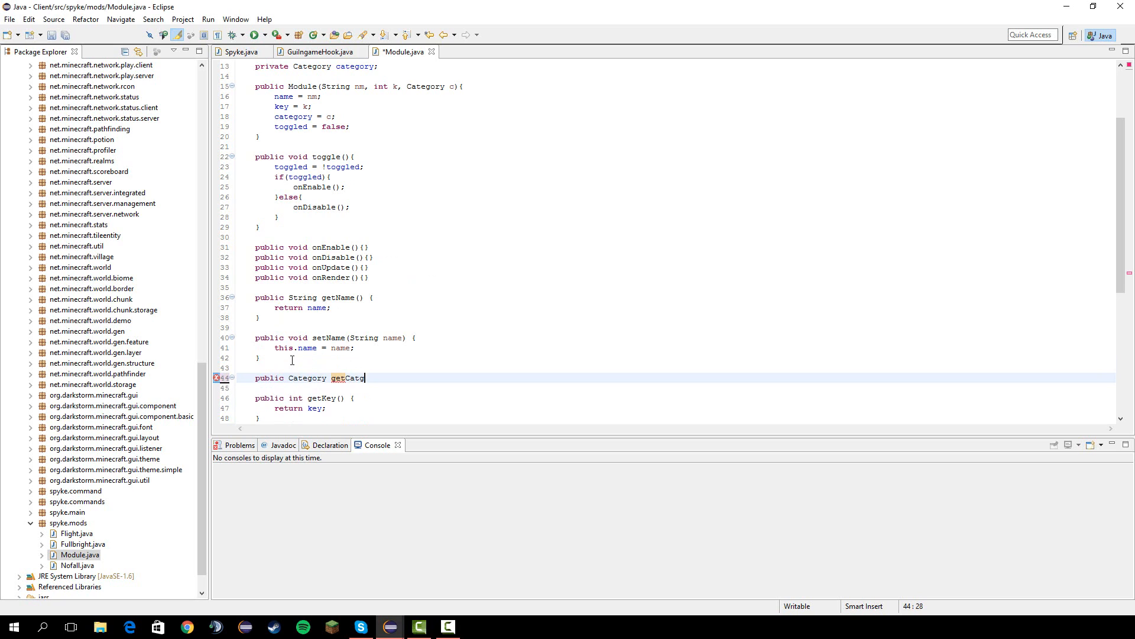
{"action": "type", "text": "ageo"}
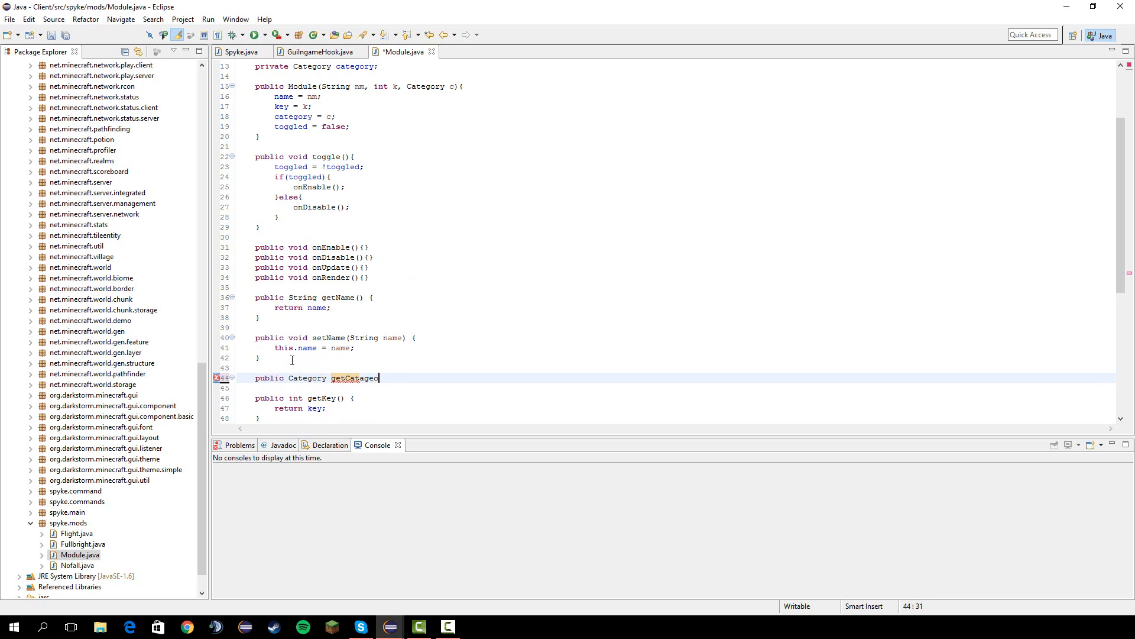
{"action": "type", "text": "geory(){"}
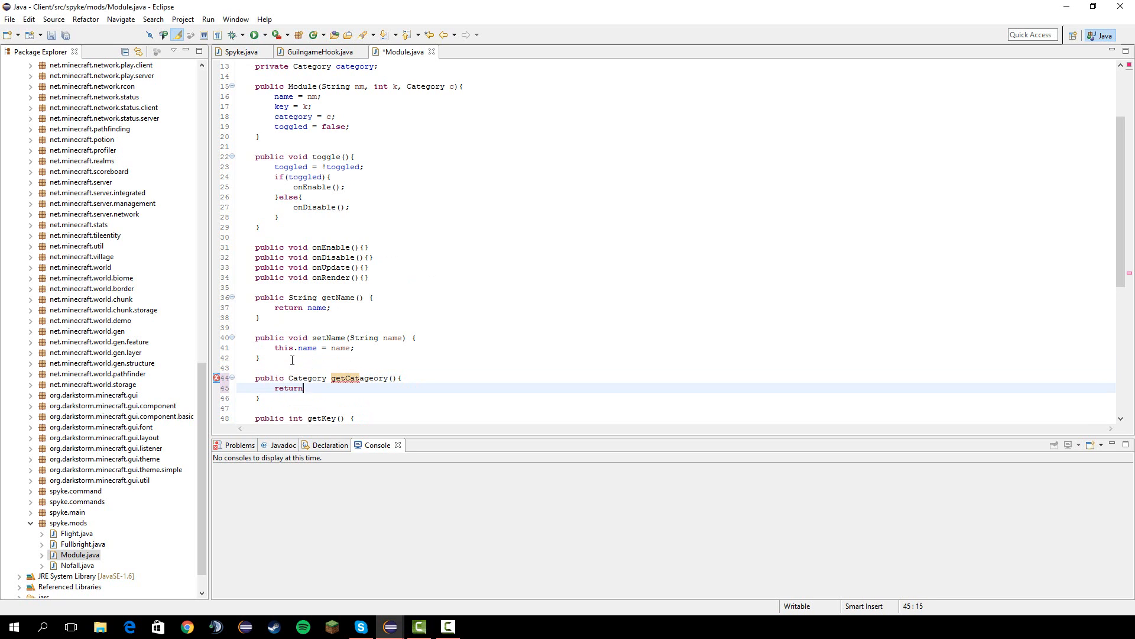
{"action": "type", "text": "category;"}
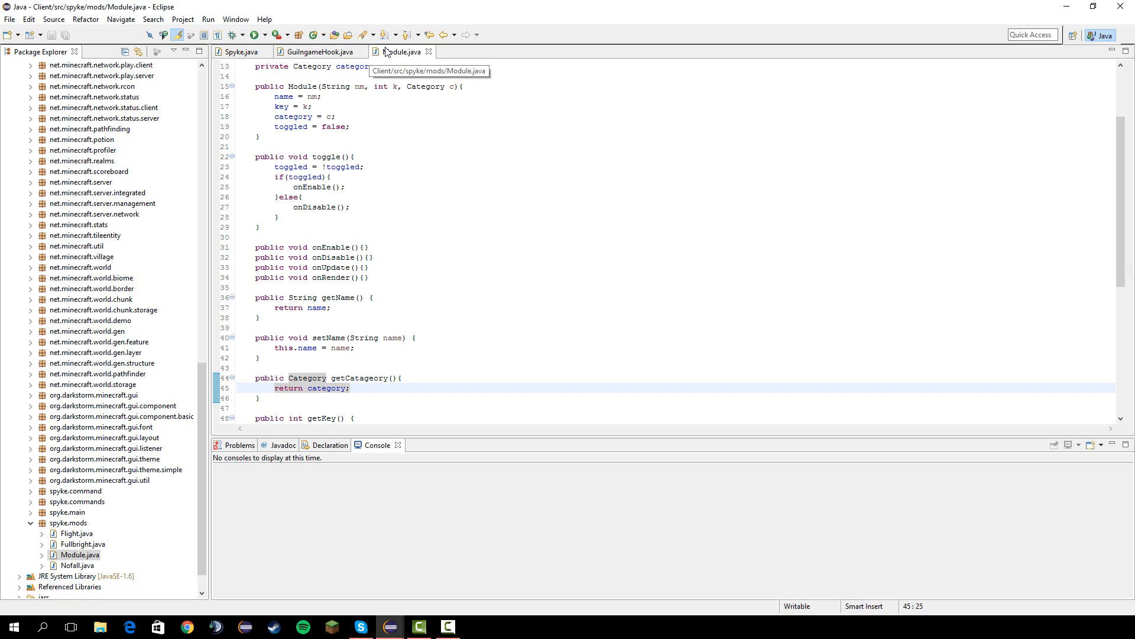
{"action": "left_click", "coordinate": [318, 51]}
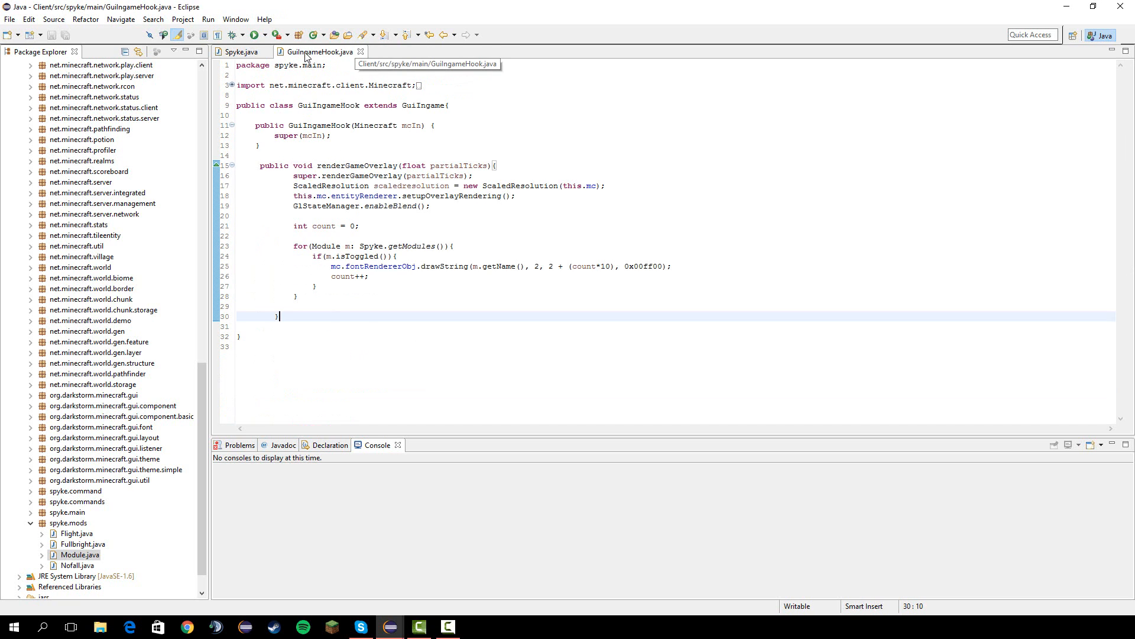
{"action": "left_click", "coordinate": [244, 50]}
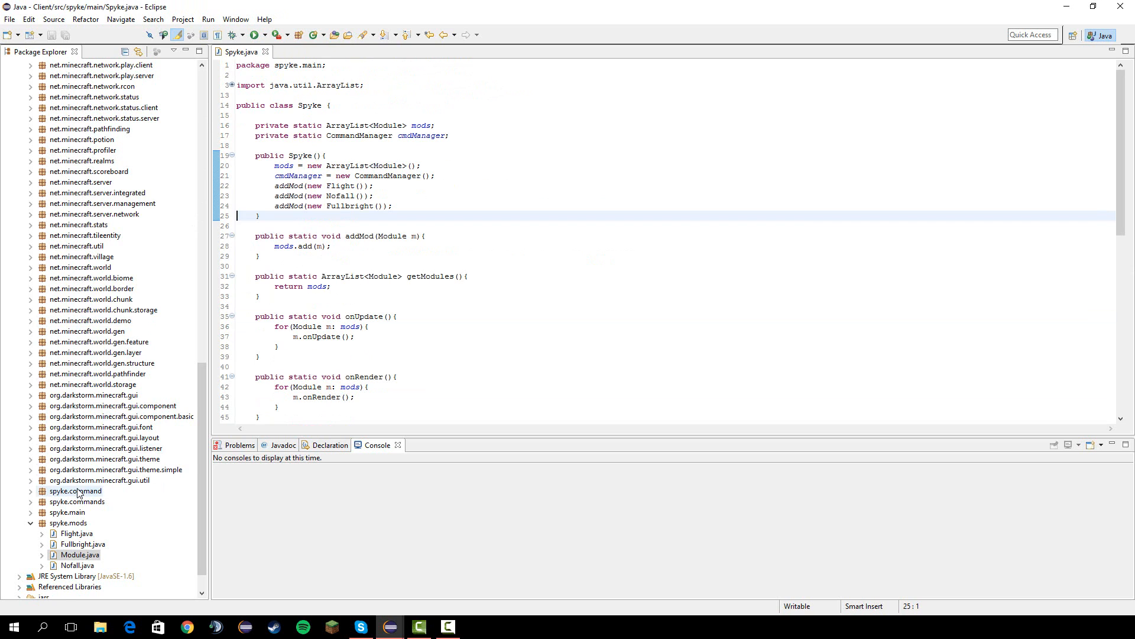
Create the new package spyke.gui.
{"action": "left_click", "coordinate": [75, 491]}
{"action": "type", "text": "spyke.c"}
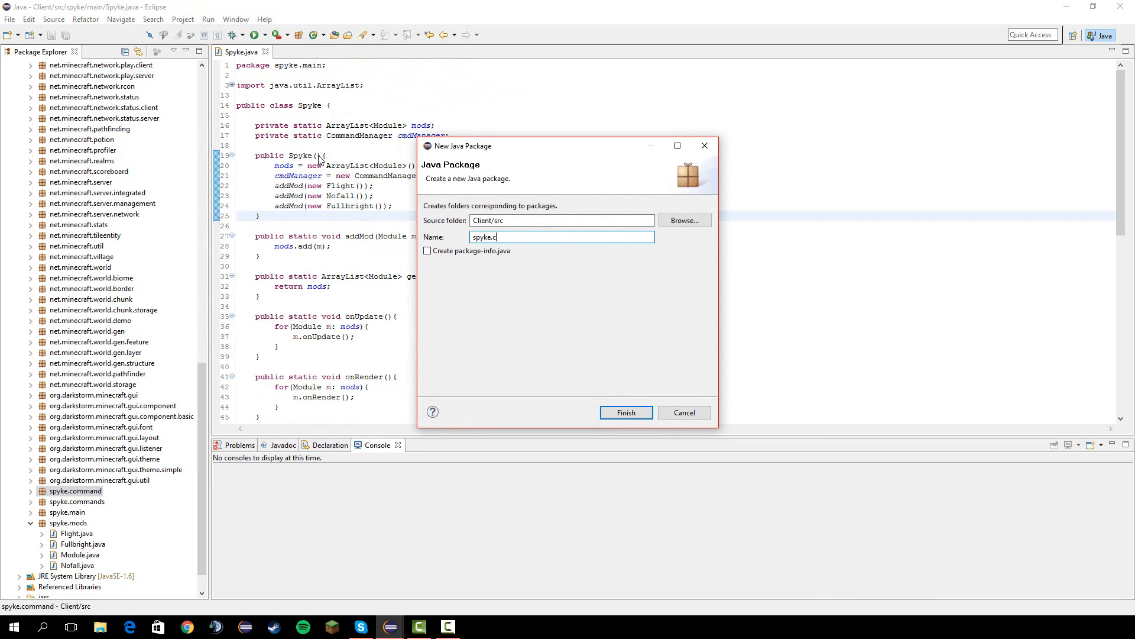
{"action": "left_click", "coordinate": [626, 412]}
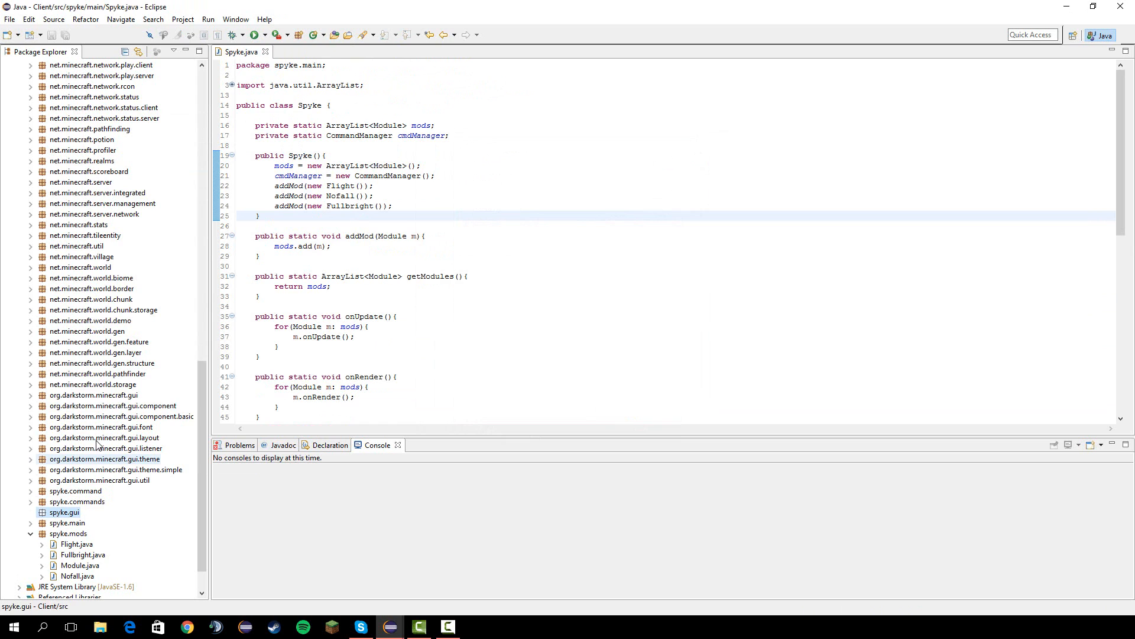
Copy ExampleGuiManager.java from org.darkstorm.minecraft.gui and paste it into spyke.gui.
{"action": "left_click", "coordinate": [31, 395]}
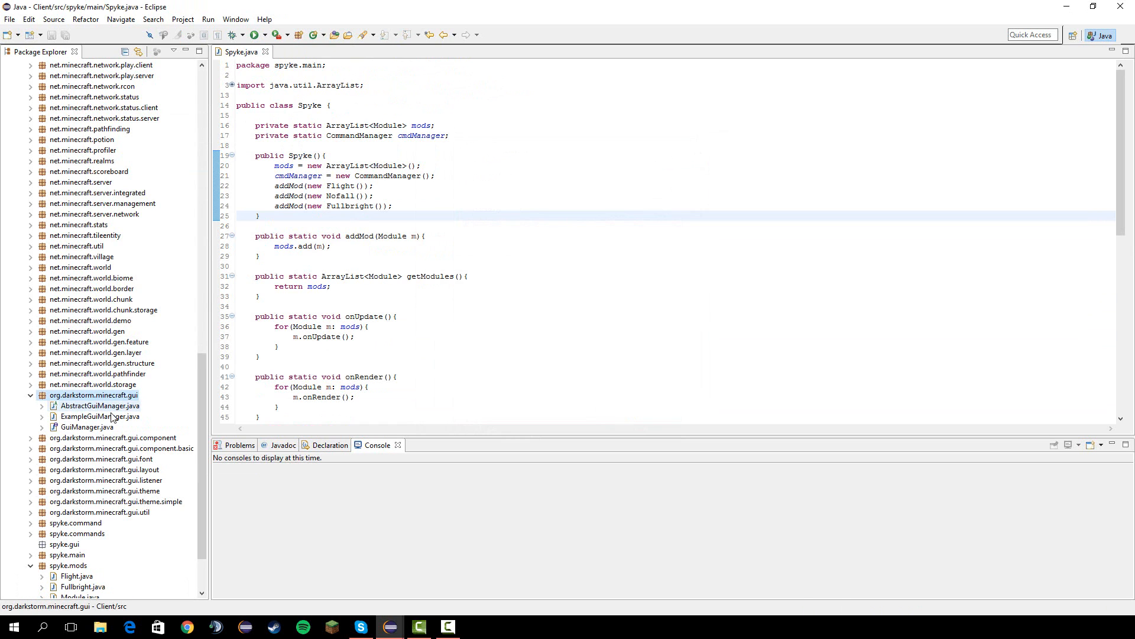
{"action": "right_click", "coordinate": [99, 417]}
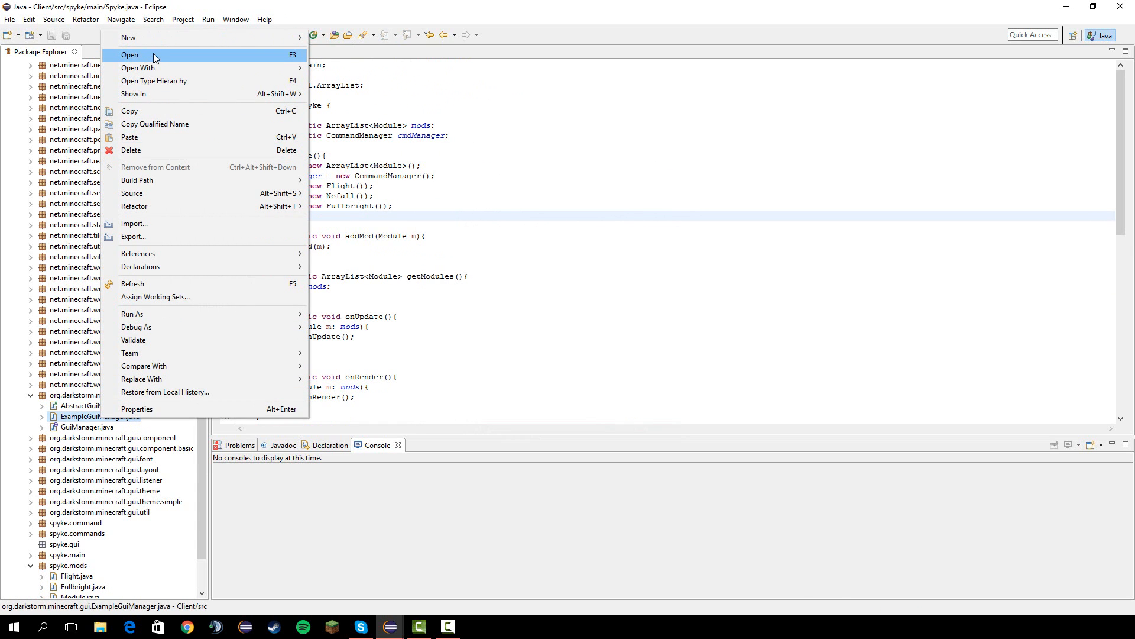
{"action": "left_click", "coordinate": [128, 54]}
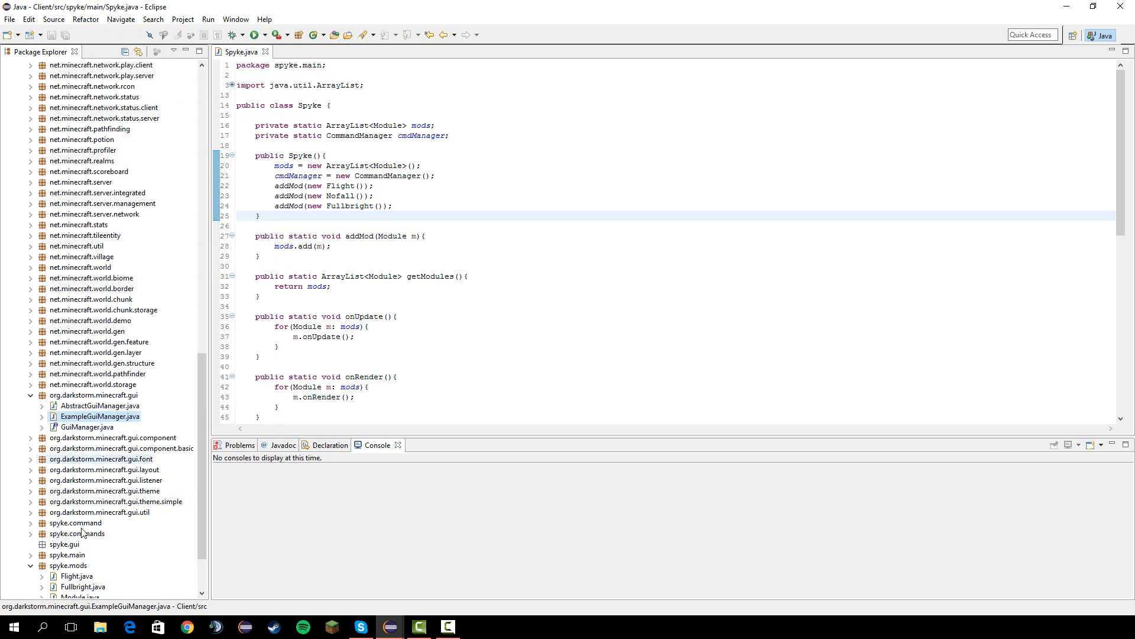
{"action": "right_click", "coordinate": [68, 556]}
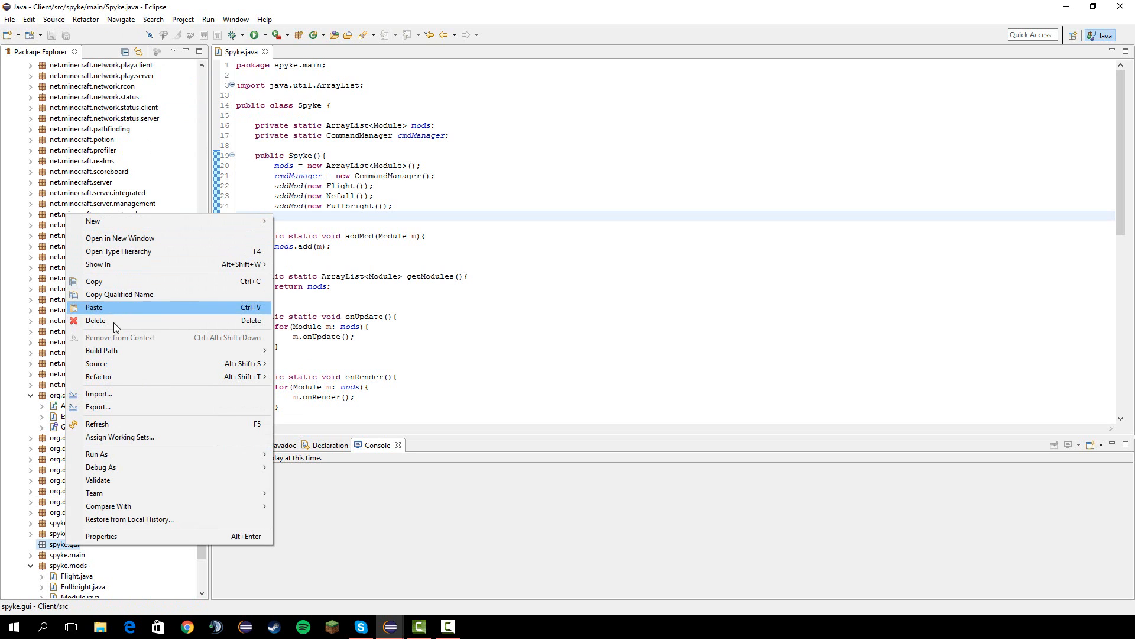
{"action": "left_click", "coordinate": [95, 320]}
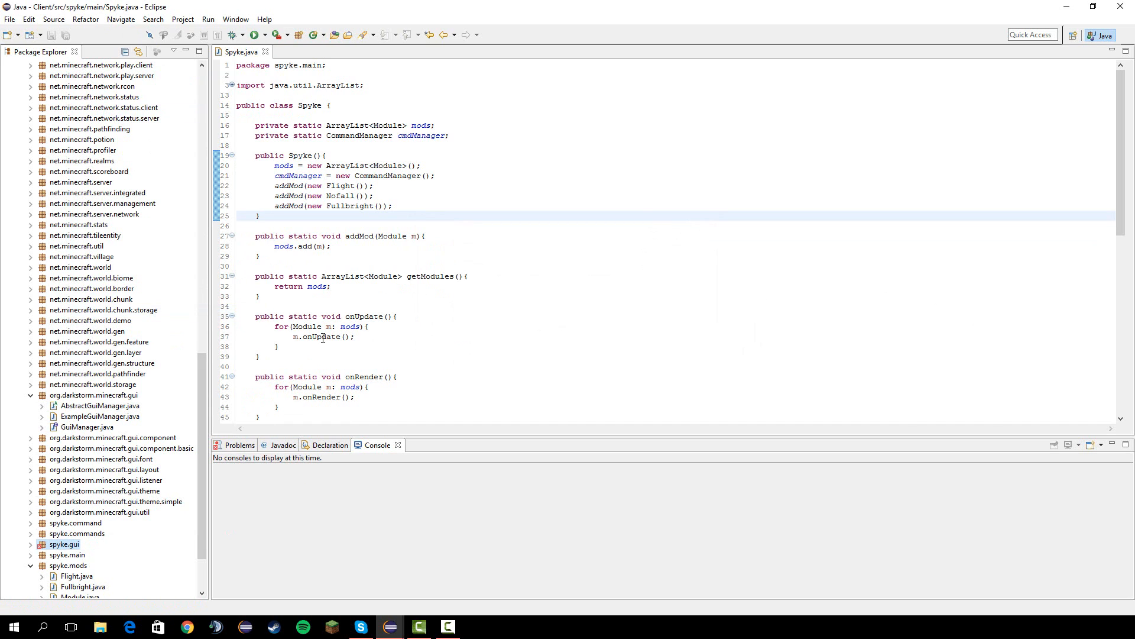
{"action": "left_click", "coordinate": [31, 543]}
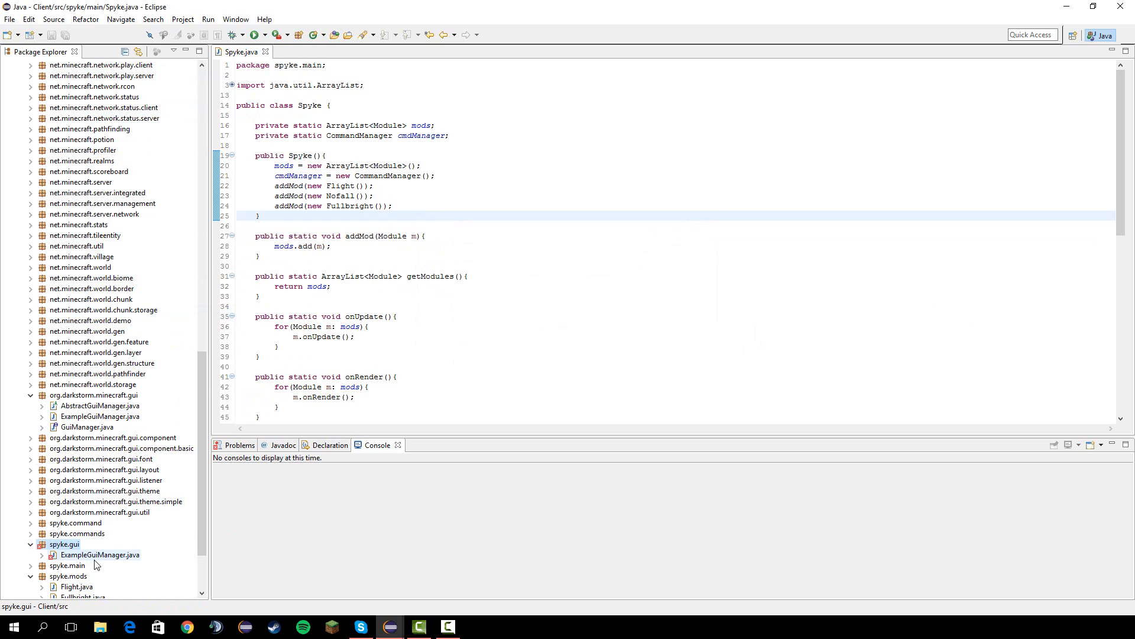
Rename ExampleGuiManager's class, constructor and file to SpykeGuiManager via the quick fix.
{"action": "double_click", "coordinate": [101, 554]}
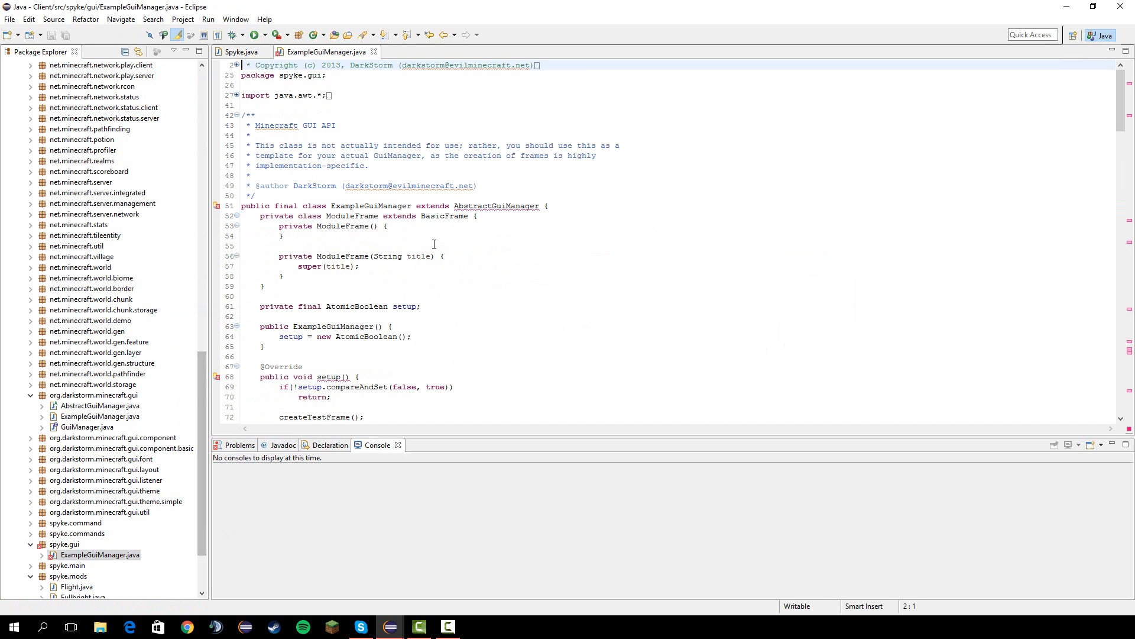
{"action": "left_click", "coordinate": [495, 206]}
{"action": "type", "text": "Spyk"}
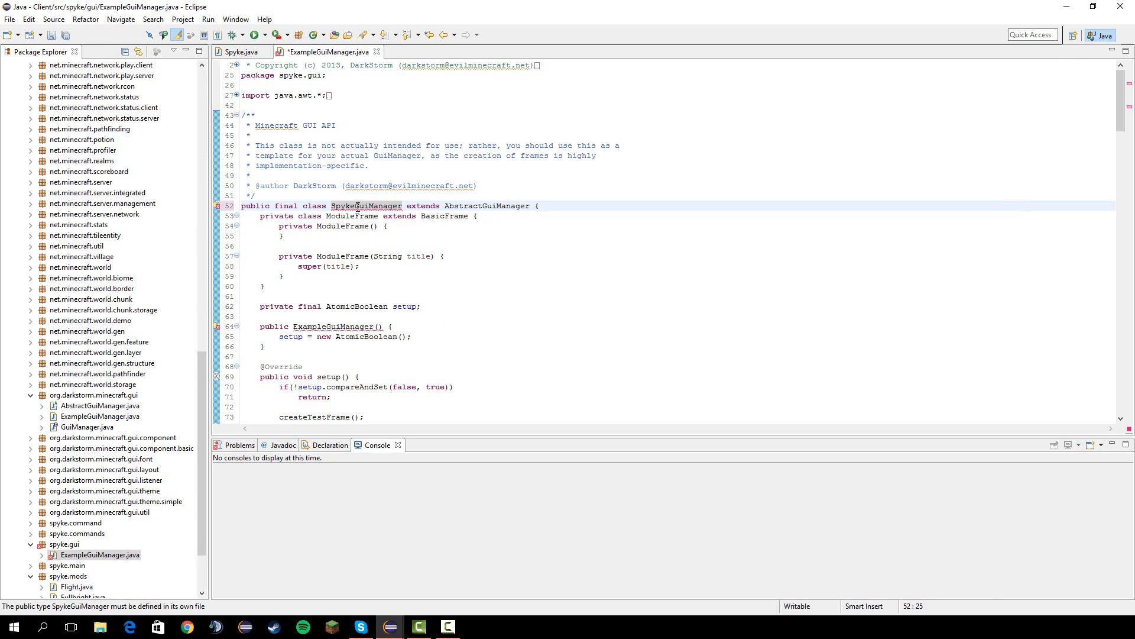
{"action": "double_click", "coordinate": [333, 326]}
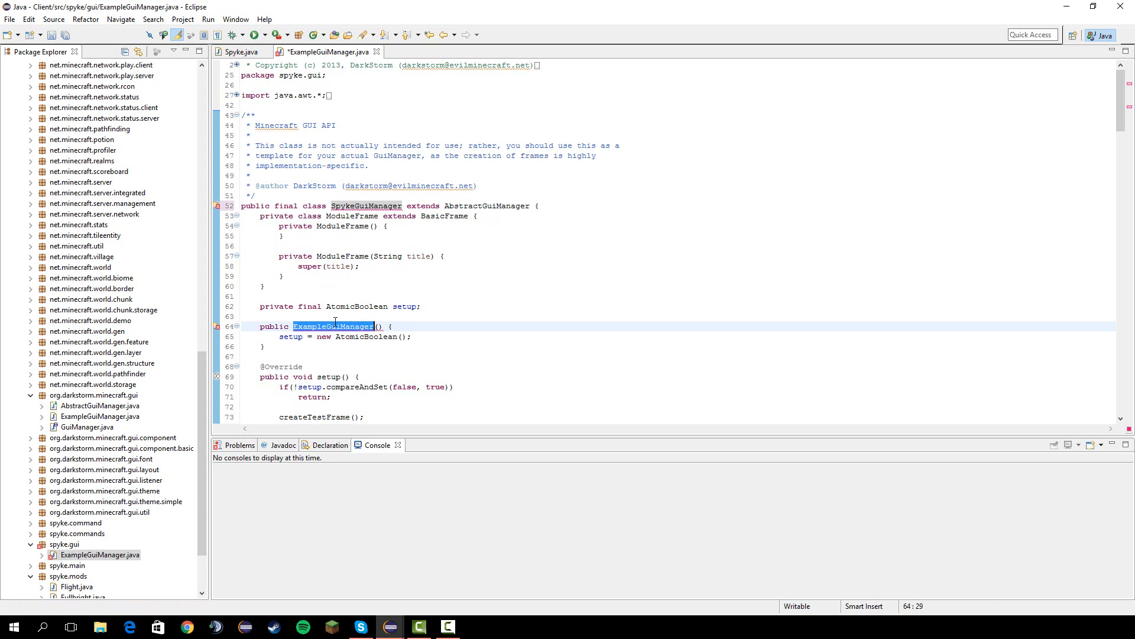
{"action": "type", "text": "SpykeGuiManager"}
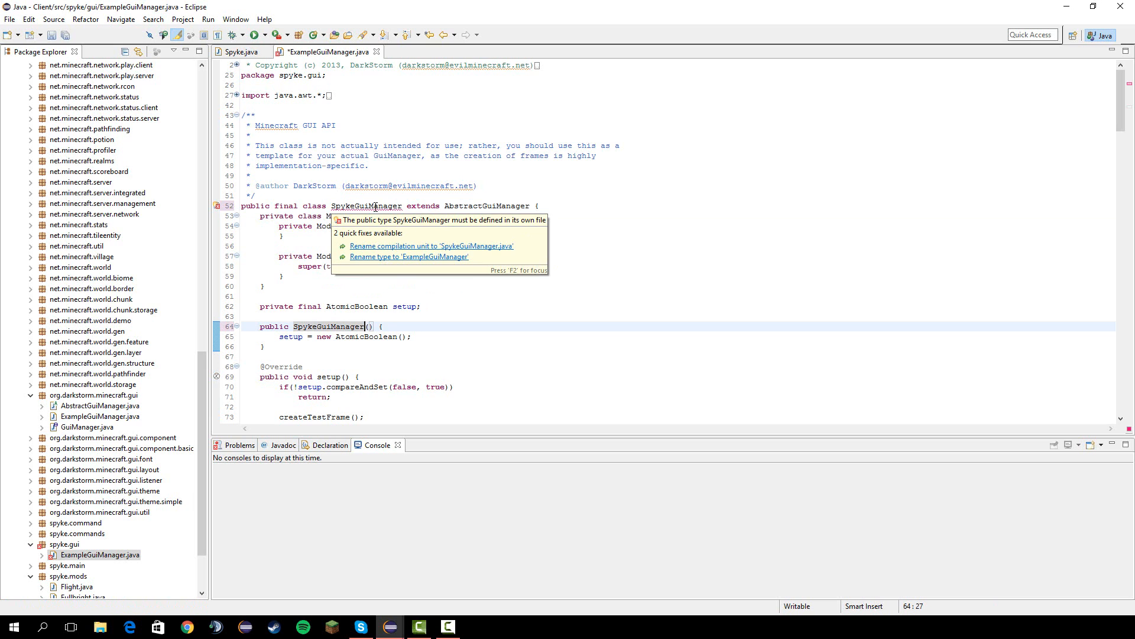
{"action": "mouse_move", "coordinate": [492, 251]}
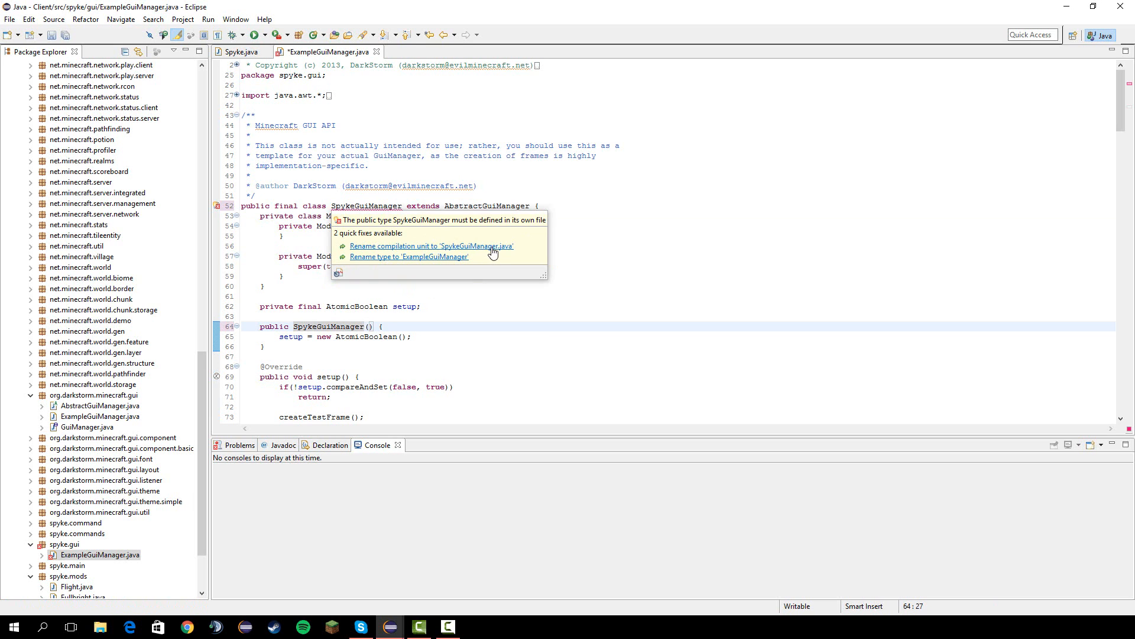
{"action": "left_click", "coordinate": [432, 246]}
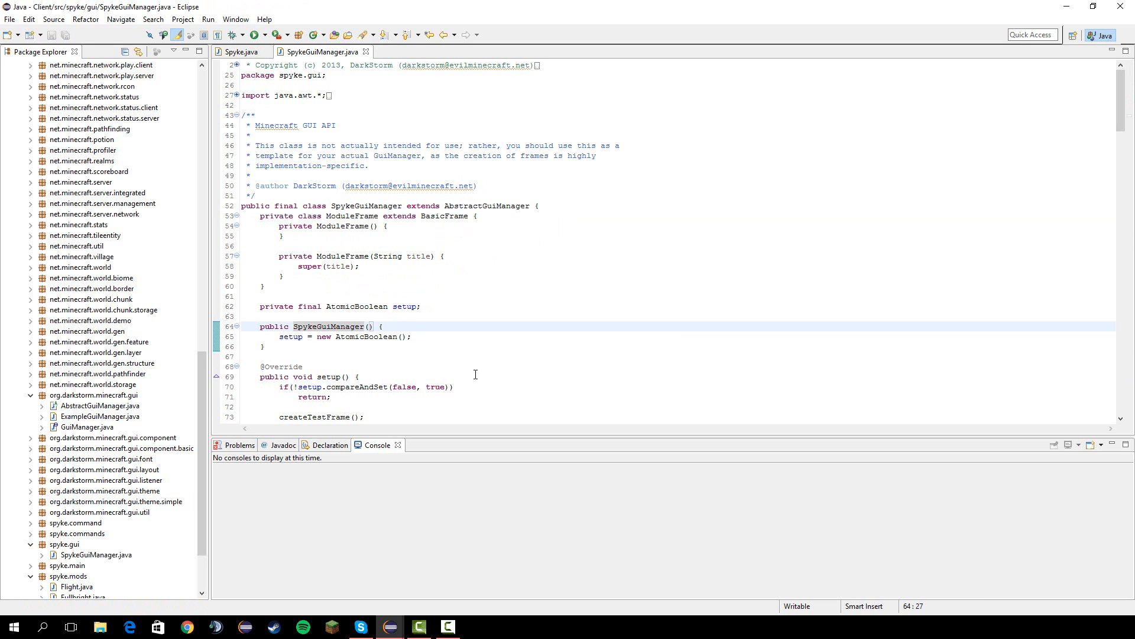
Start setup() with final Map<Category, ModuleFrame> categoryFrames = new HashMap<Category, ModuleFrame>().
{"action": "scroll", "scroll_direction": "down", "scroll_amount": 3}
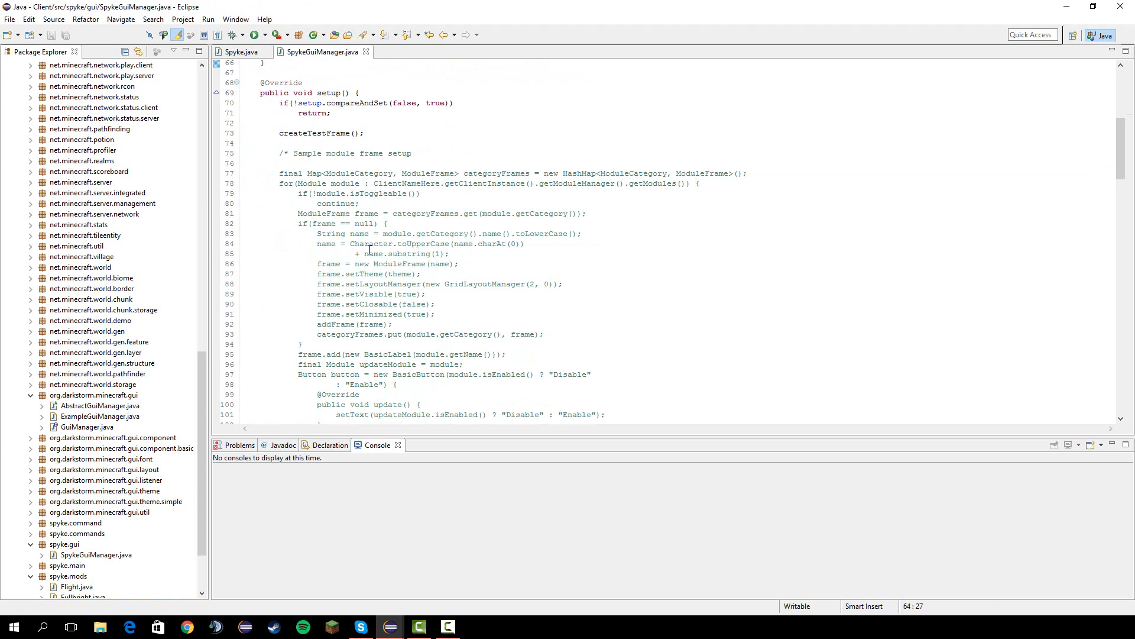
{"action": "scroll", "scroll_direction": "down", "scroll_amount": 3}
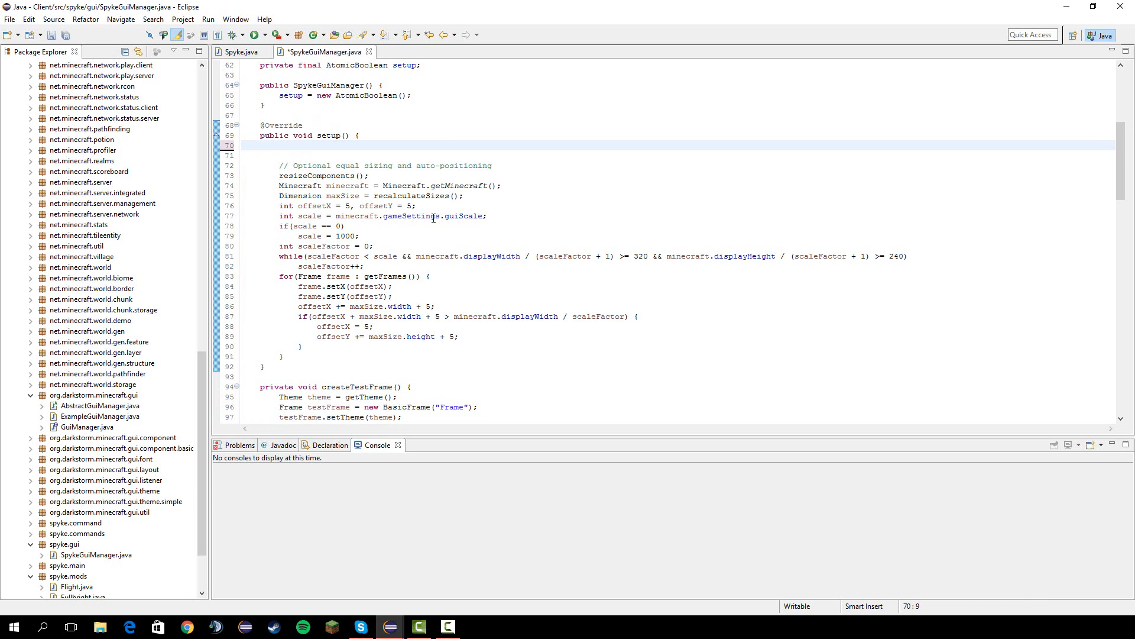
{"action": "type", "text": "final"}
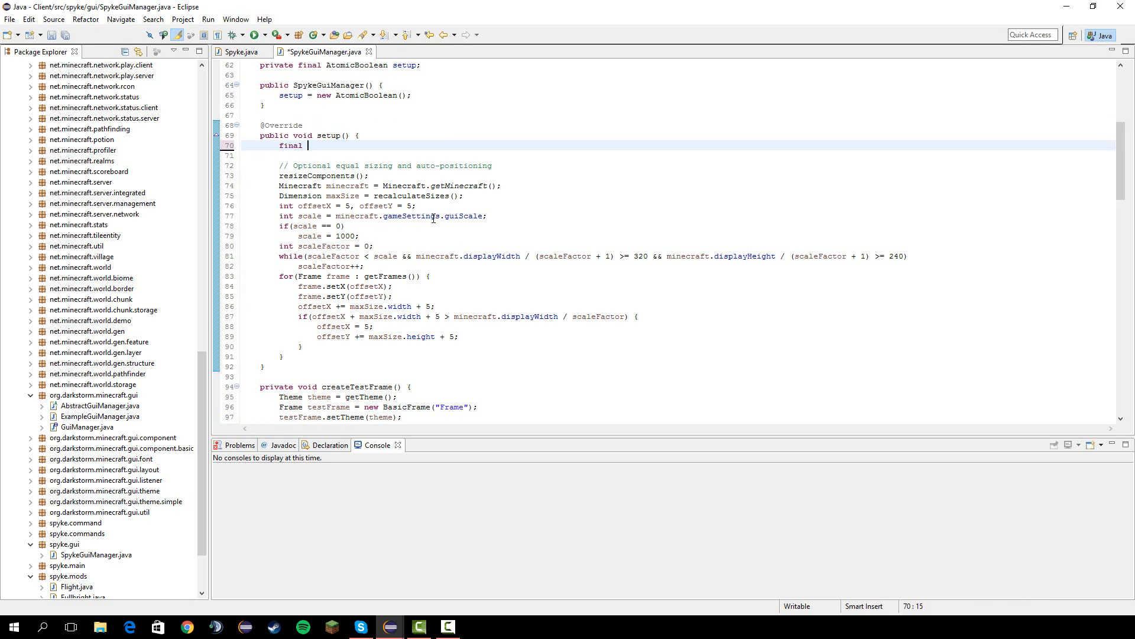
{"action": "type", "text": "Map<>"}
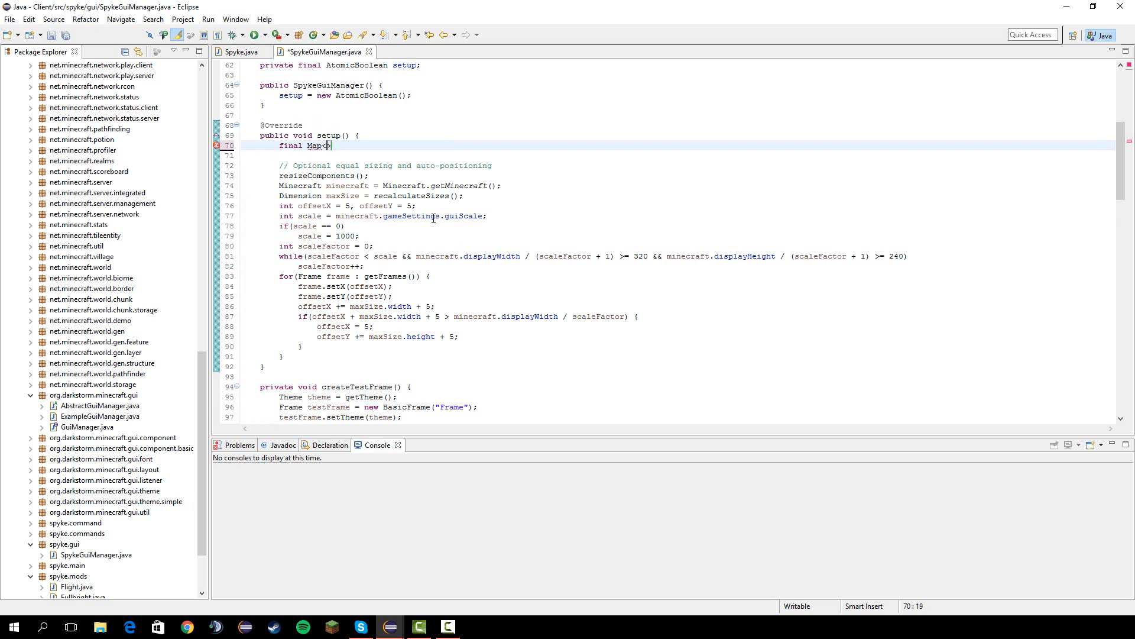
{"action": "type", "text": "Category, ModuleFrame"}
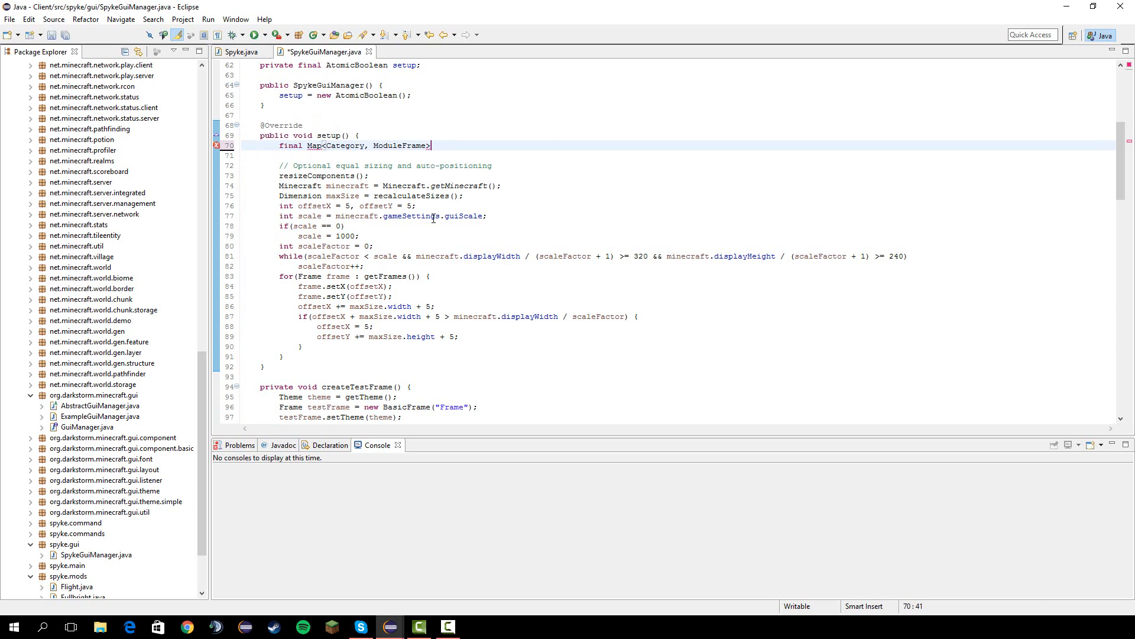
{"action": "type", "text": "categoryFrame"}
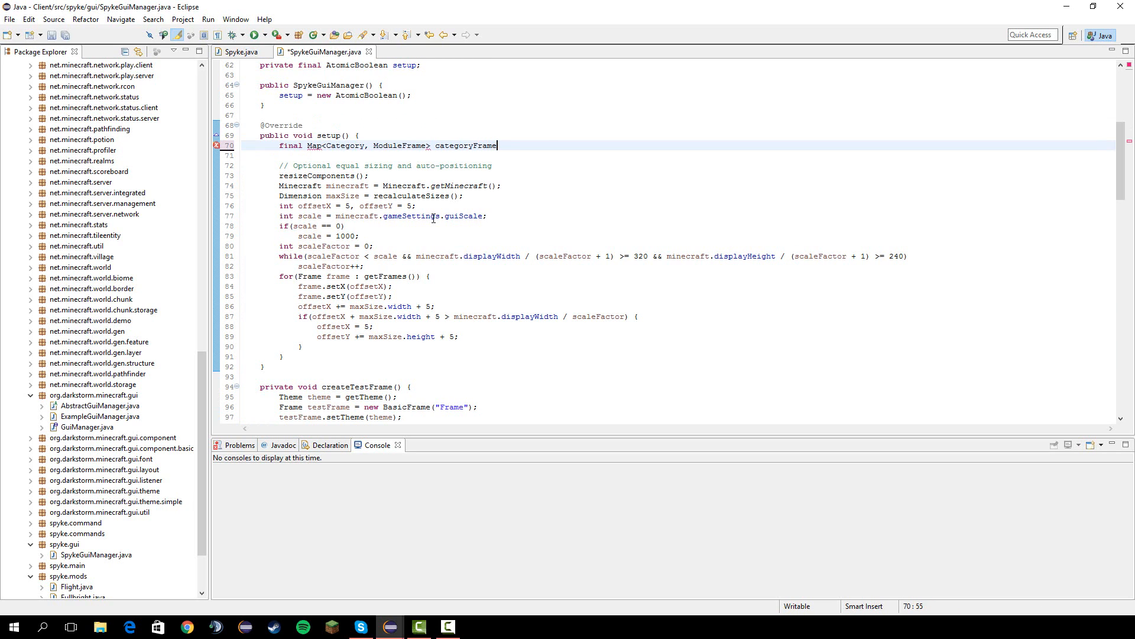
{"action": "type", "text": "s = new H"}
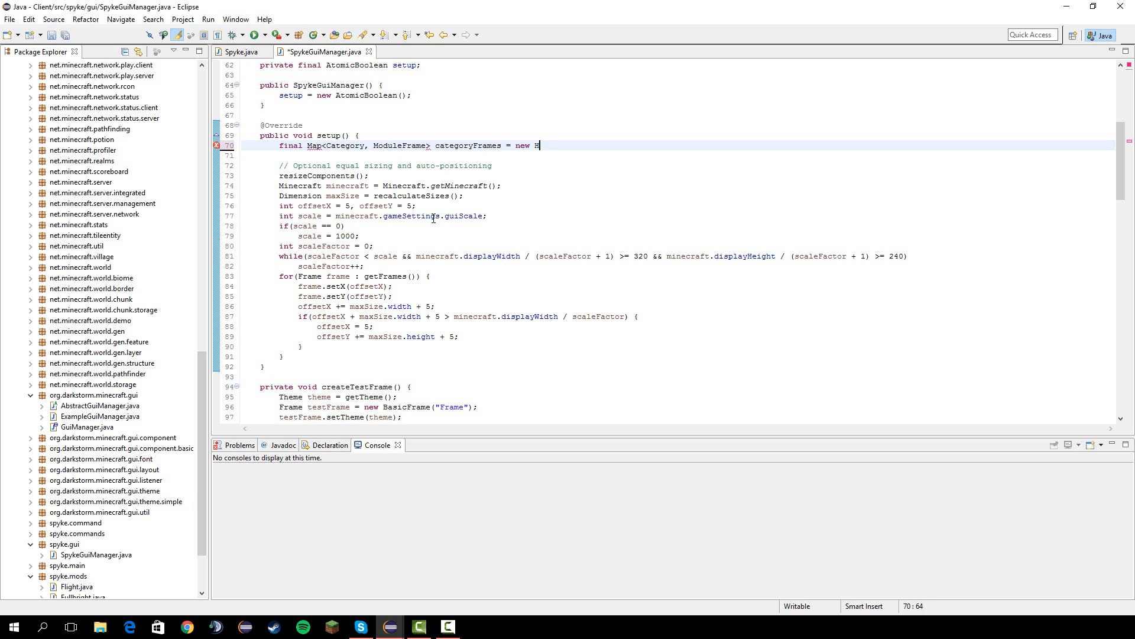
{"action": "type", "text": "ashMap"}
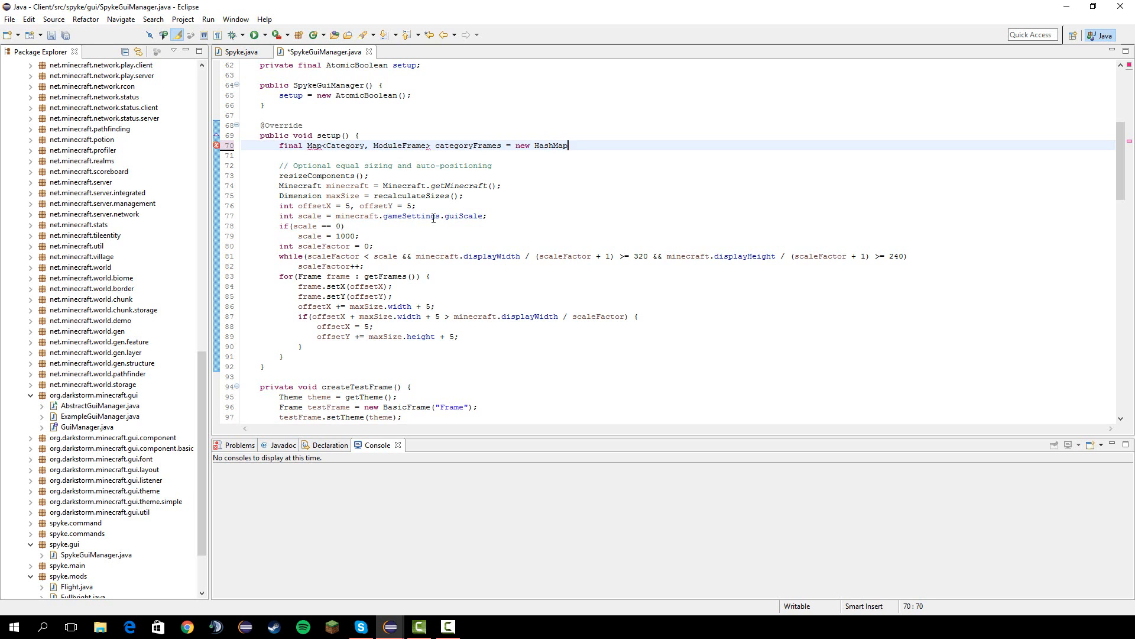
{"action": "type", "text": "(Catego"}
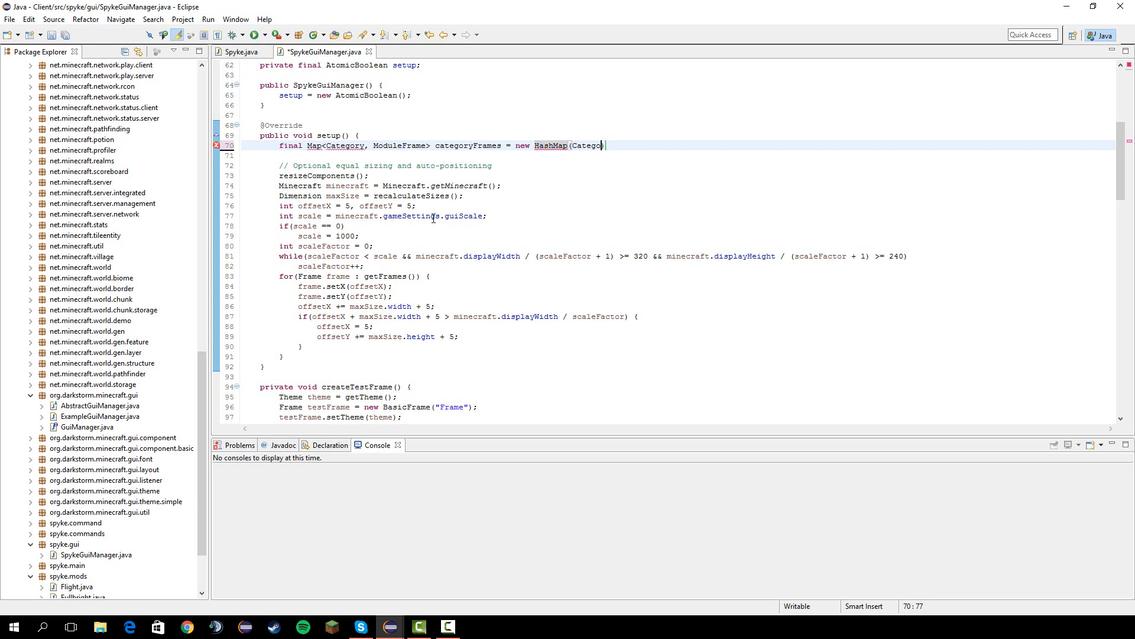
{"action": "type", "text": ","}
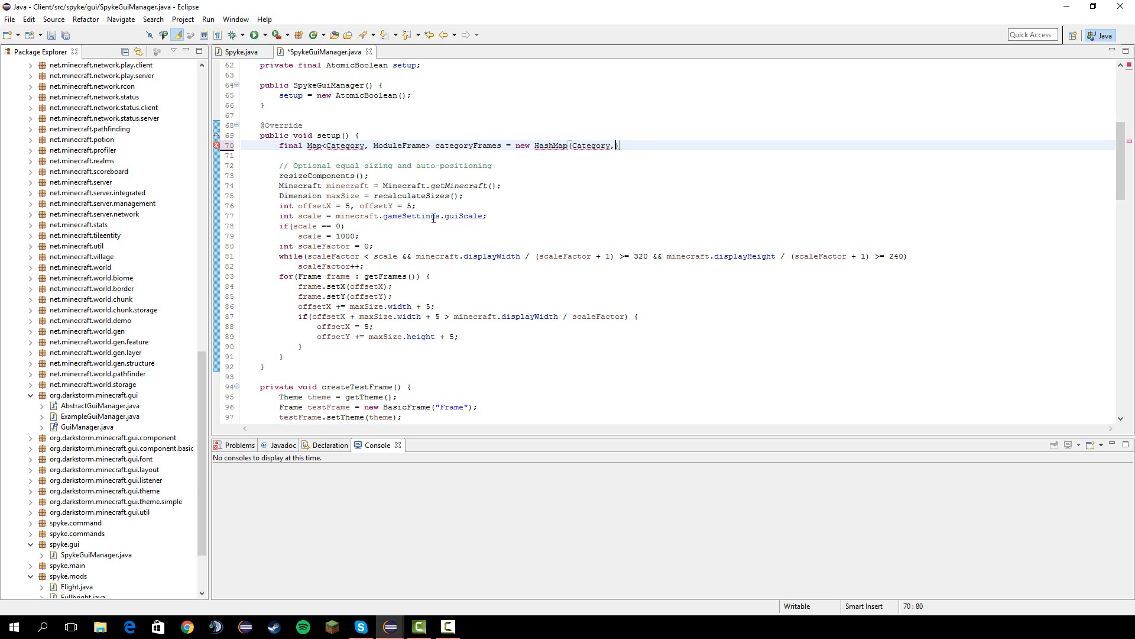
{"action": "type", "text": "ModuleFrame)();"}
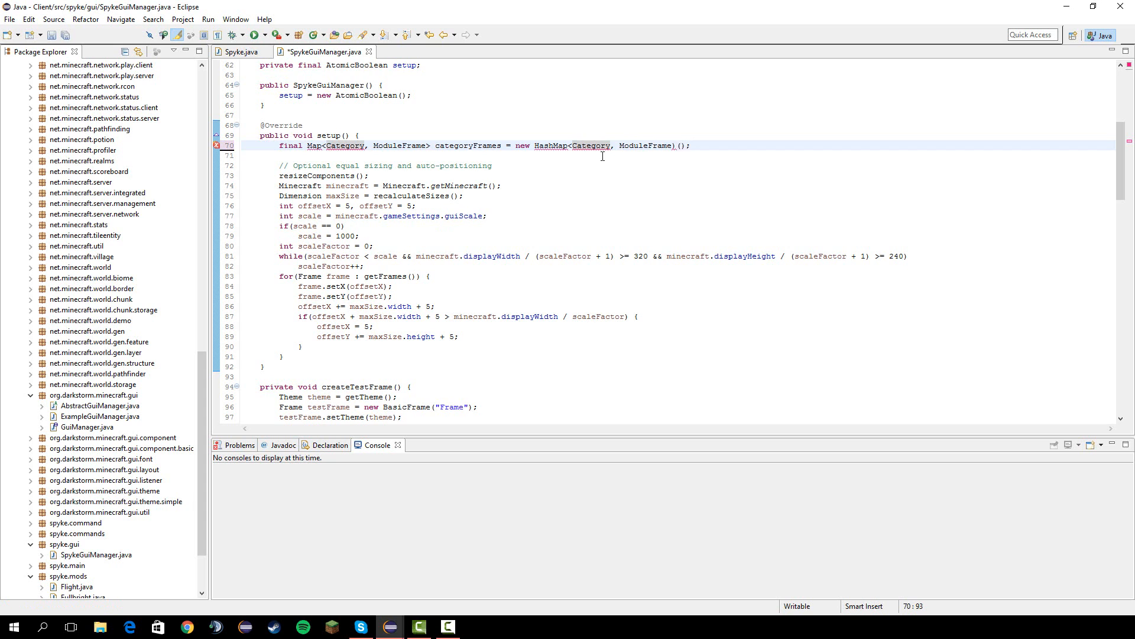
{"action": "mouse_move", "coordinate": [648, 178]}
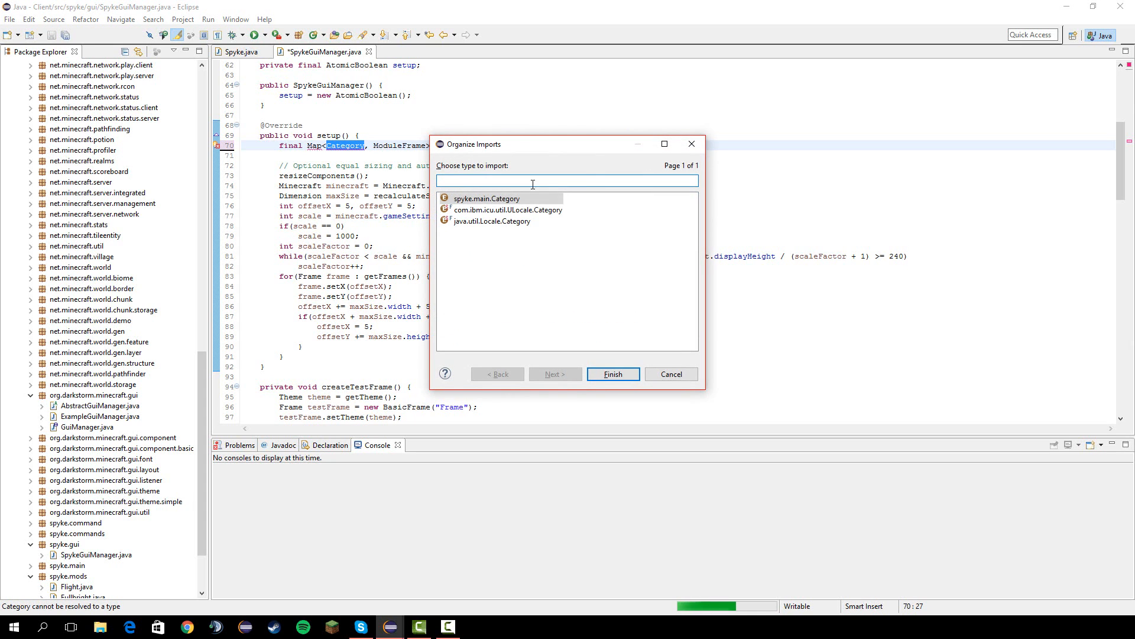
Import spyke.main.Category through Organize Imports so the map's key type resolves.
{"action": "left_click", "coordinate": [487, 199]}
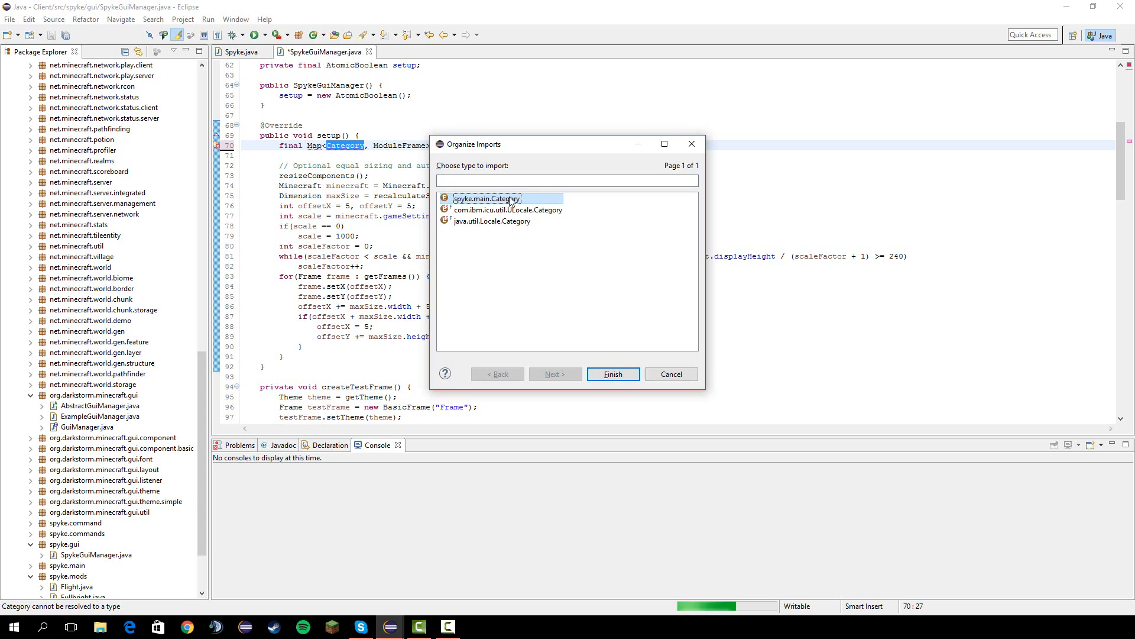
{"action": "left_click", "coordinate": [613, 373]}
{"action": "type", "text": "f"}
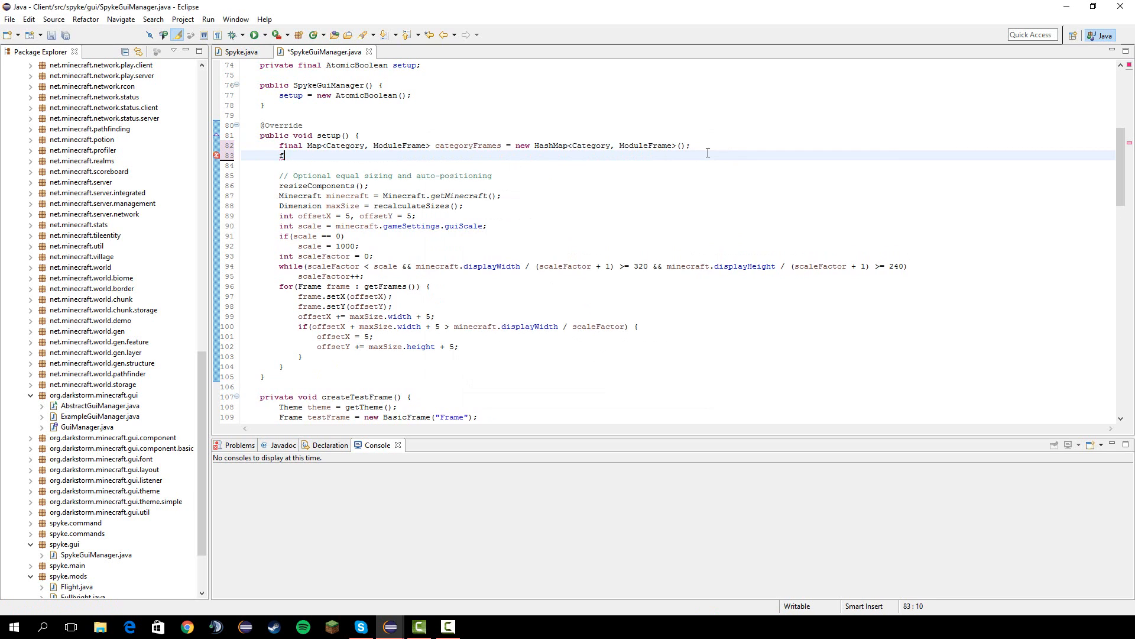
Loop over Spyke.getModules() and fetch each module's ModuleFrame from categoryFrames by its category.
{"action": "type", "text": "or(Module m:"}
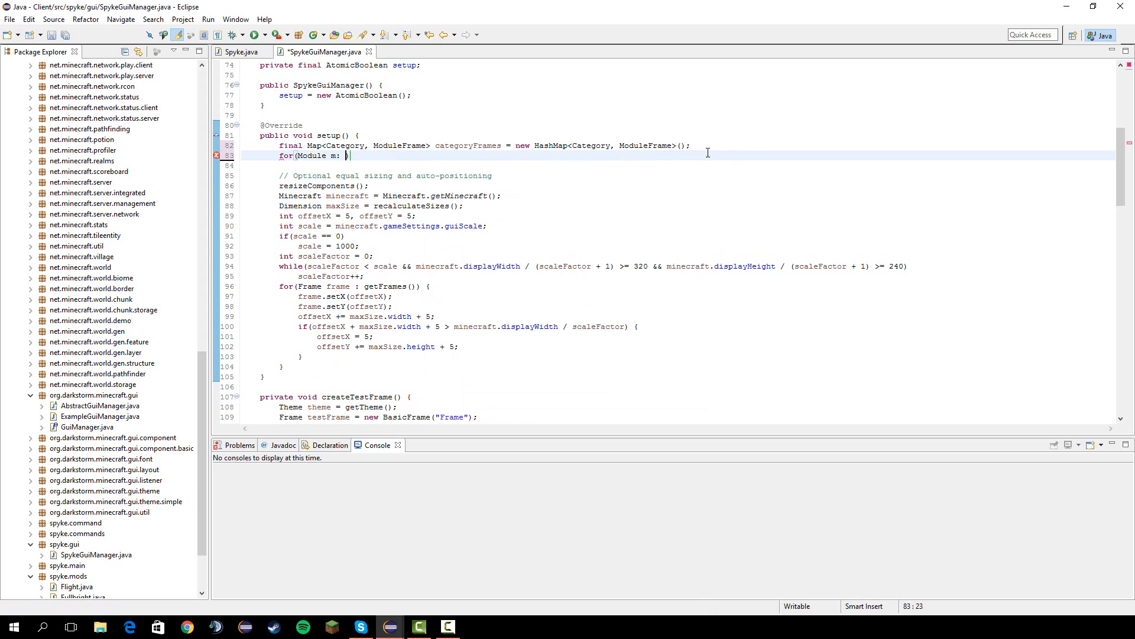
{"action": "type", "text": "Spyke"}
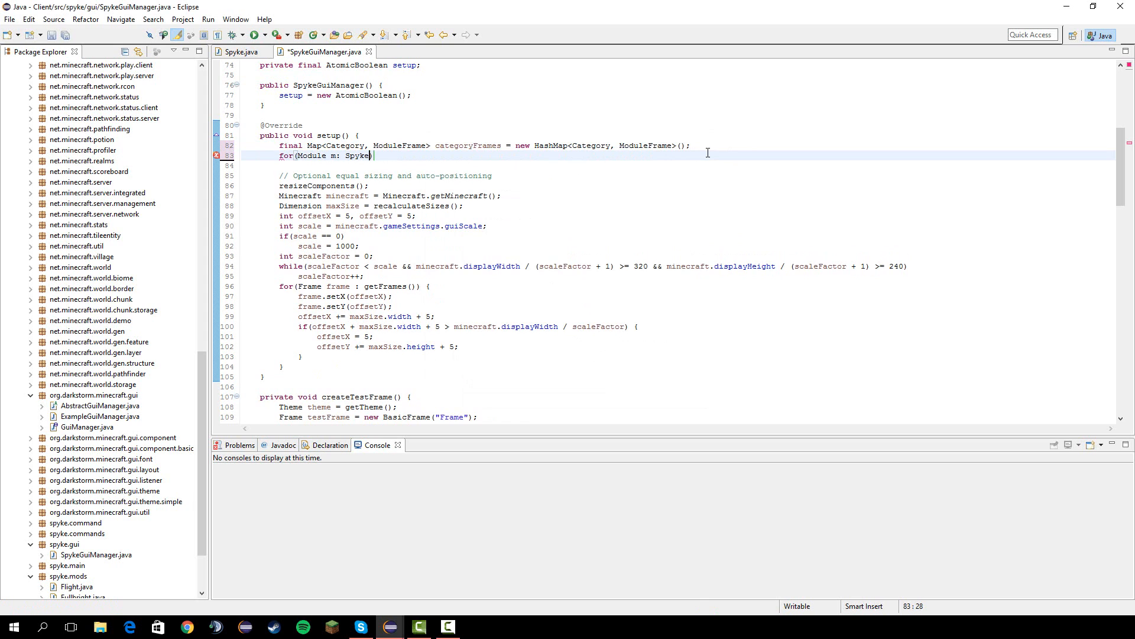
{"action": "type", "text": ".getModules()){"}
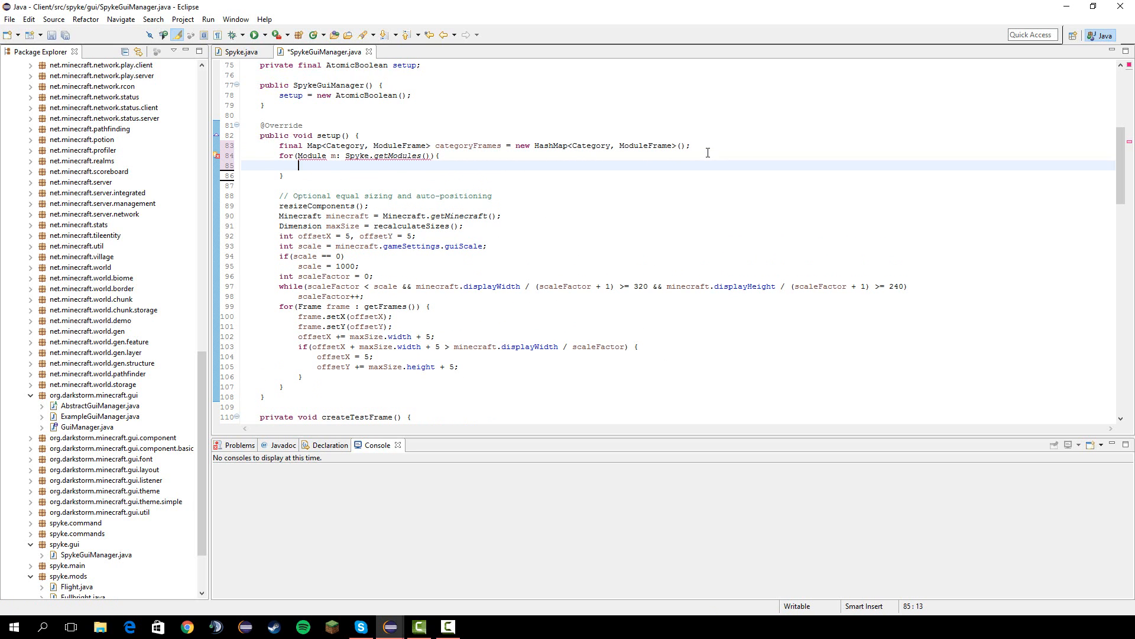
{"action": "type", "text": "if(F"}
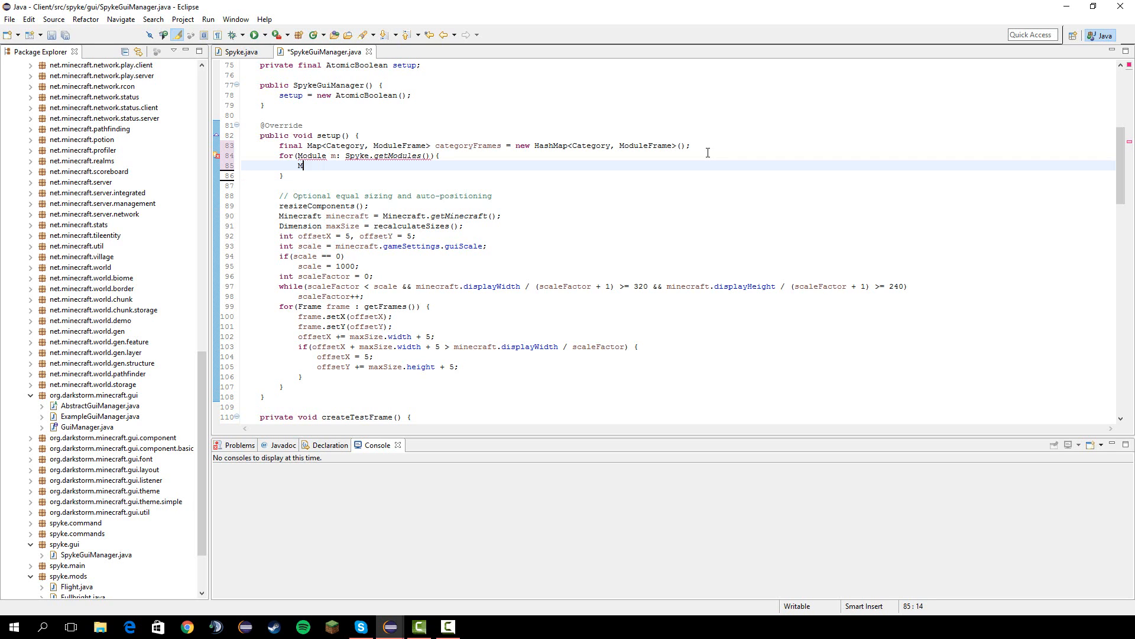
{"action": "type", "text": "oduleFrame f"}
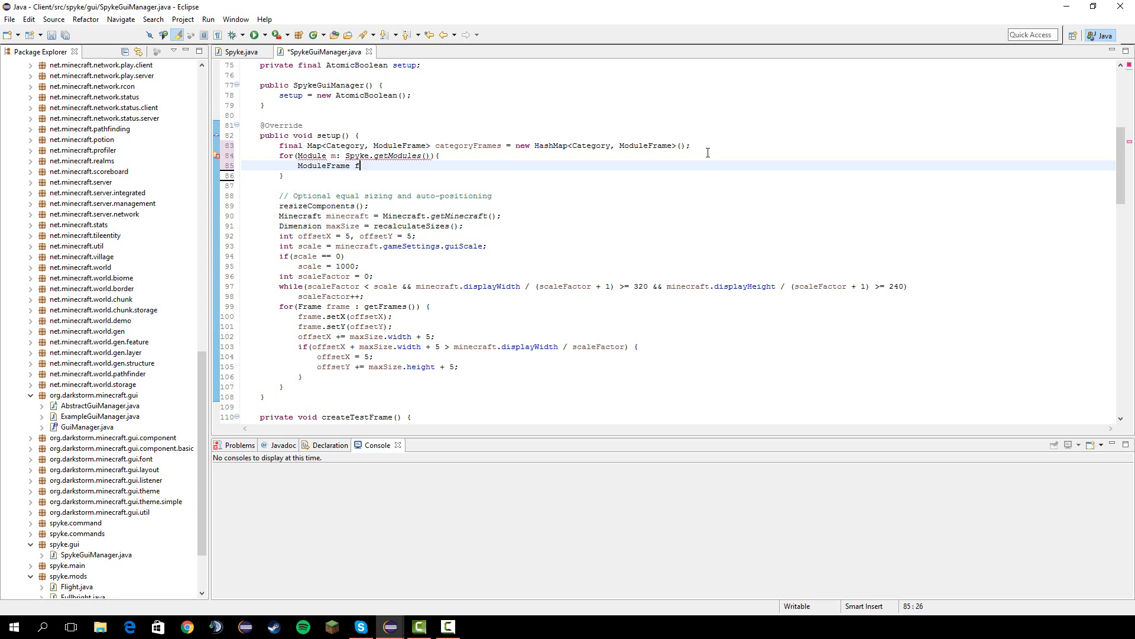
{"action": "type", "text": "rame ="}
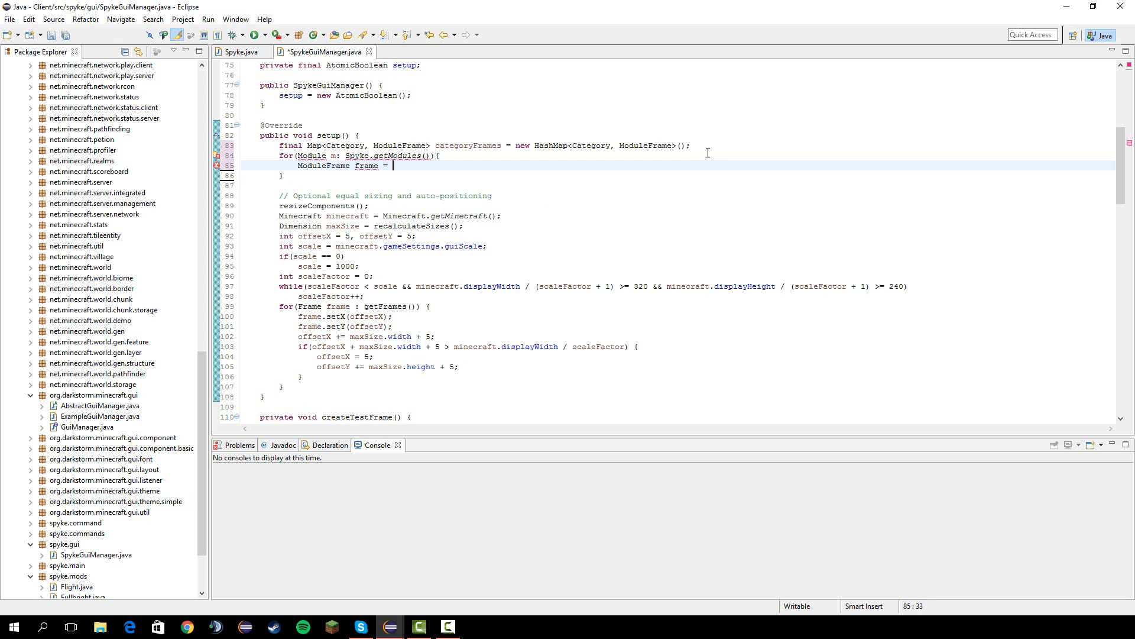
{"action": "type", "text": "categoryFrames.get"}
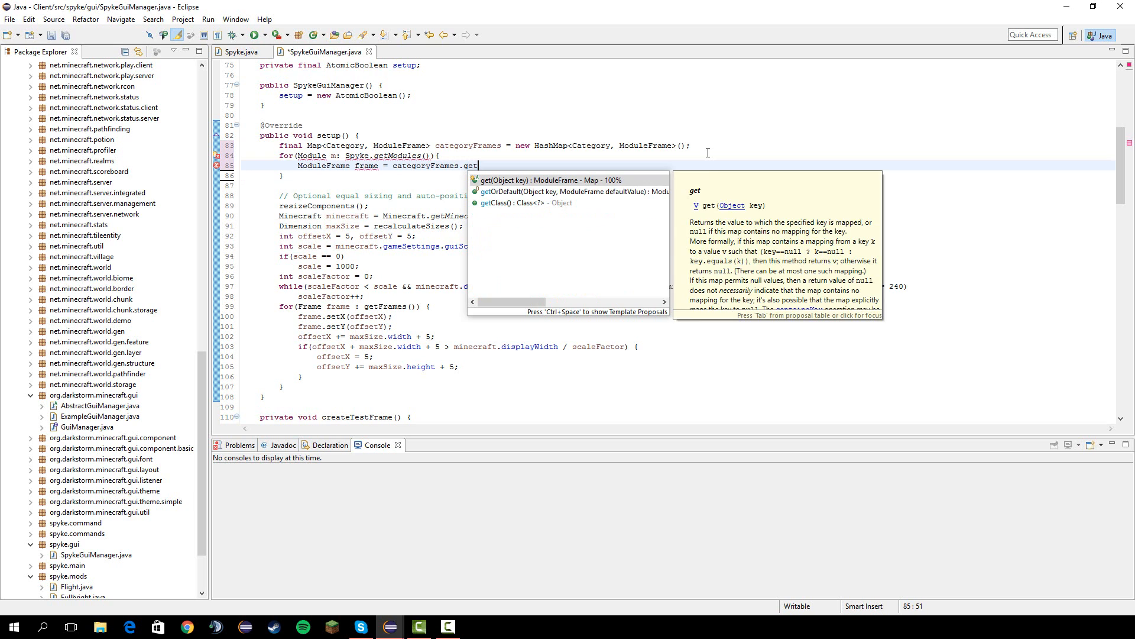
{"action": "type", "text": "(m.c"}
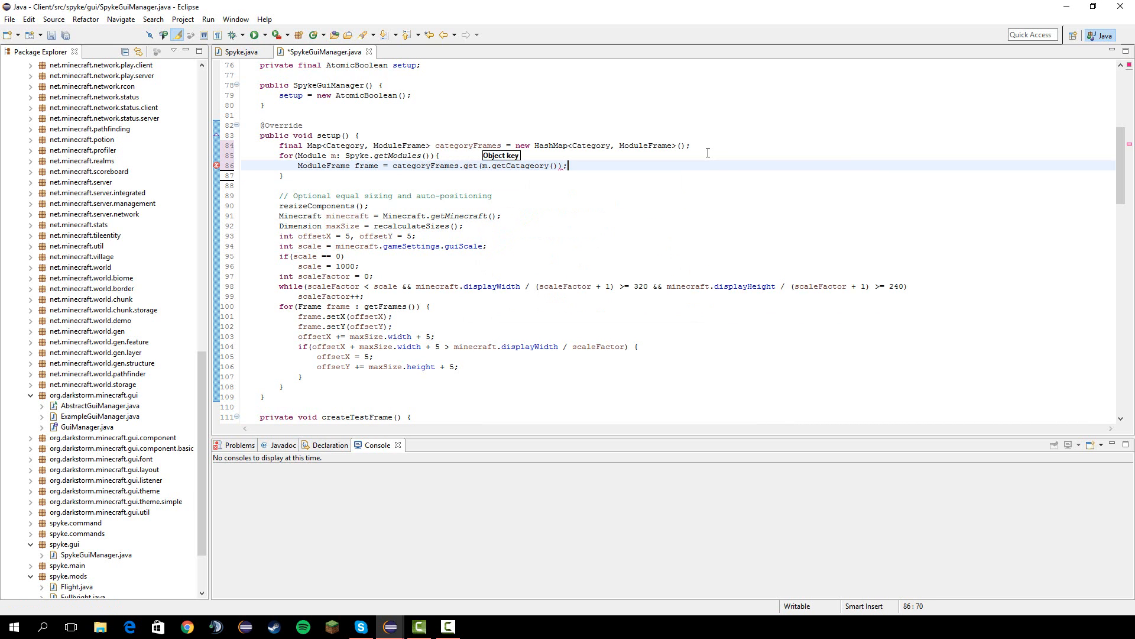
Add if(frame == null){ and begin String name = m.get... for the category name.
{"action": "type", "text": "if"}
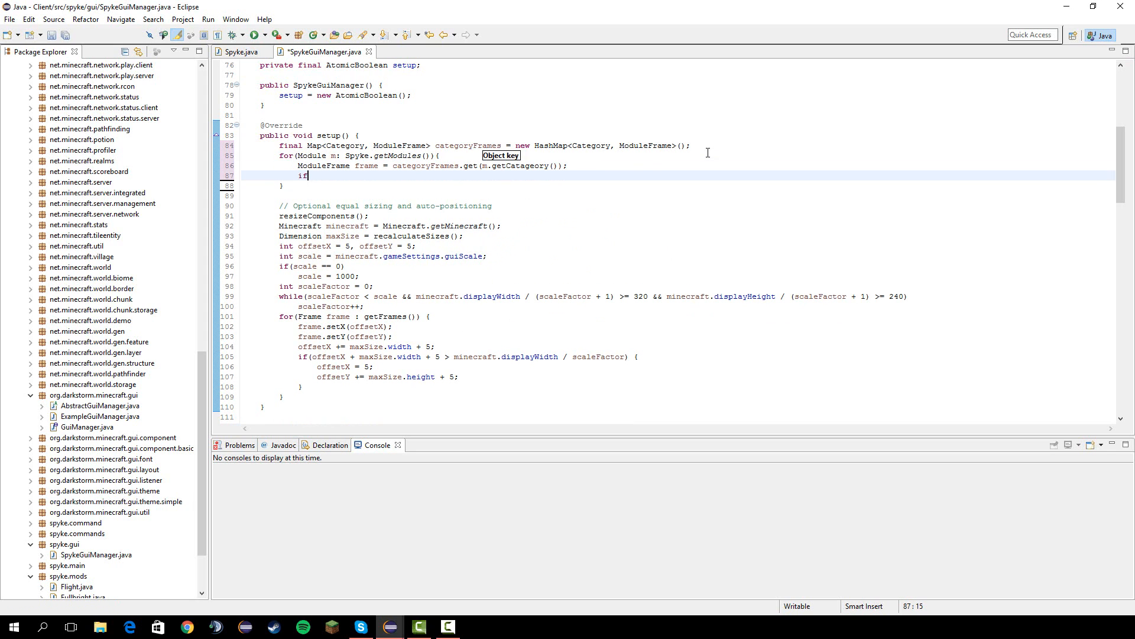
{"action": "type", "text": "(frame)"}
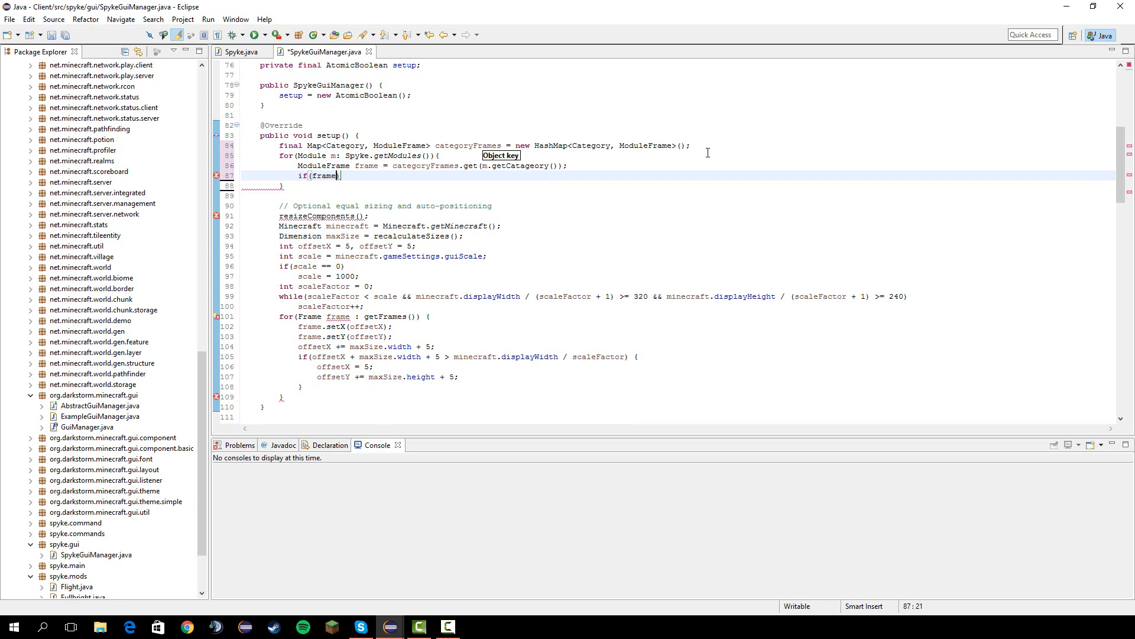
{"action": "type", "text": "== null)"}
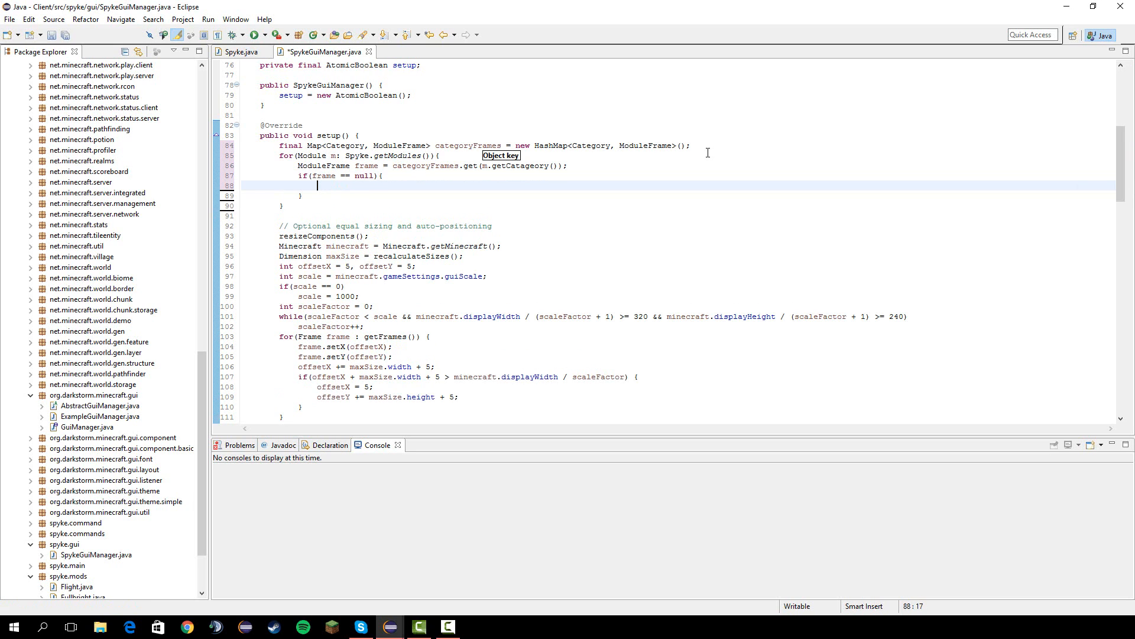
{"action": "type", "text": "String name"}
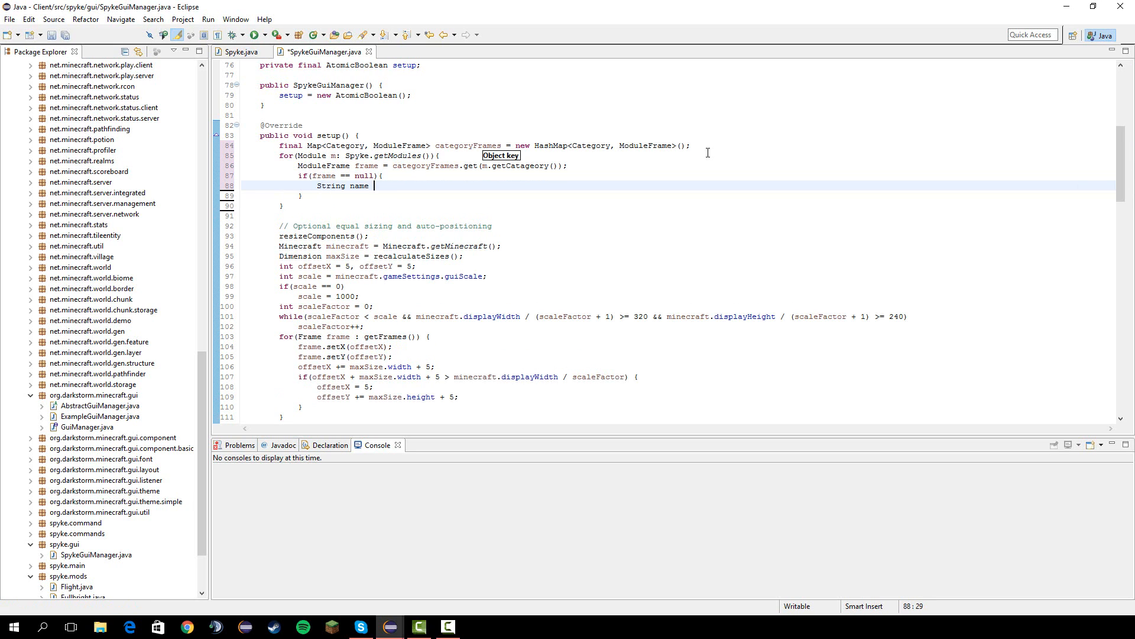
{"action": "type", "text": "= m.ge"}
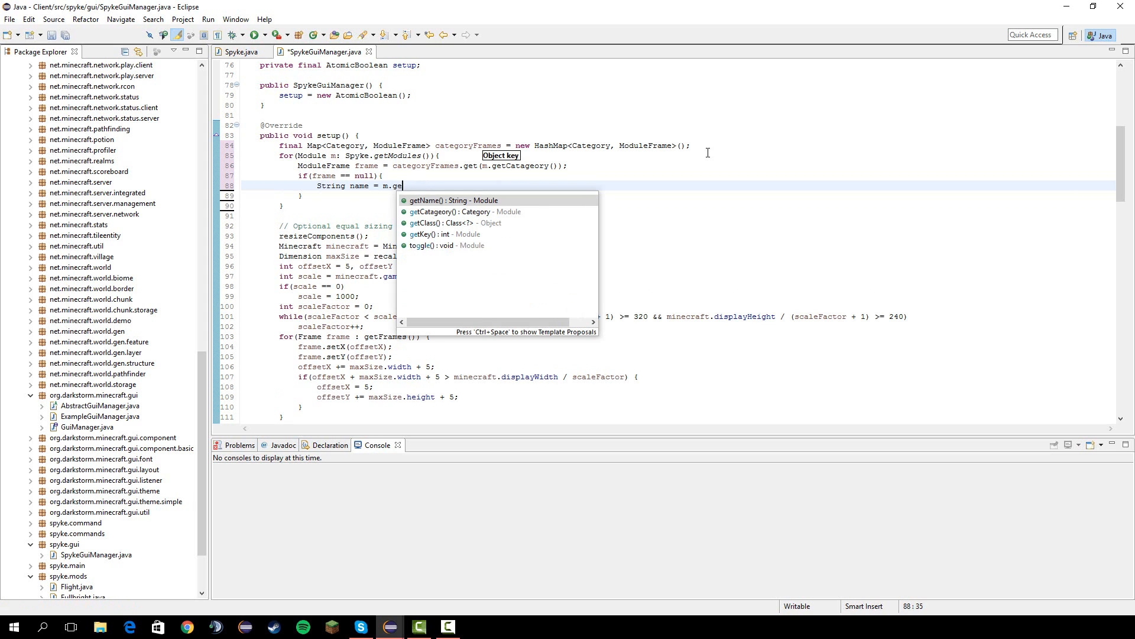
{"action": "type", "text": "tCatageory("}
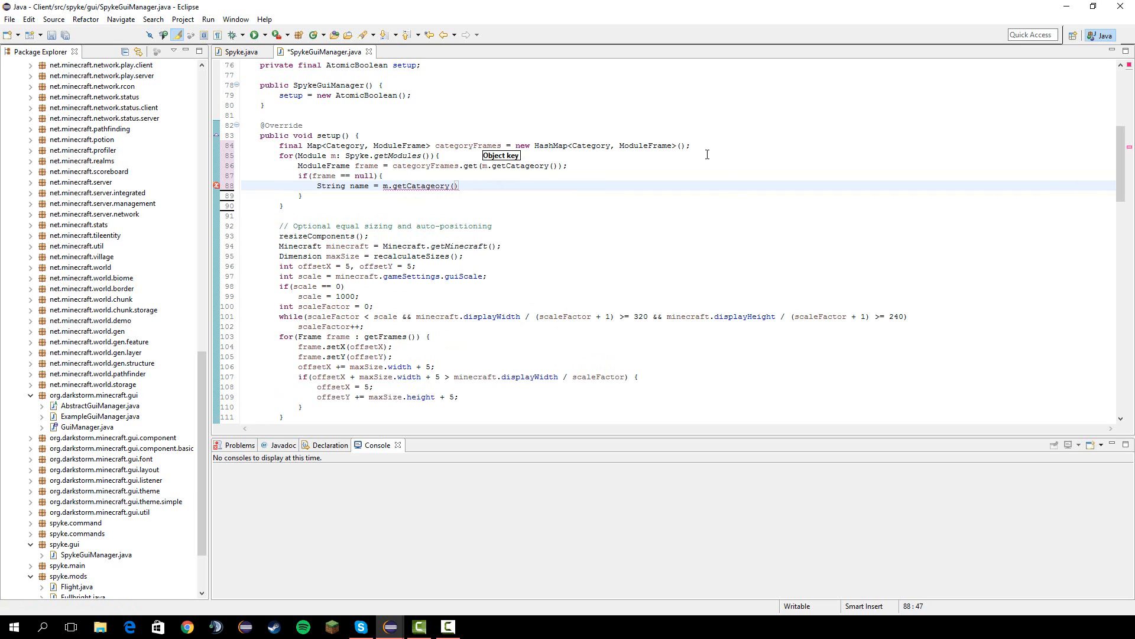
{"action": "mouse_move", "coordinate": [241, 63]}
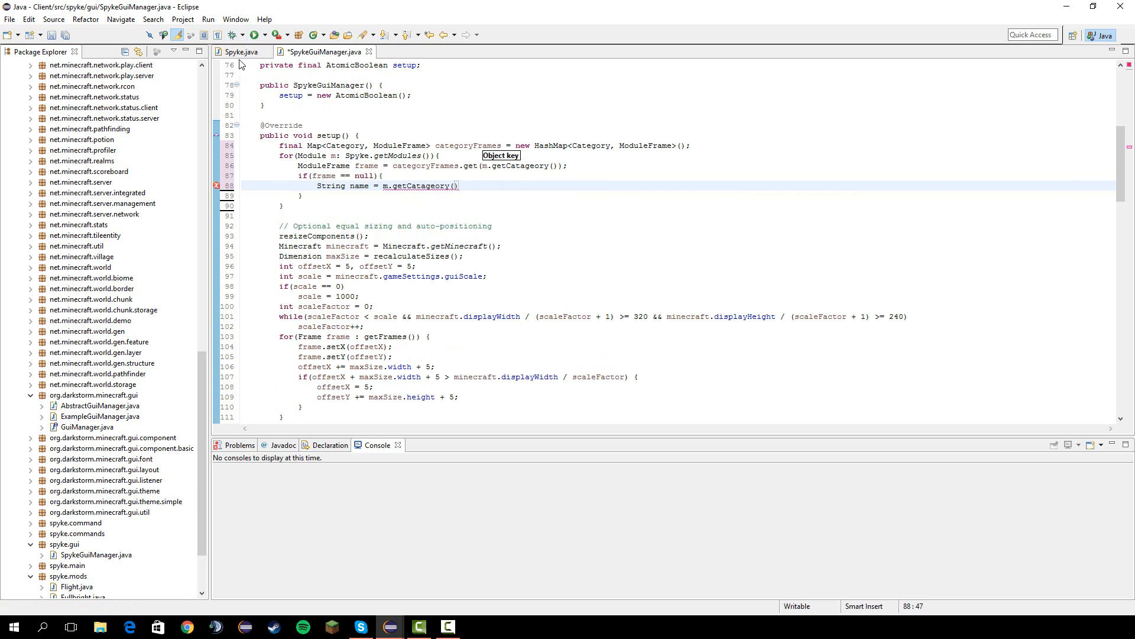
Check Spyke.java and Module.java, then correct the lookup call to m.getCategory().
{"action": "left_click", "coordinate": [239, 51]}
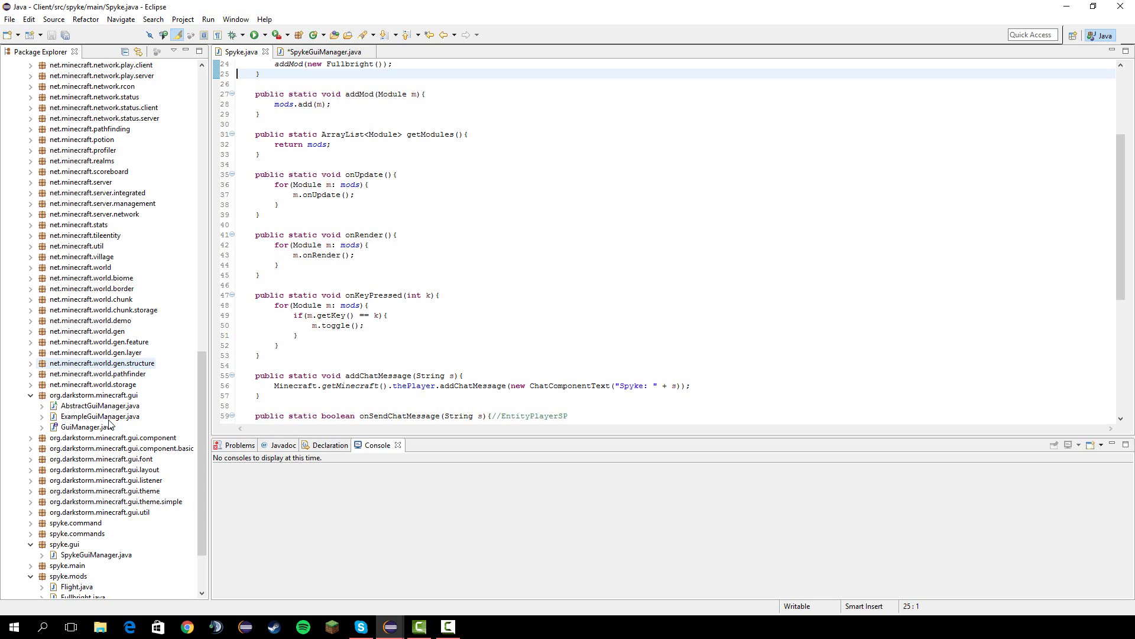
{"action": "double_click", "coordinate": [73, 575]}
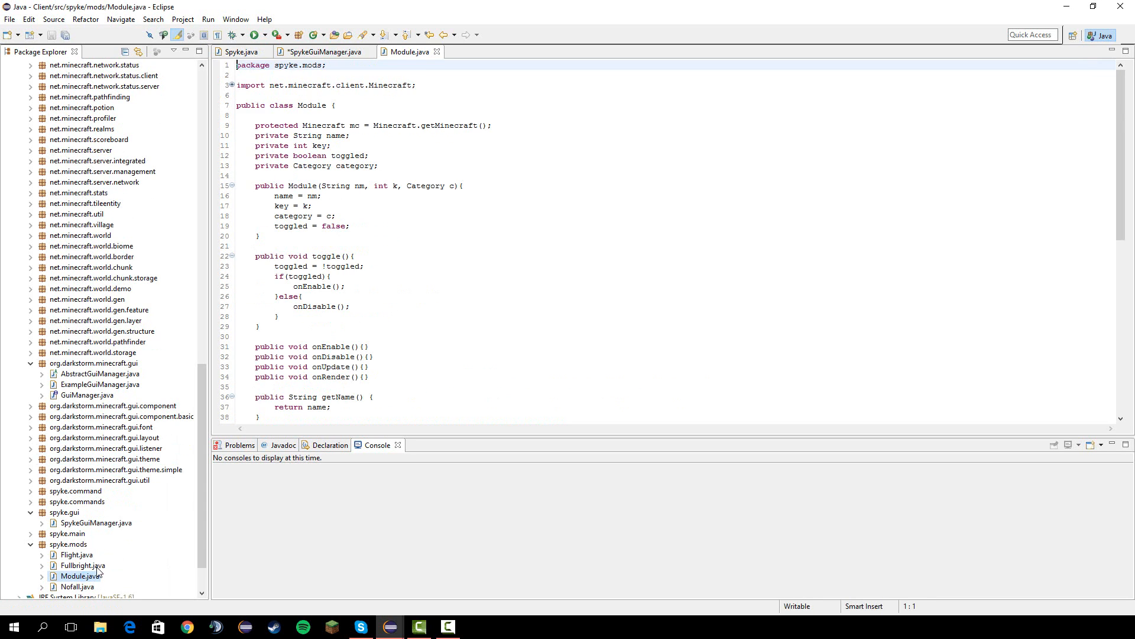
{"action": "scroll", "scroll_direction": "down", "scroll_amount": 3}
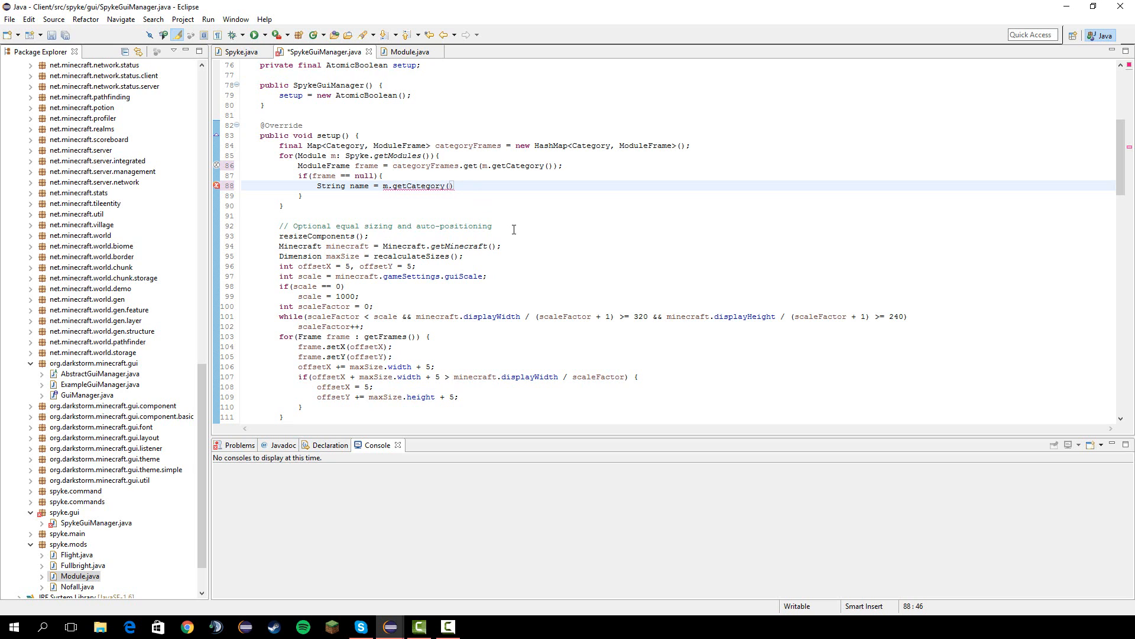
Build name as category.toString().toLowerCase(), then Character.toUpperCase(name.charAt(0)) + name.substring(1).
{"action": "type", "text": ".toString("}
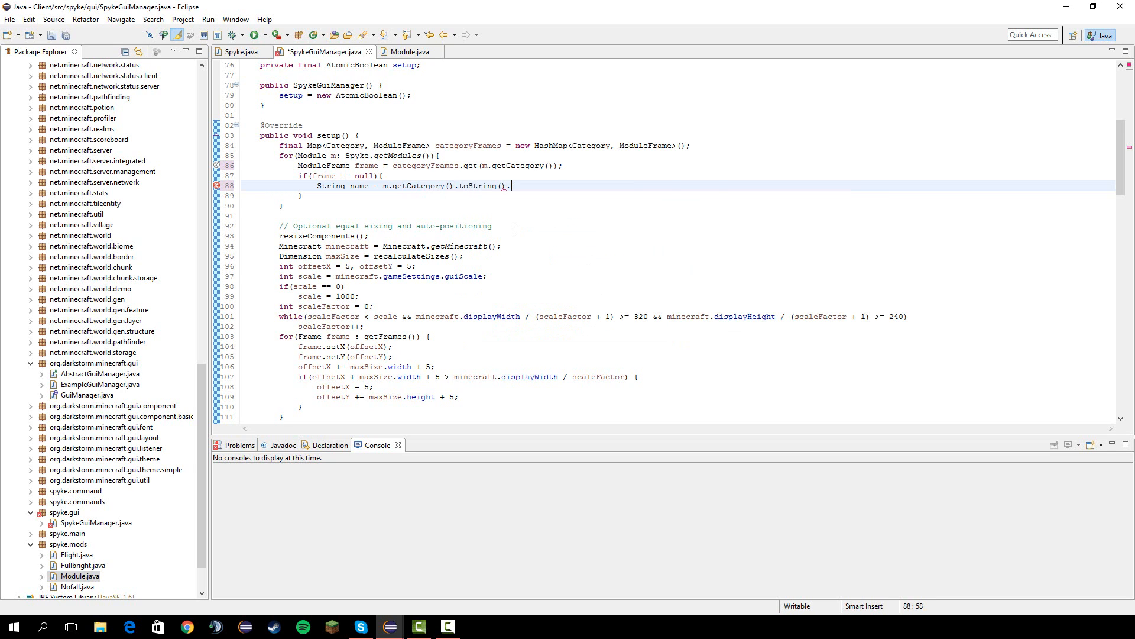
{"action": "type", "text": ".toLowerCase();"}
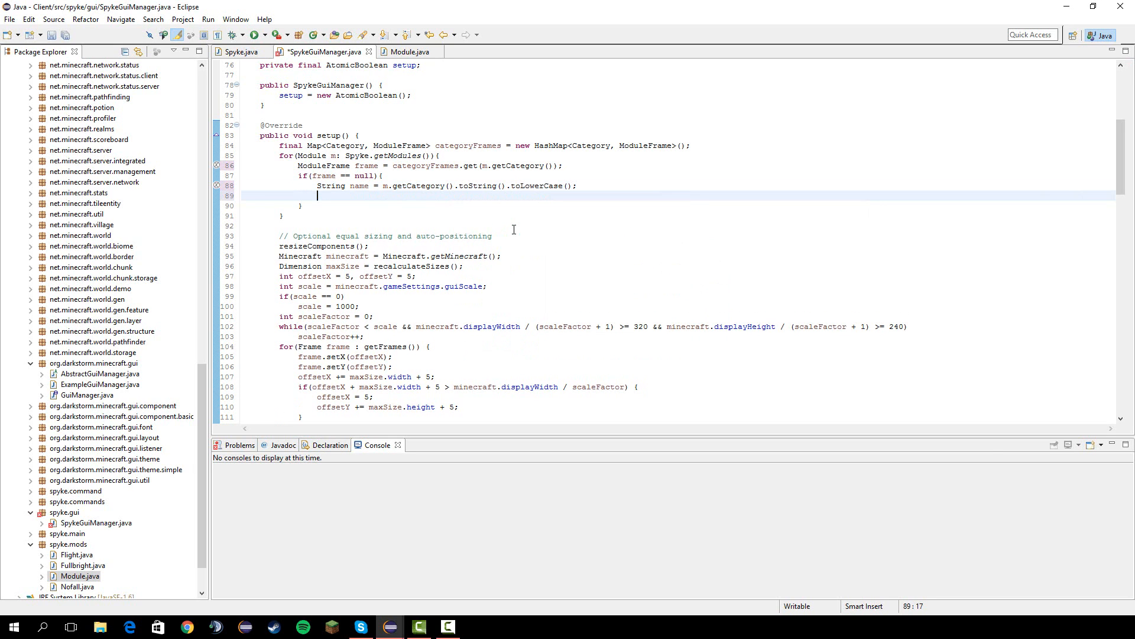
{"action": "type", "text": "name ="}
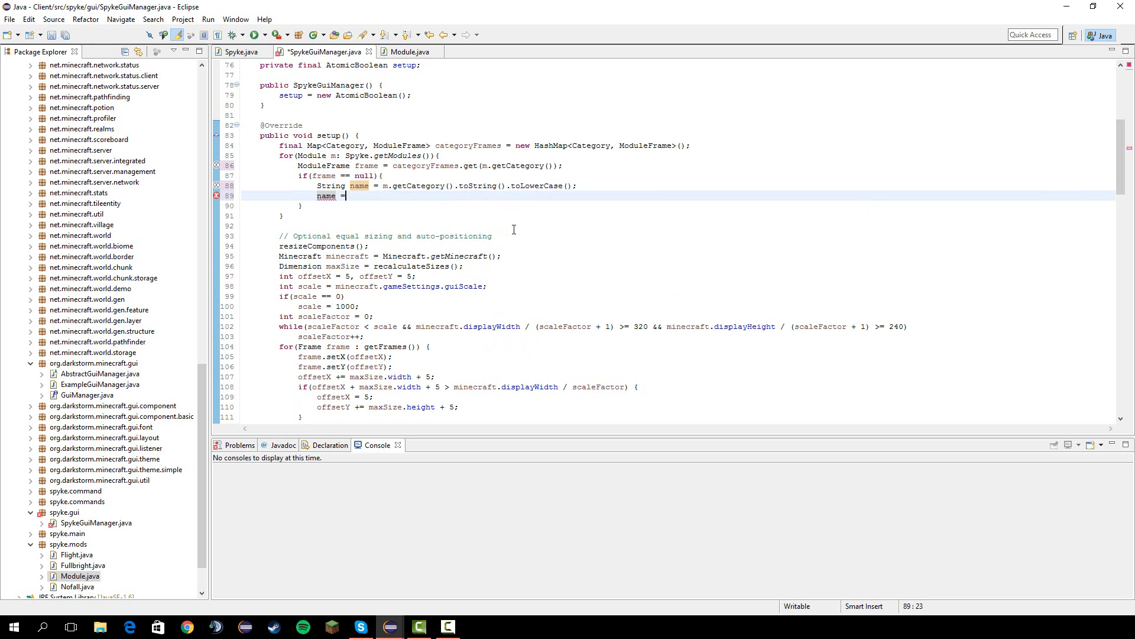
{"action": "type", "text": "Ch"}
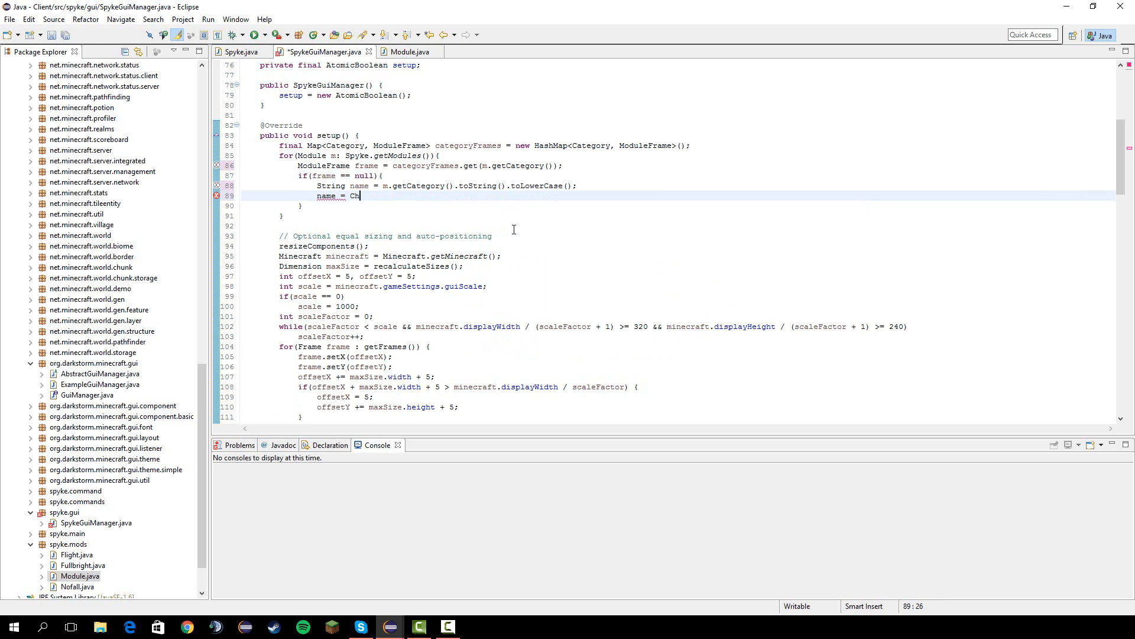
{"action": "type", "text": "aracter."}
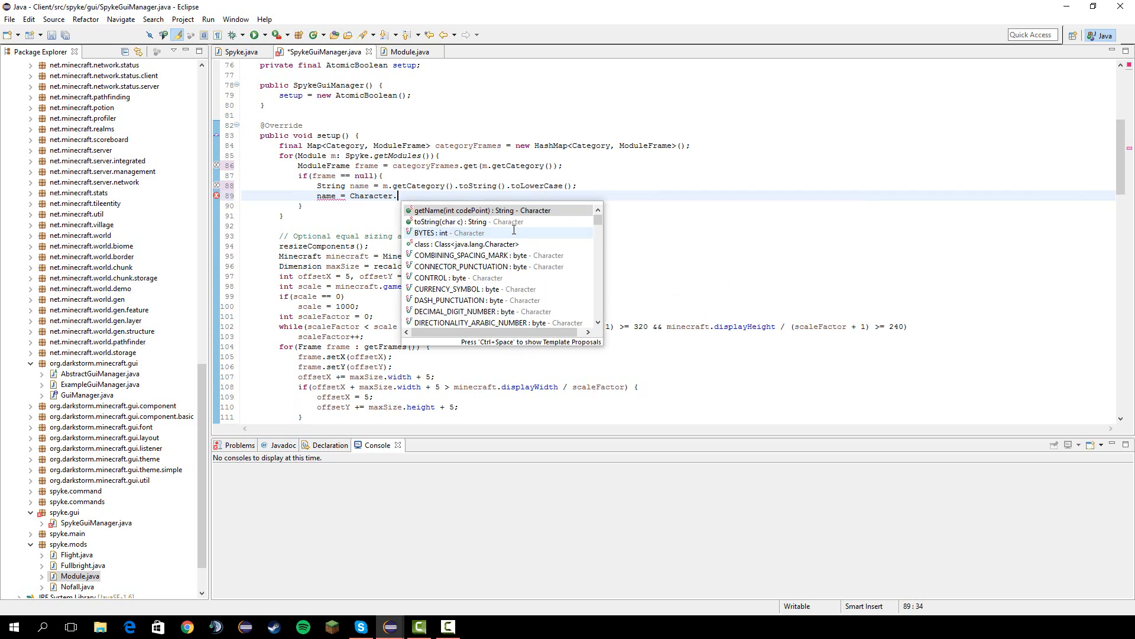
{"action": "type", "text": "toU"}
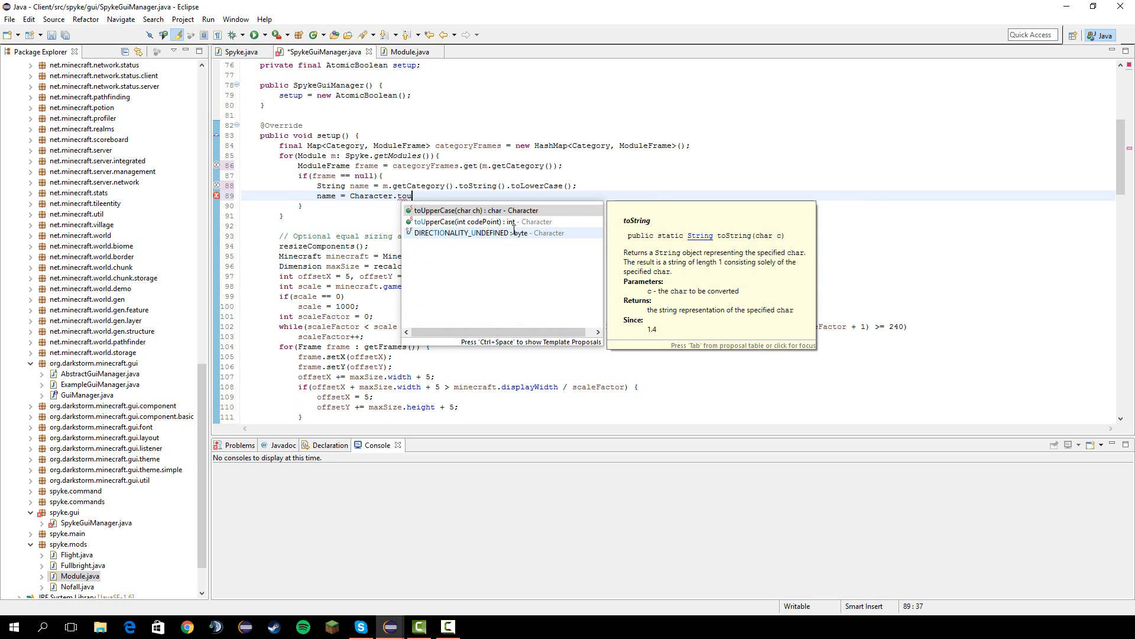
{"action": "left_click", "coordinate": [471, 210]}
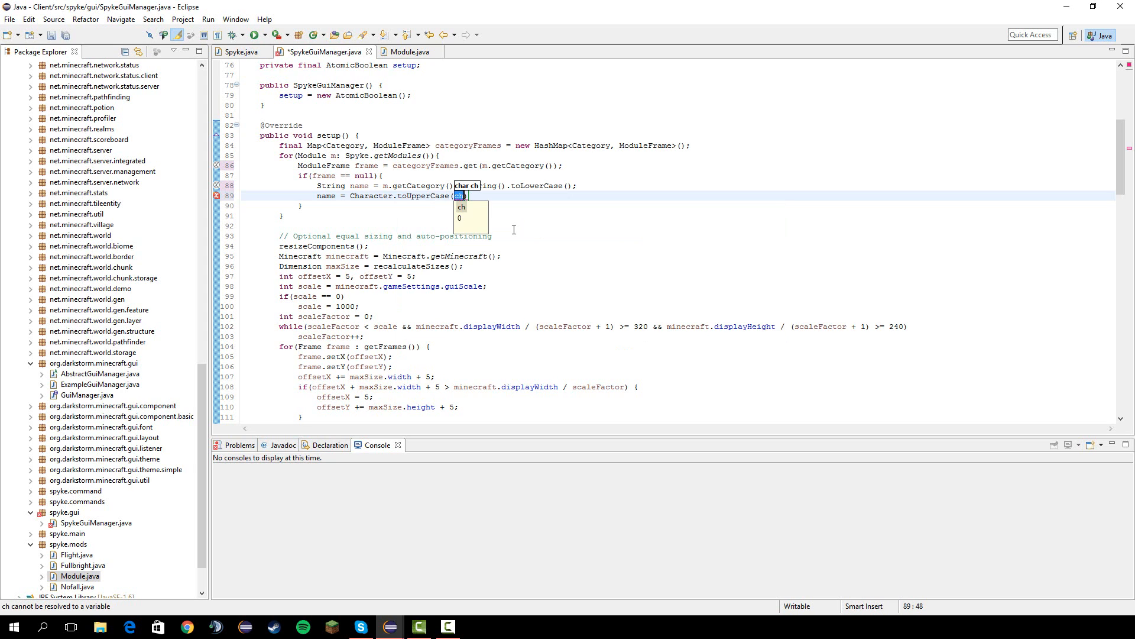
{"action": "type", "text": "name.charAt(0"}
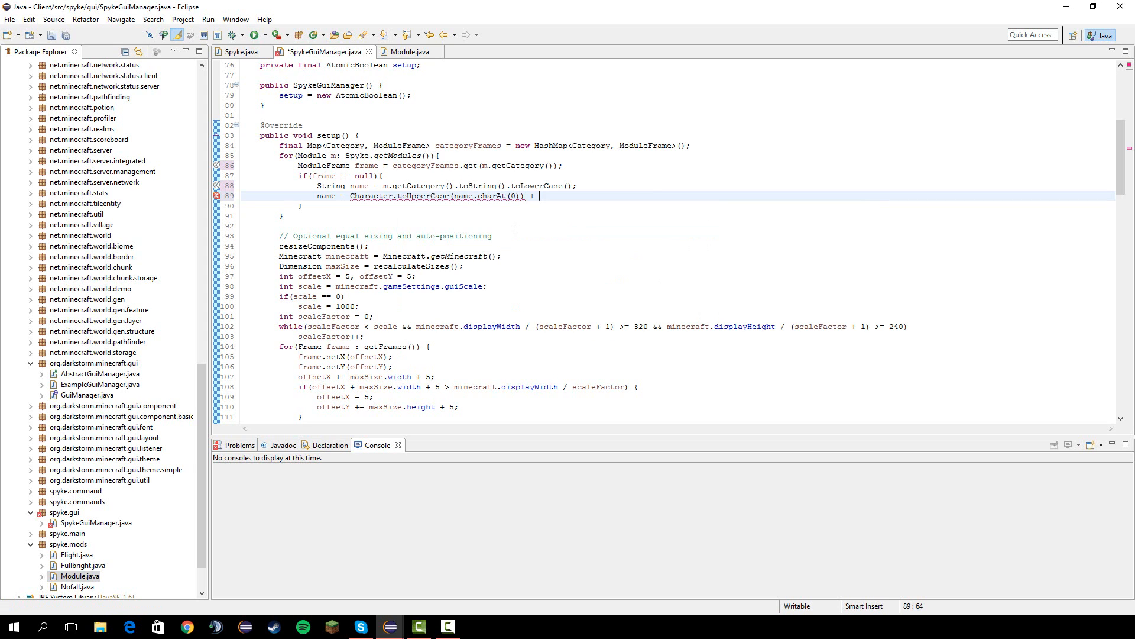
{"action": "type", "text": "name.substring(1);"}
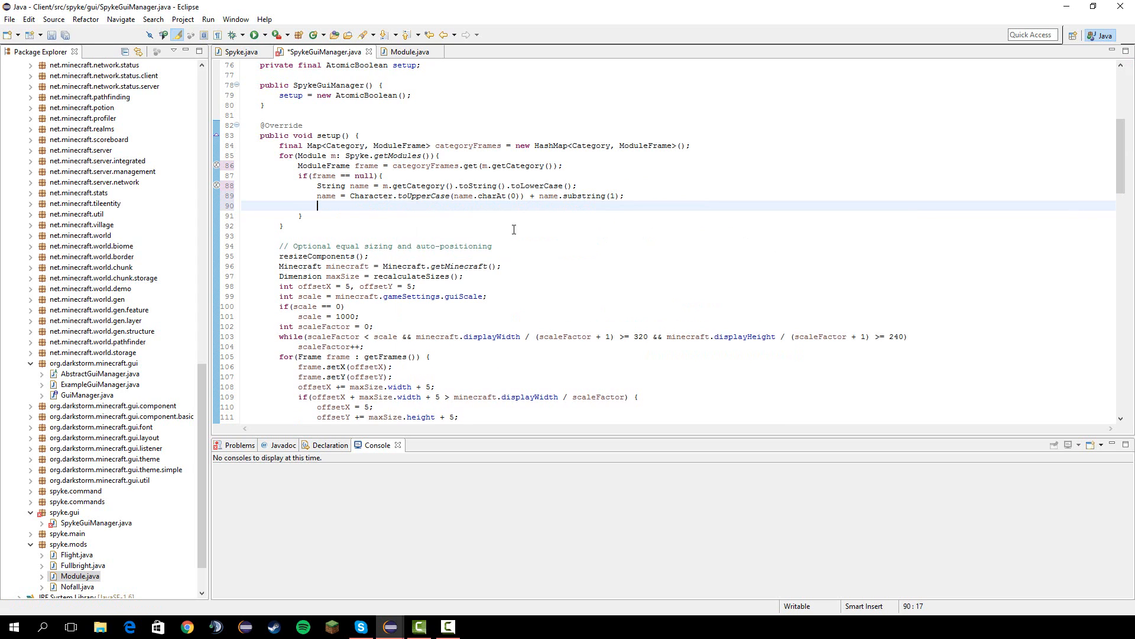
Create the frame as new ModuleFrame(name).
{"action": "type", "text": "frame = new"}
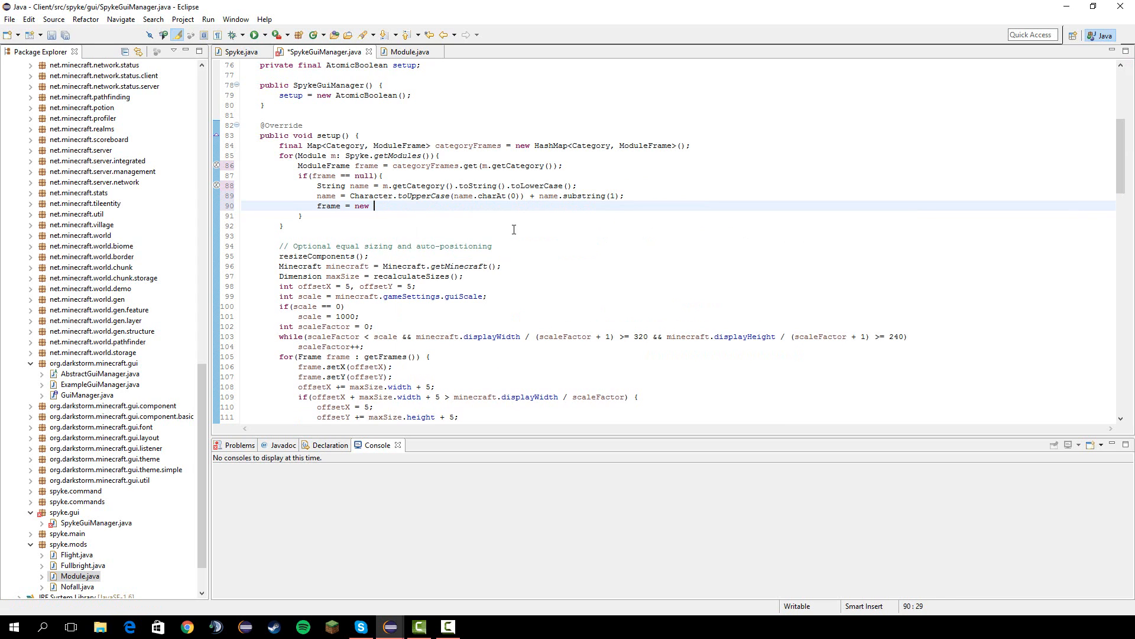
{"action": "type", "text": "ModuleFrame"}
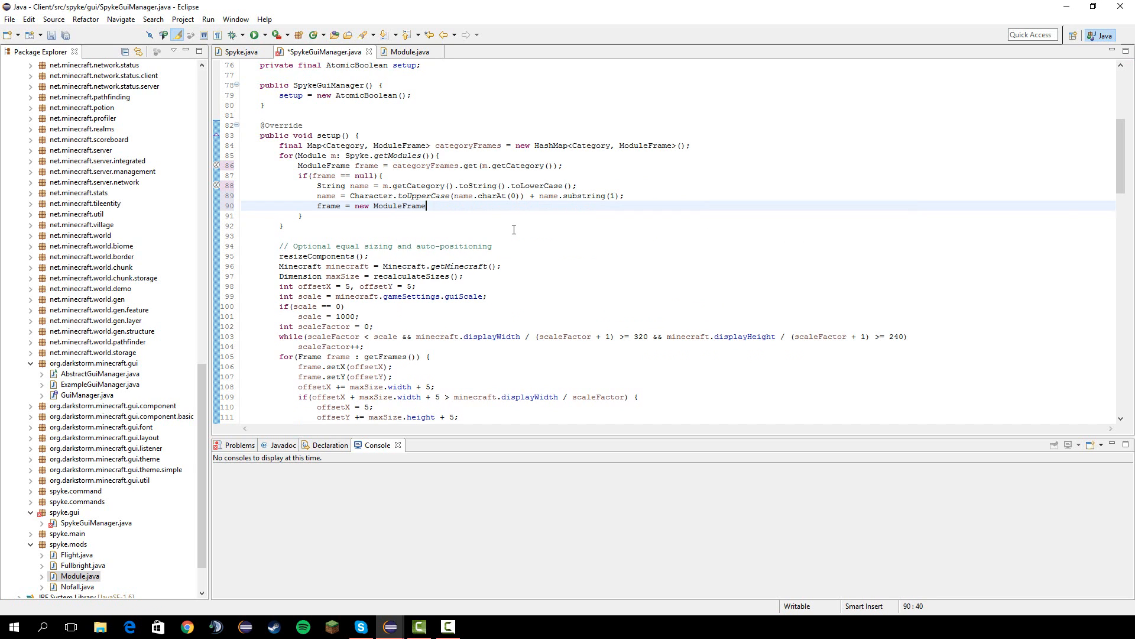
{"action": "type", "text": "(name);"}
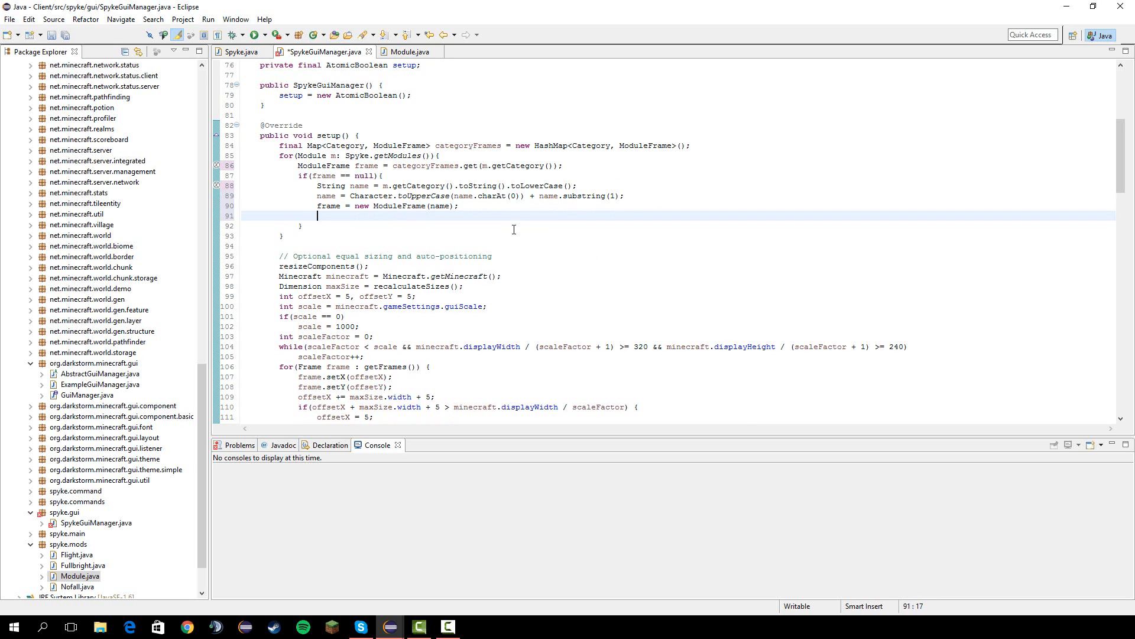
Give the frame a SimpleTheme, GridLayoutManager(2, 0), visible true, closable false, minimized true.
{"action": "type", "text": "frame.setTheme(new SimpleTheme());"}
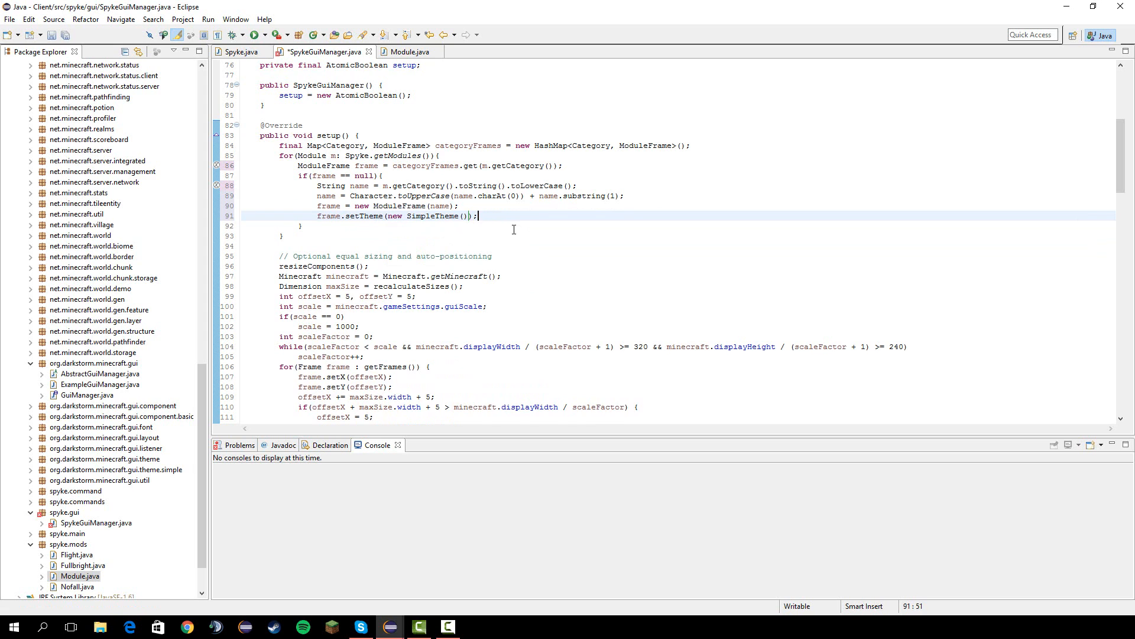
{"action": "type", "text": "fra"}
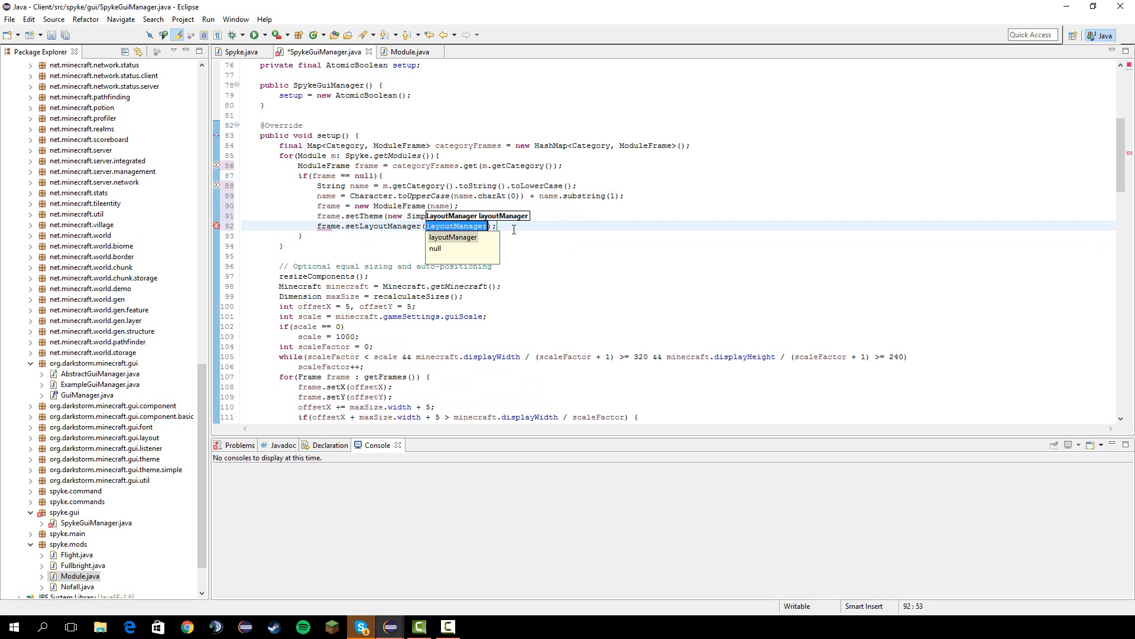
{"action": "type", "text": "new GridL"}
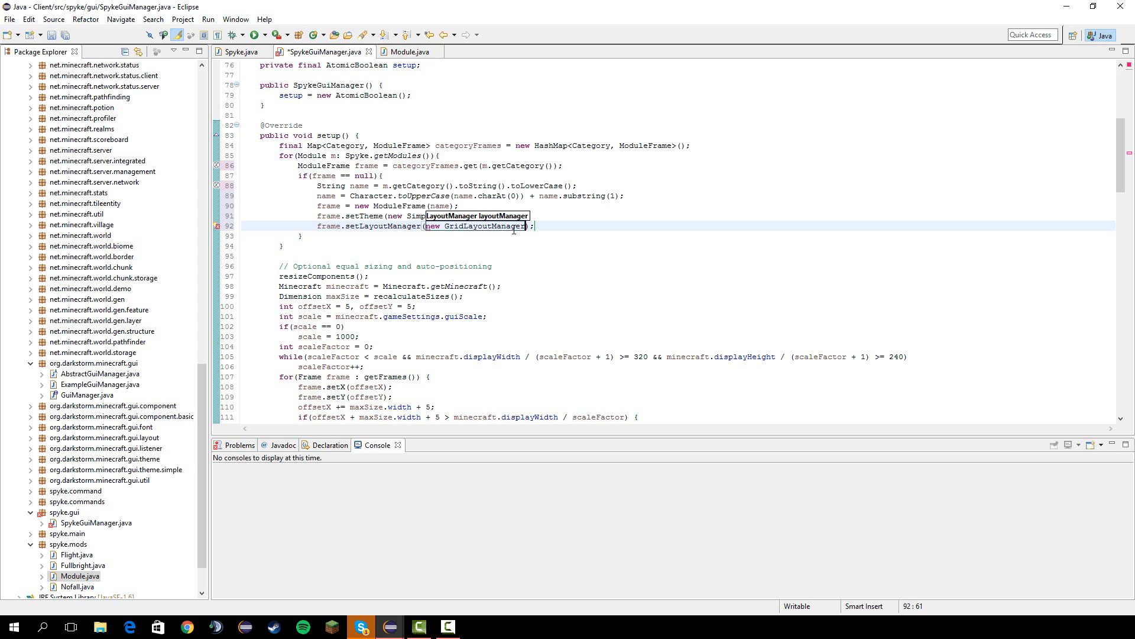
{"action": "type", "text": "2, 0)"}
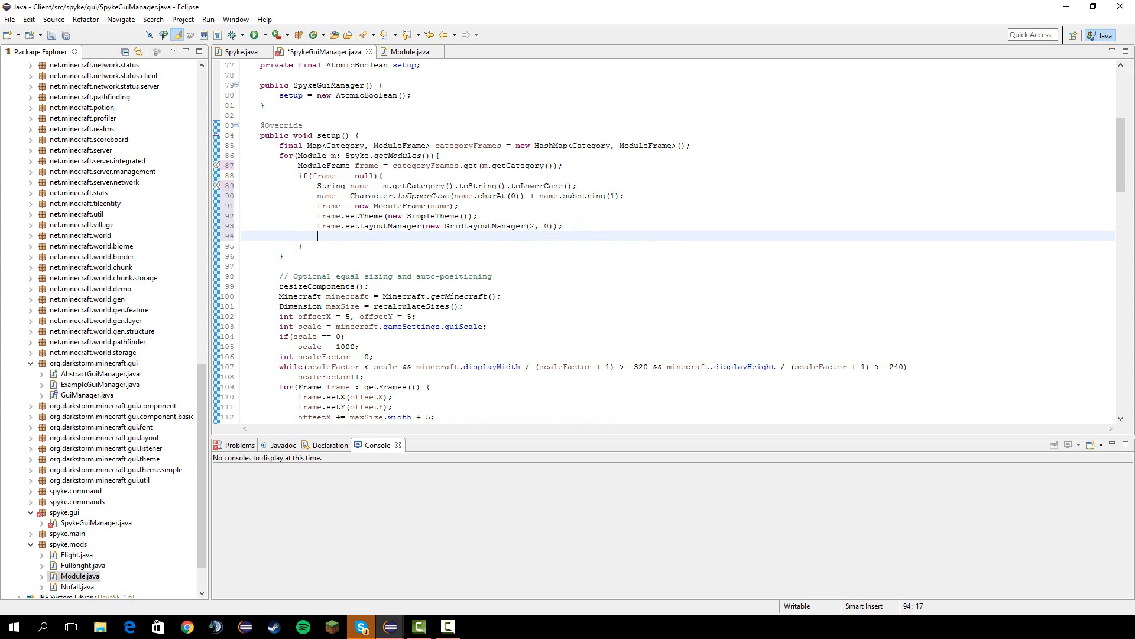
{"action": "type", "text": "frame.setVisible(true);"}
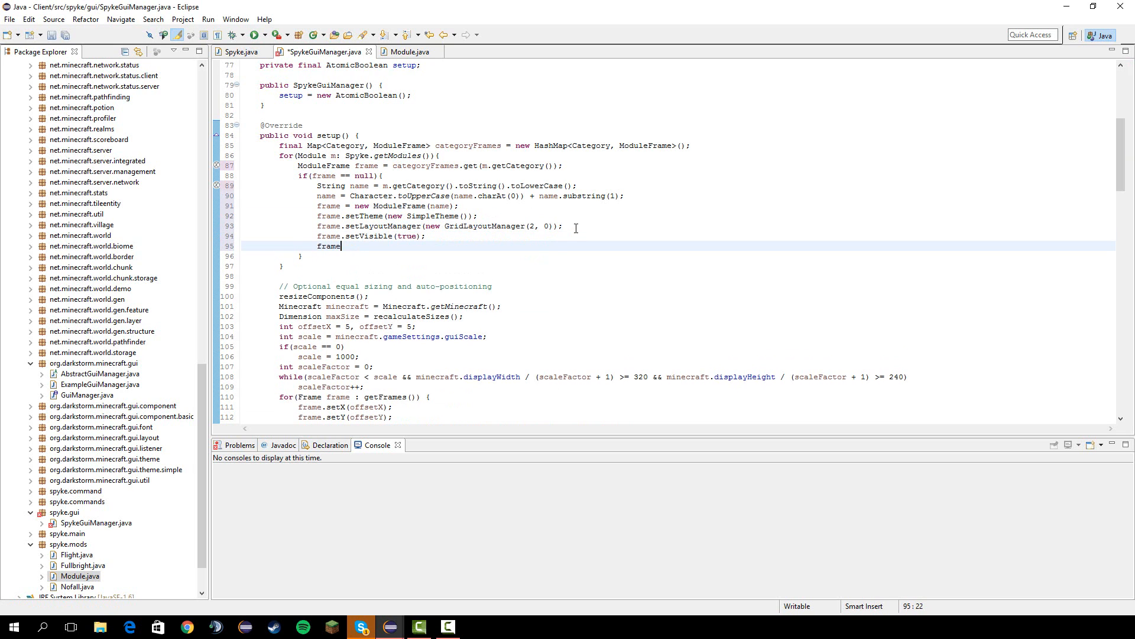
{"action": "type", "text": ".setminimized"}
{"action": "type", "text": ".setClosable(closable);"}
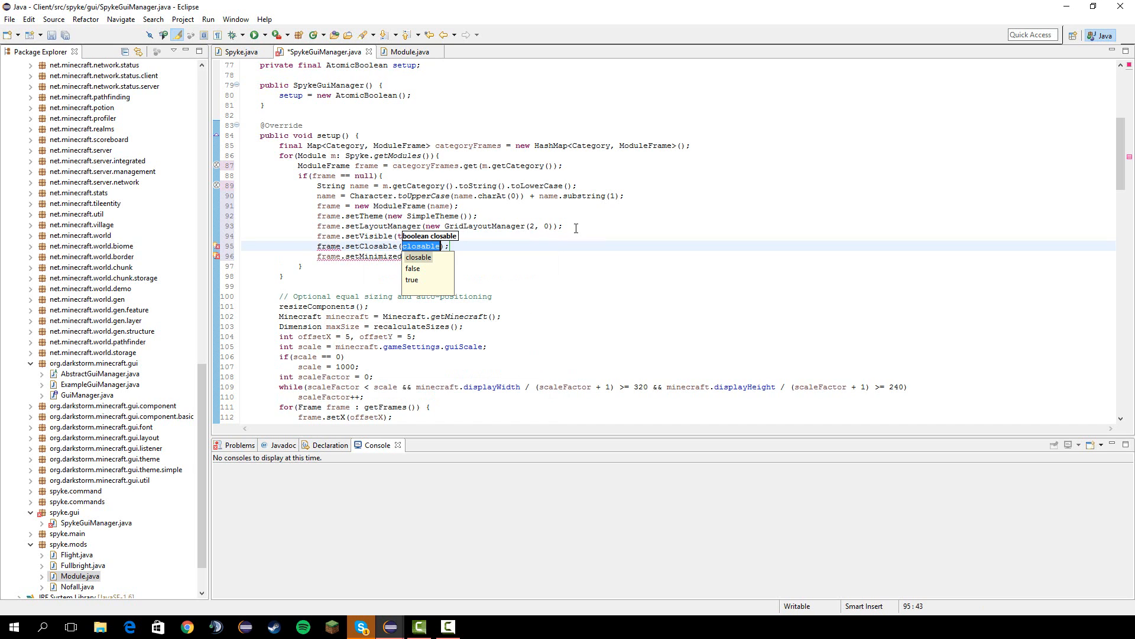
{"action": "left_click", "coordinate": [411, 268]}
{"action": "type", "text": "a"}
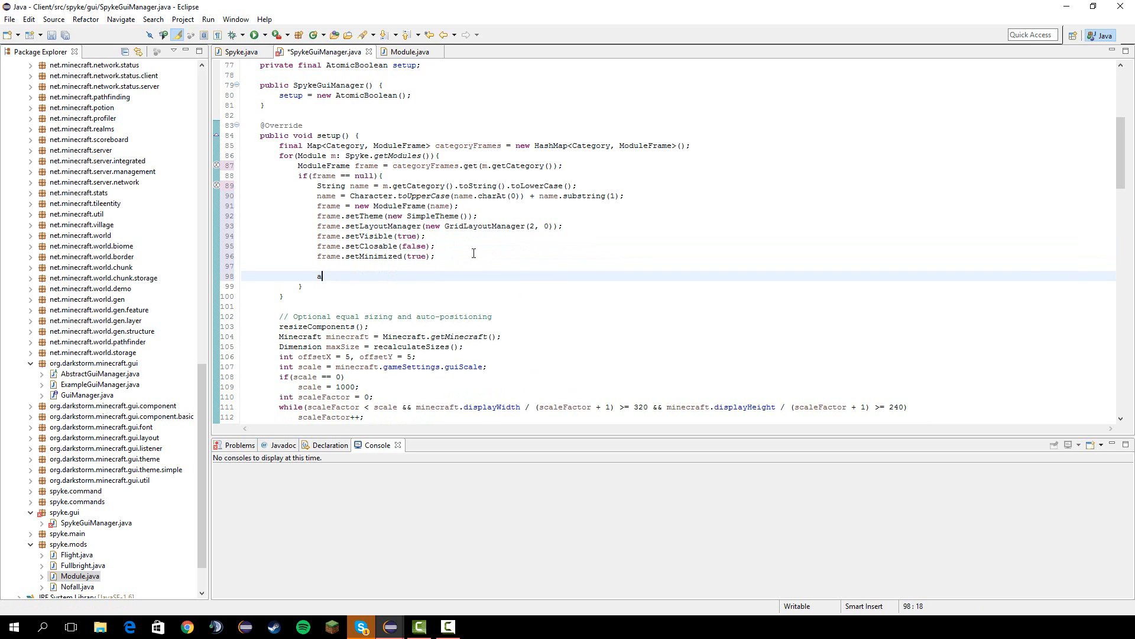
Call addFrame(frame) and categoryFrames.put(m.getCategory(), frame), then close the if block.
{"action": "type", "text": "ddFrae"}
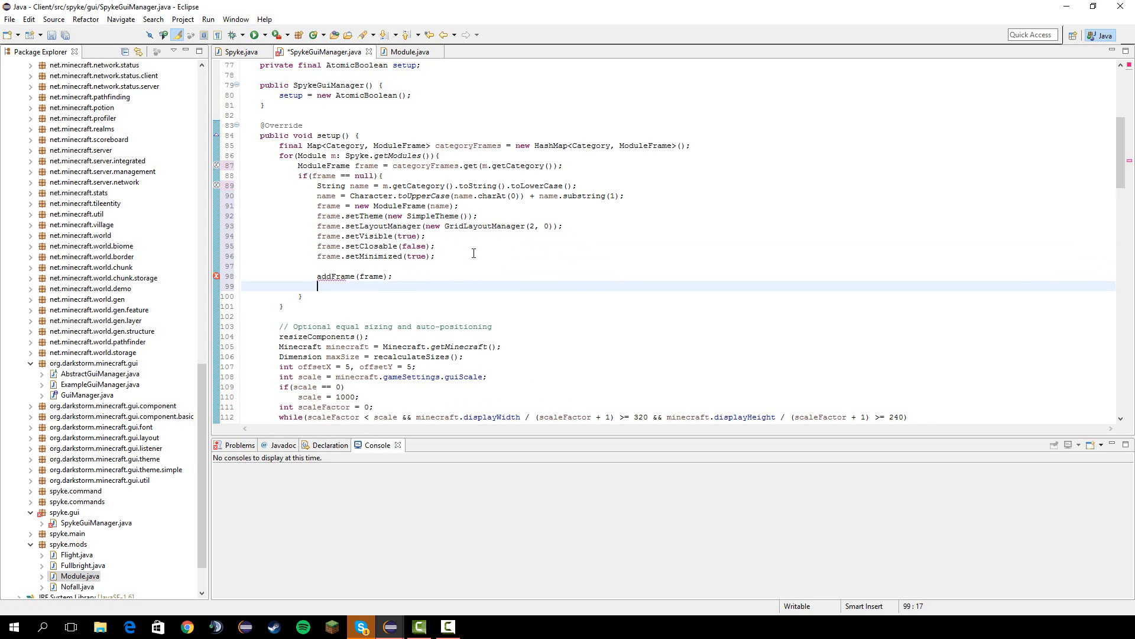
{"action": "type", "text": "categoryFrames."}
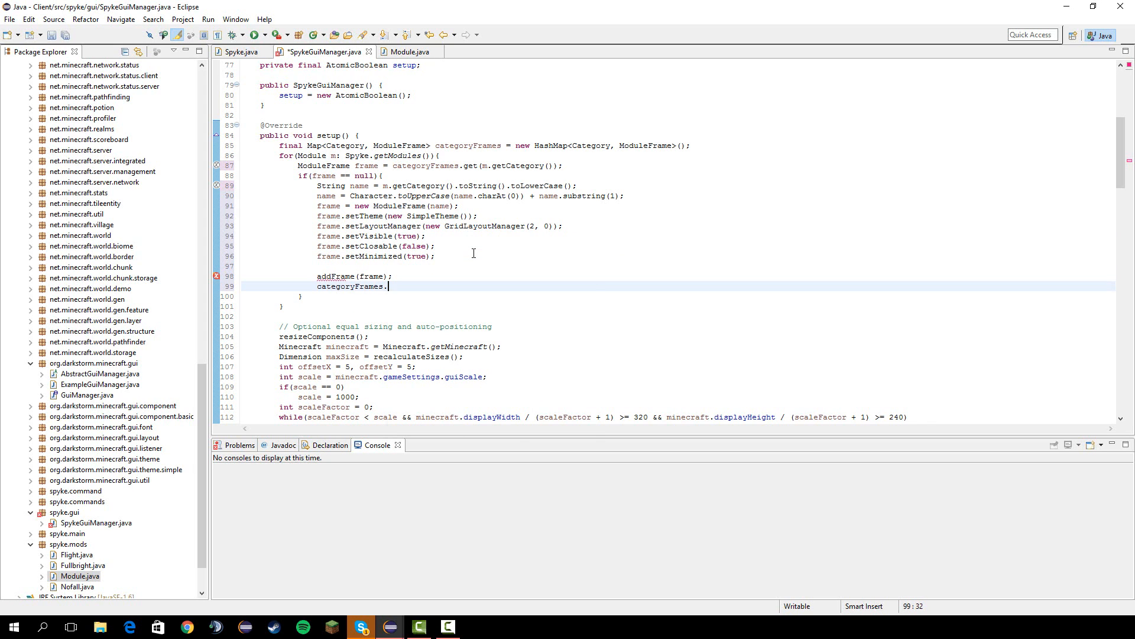
{"action": "type", "text": "put(key, value"}
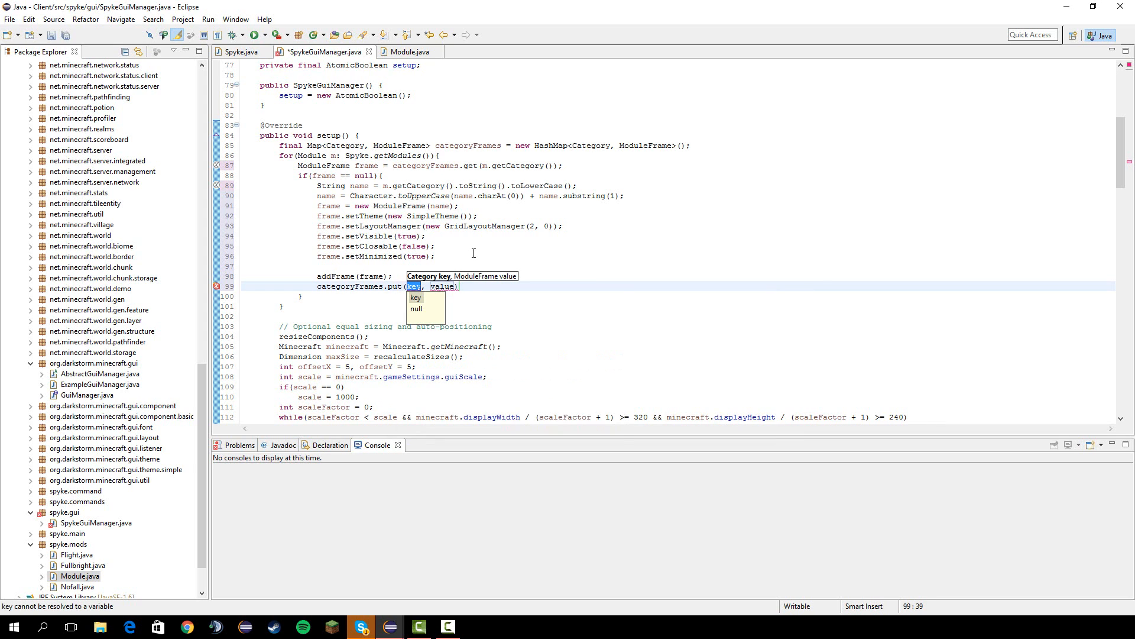
{"action": "type", "text": "m.getCategory("}
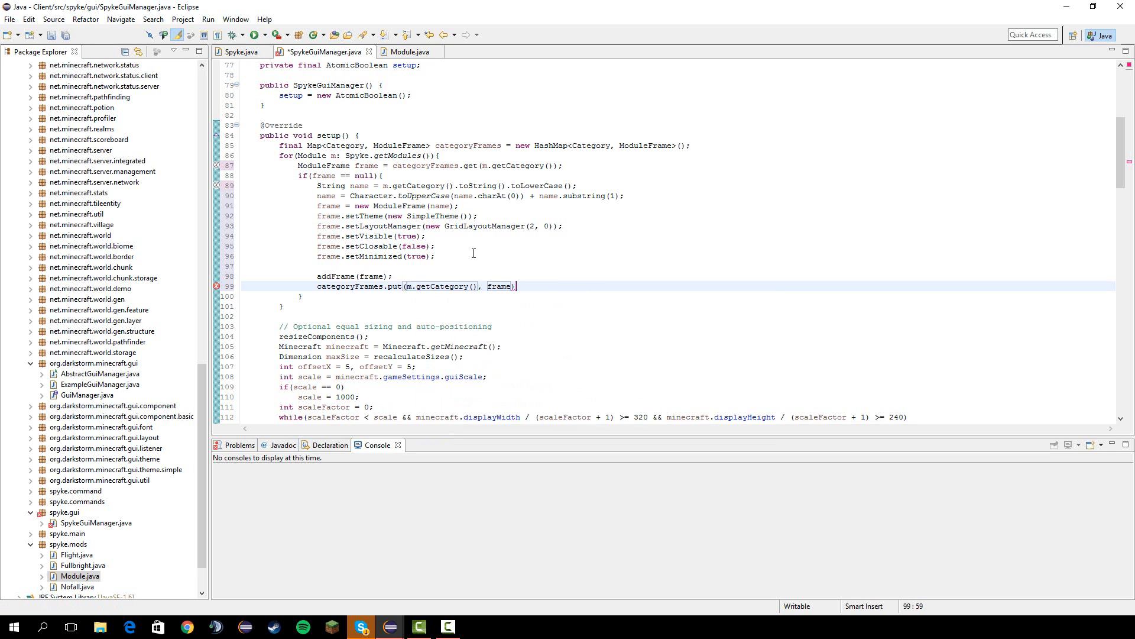
{"action": "type", "text": ";"}
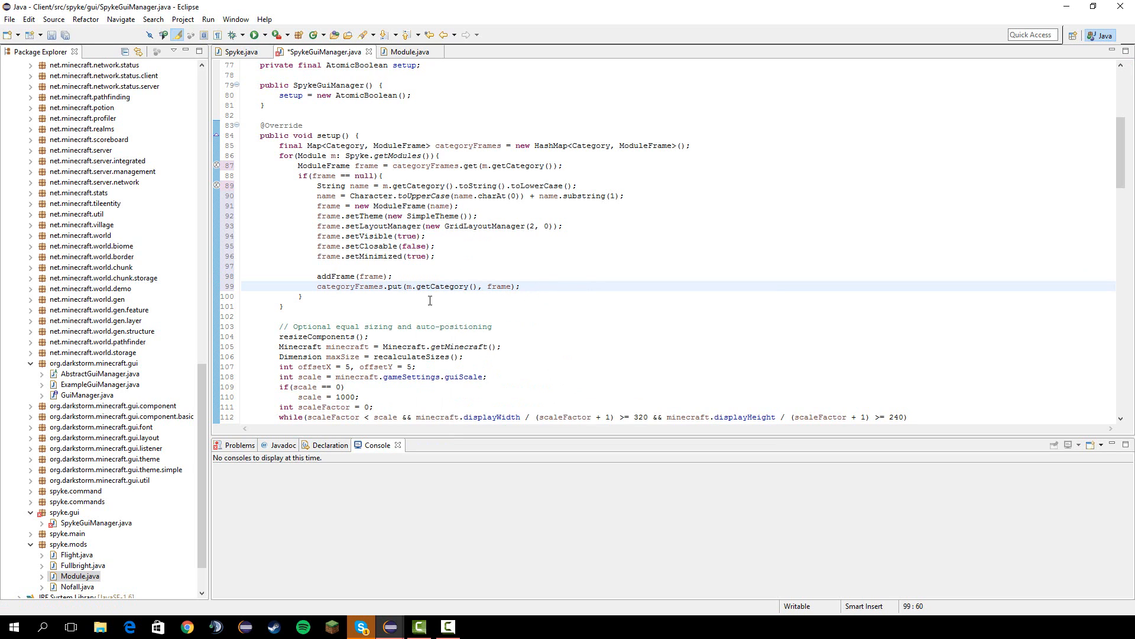
{"action": "left_click", "coordinate": [307, 296]}
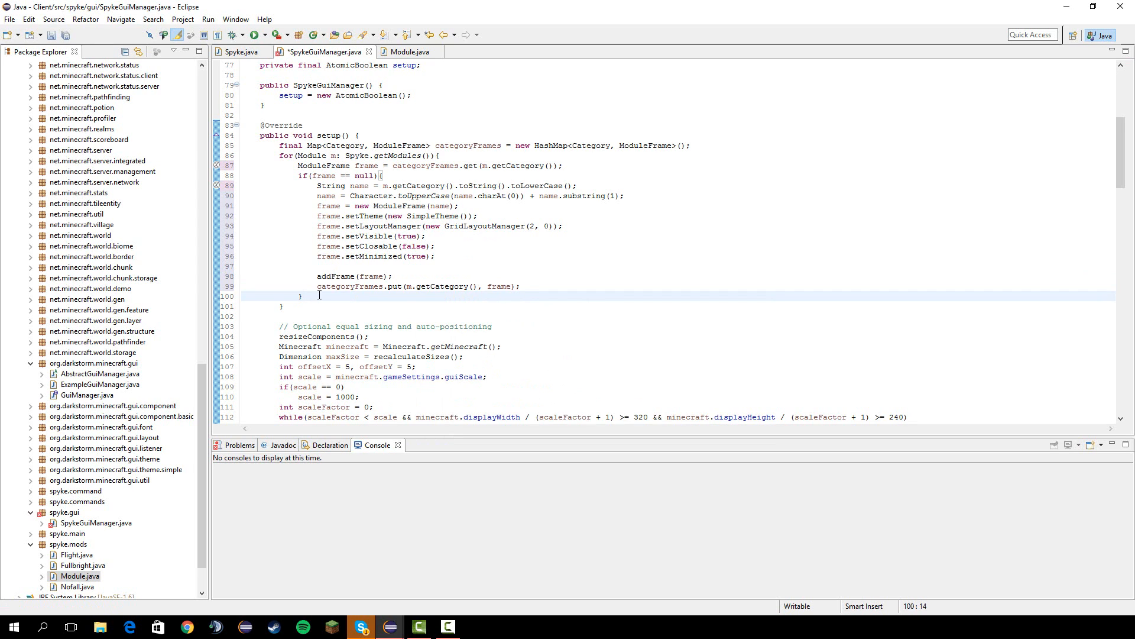
Add frame.add(new BasicLabel(m.getName())) without the constraints argument.
{"action": "type", "text": "frame.add"}
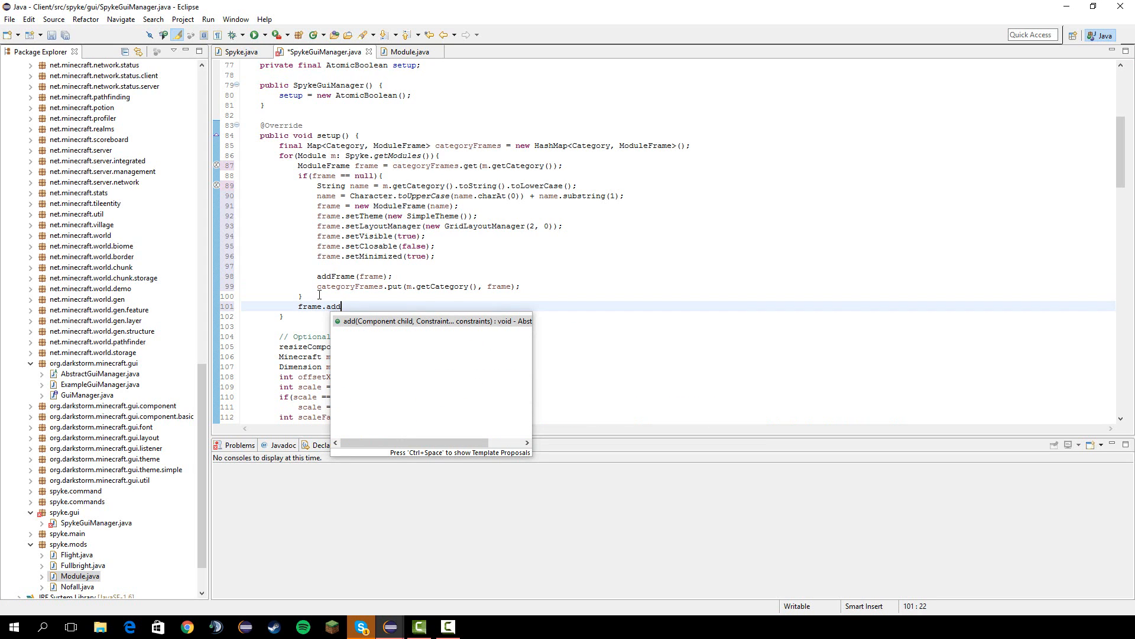
{"action": "key", "text": "Enter"}
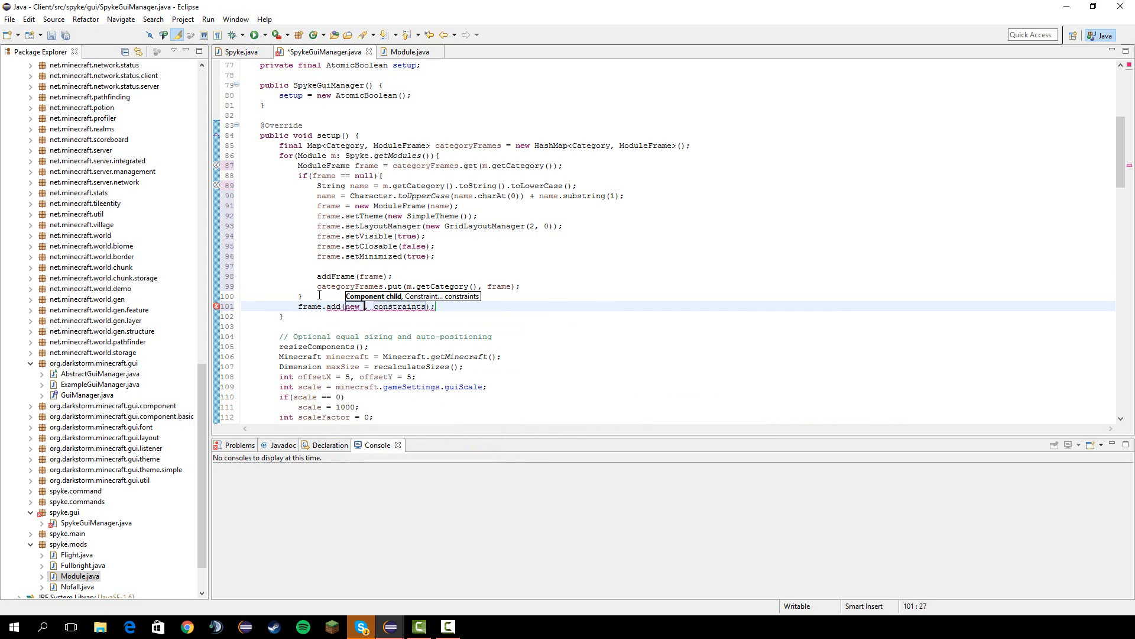
{"action": "type", "text": "BasicLabel"}
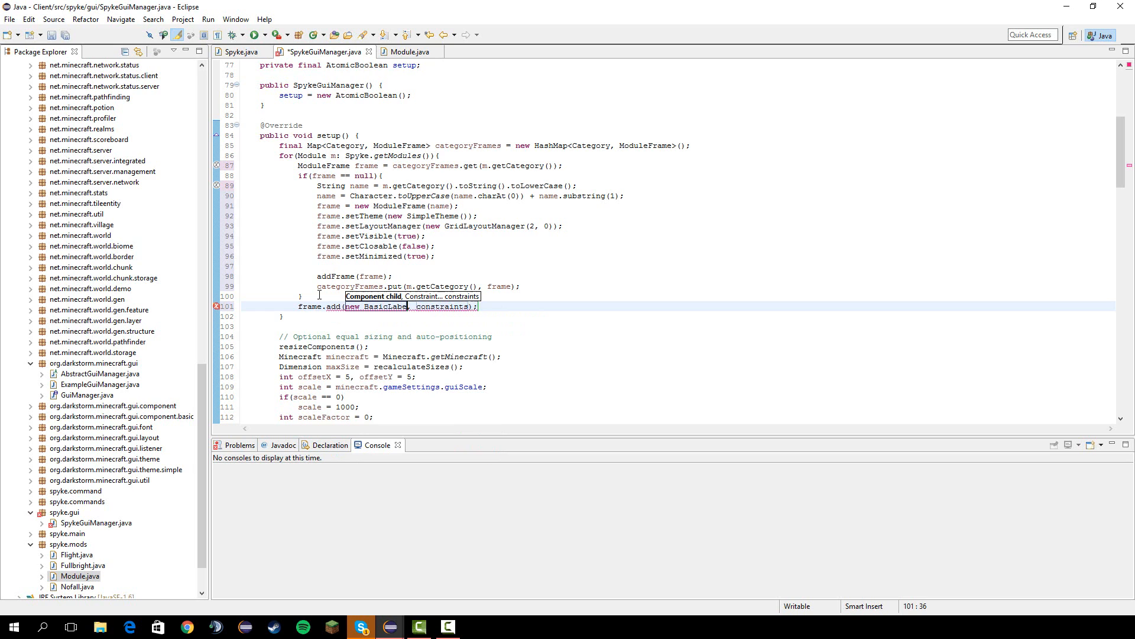
{"action": "type", "text": "m.get"}
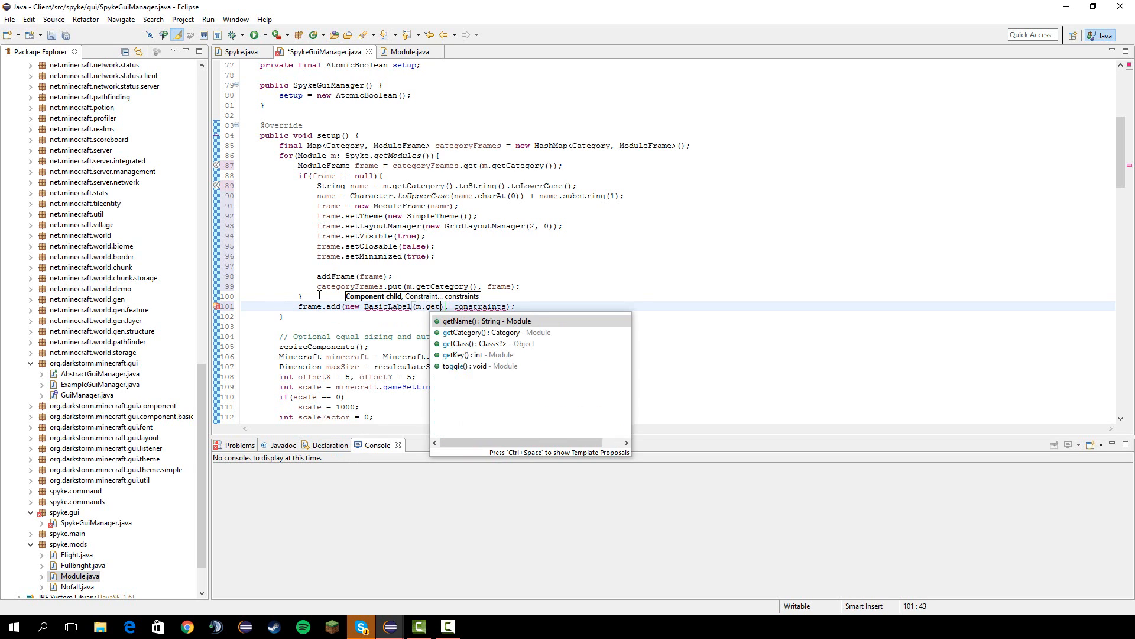
{"action": "left_click", "coordinate": [464, 322]}
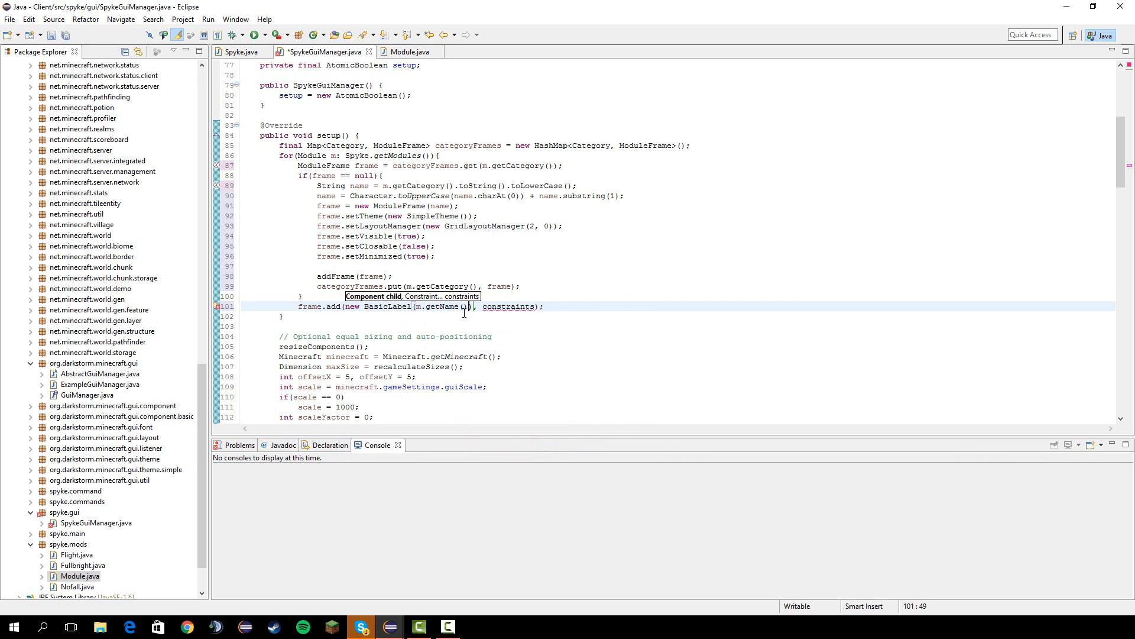
{"action": "double_click", "coordinate": [507, 307]}
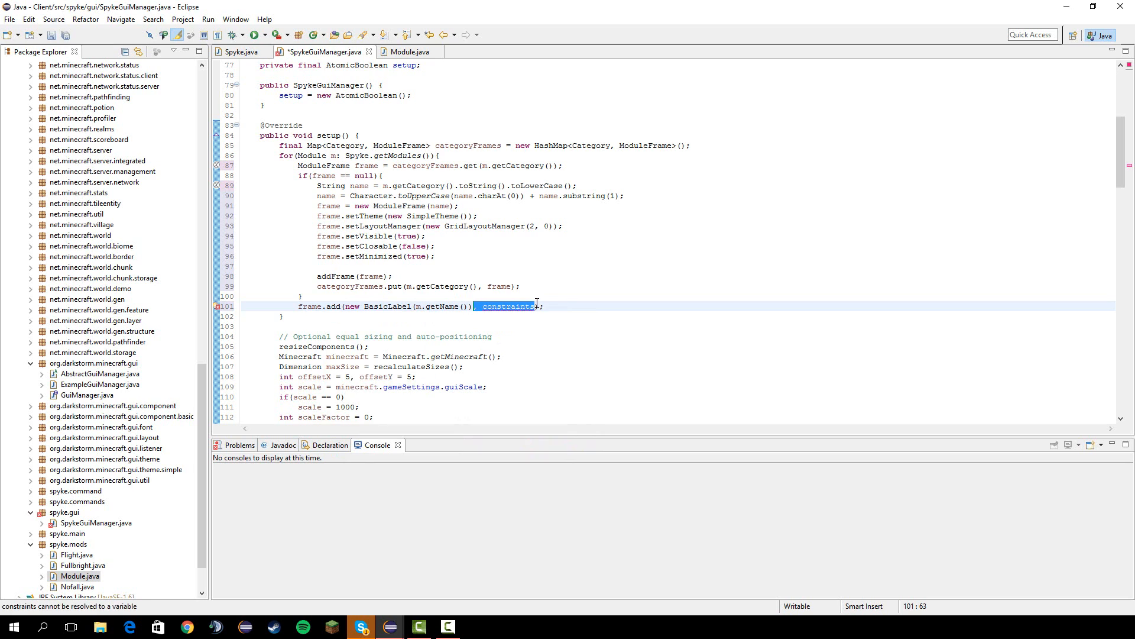
{"action": "key", "text": "Delete"}
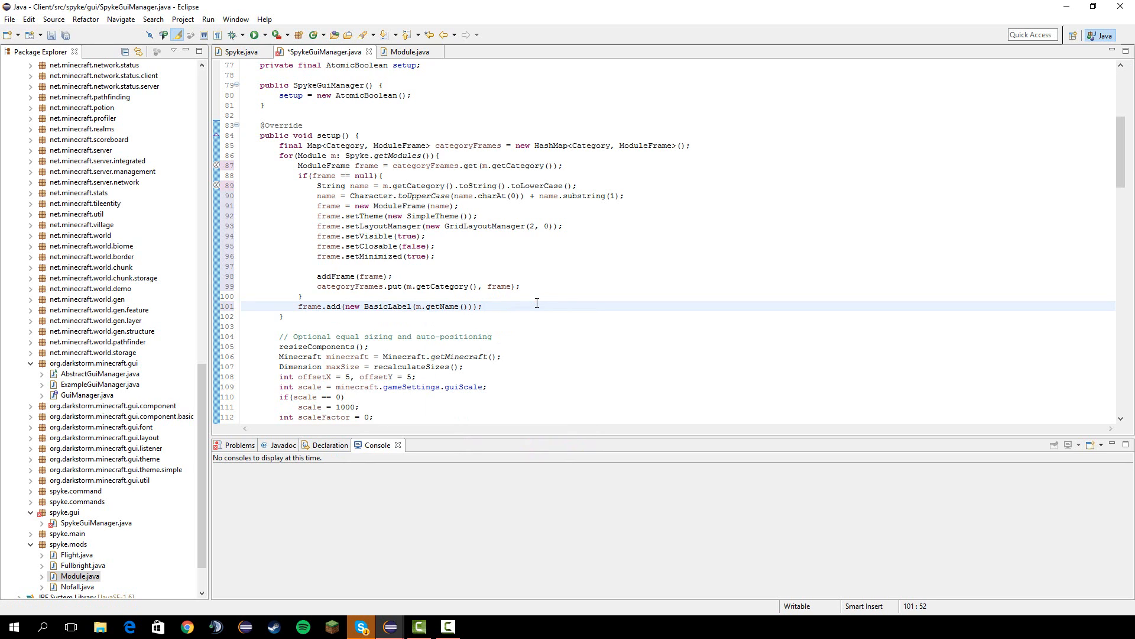
Declare final Module updateModule = m for use inside the button.
{"action": "type", "text": "final Mo"}
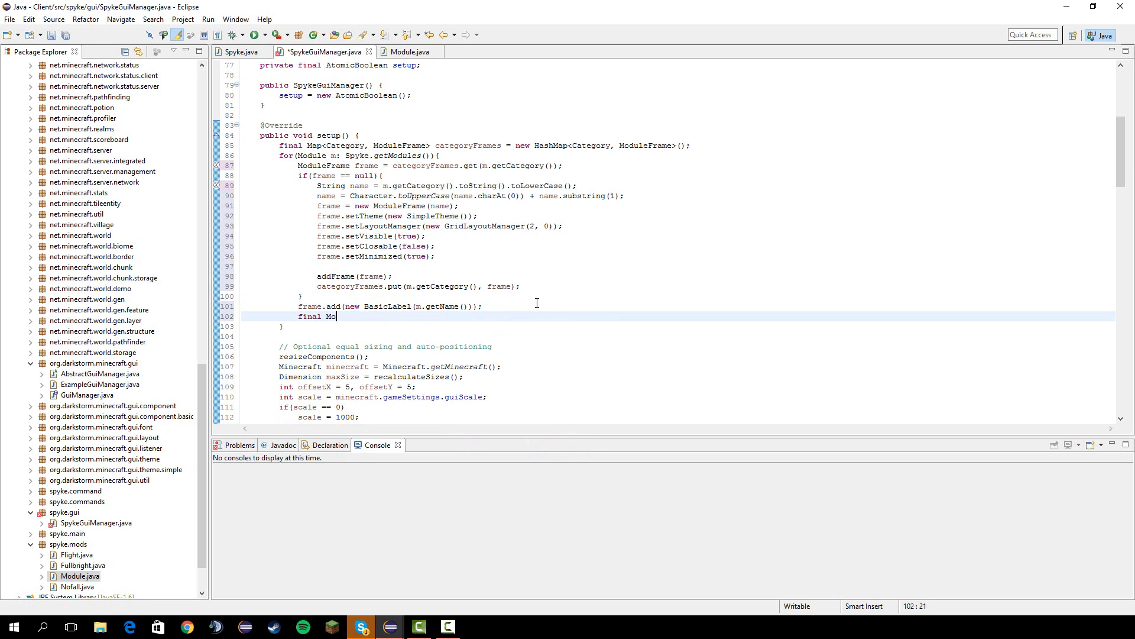
{"action": "type", "text": "dule update"}
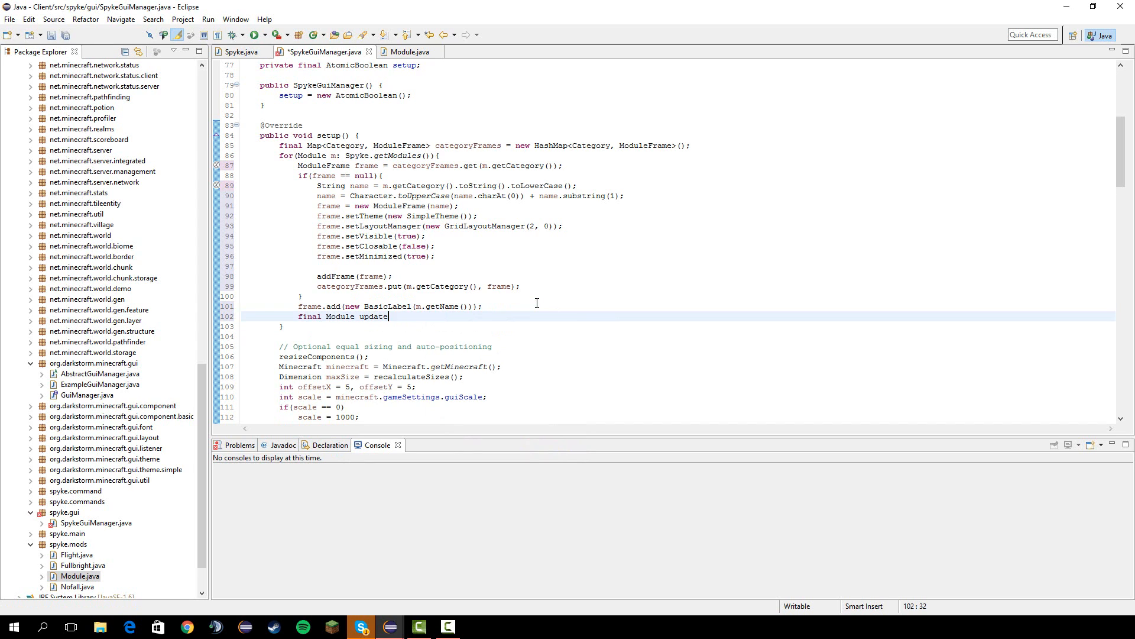
{"action": "type", "text": "Module"}
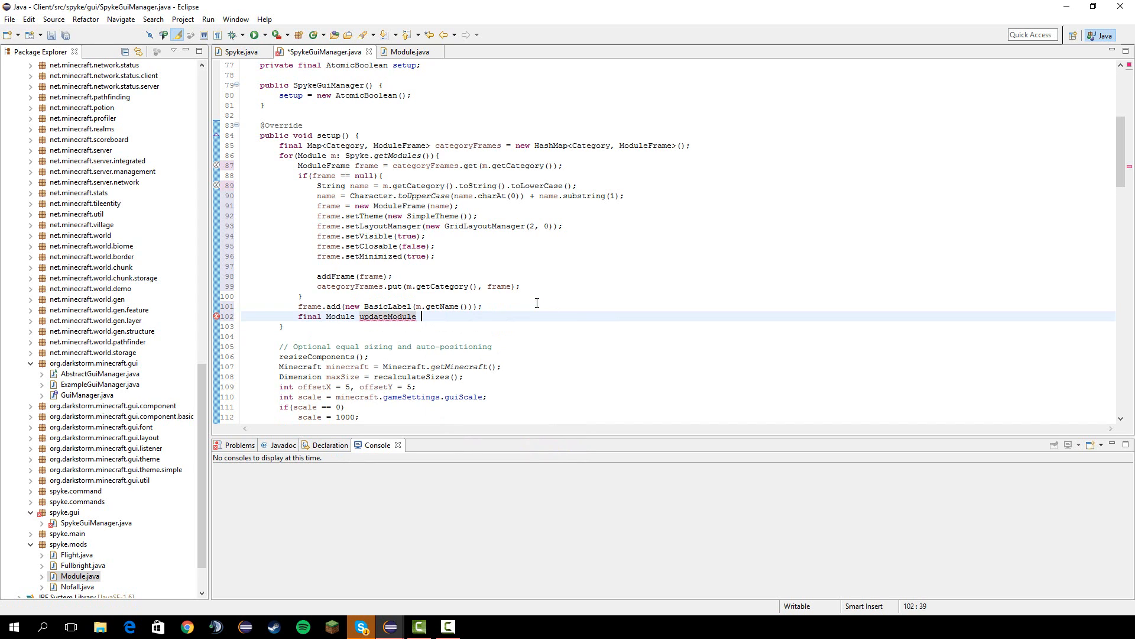
{"action": "type", "text": "= m;"}
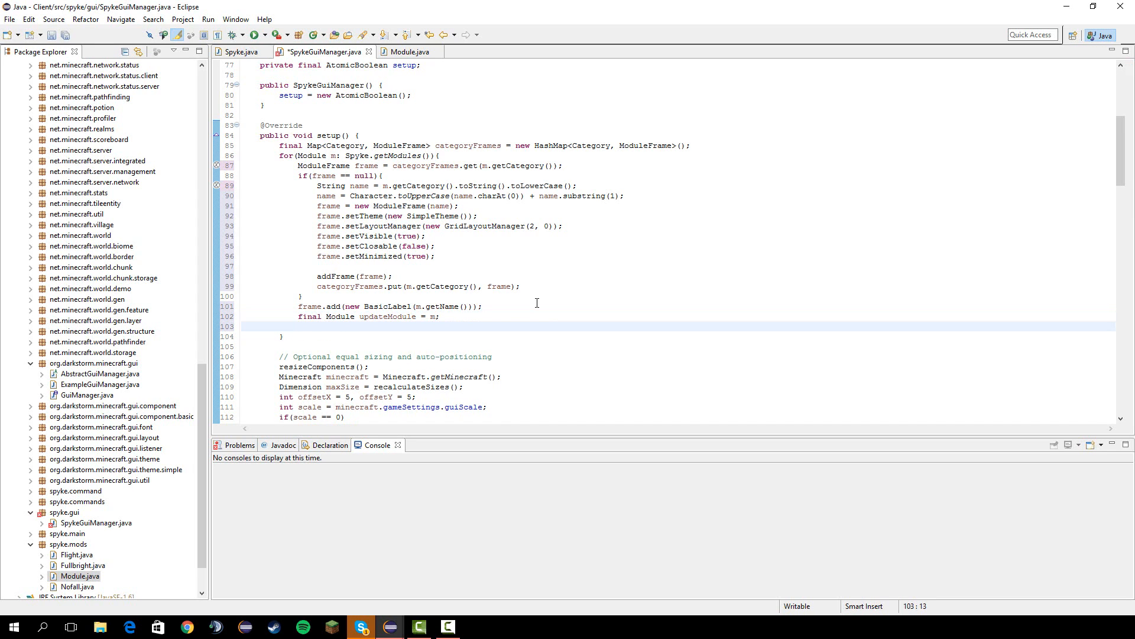
Start Button button = new BasicButton(m.isToggled() ? "Disabled" : "Enabled"){ as an anonymous class.
{"action": "type", "text": "Button button = new"}
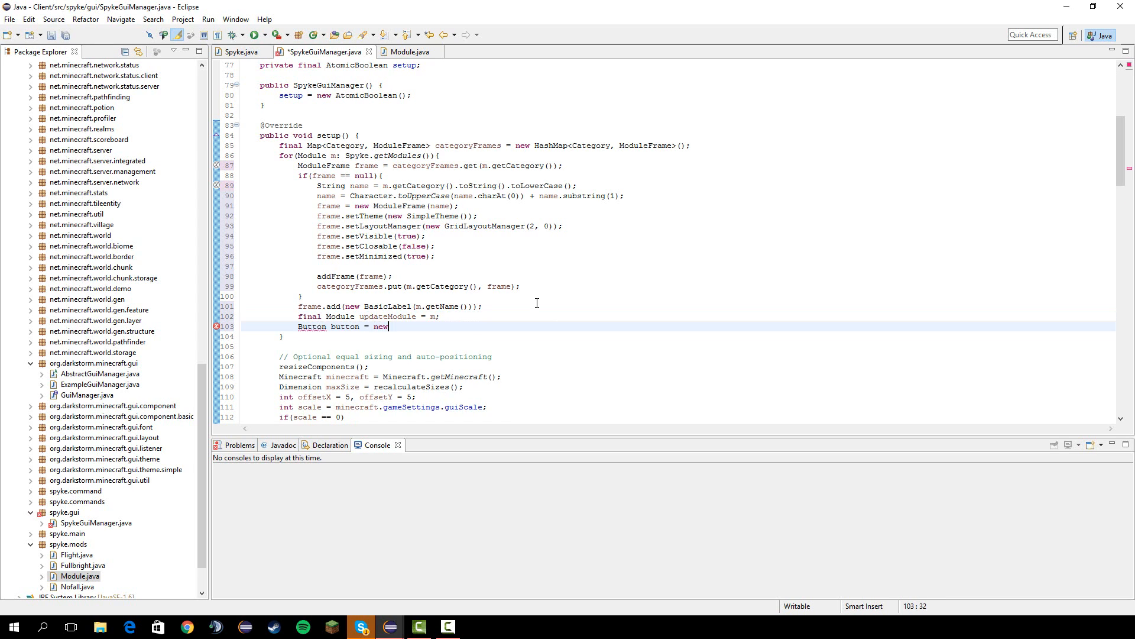
{"action": "type", "text": "Basic"}
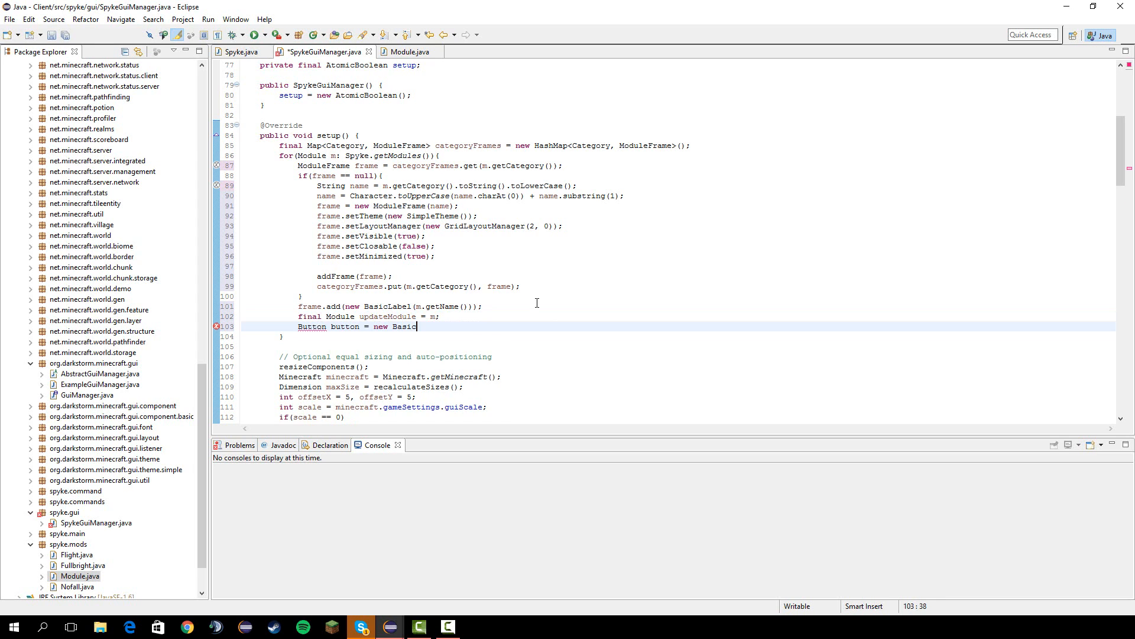
{"action": "double_click", "coordinate": [406, 326]}
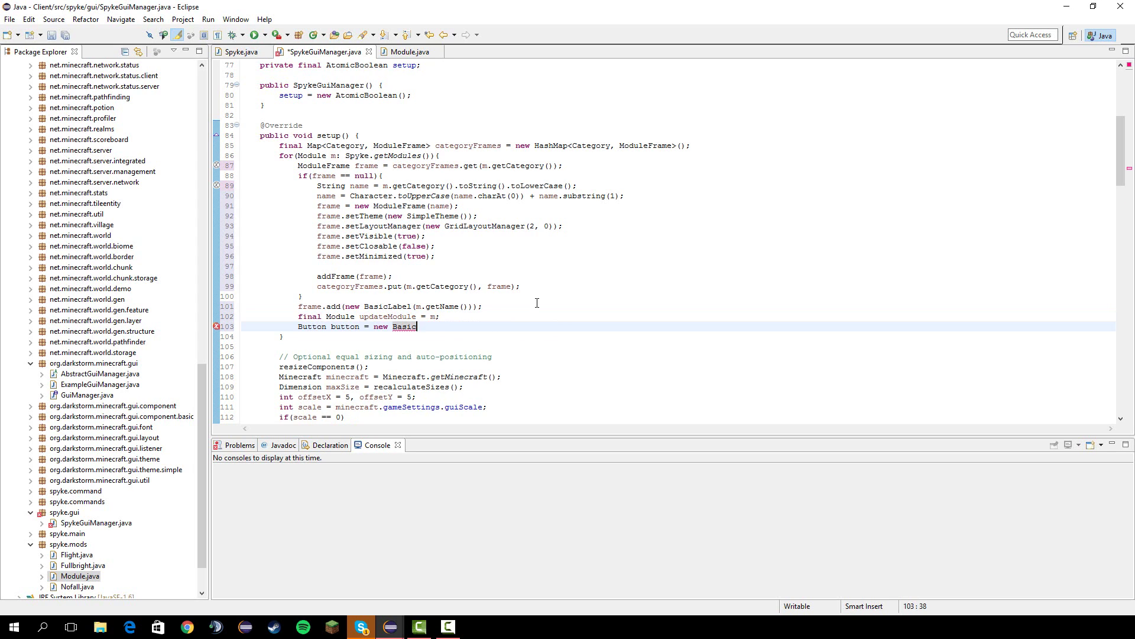
{"action": "type", "text": "Button"}
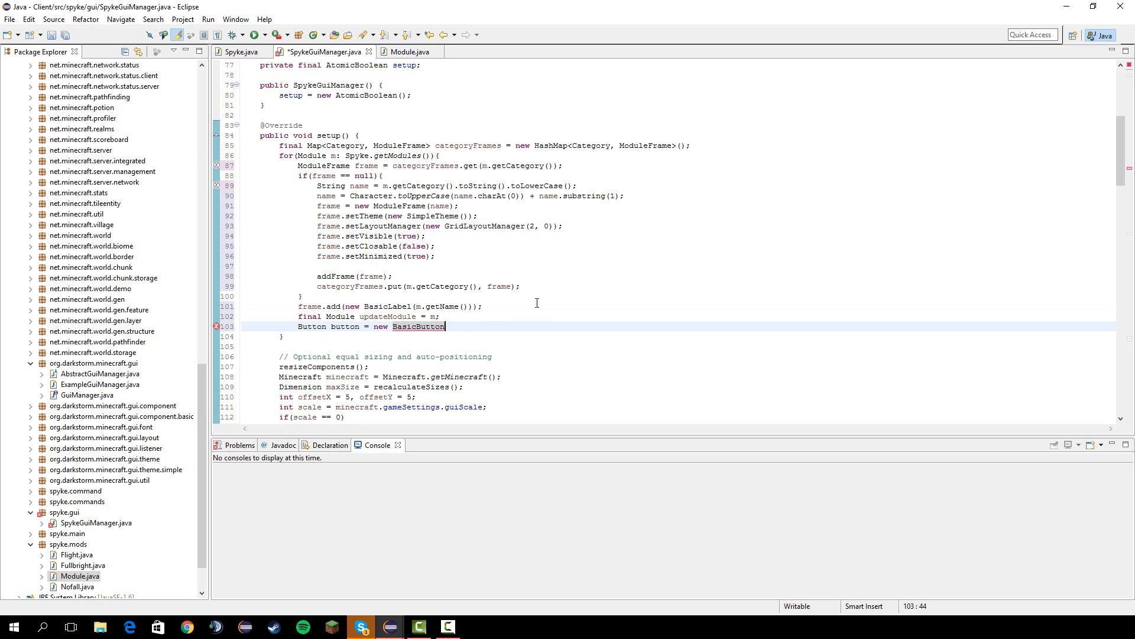
{"action": "type", "text": "(m.i"}
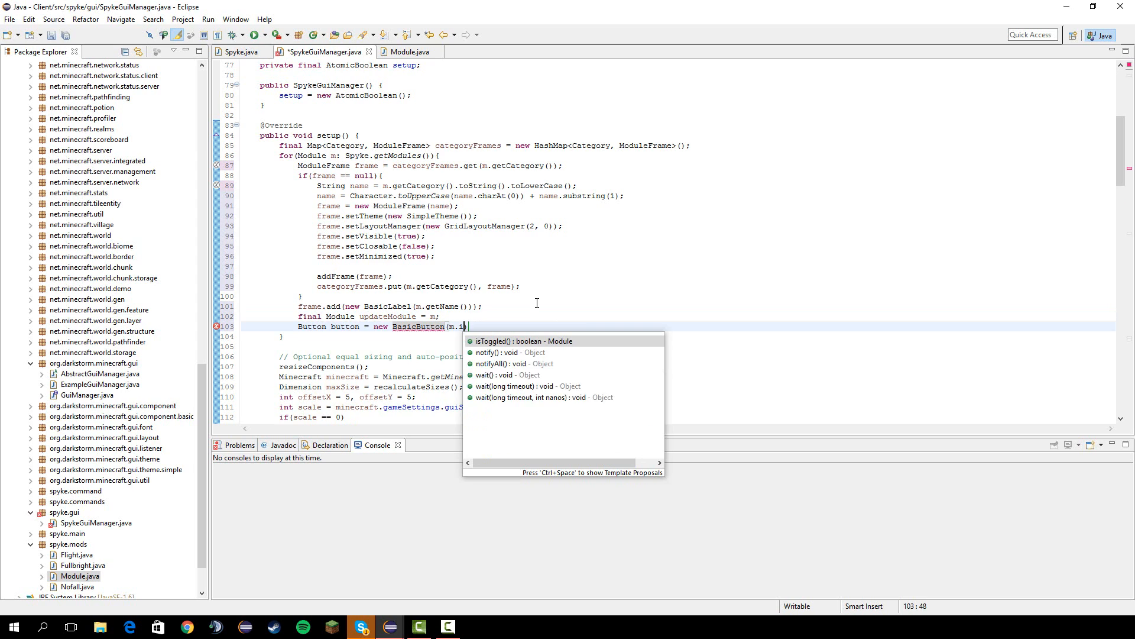
{"action": "type", "text": "sto"}
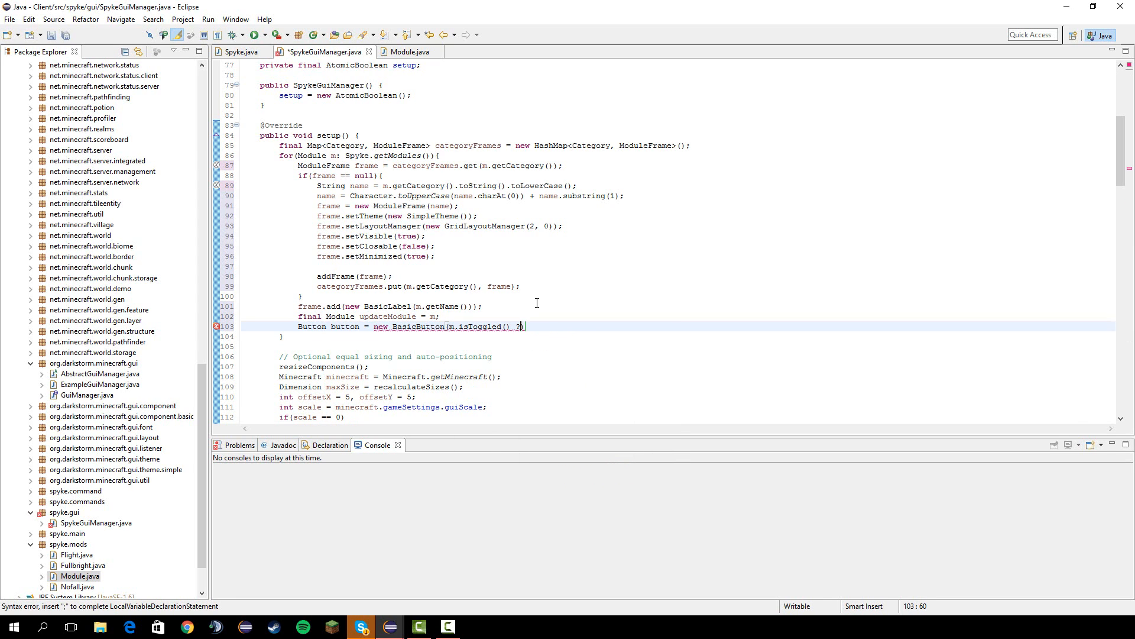
{"action": "type", "text": "\"Disabled\" : \""}
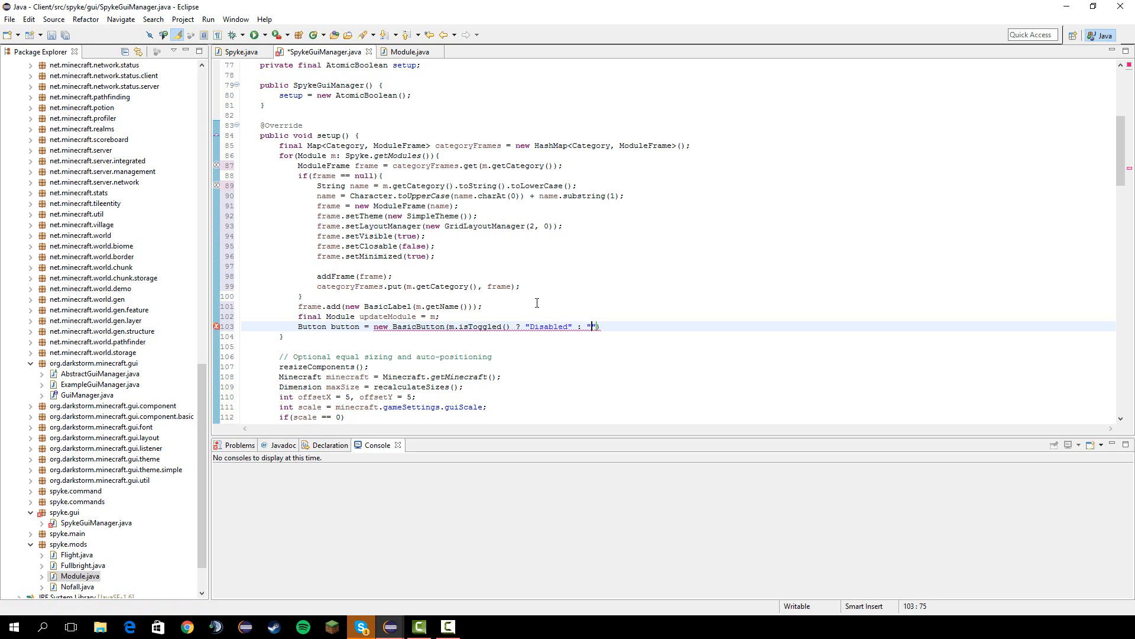
{"action": "type", "text": "Enabled"}
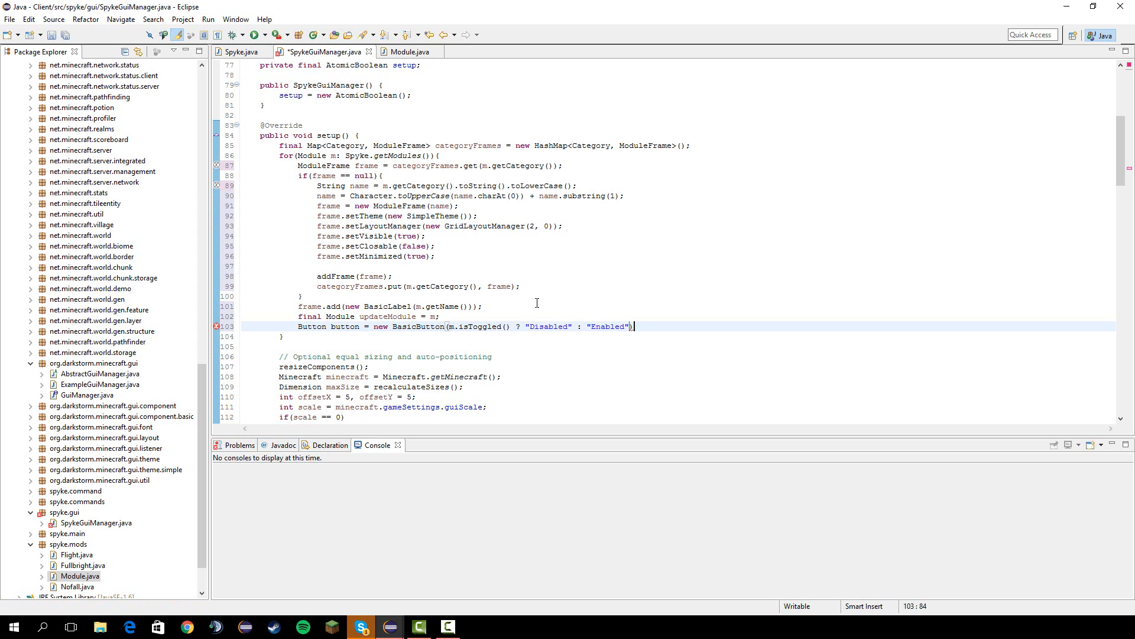
{"action": "type", "text": "{"}
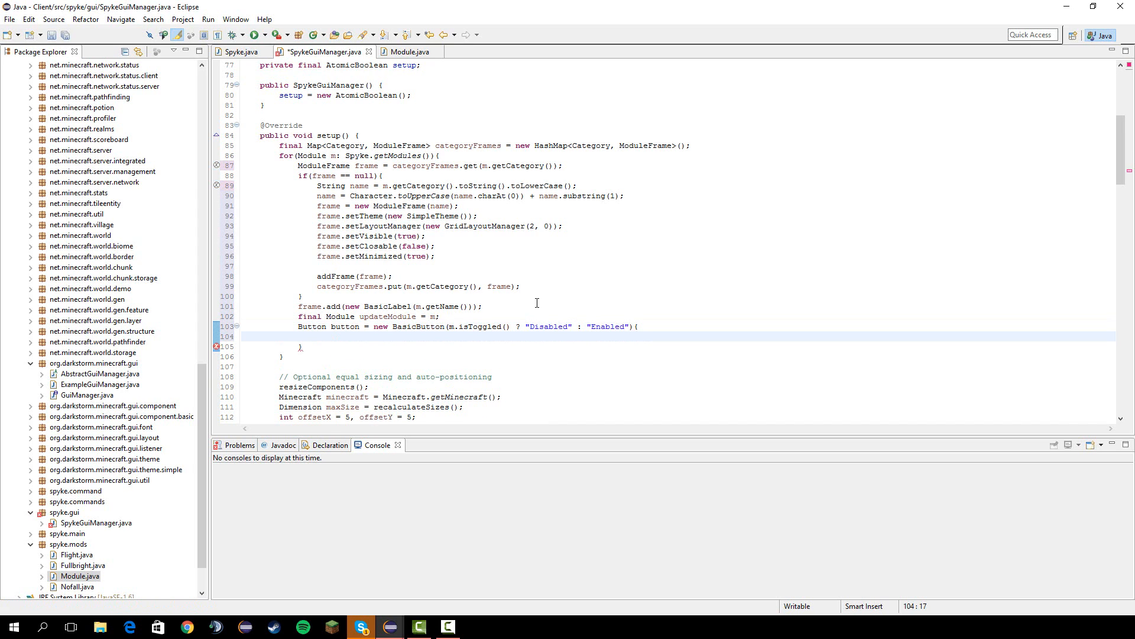
{"action": "type", "text": "@Override"}
{"action": "type", "text": "public v"}
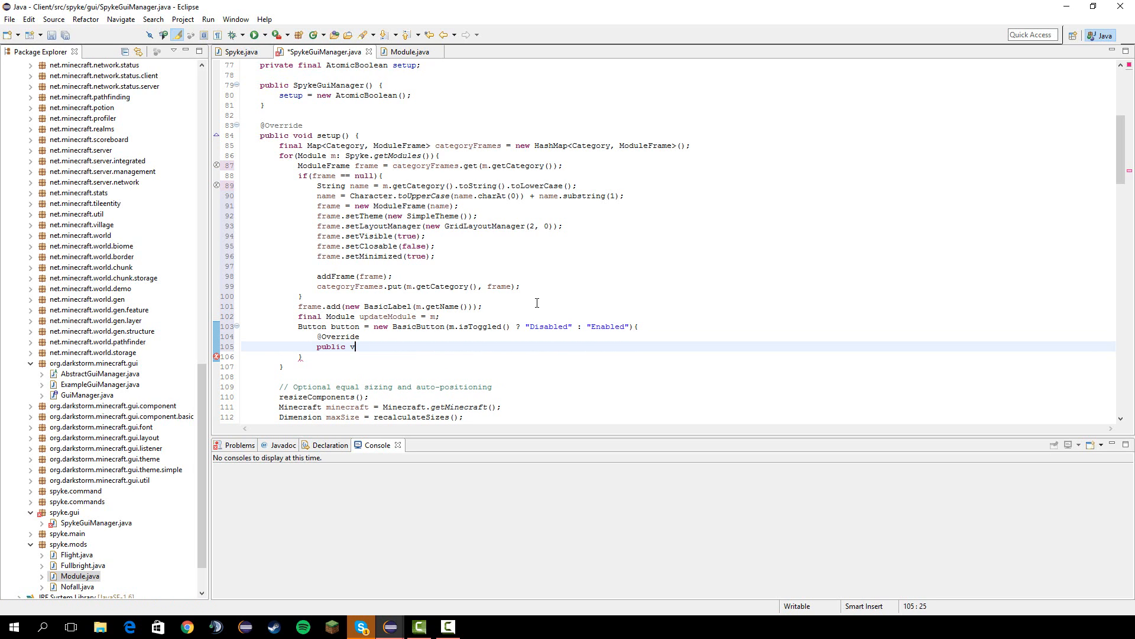
{"action": "type", "text": "oid updat"}
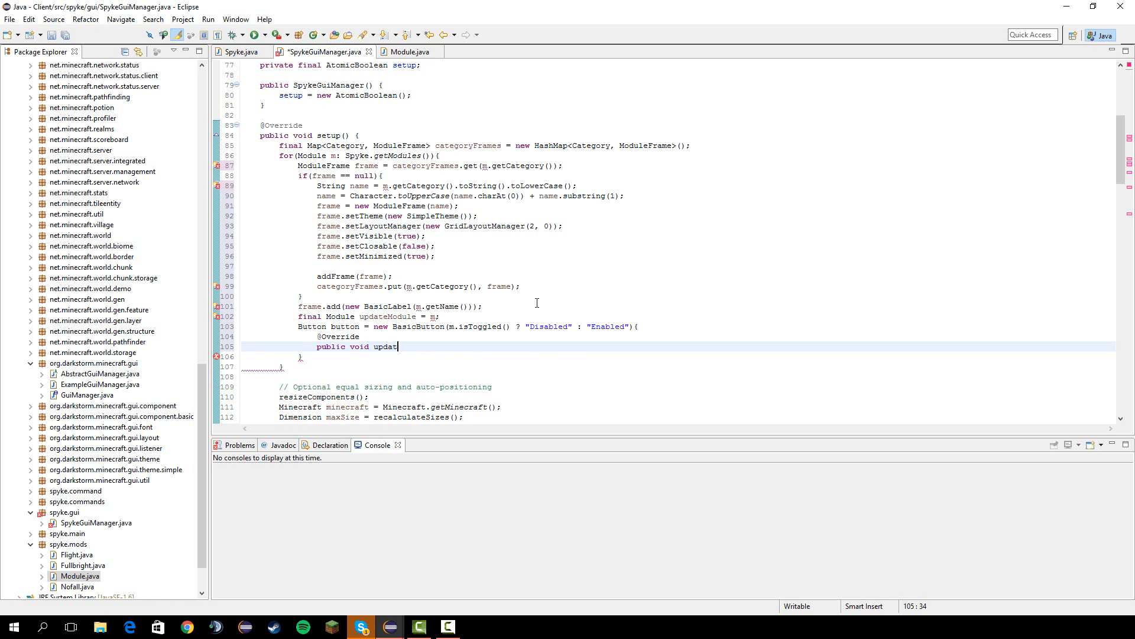
{"action": "type", "text": "(){"}
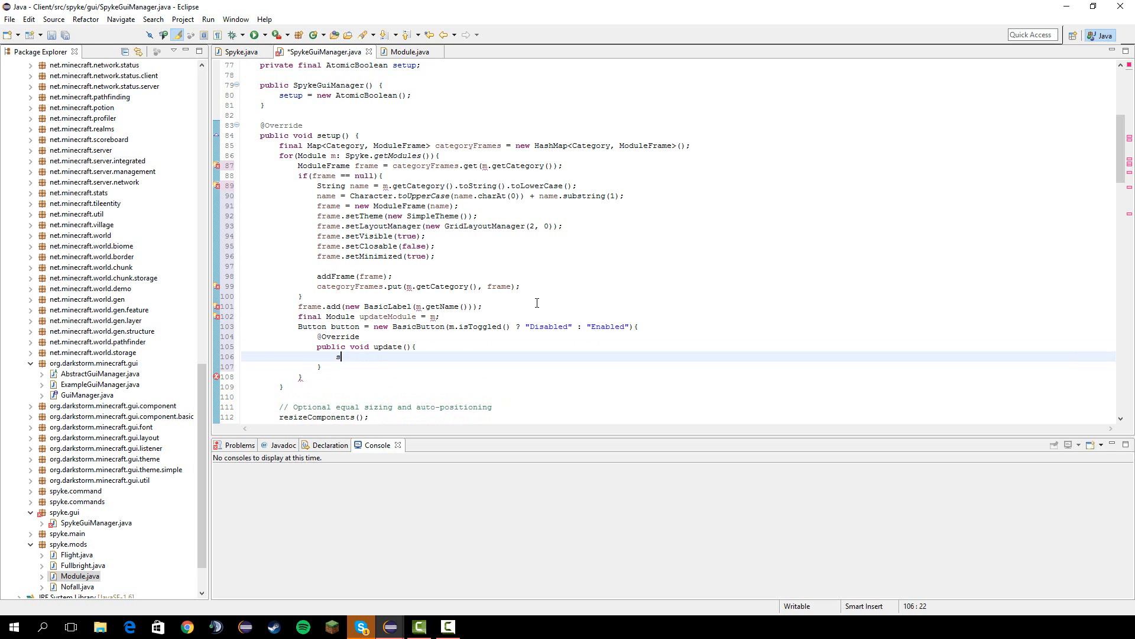
Set its text via setText(updateModule.isToggled() ? "Disable" : "Enable") and begin the next button statement.
{"action": "type", "text": "etText(updatre"}
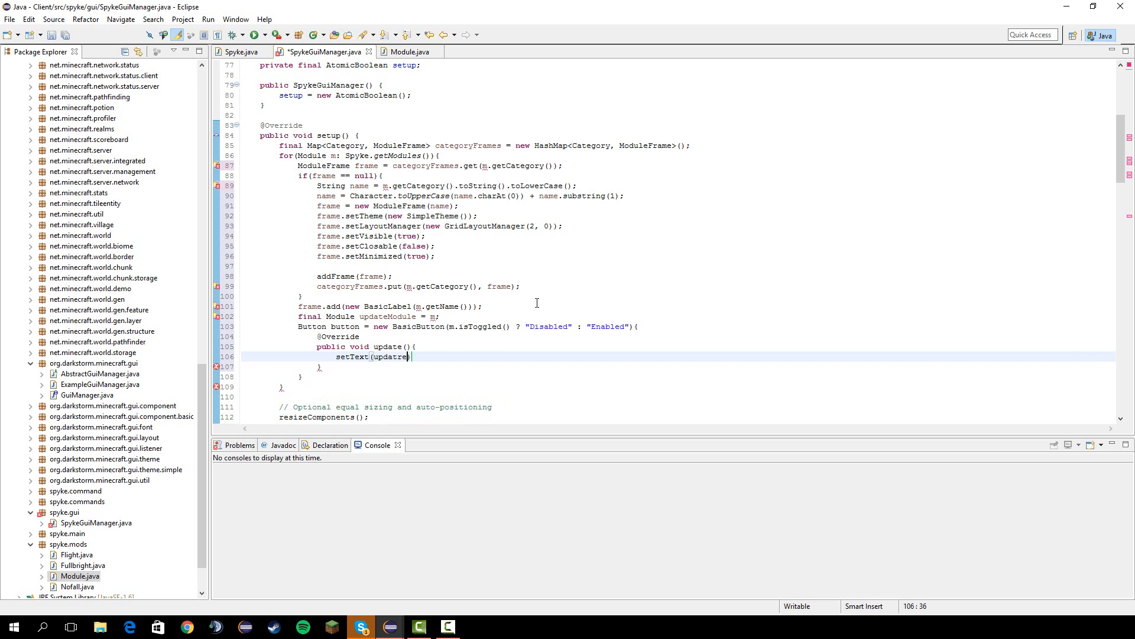
{"action": "type", "text": "Module.isToggled("}
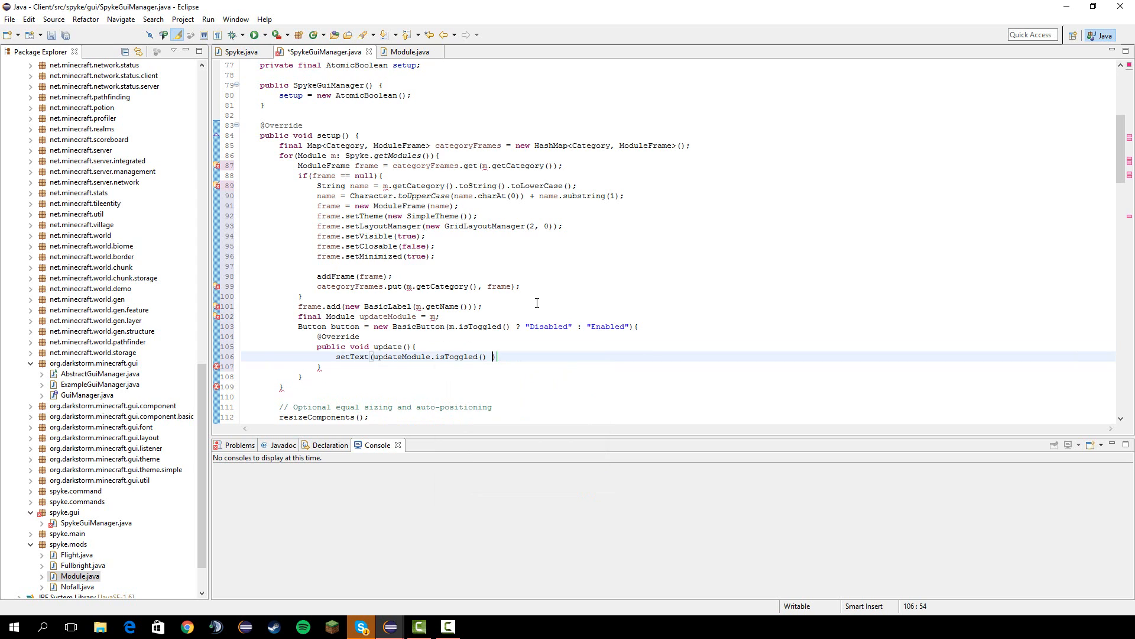
{"action": "type", "text": "?"}
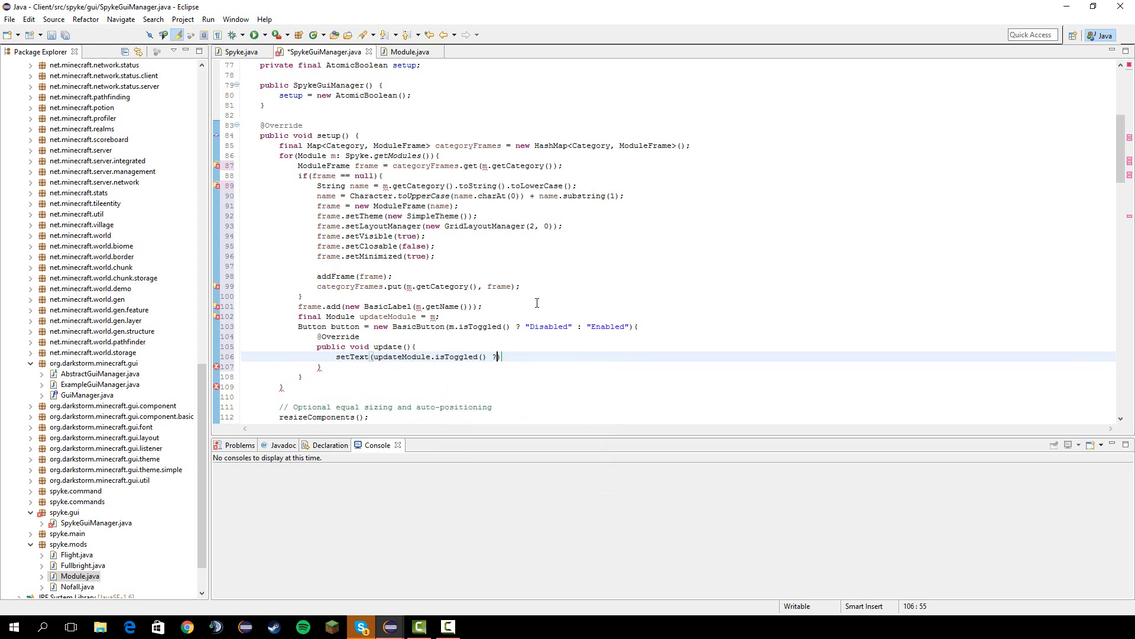
{"action": "type", "text": "\"Disa\""}
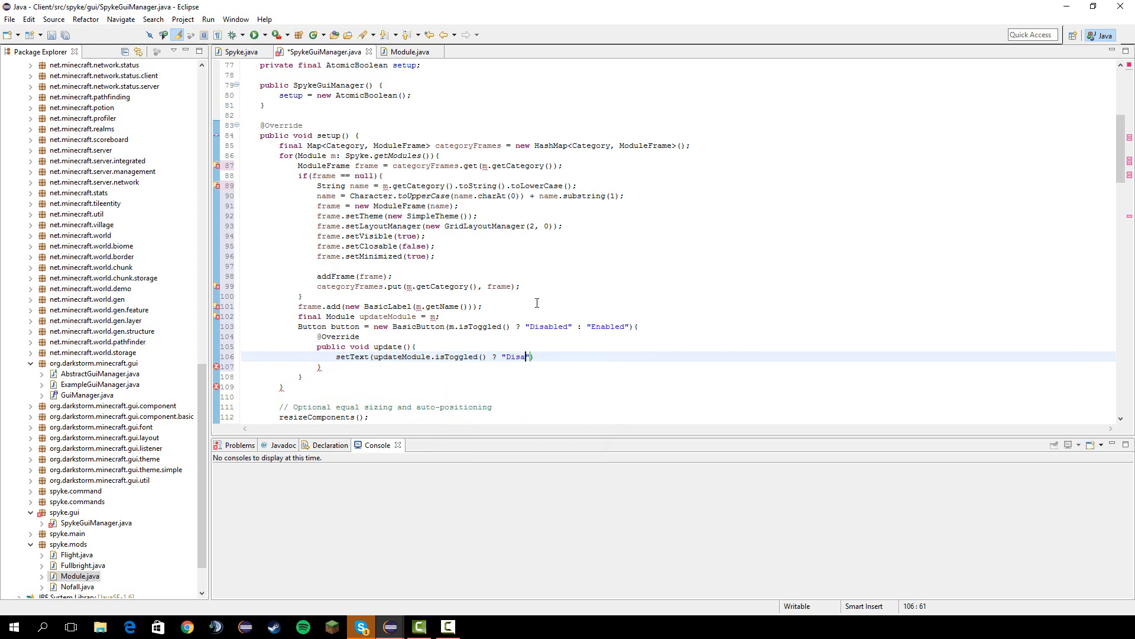
{"action": "type", "text": "ble\" : \"E"}
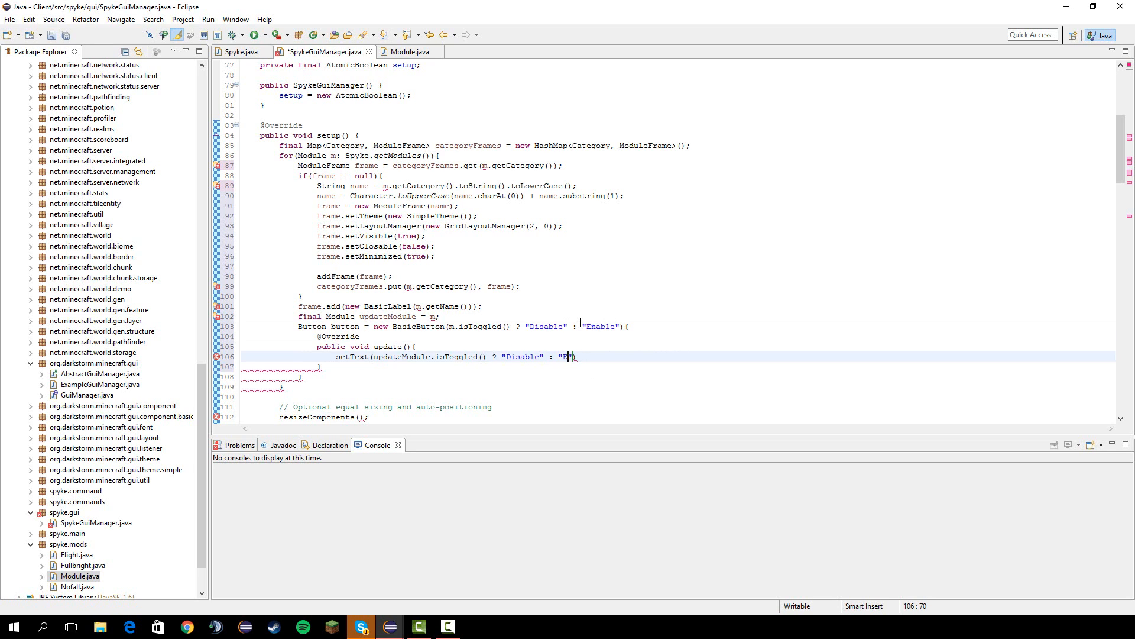
{"action": "type", "text": "nable"}
{"action": "left_click", "coordinate": [679, 376]}
{"action": "type", "text": ";"}
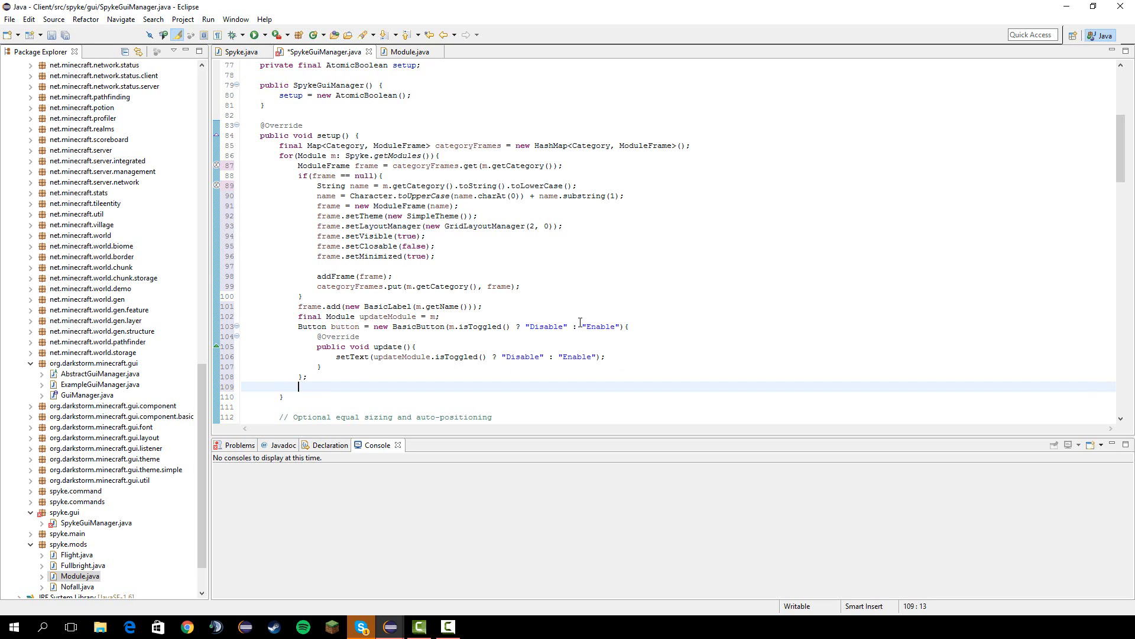
{"action": "type", "text": "buton"}
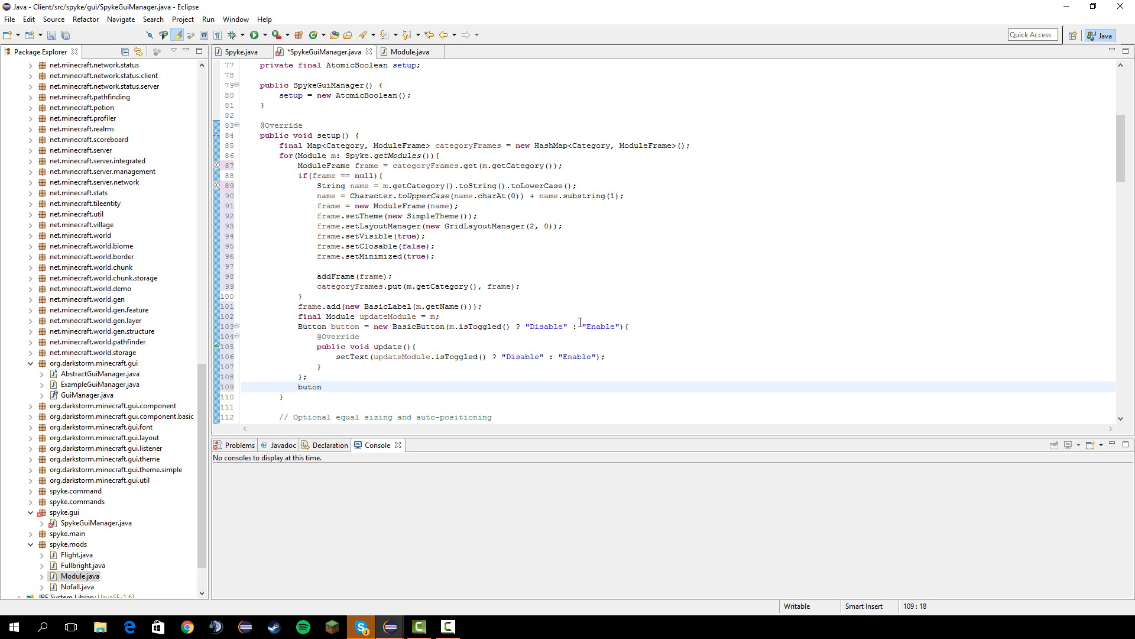
Attach a new ButtonListener to the button with an overridden onButtonPress(Button button) method.
{"action": "type", "text": ".ad"}
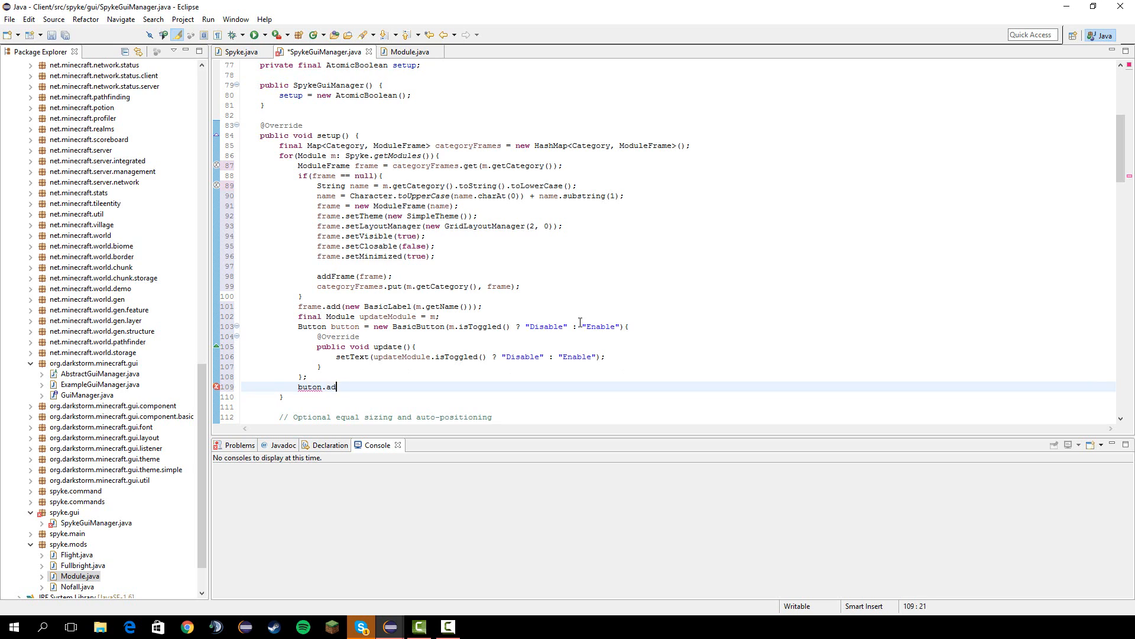
{"action": "key", "text": "BackSpace"}
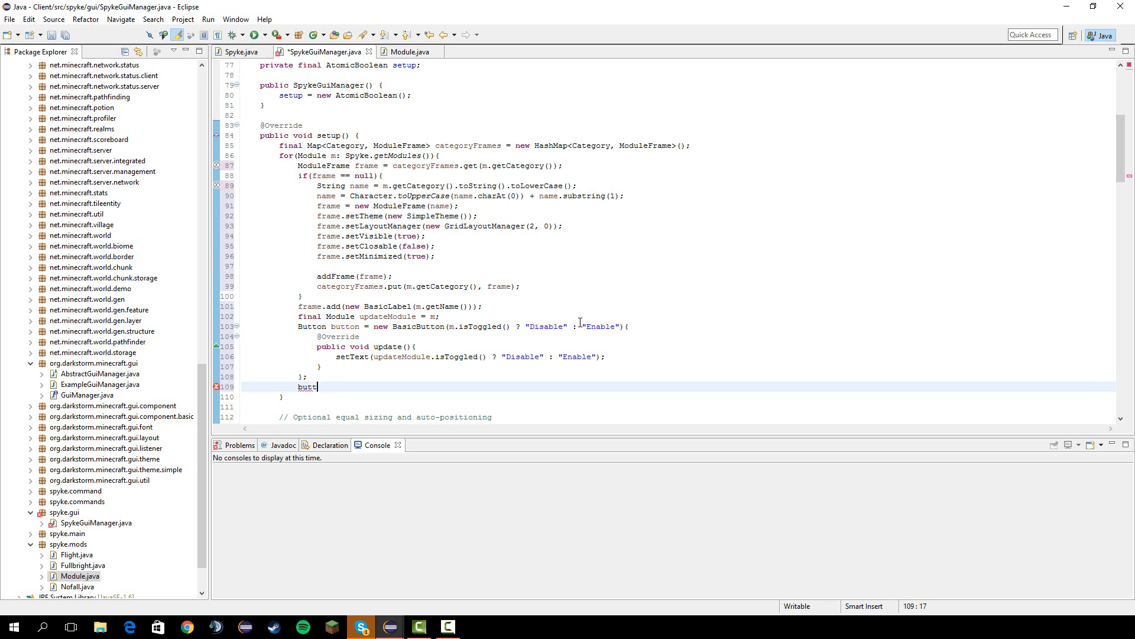
{"action": "type", "text": "on.addButtonListener(new ButtonListener);"}
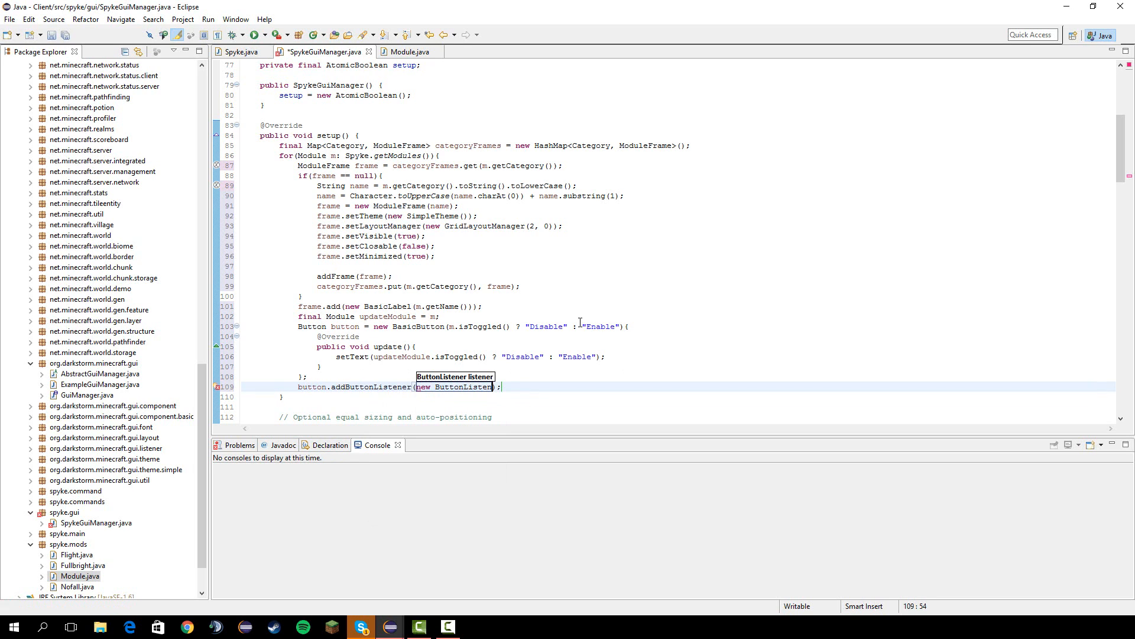
{"action": "type", "text": "()"}
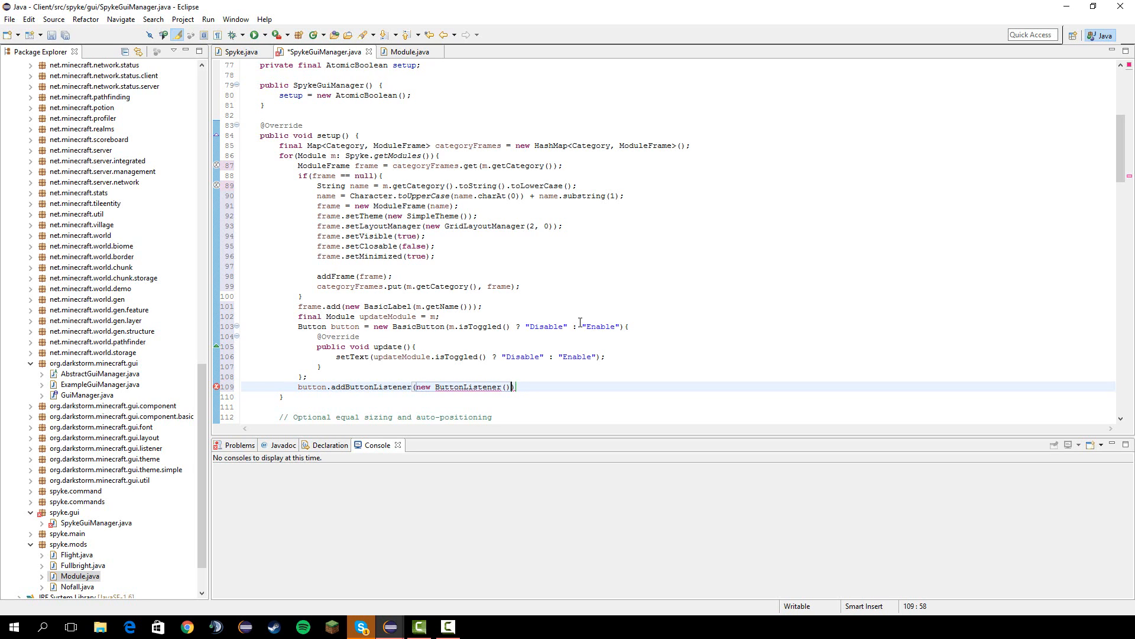
{"action": "type", "text": "{"}
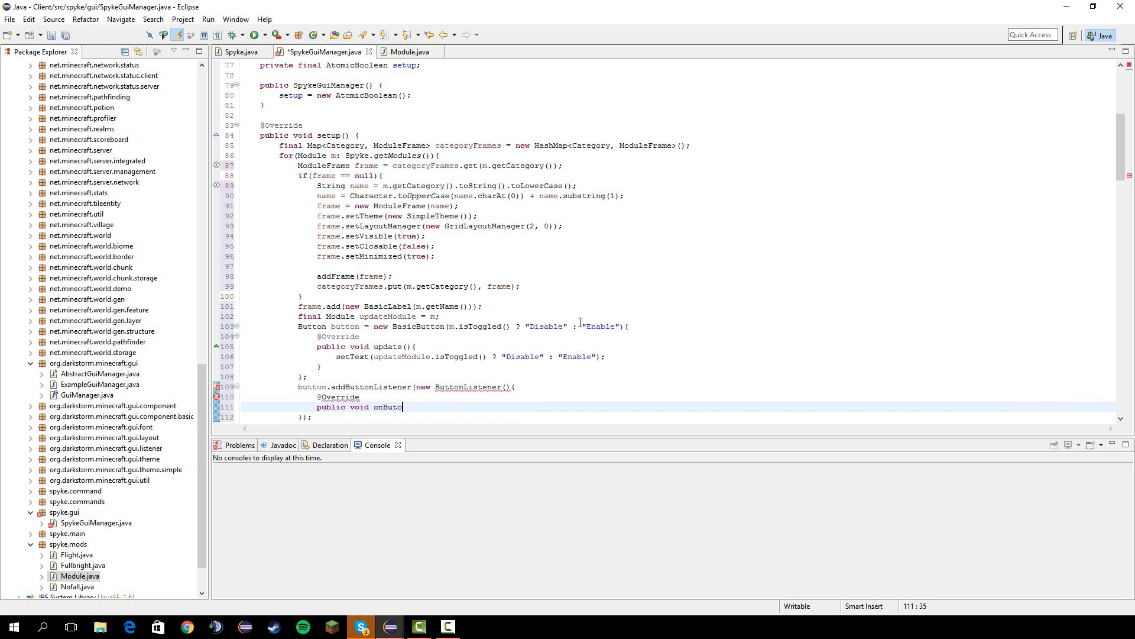
{"action": "type", "text": "nP"}
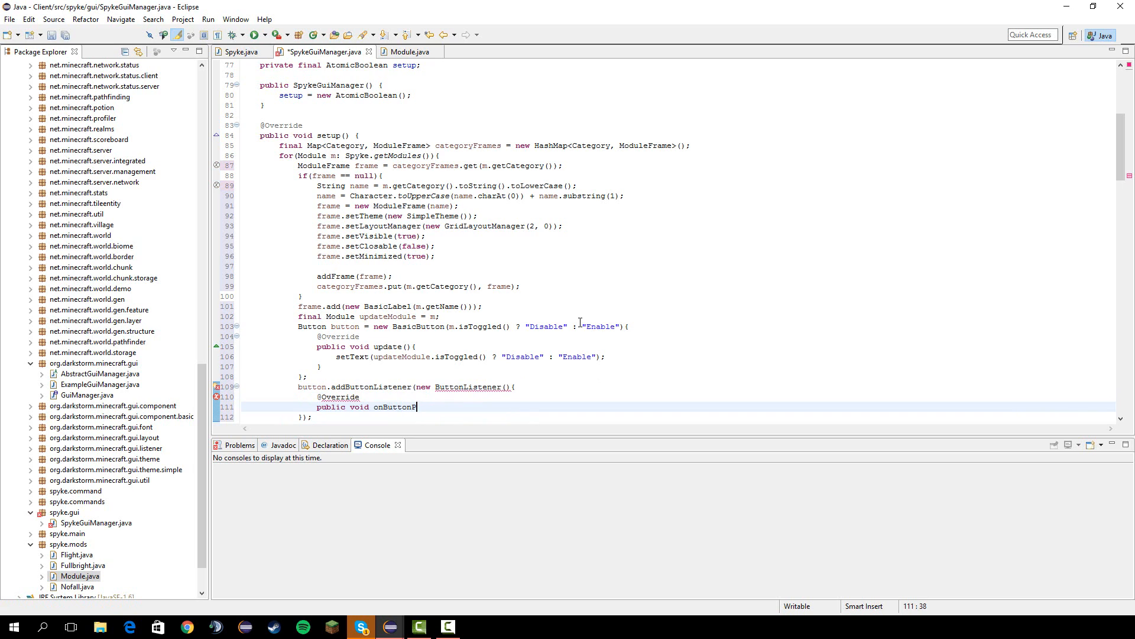
{"action": "type", "text": "ress()"}
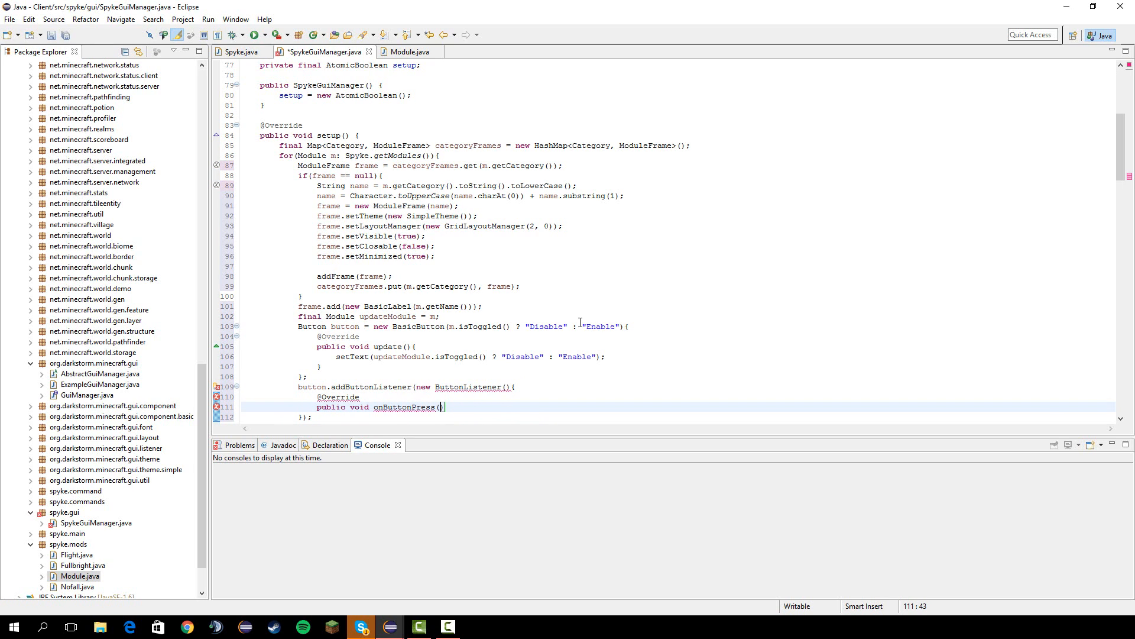
{"action": "type", "text": "Button button"}
{"action": "type", "text": "ua"}
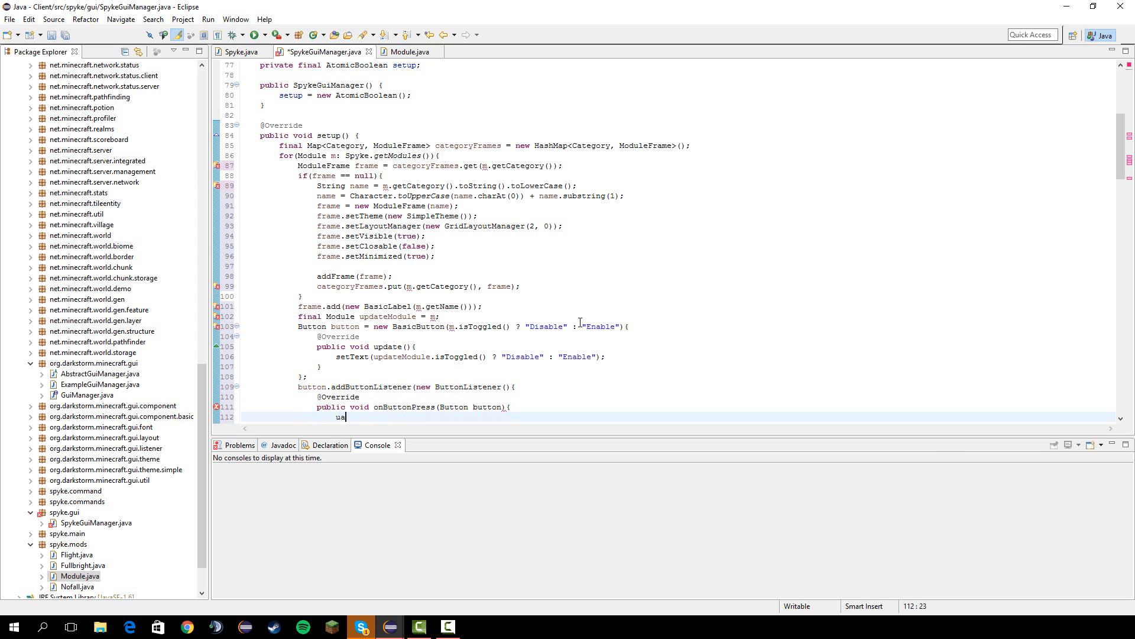
{"action": "key", "text": "BackSpace"}
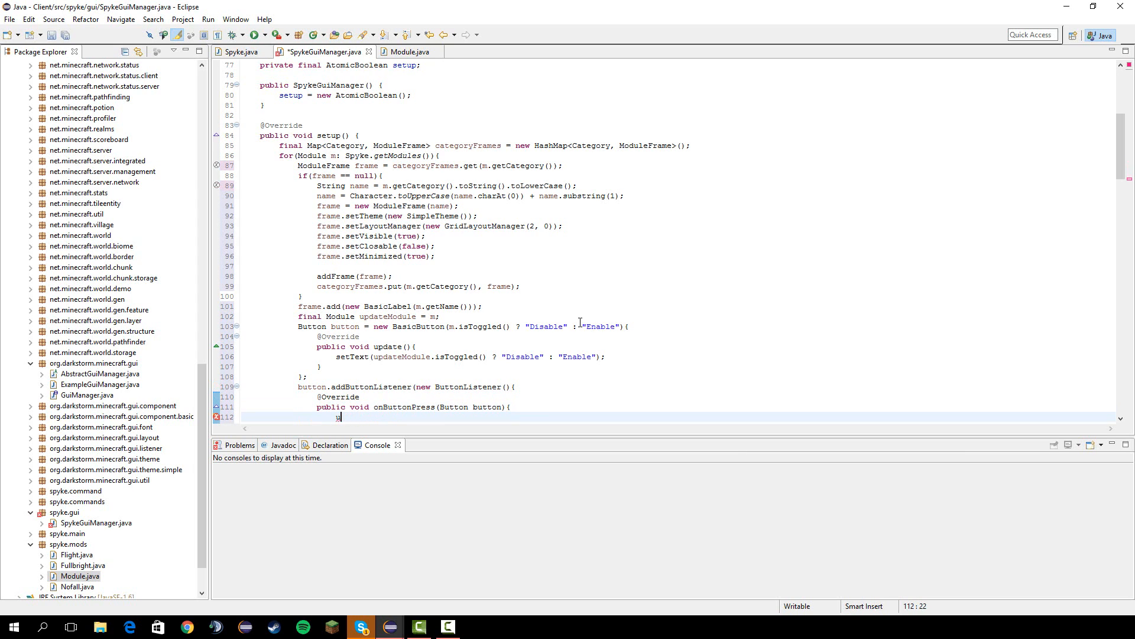
Inside onButtonPress, toggle updateModule and reset the button text to Disable or Enable.
{"action": "type", "text": "updateMod"}
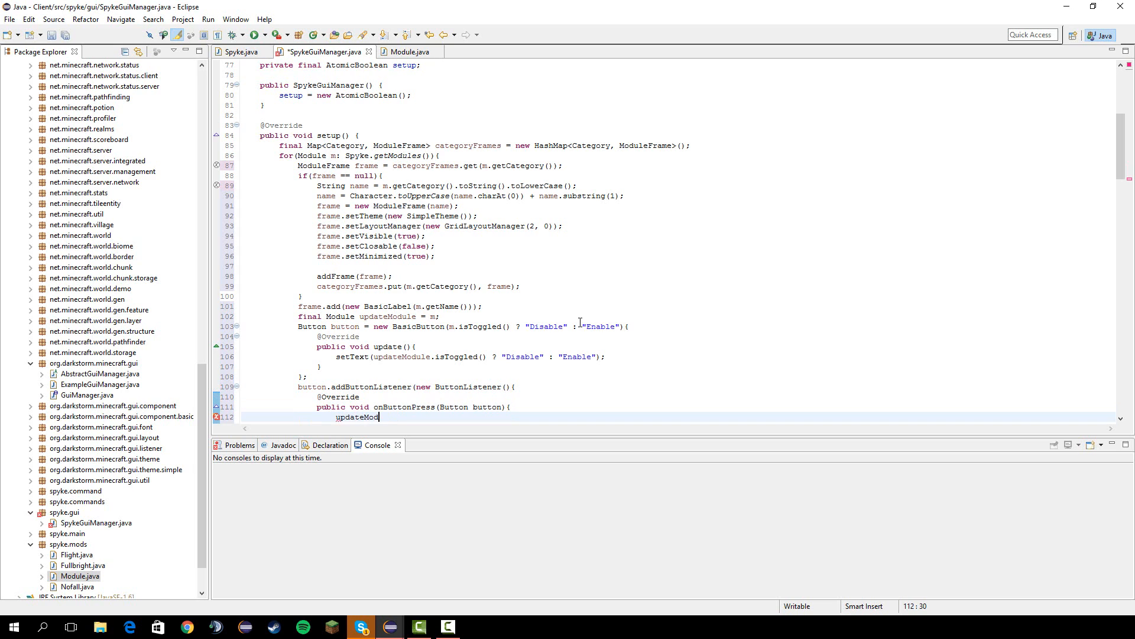
{"action": "type", "text": ".toggle();"}
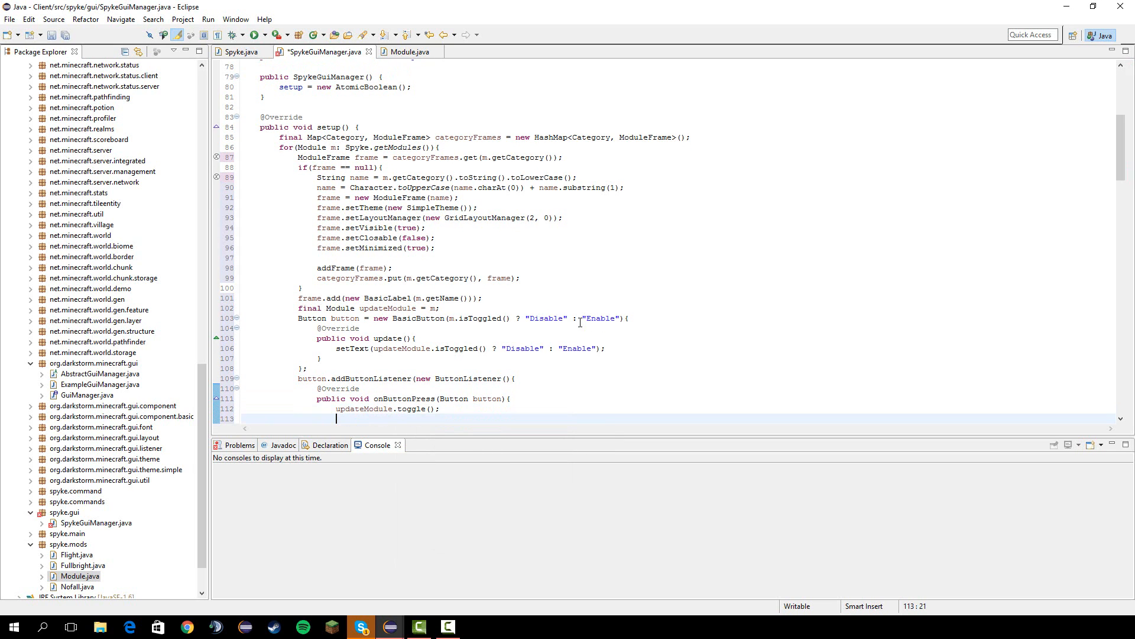
{"action": "type", "text": "button."}
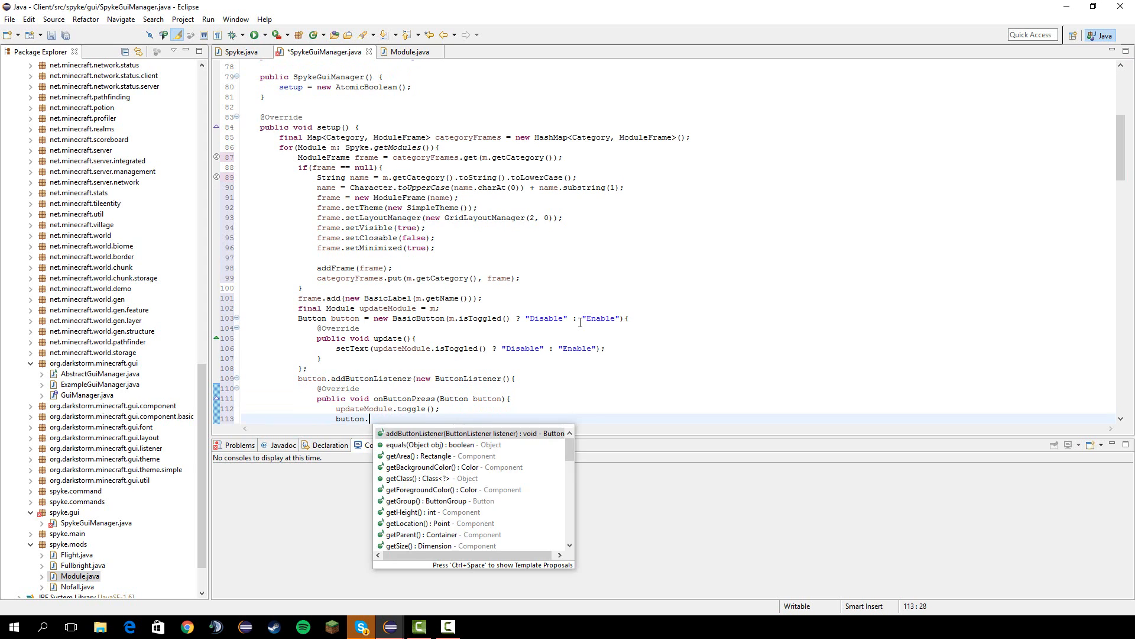
{"action": "type", "text": "sette"}
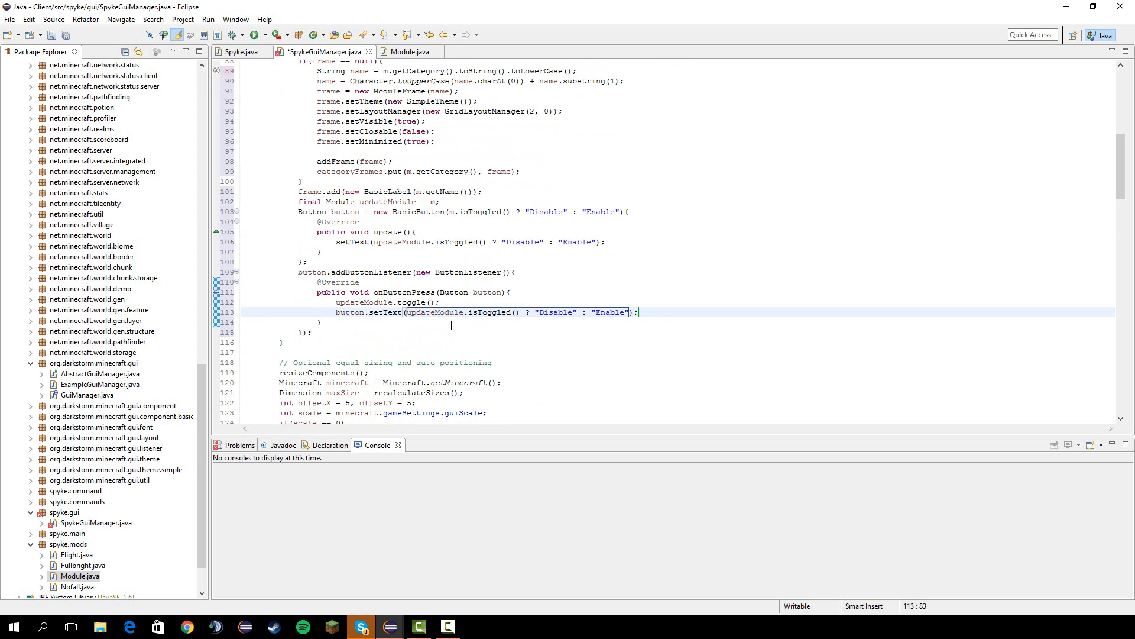
Add the button to its frame with HorizontalGridConstraint.RIGHT and save SpykeGuiManager.java.
{"action": "left_click", "coordinate": [311, 331]}
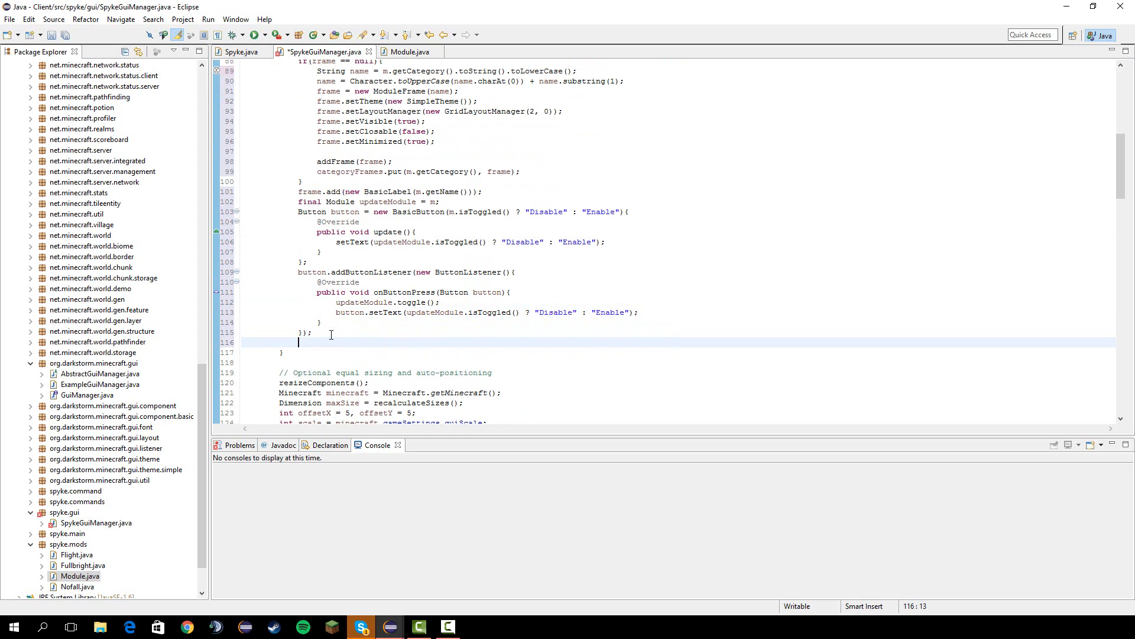
{"action": "type", "text": "frame."}
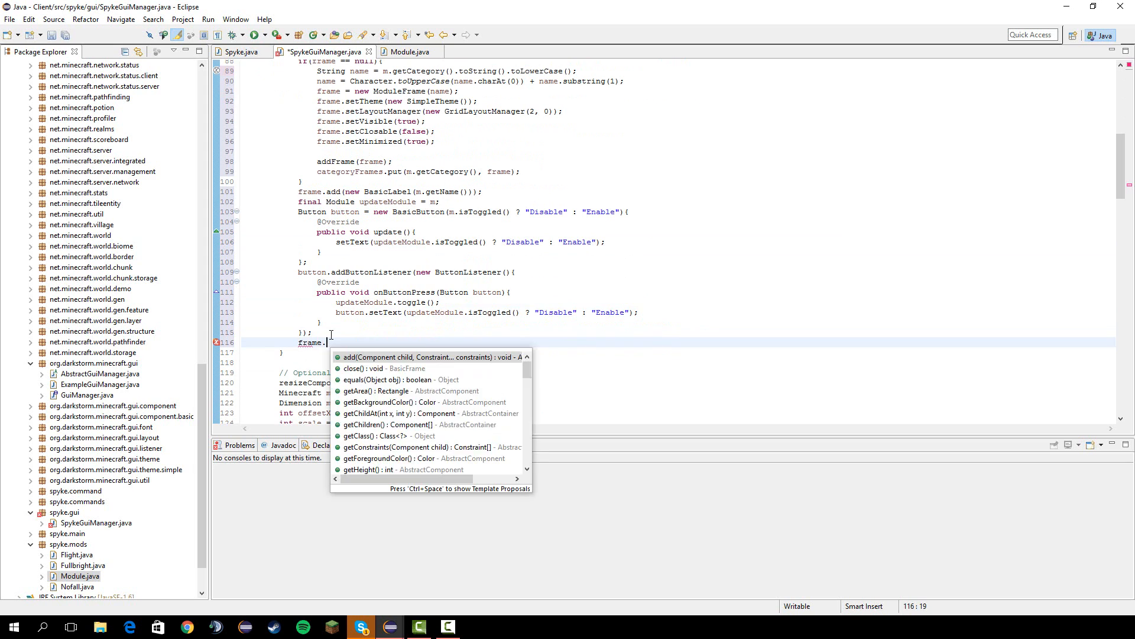
{"action": "left_click", "coordinate": [428, 357]}
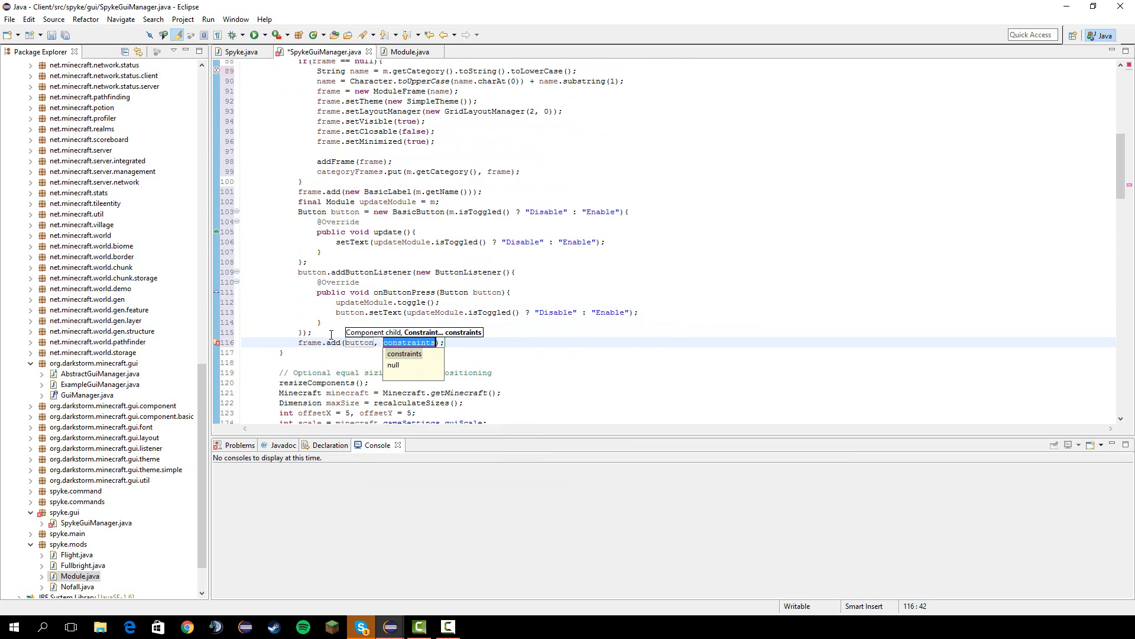
{"action": "type", "text": "HorizontalGridCon"}
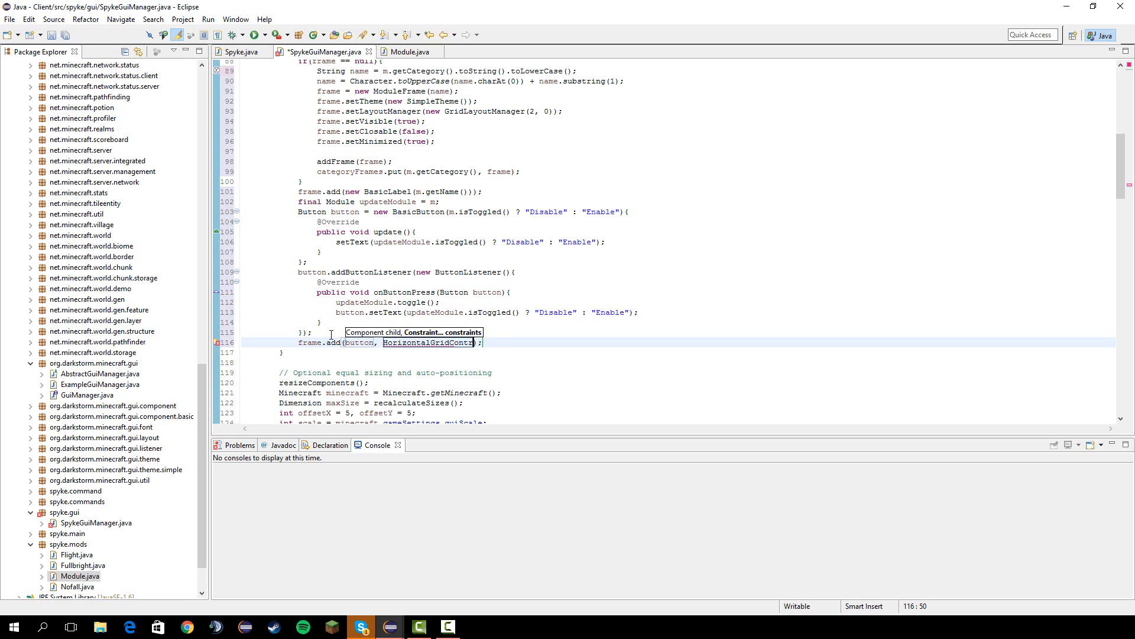
{"action": "type", "text": "aint."}
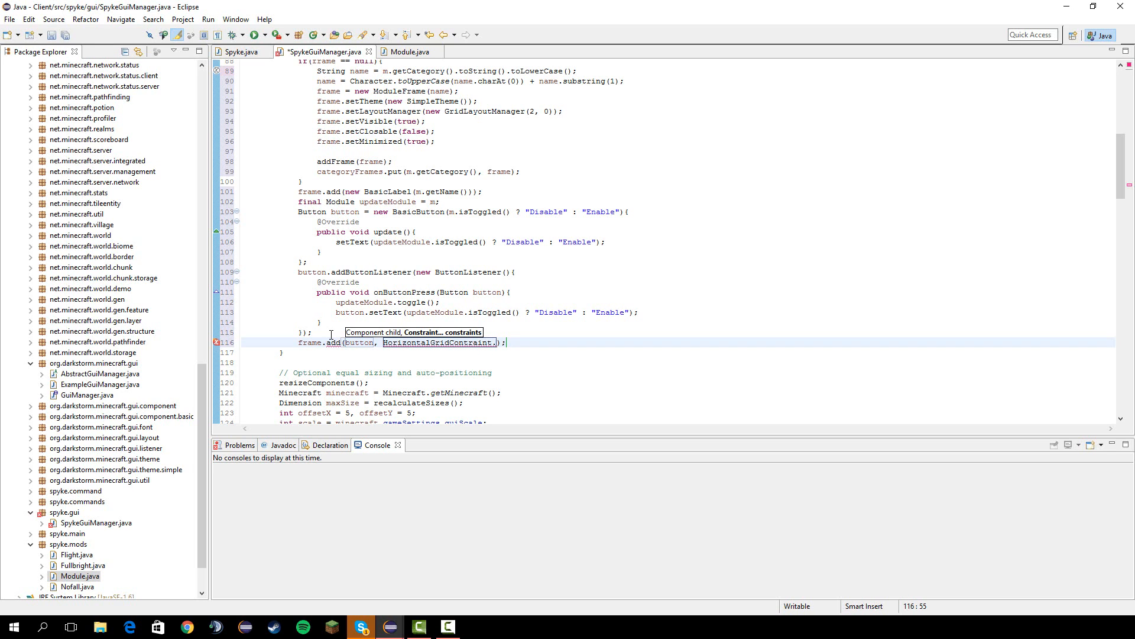
{"action": "type", "text": "RIGHT"}
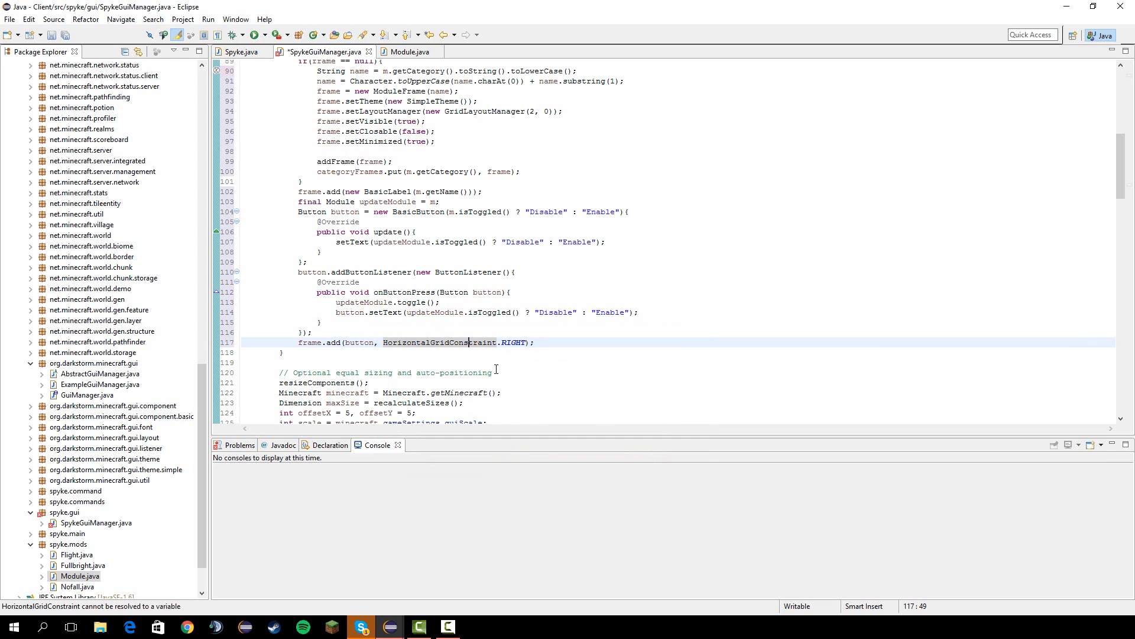
{"action": "mouse_move", "coordinate": [73, 45]}
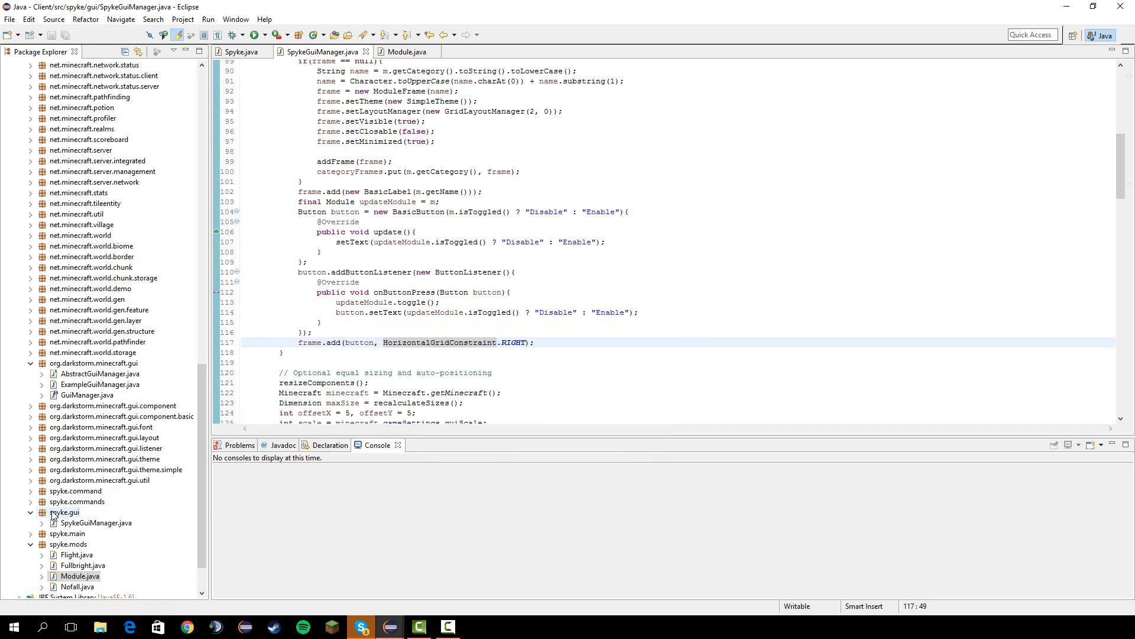
Create the empty UIRenderer class in spyke.gui via the New Class wizard.
{"action": "right_click", "coordinate": [64, 511]}
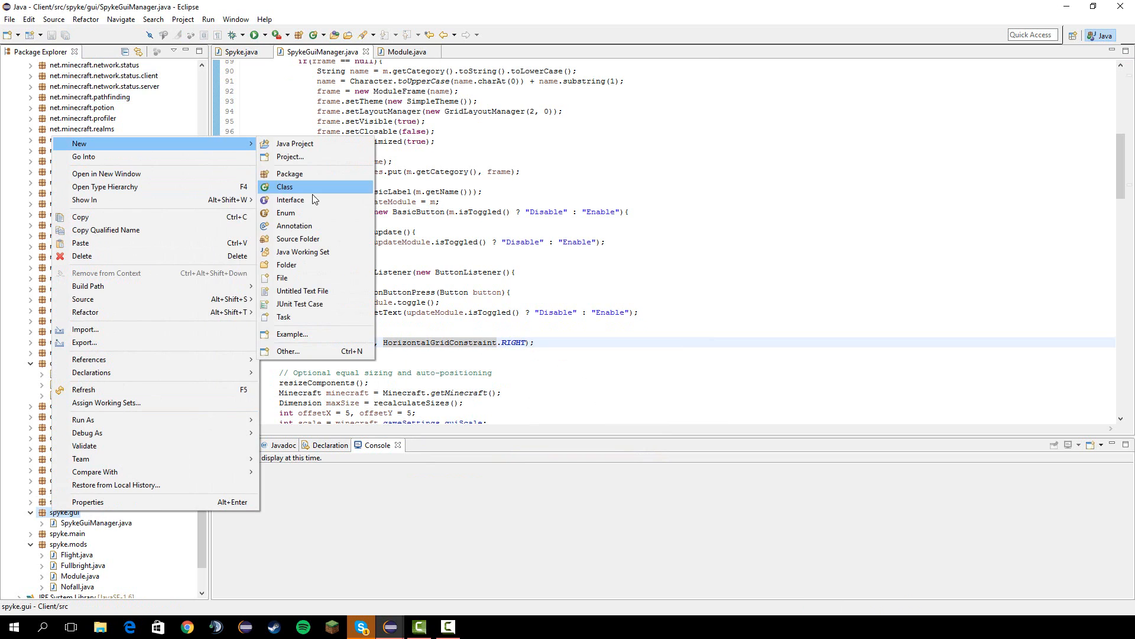
{"action": "left_click", "coordinate": [285, 187]}
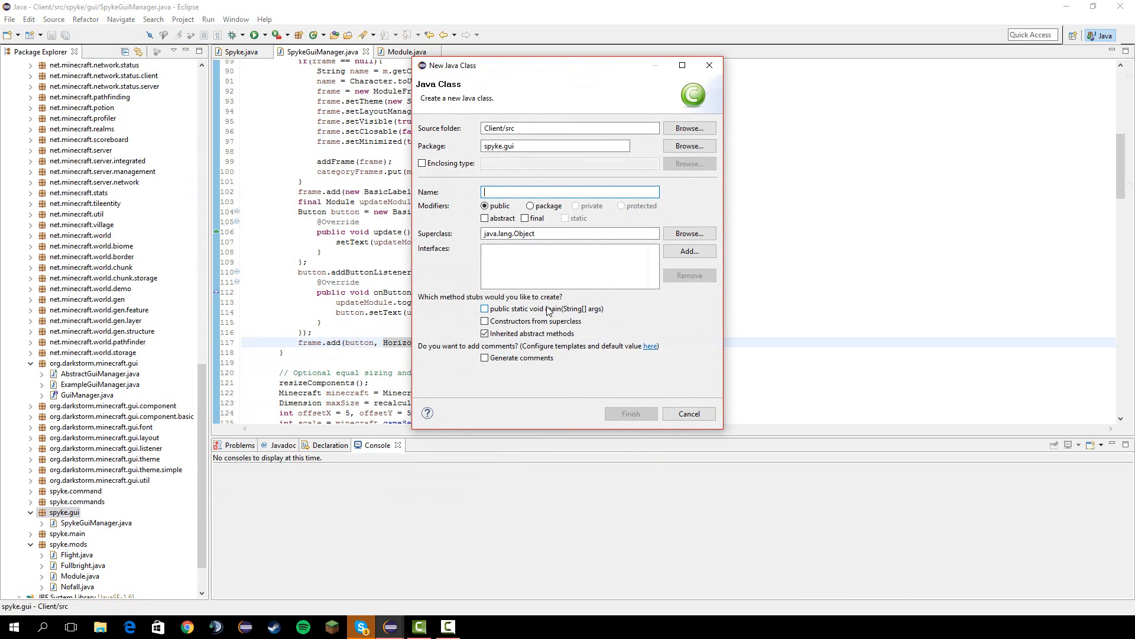
{"action": "type", "text": "UIRende"}
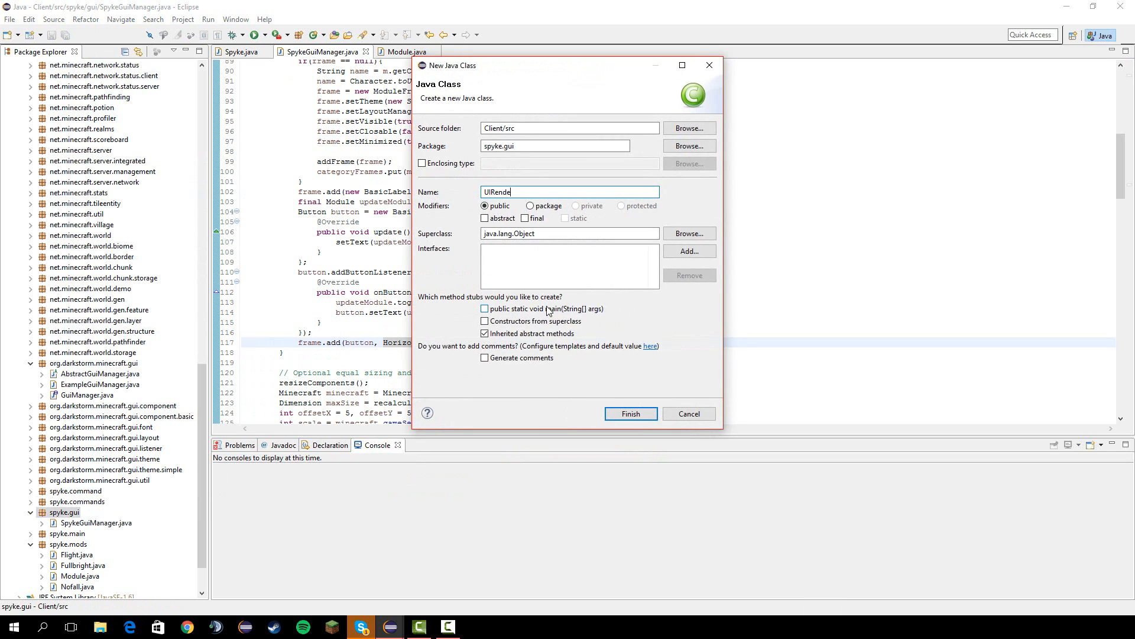
{"action": "left_click", "coordinate": [632, 414]}
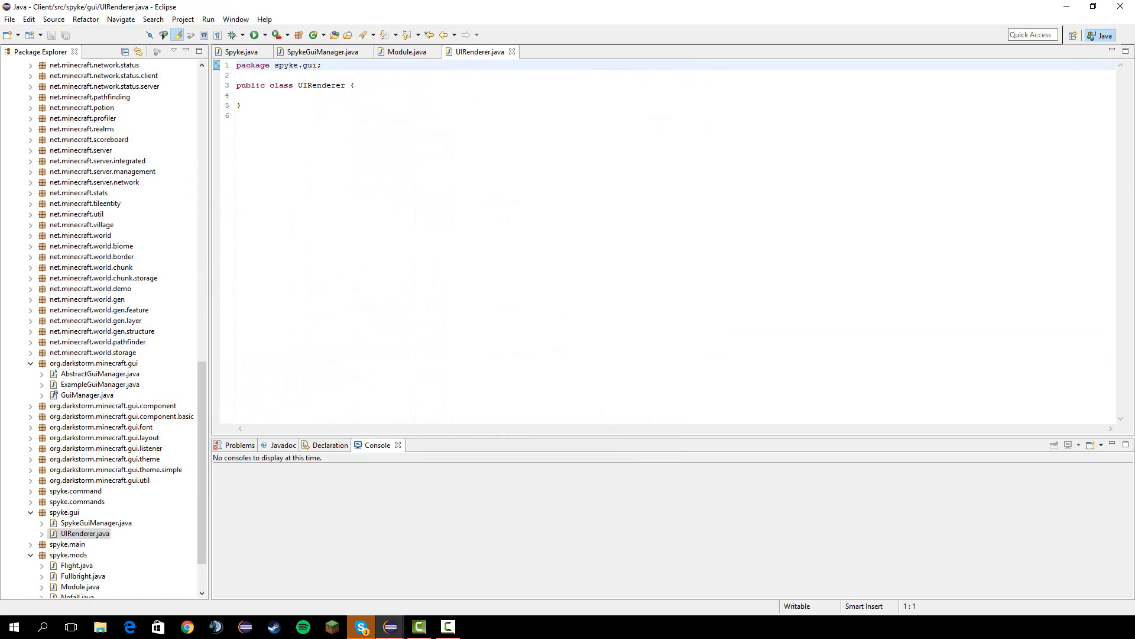
Write public static void renderAndUpdateFrames() with a for(Frame f: Spyke.) loop, then move to Spyke.java.
{"action": "left_click", "coordinate": [362, 85]}
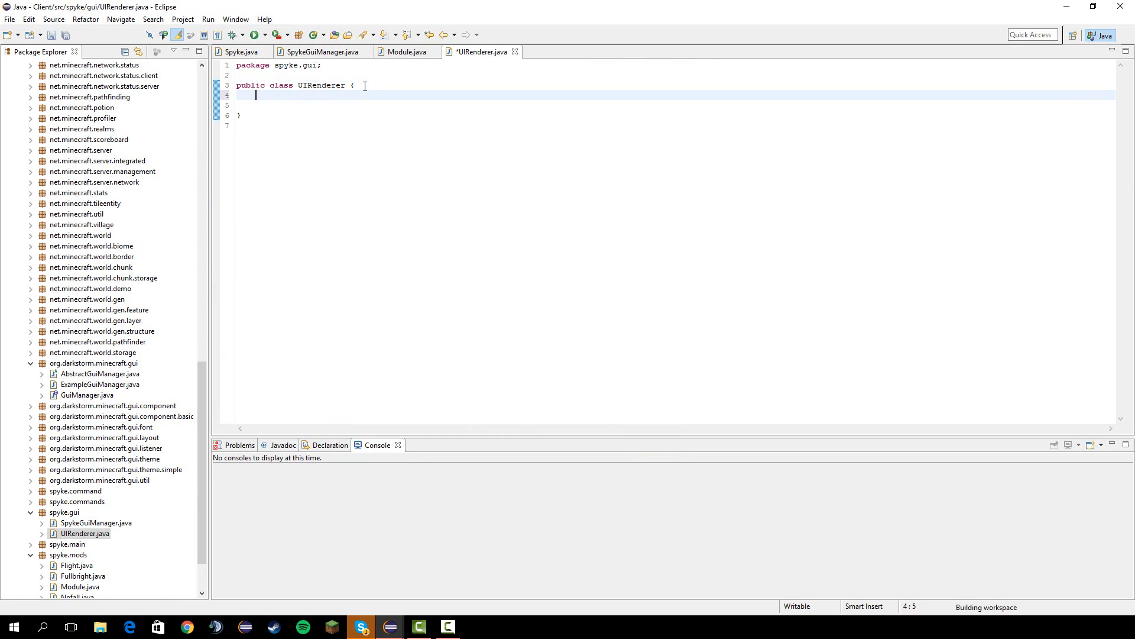
{"action": "type", "text": "public"}
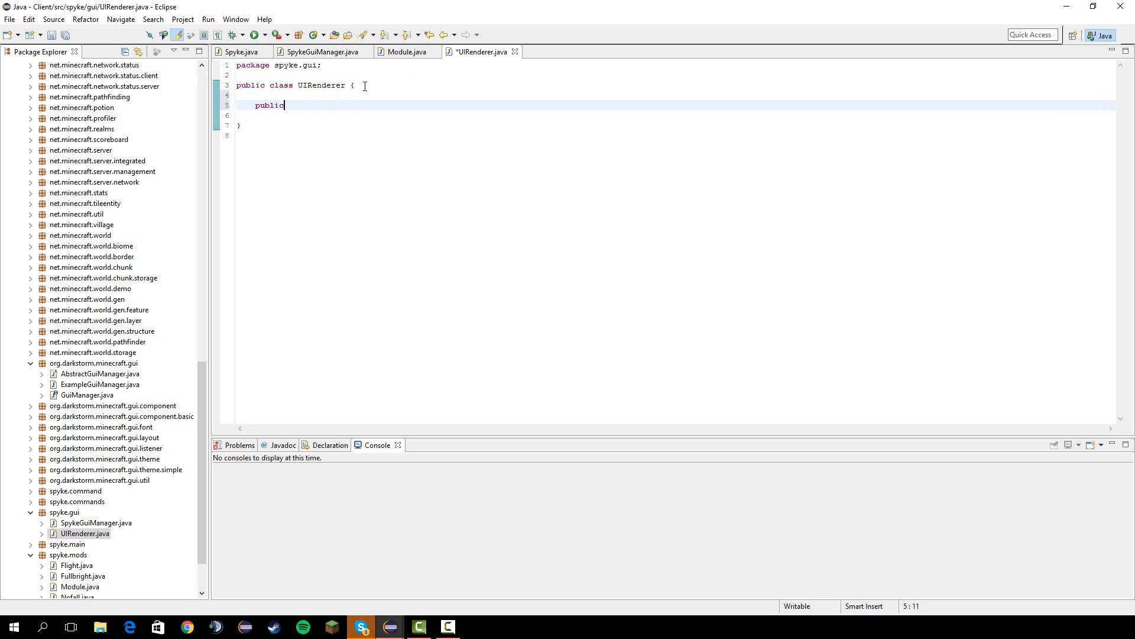
{"action": "type", "text": "static void render"}
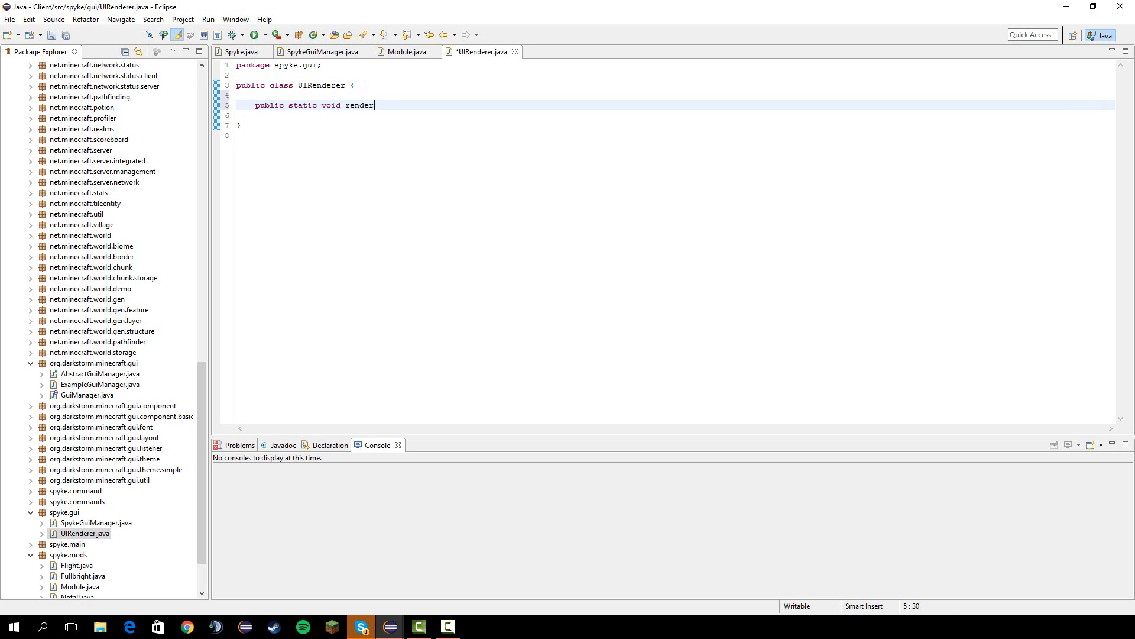
{"action": "type", "text": "AndUpdateFram"}
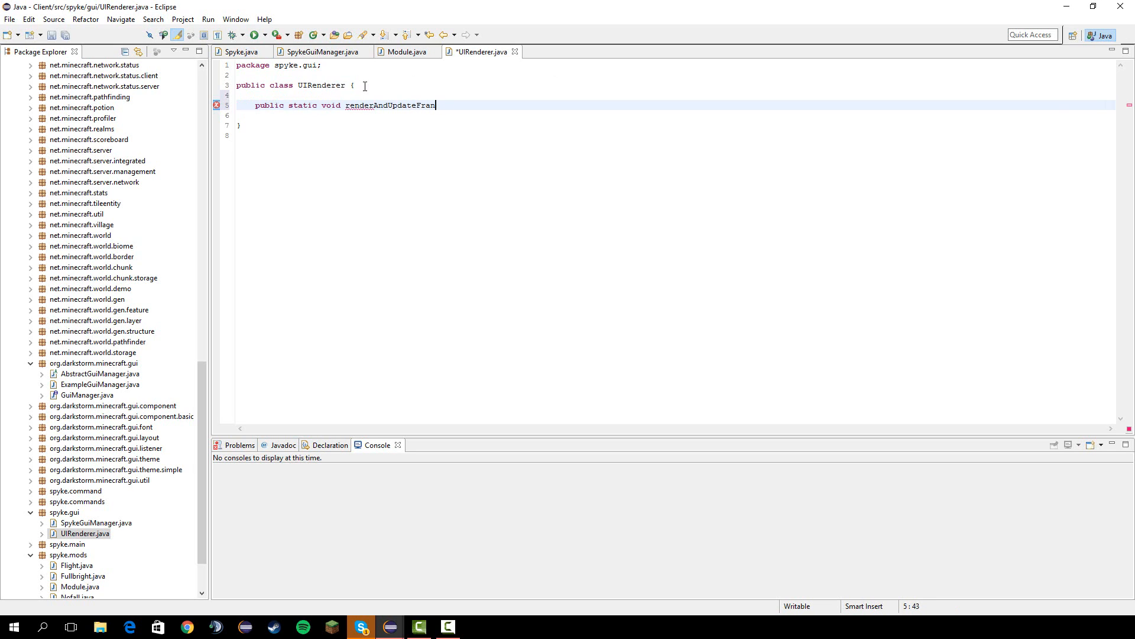
{"action": "type", "text": "es(){"}
{"action": "left_click", "coordinate": [677, 115]}
{"action": "type", "text": "for("}
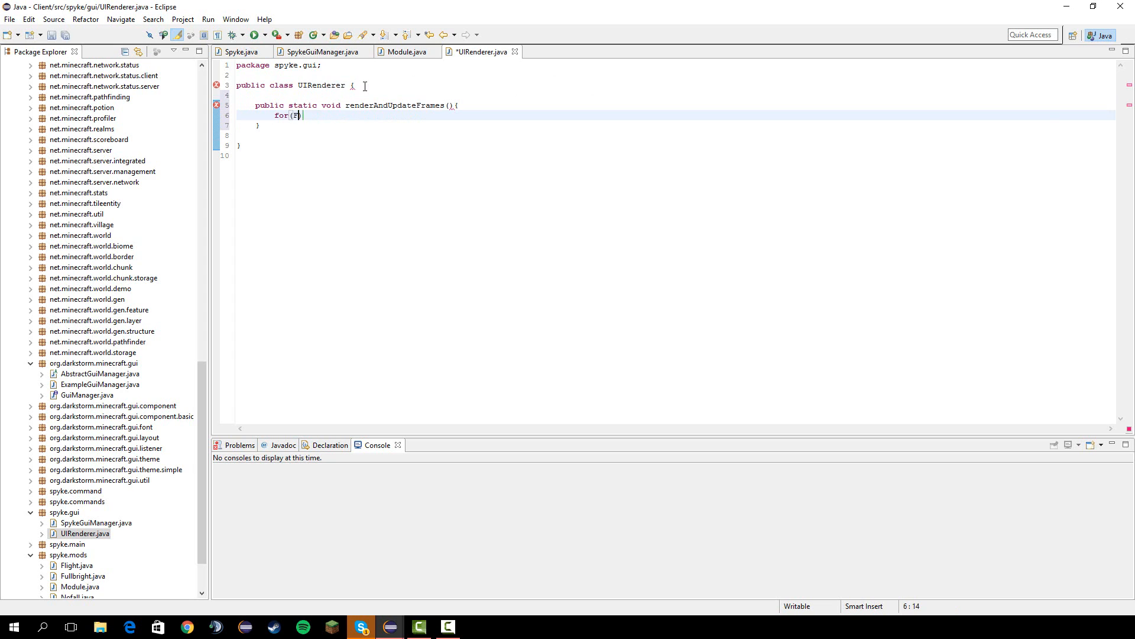
{"action": "type", "text": "Frame f: Spyke"}
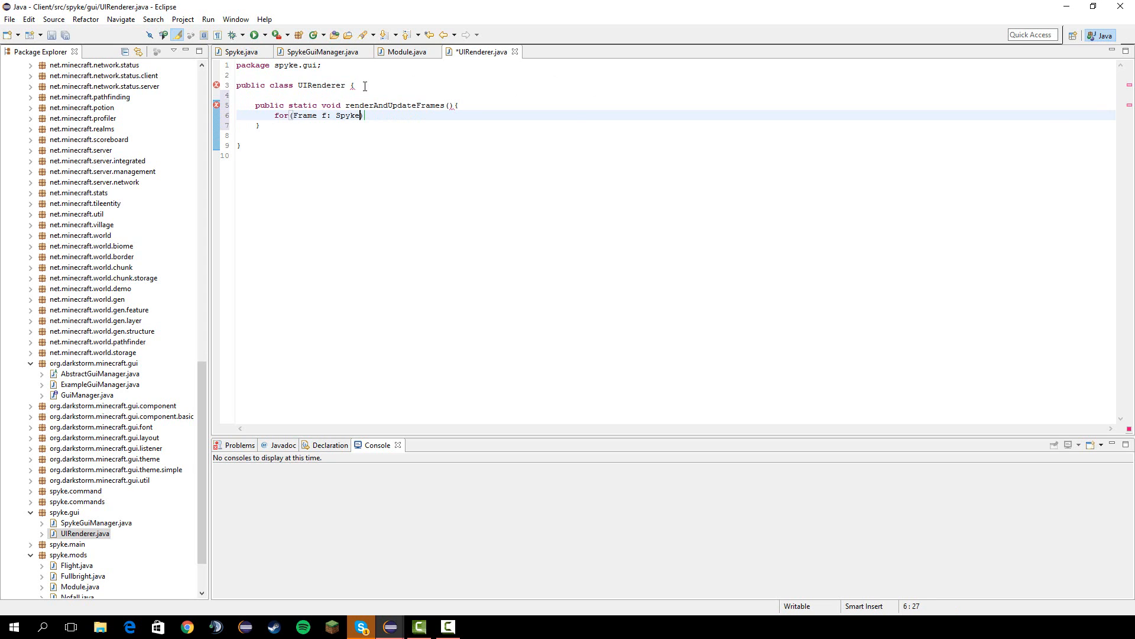
{"action": "type", "text": "."}
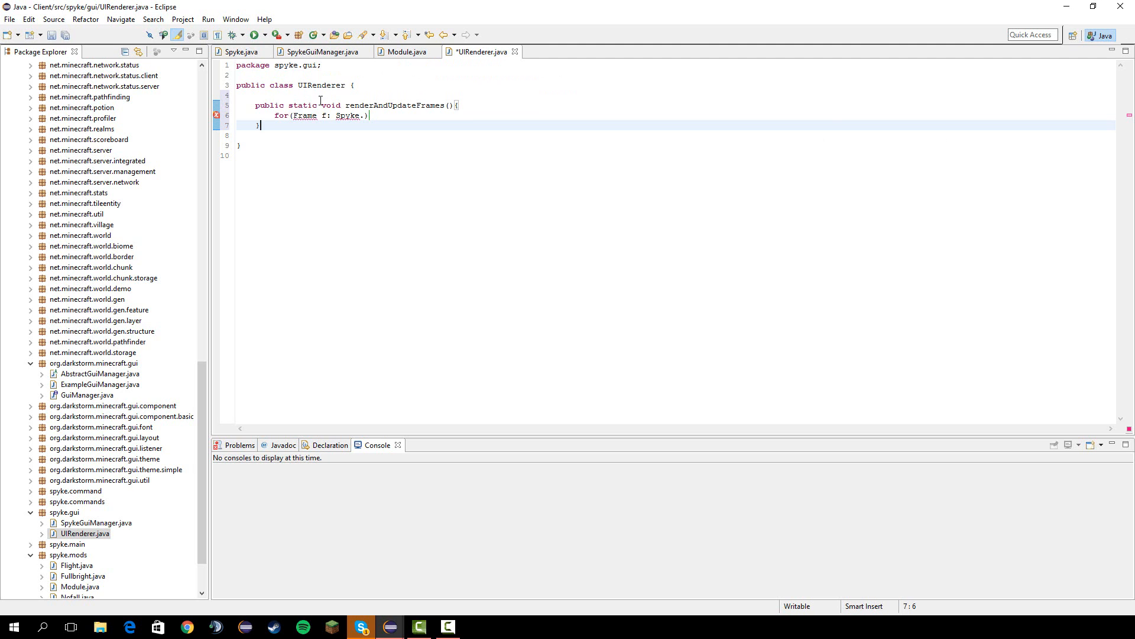
{"action": "left_click", "coordinate": [244, 51]}
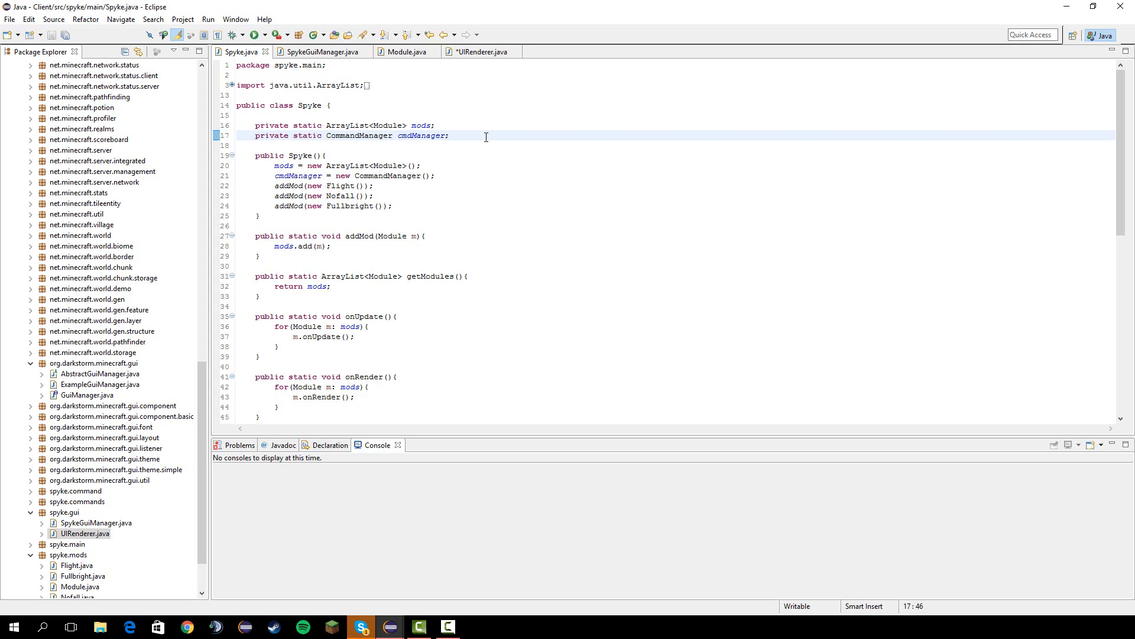
Declare public static SpykeGuiManager guiManager; in Spyke.
{"action": "type", "text": "pub"}
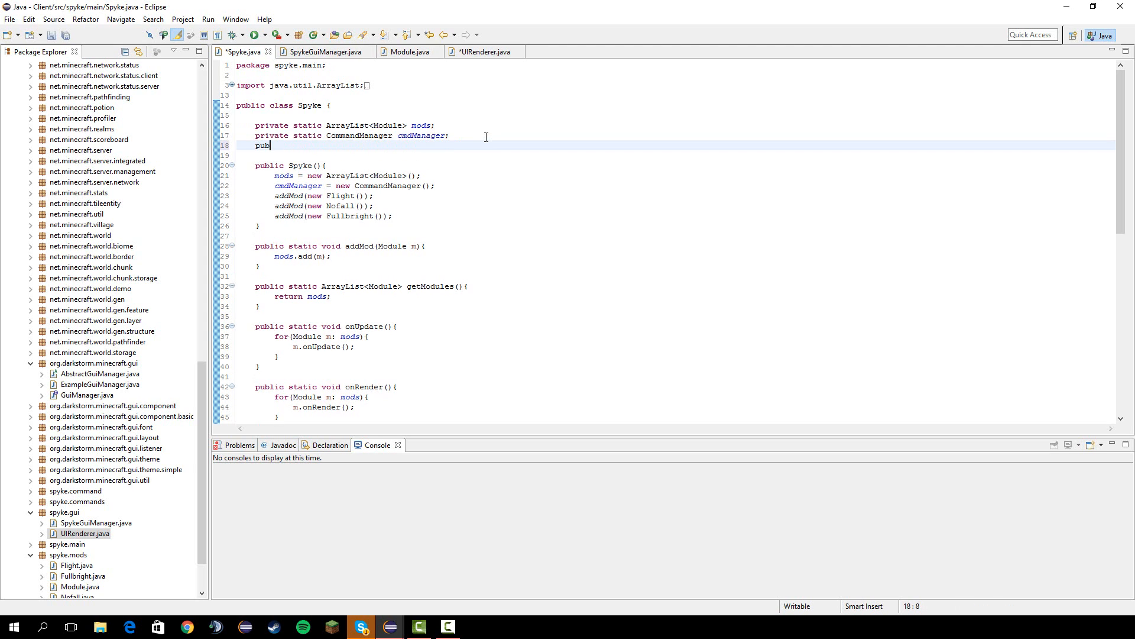
{"action": "type", "text": "lic static Sp"}
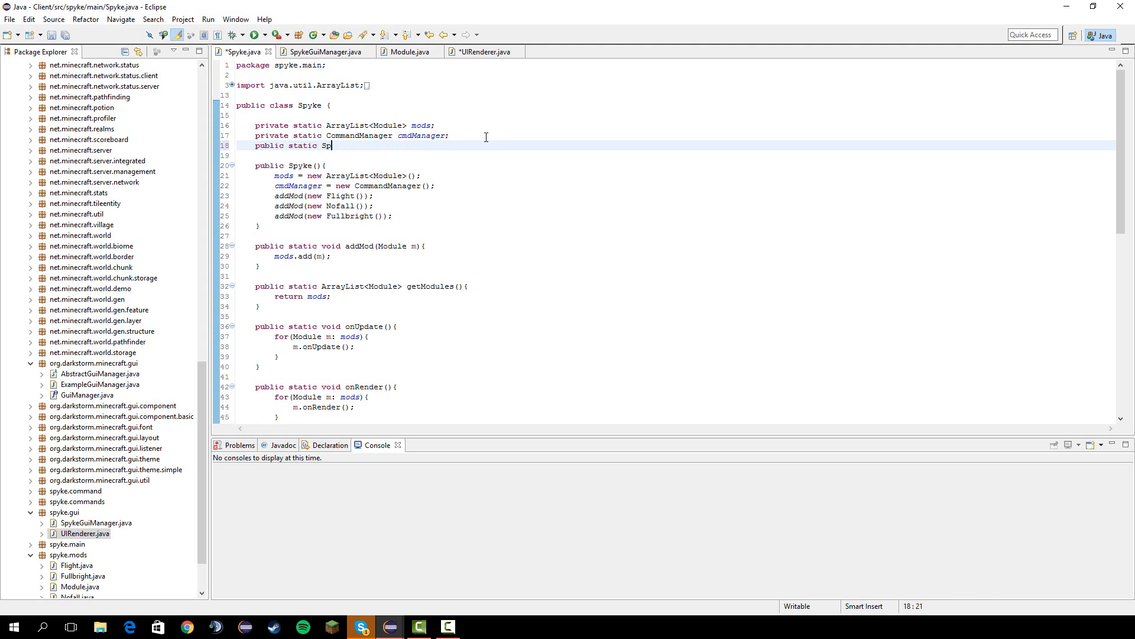
{"action": "type", "text": "ykeG"}
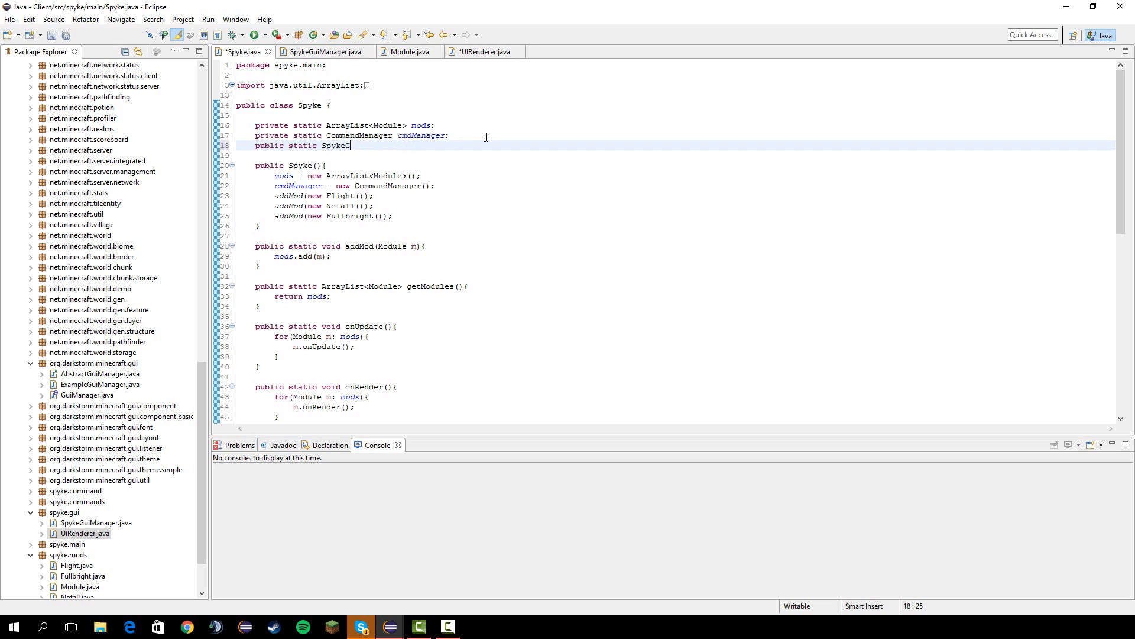
{"action": "type", "text": "uiManager"}
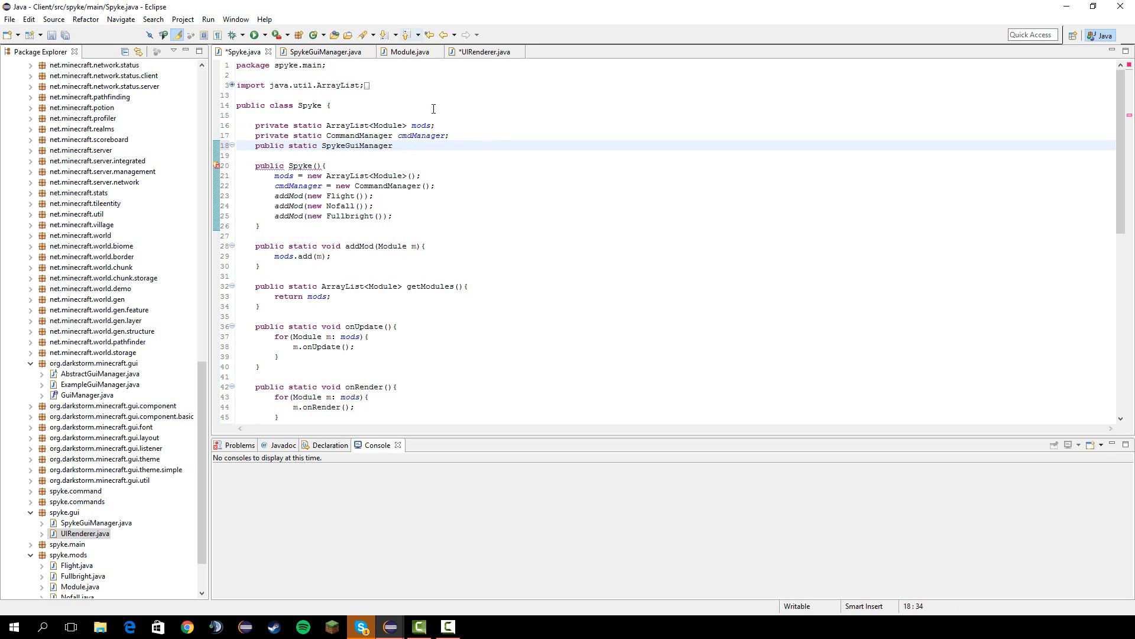
{"action": "mouse_move", "coordinate": [421, 135]}
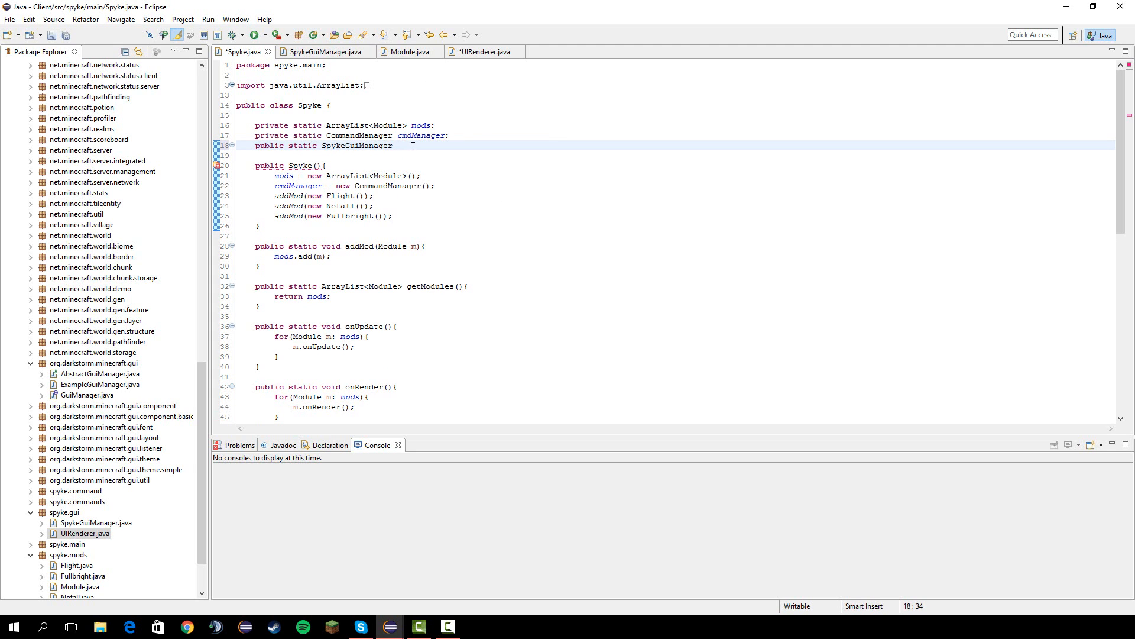
{"action": "type", "text": "gui"}
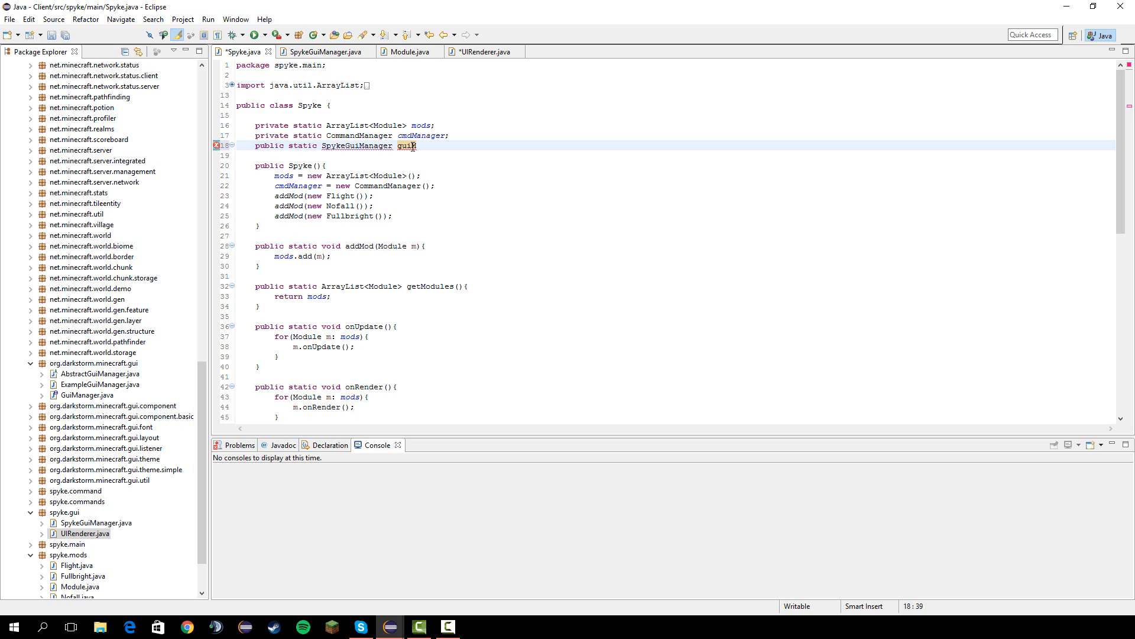
{"action": "type", "text": "Manager"}
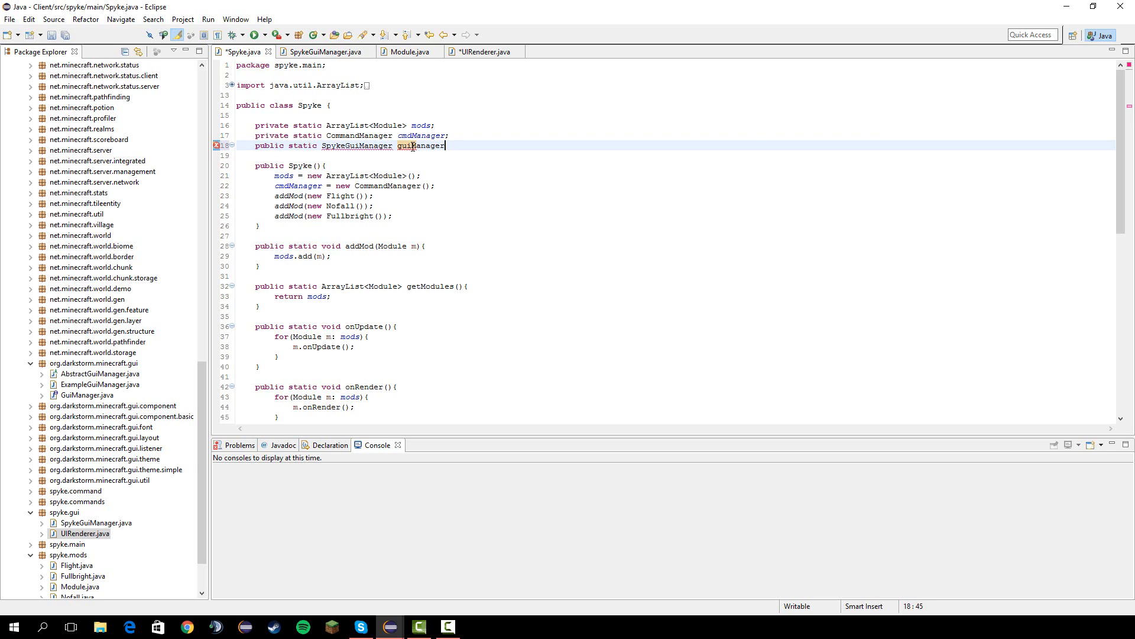
{"action": "type", "text": ";"}
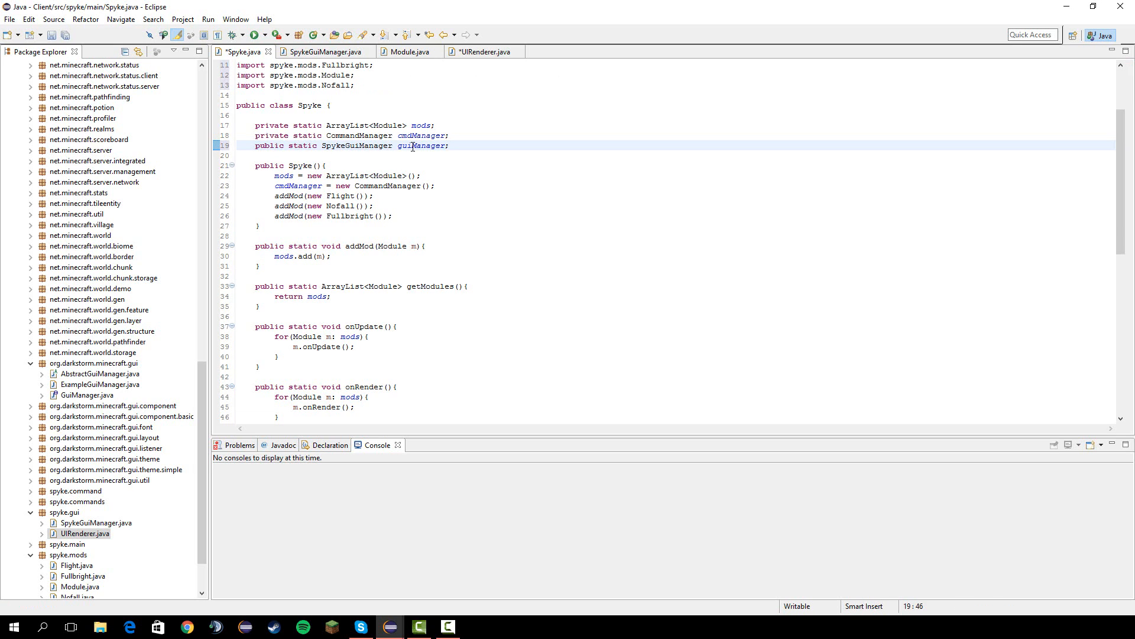
In the constructor create the SpykeGuiManager, give it a new SimpleTheme and call guiManager.setup().
{"action": "scroll", "scroll_direction": "down", "scroll_amount": 3}
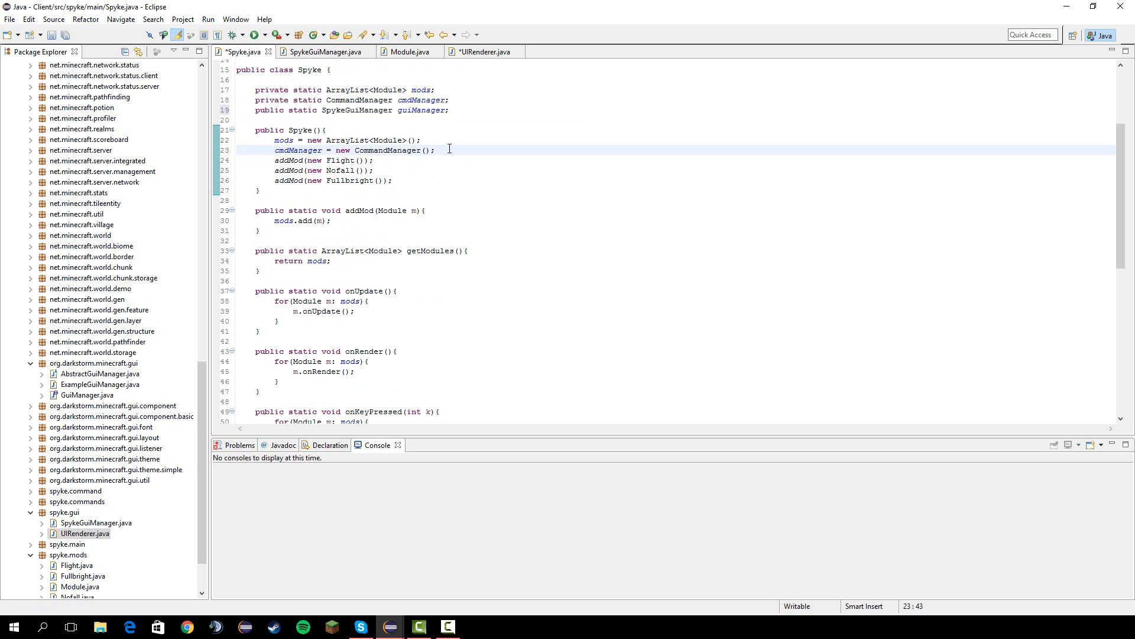
{"action": "left_click", "coordinate": [411, 180]}
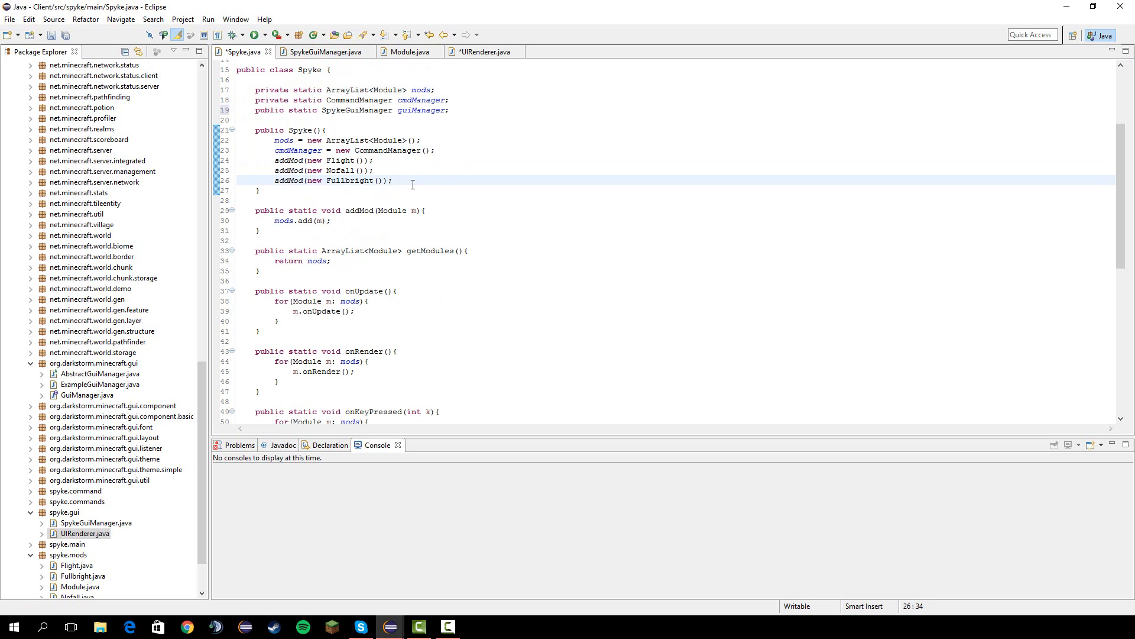
{"action": "type", "text": "guiManager = new Sp"}
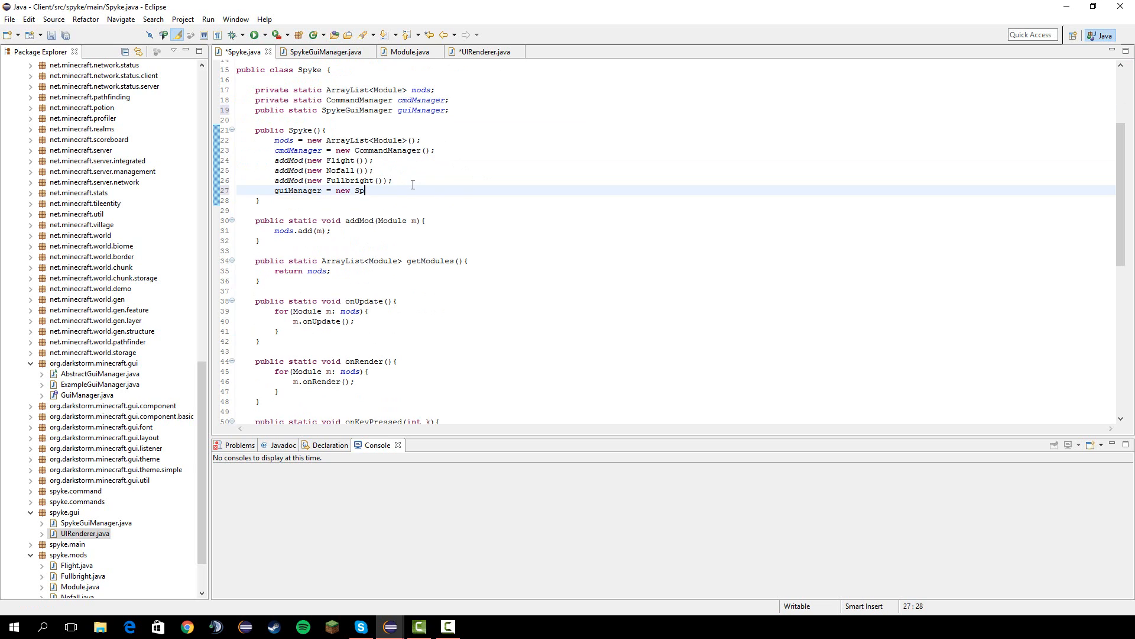
{"action": "type", "text": "ykeGuiManager;"}
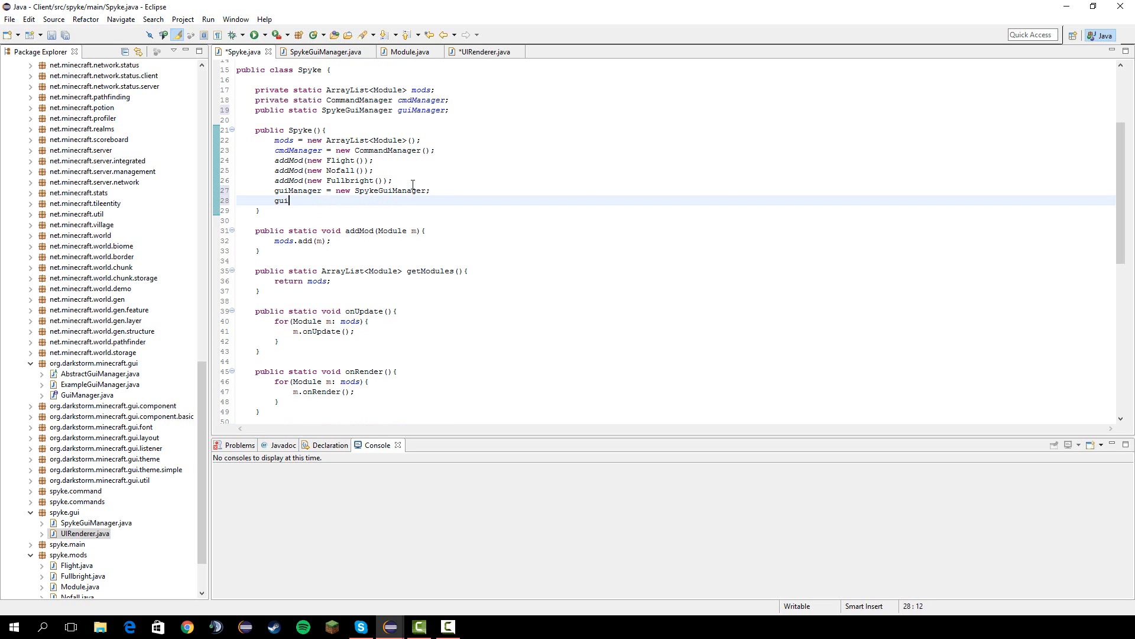
{"action": "type", "text": "Manager.setth"}
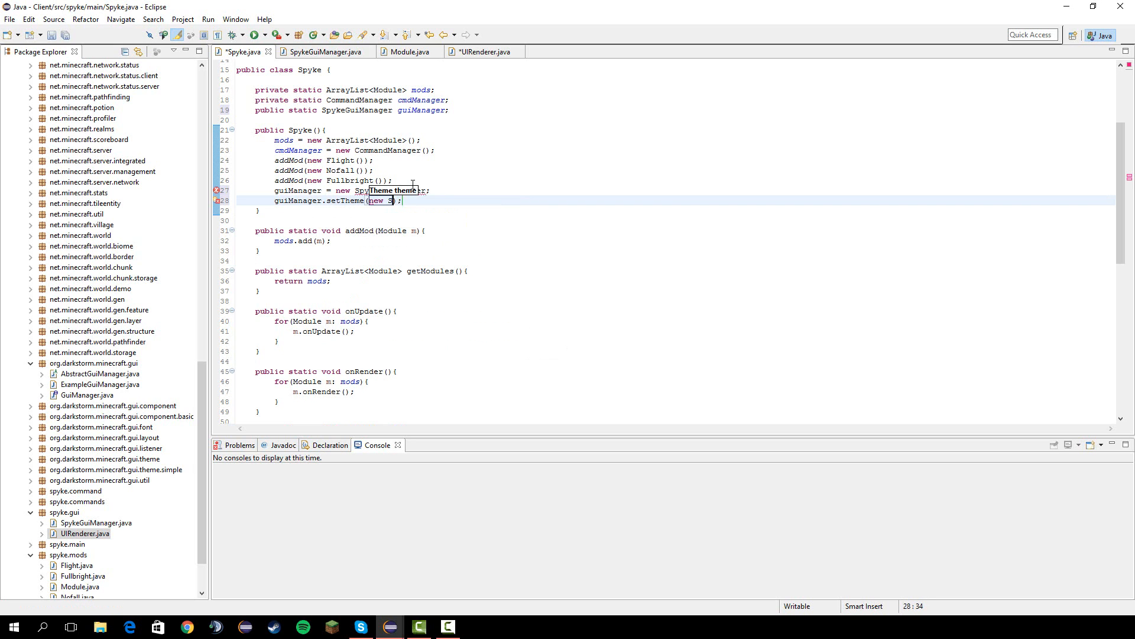
{"action": "type", "text": "SimpleTheme("}
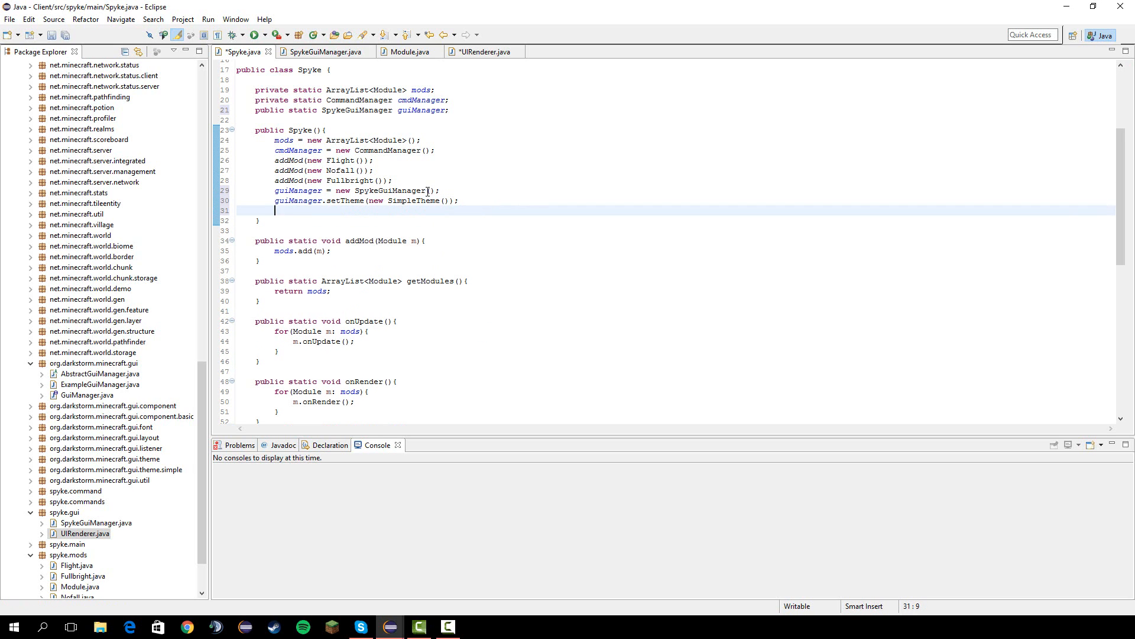
{"action": "type", "text": "guiManage"}
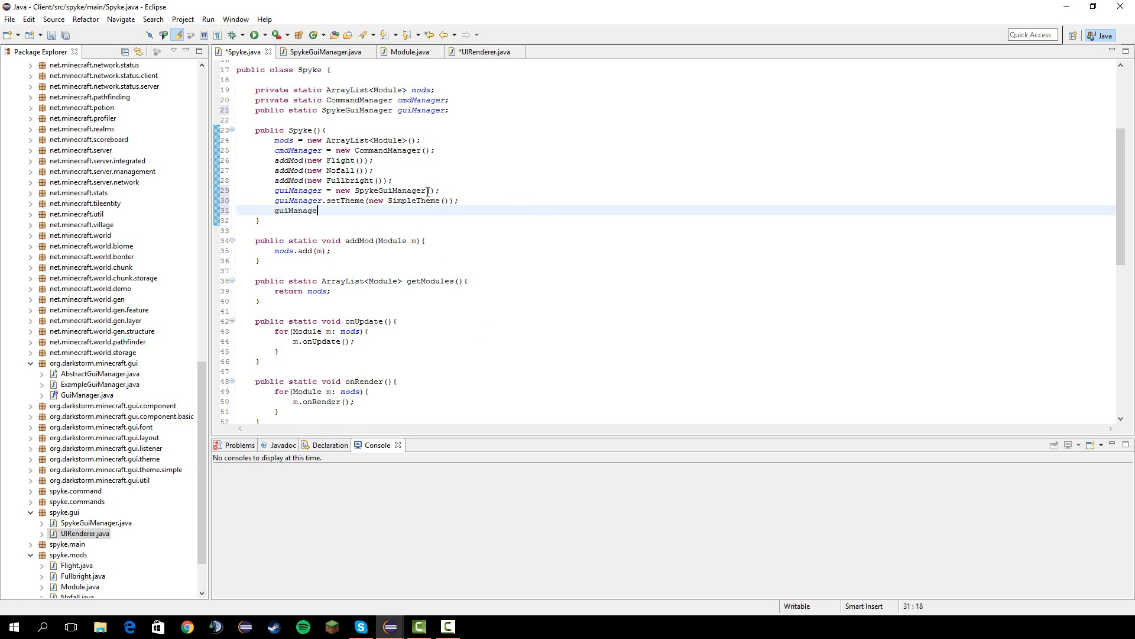
{"action": "type", "text": "r.setup();"}
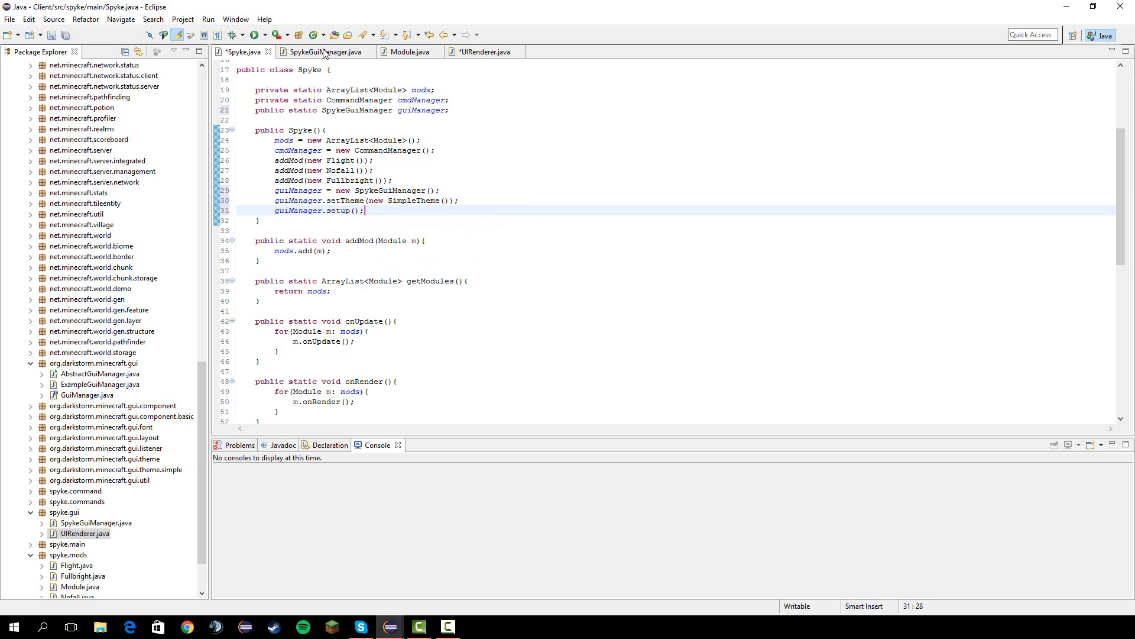
Import Frame and complete the first loop over Spyke.guiManager.getFrames() calling f.update().
{"action": "left_click", "coordinate": [328, 50]}
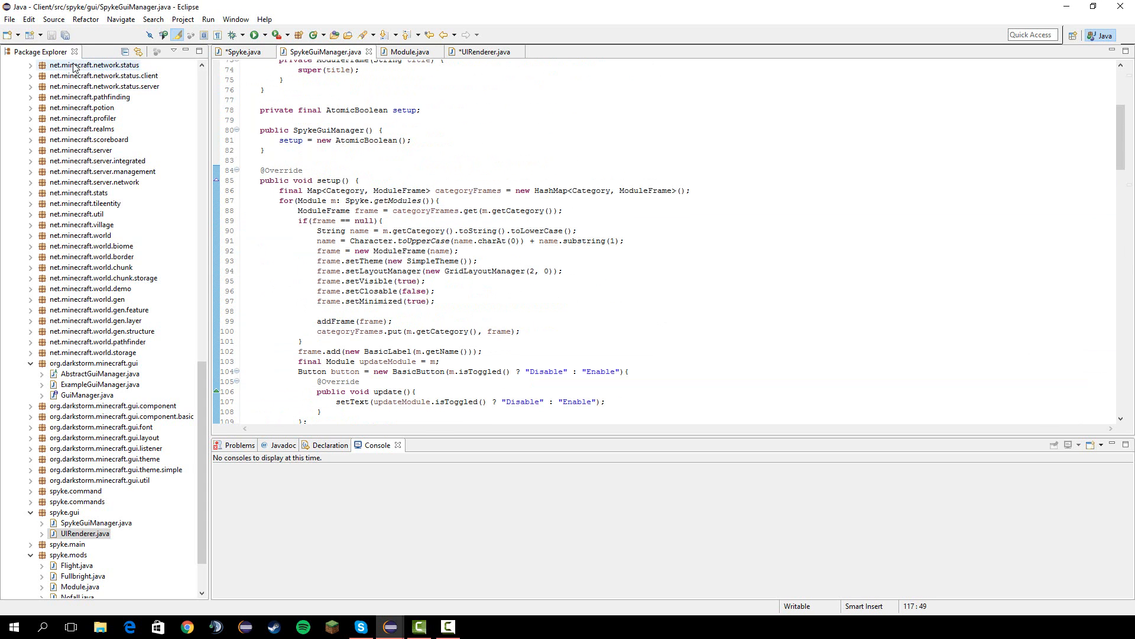
{"action": "left_click", "coordinate": [481, 51]}
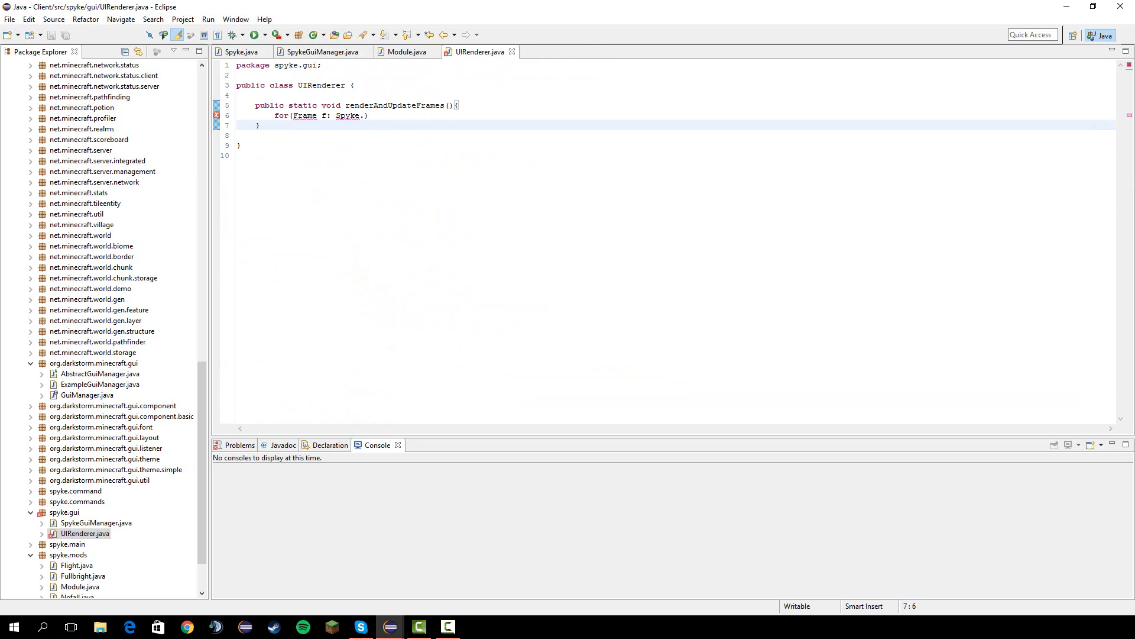
{"action": "left_click", "coordinate": [257, 125]}
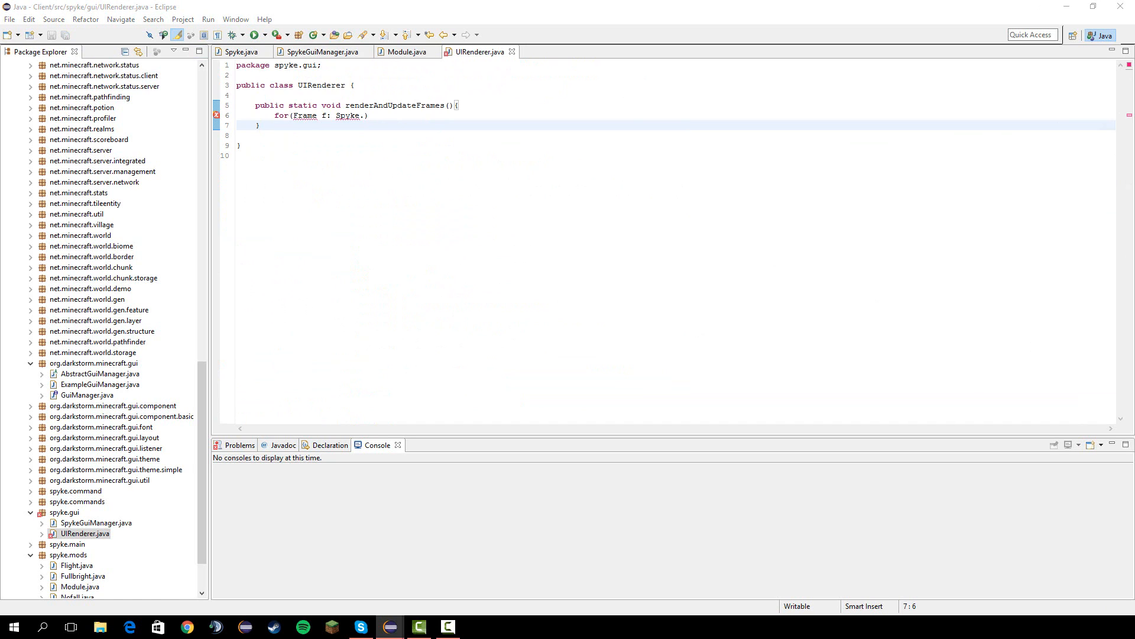
{"action": "left_click", "coordinate": [369, 116]}
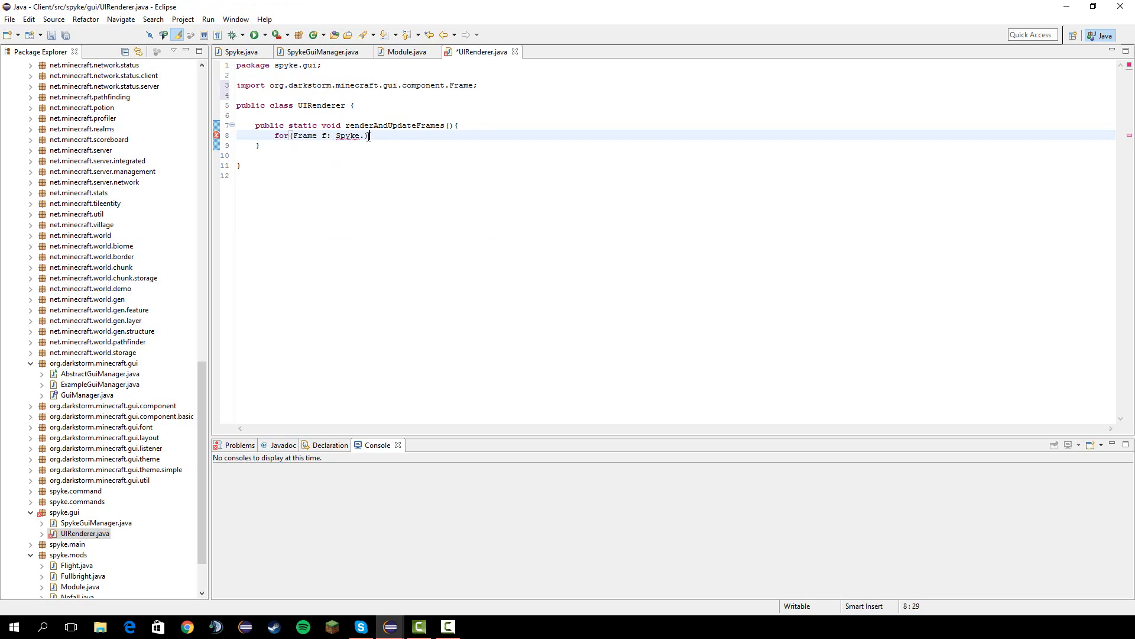
{"action": "type", "text": "."}
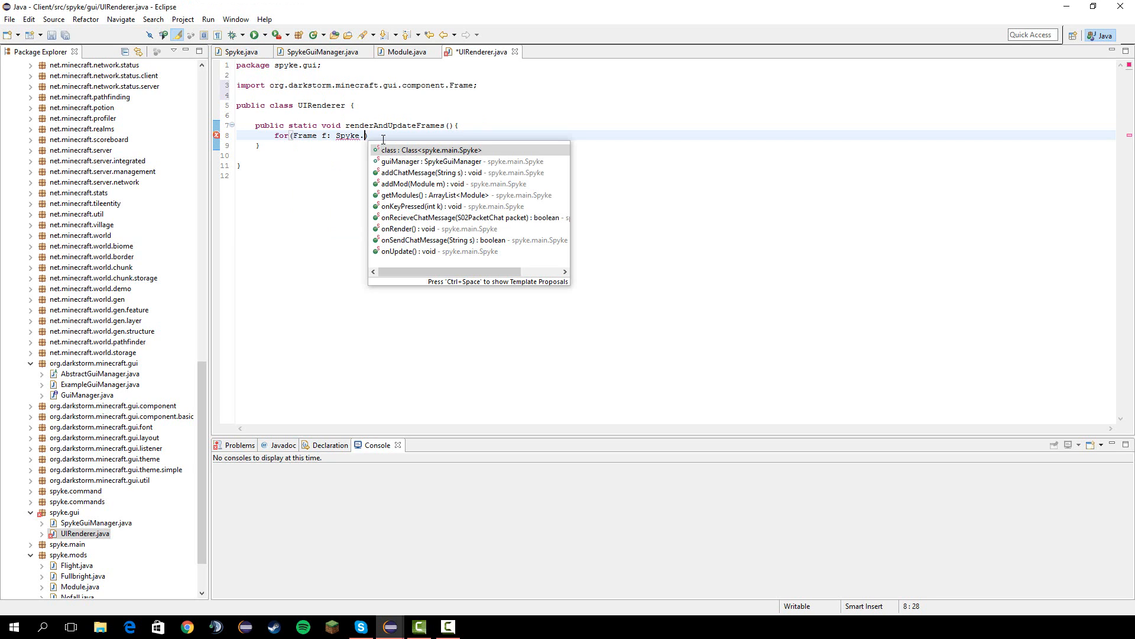
{"action": "left_click", "coordinate": [427, 161]}
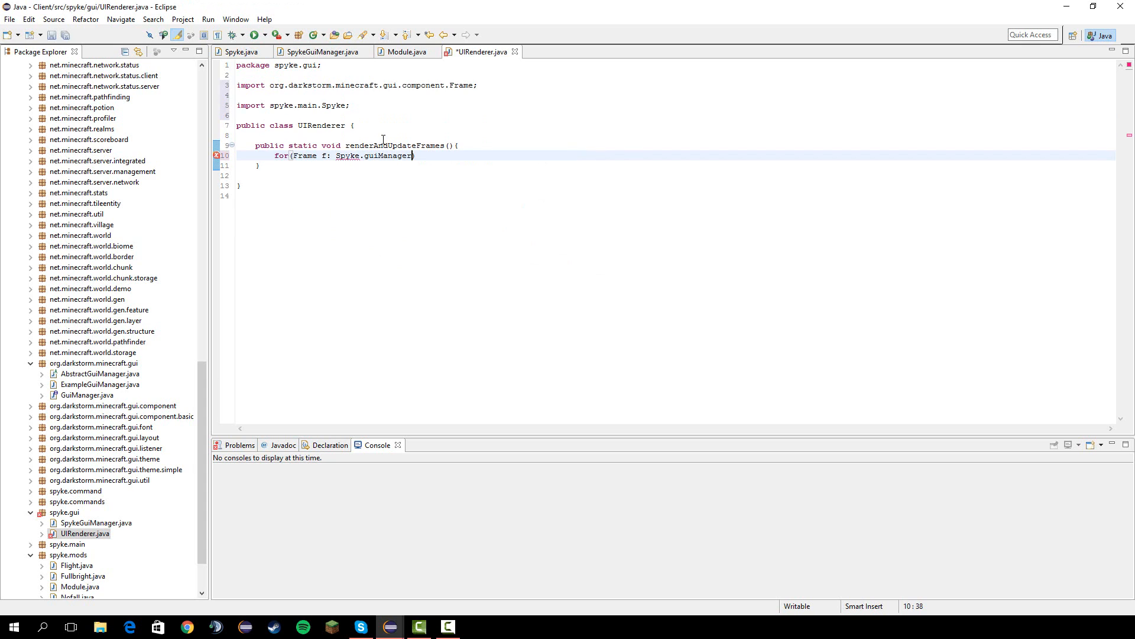
{"action": "type", "text": ".getFrames()"}
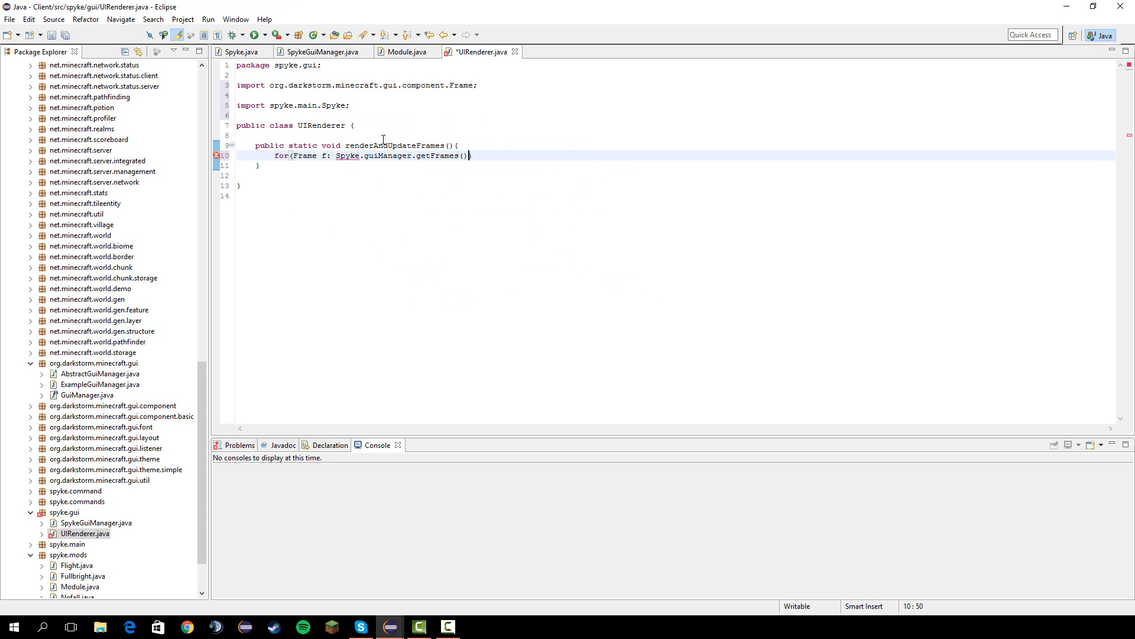
{"action": "type", "text": "{"}
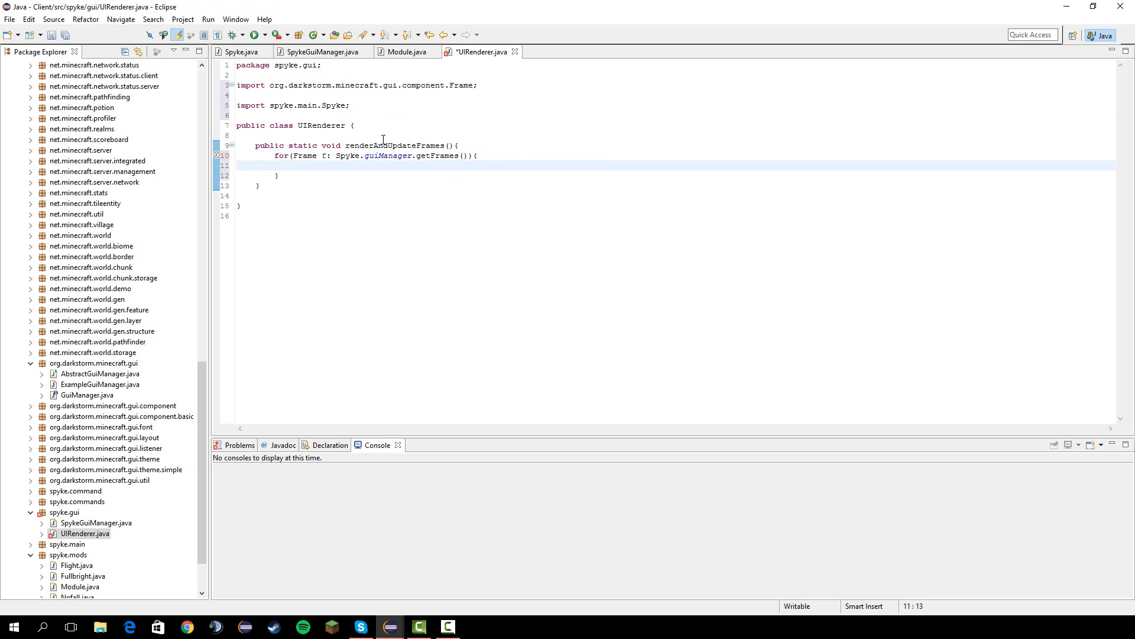
{"action": "type", "text": "f.update();"}
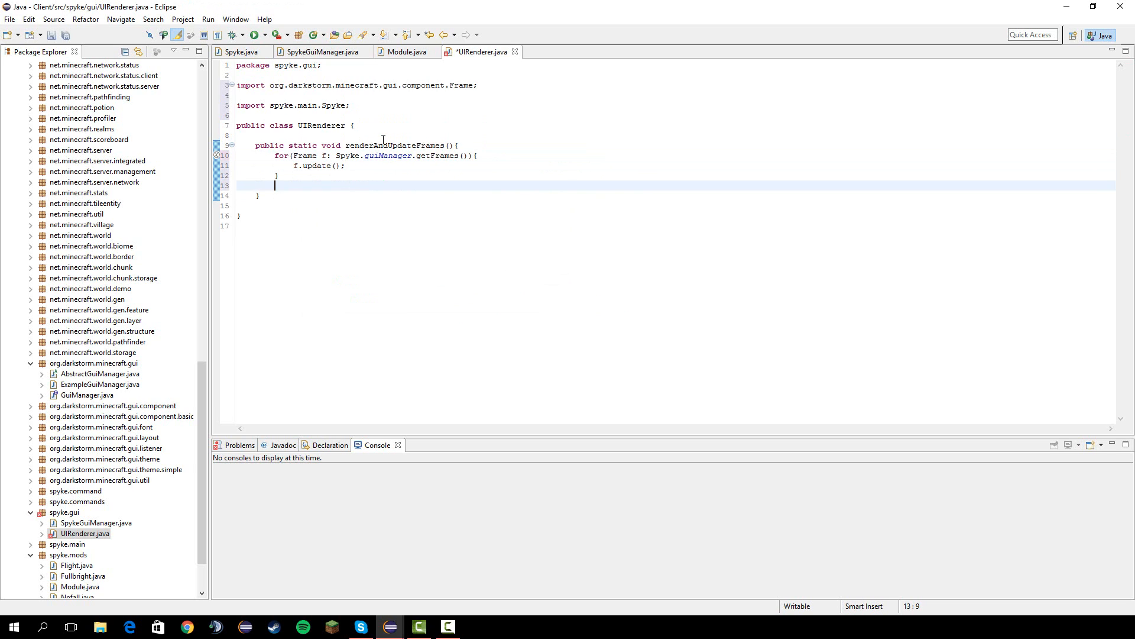
Start a second loop over guiManager's frames with an if on f.isPinned().
{"action": "type", "text": "for(Frame f: Spyk"}
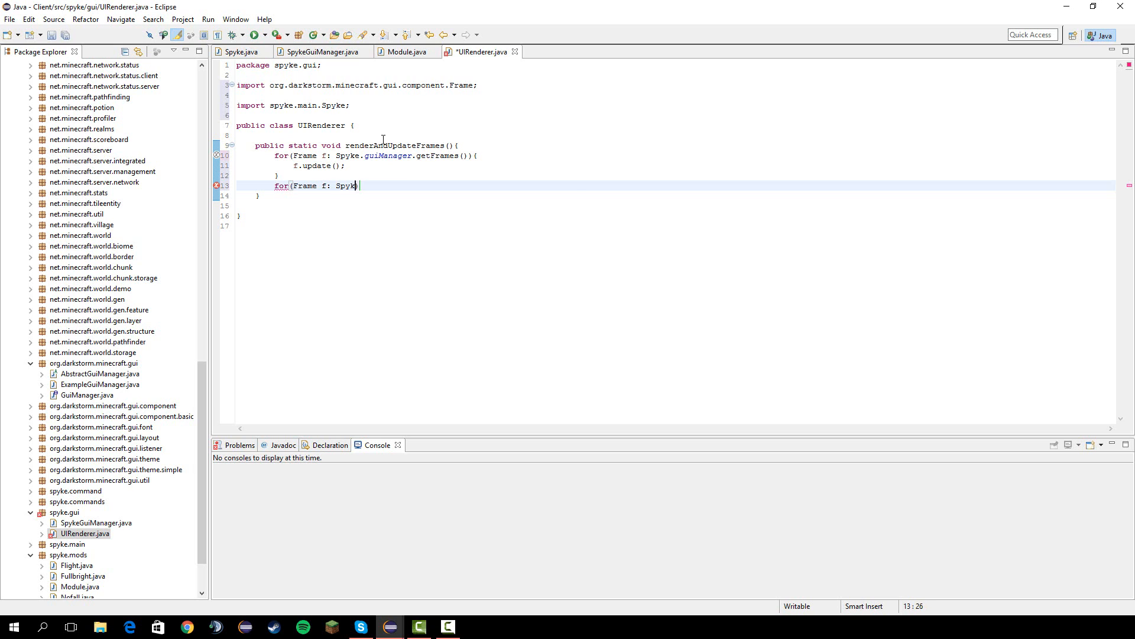
{"action": "type", "text": ".guiManager"}
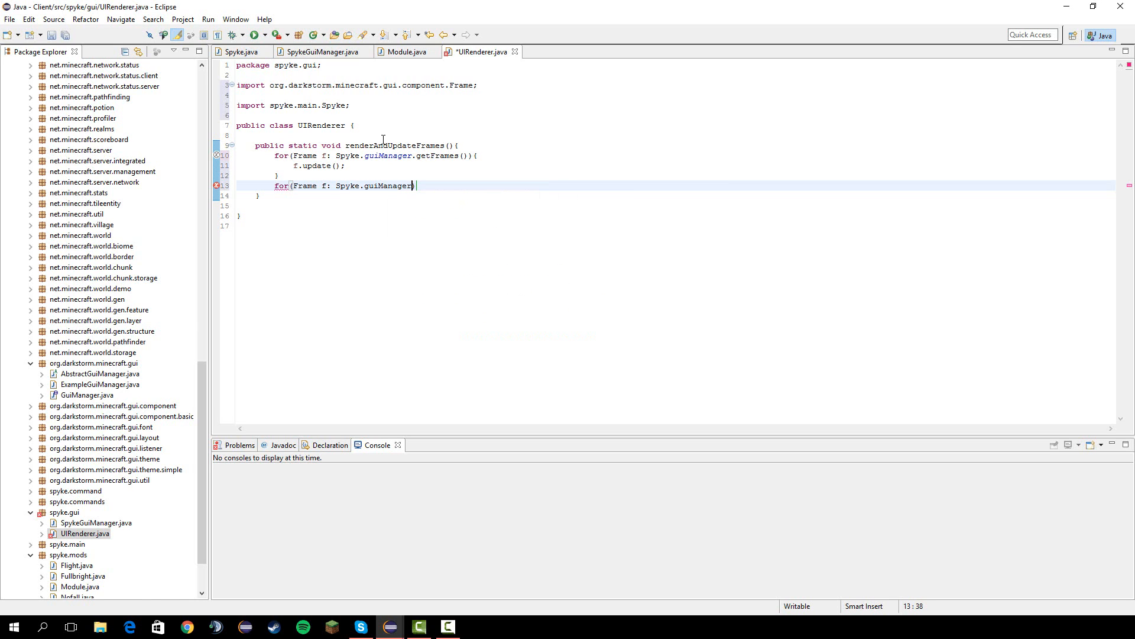
{"action": "type", "text": ".getFrames("}
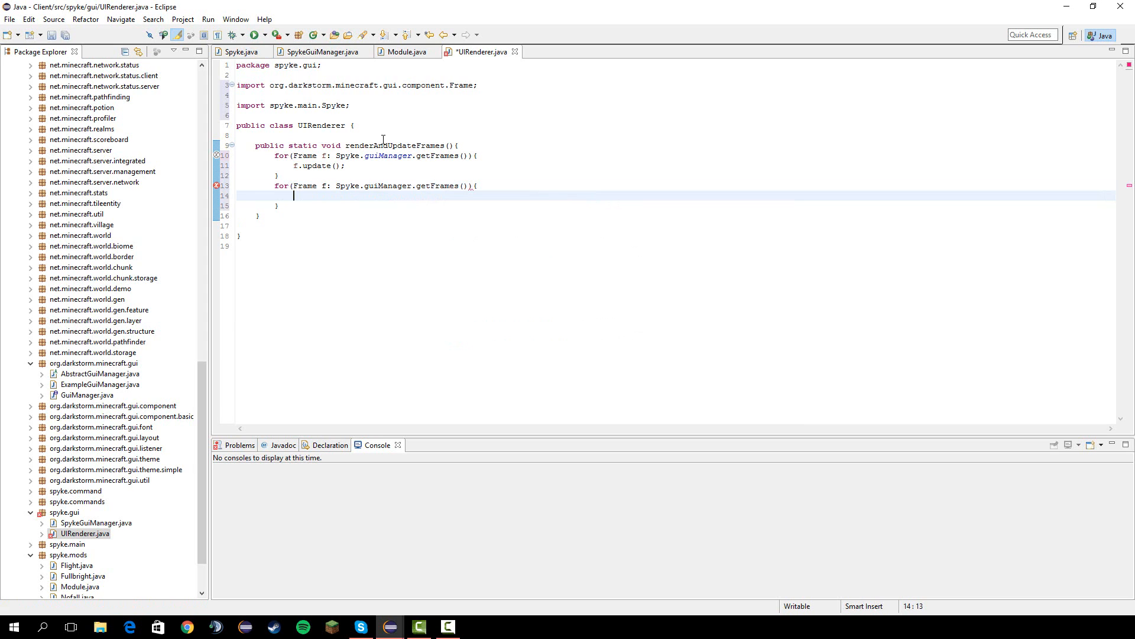
{"action": "type", "text": "if(f."}
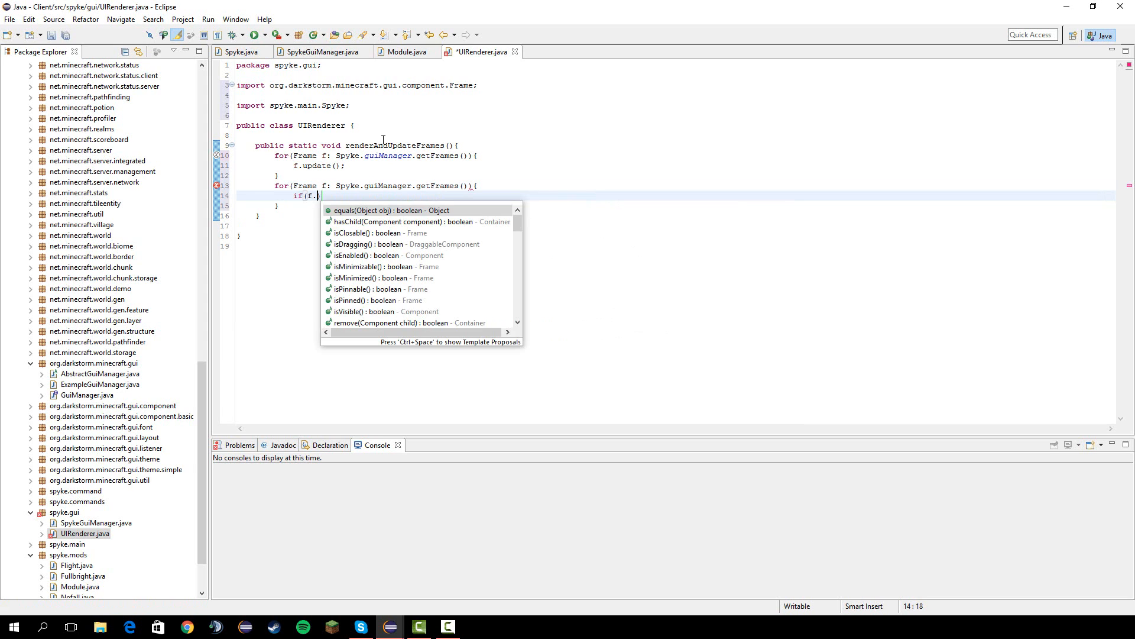
{"action": "type", "text": "is"}
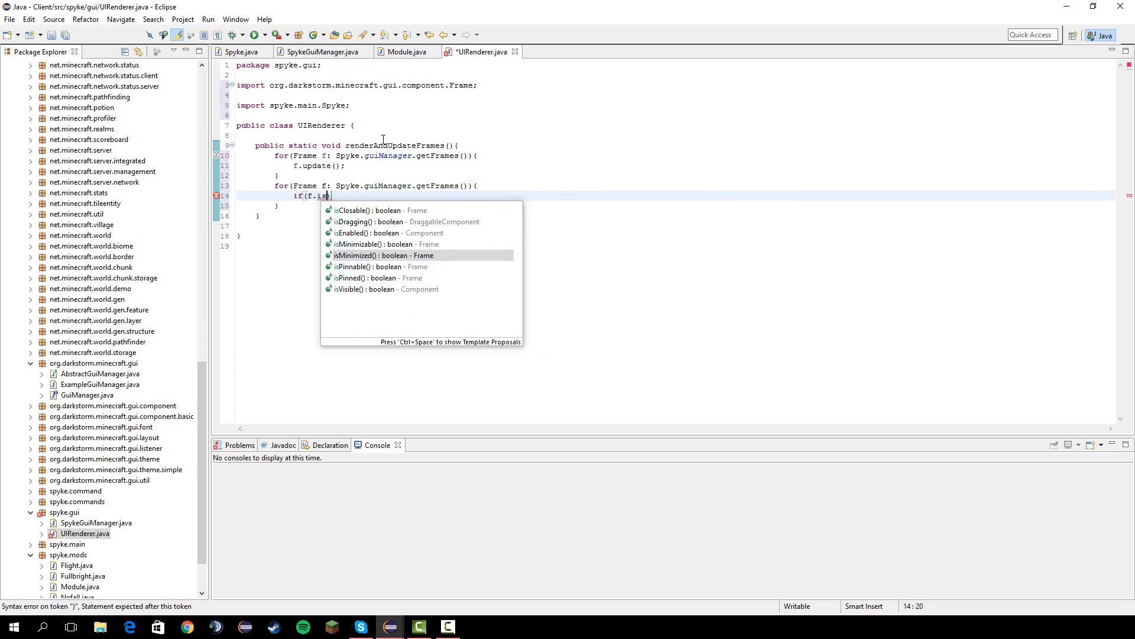
{"action": "left_click", "coordinate": [364, 277]}
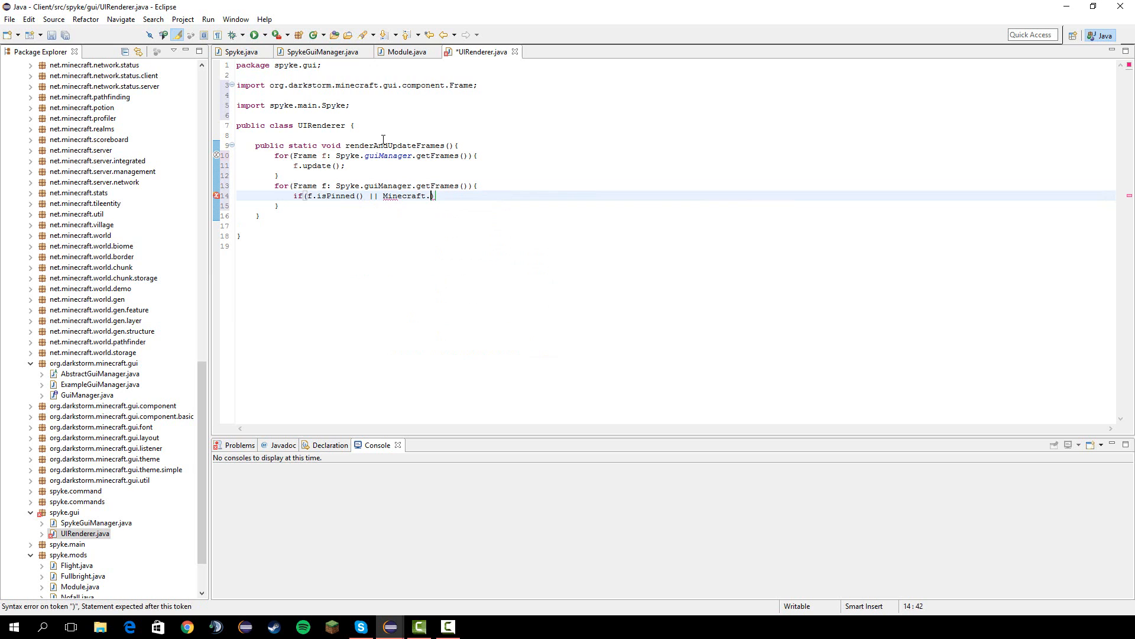
Or the condition with Minecraft.getMinecraft().currentScreen instanceof GuiManagerDisplayScreen and call f.render().
{"action": "type", "text": "get"}
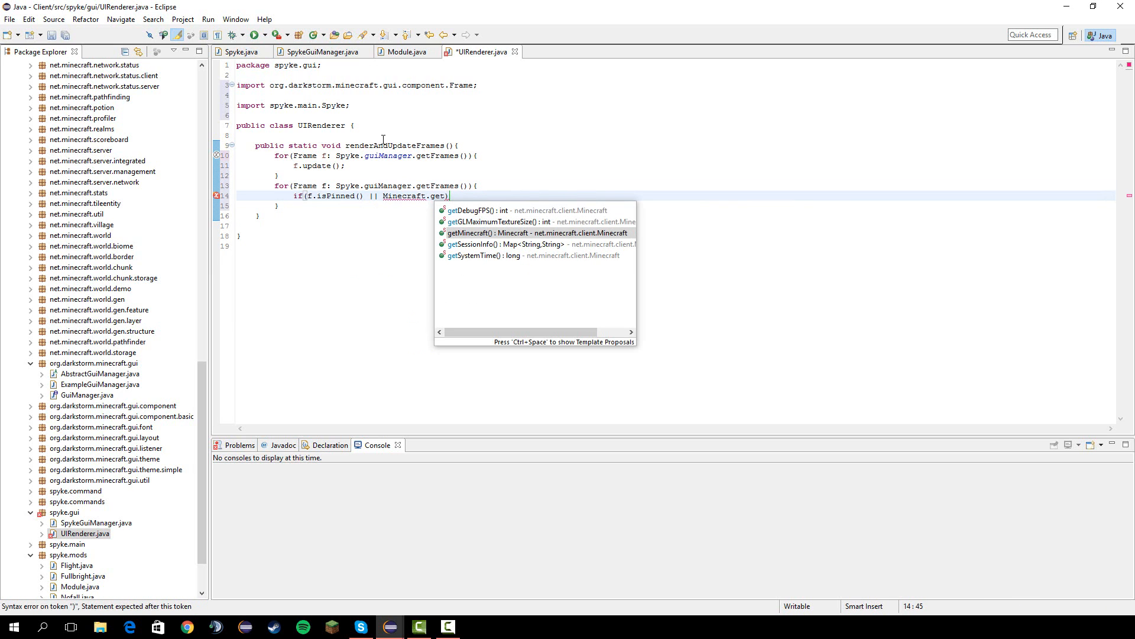
{"action": "left_click", "coordinate": [497, 232]}
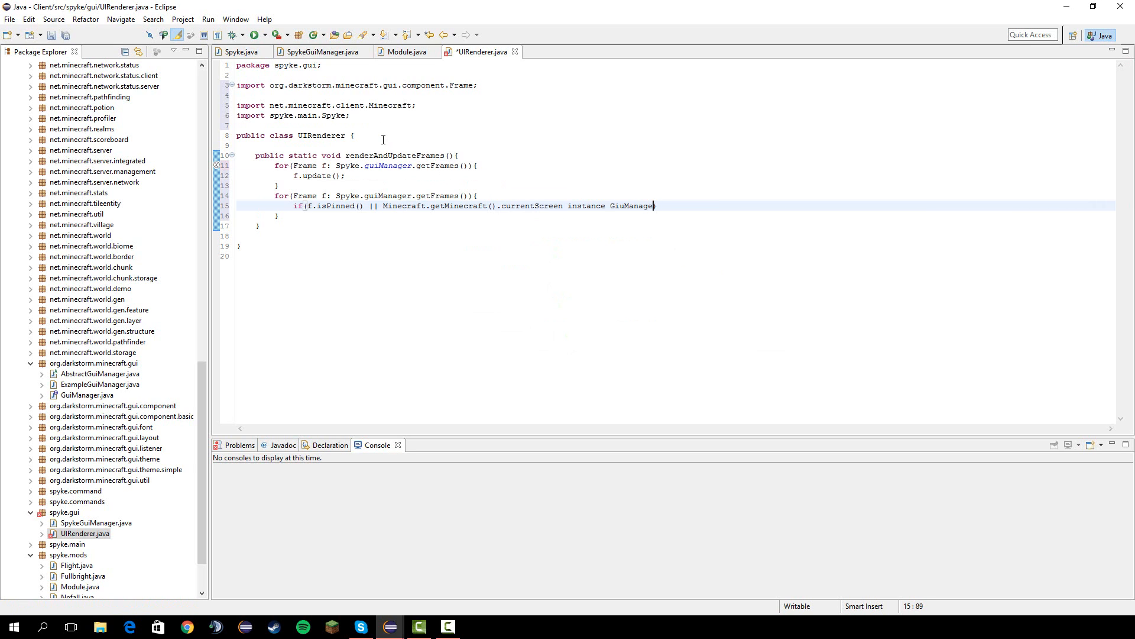
{"action": "type", "text": "rDisplayS"}
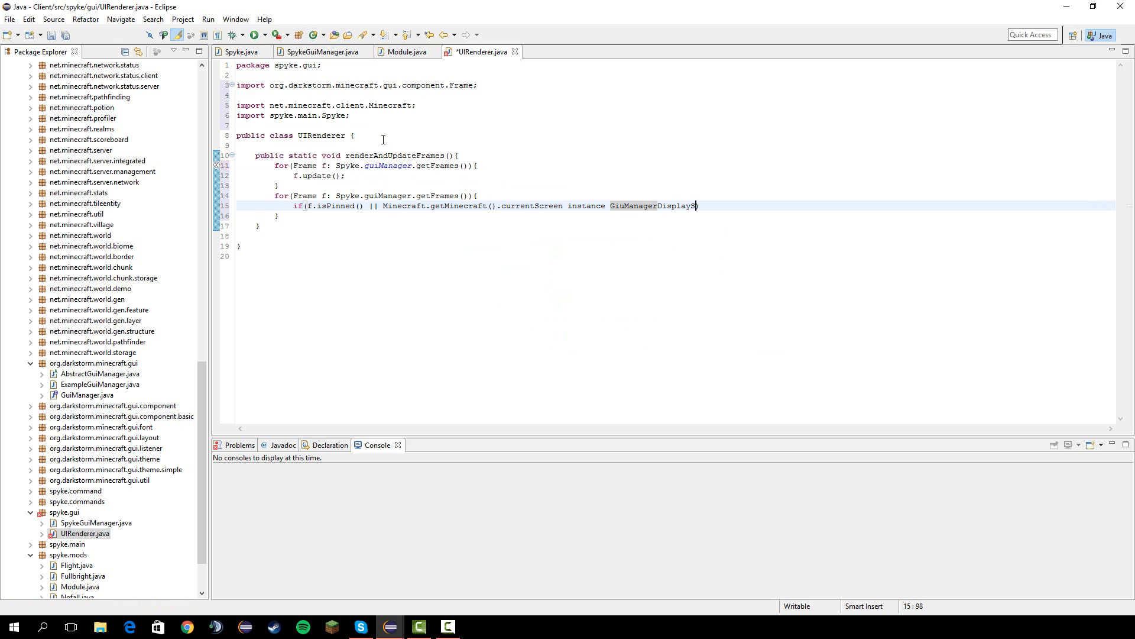
{"action": "type", "text": "creen"}
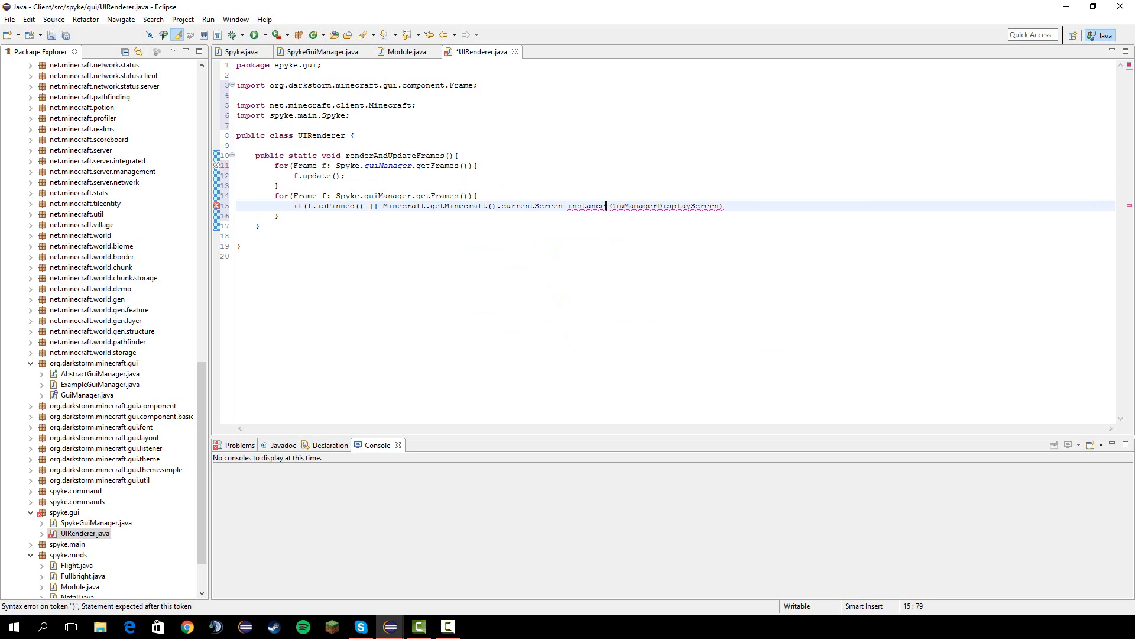
{"action": "type", "text": "of"}
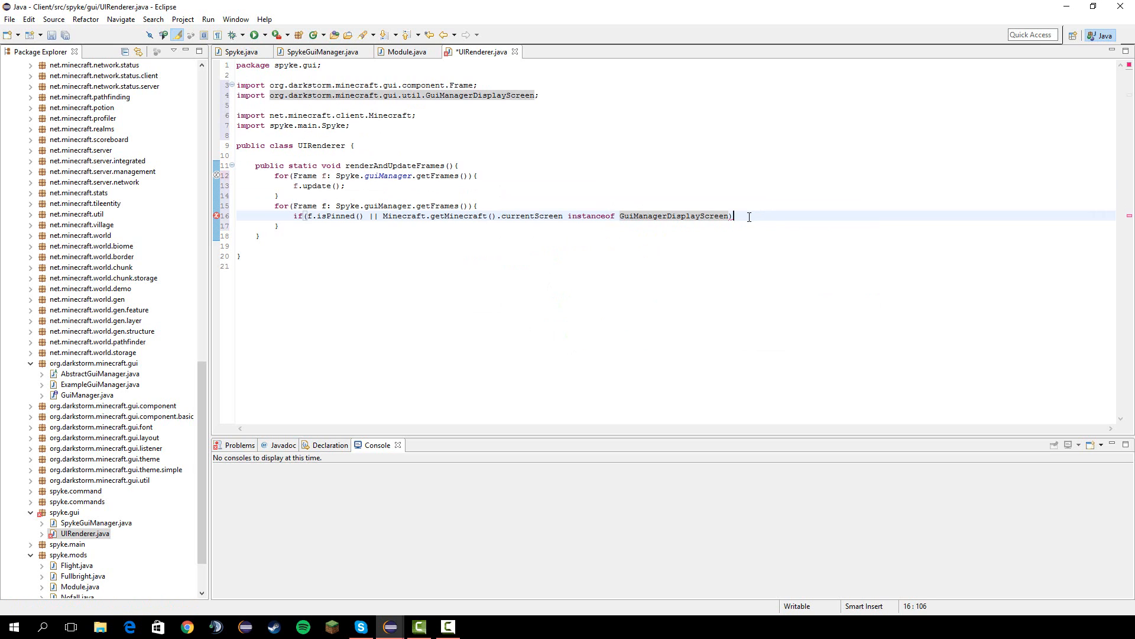
{"action": "type", "text": "{"}
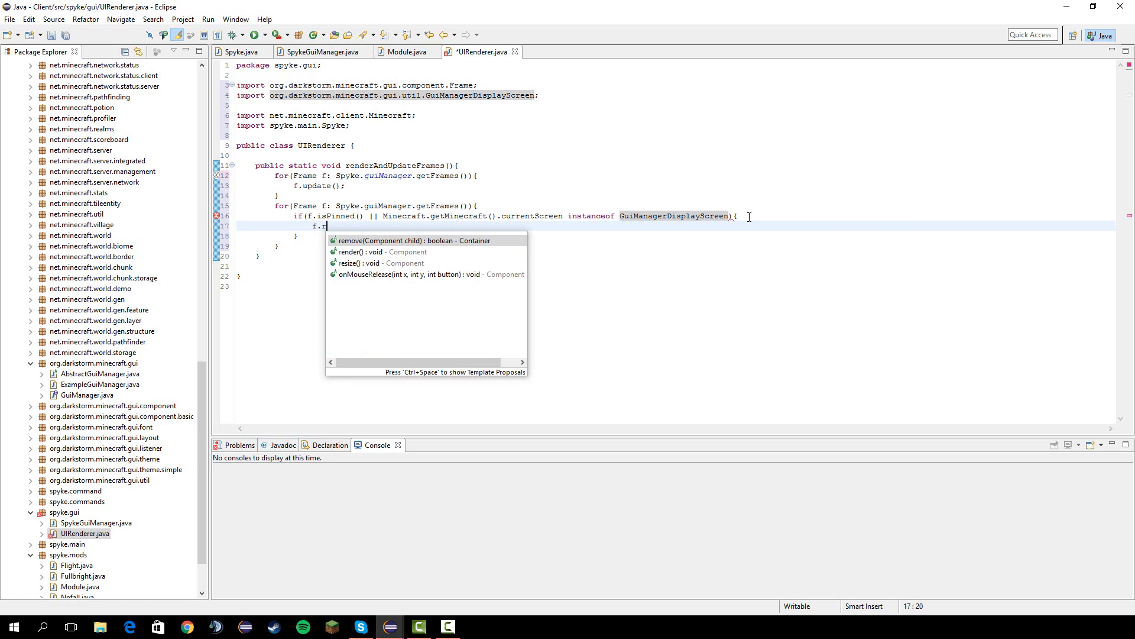
{"action": "left_click", "coordinate": [361, 251]}
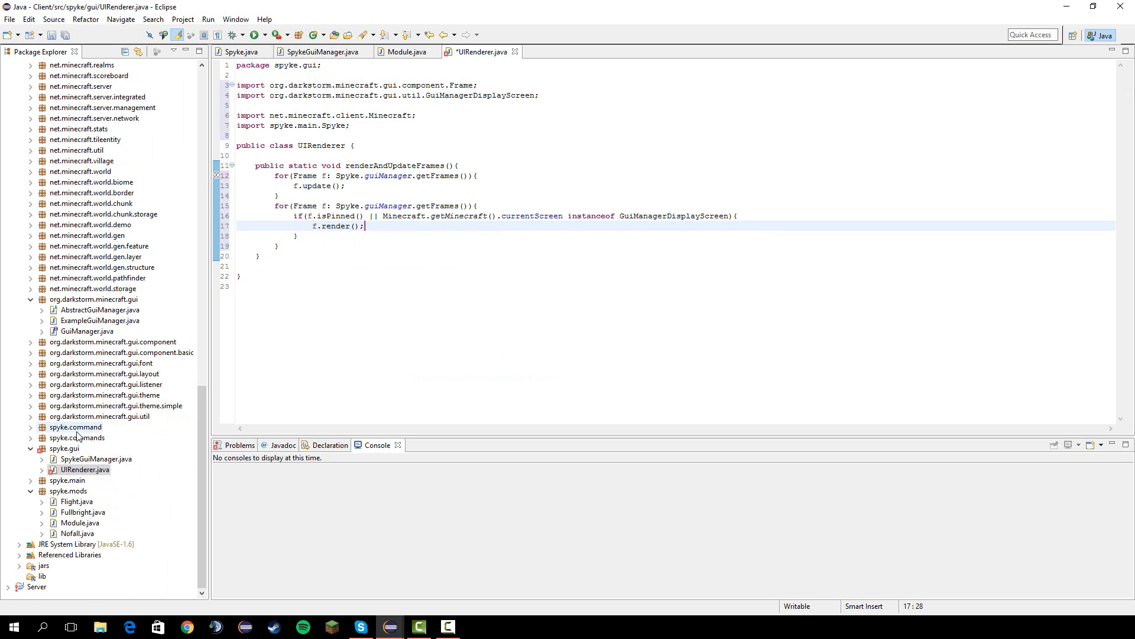
In GuiIngameHook's renderGameOverlay add UIRenderer.renderAndUpdateFrames(); after the module loop and save.
{"action": "left_click", "coordinate": [67, 480]}
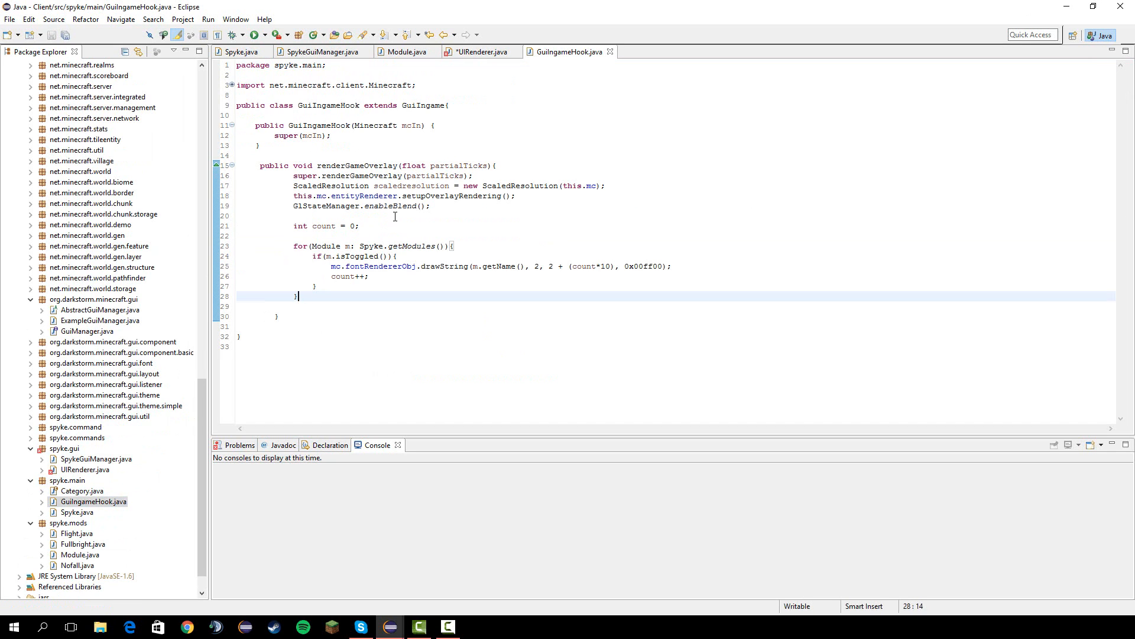
{"action": "type", "text": "UI"}
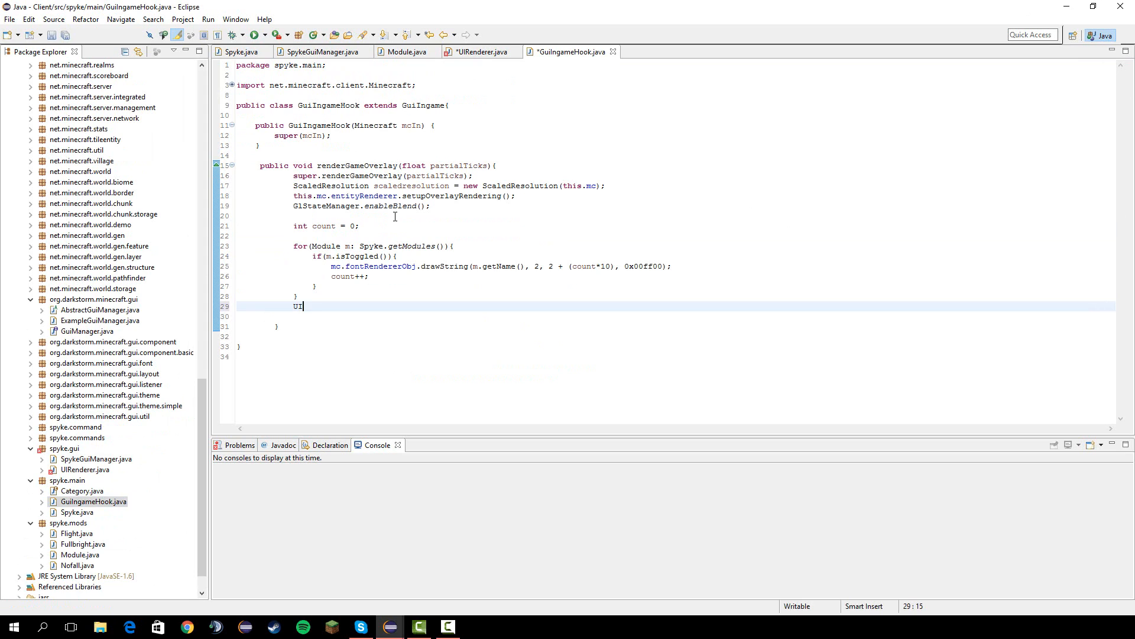
{"action": "type", "text": "Renderer"}
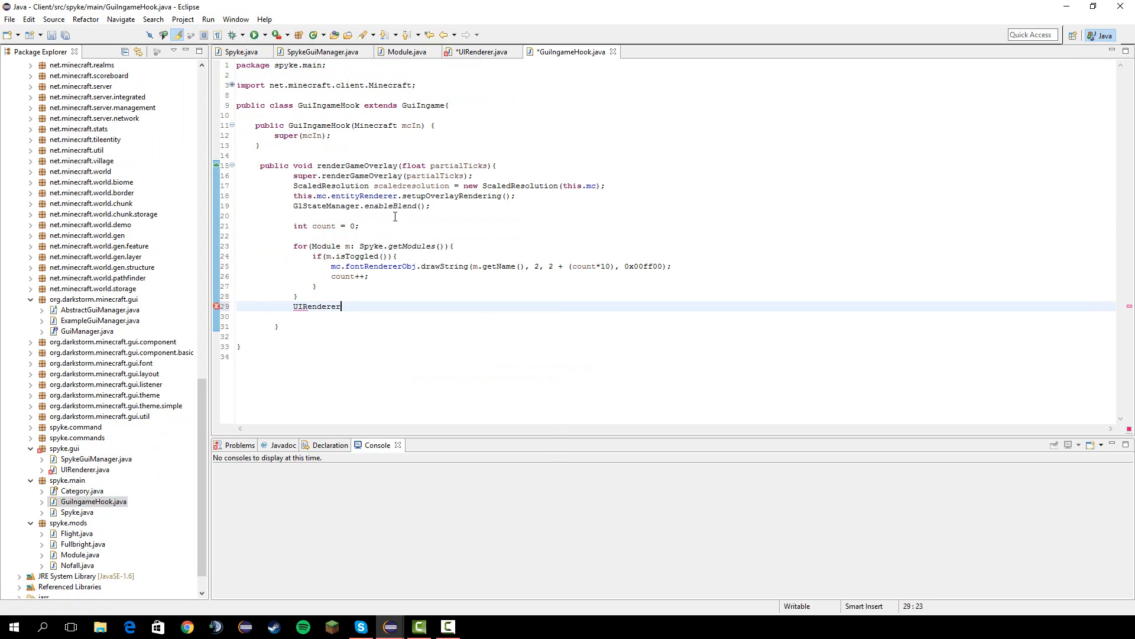
{"action": "type", "text": ".renderAndUpdateFrames();"}
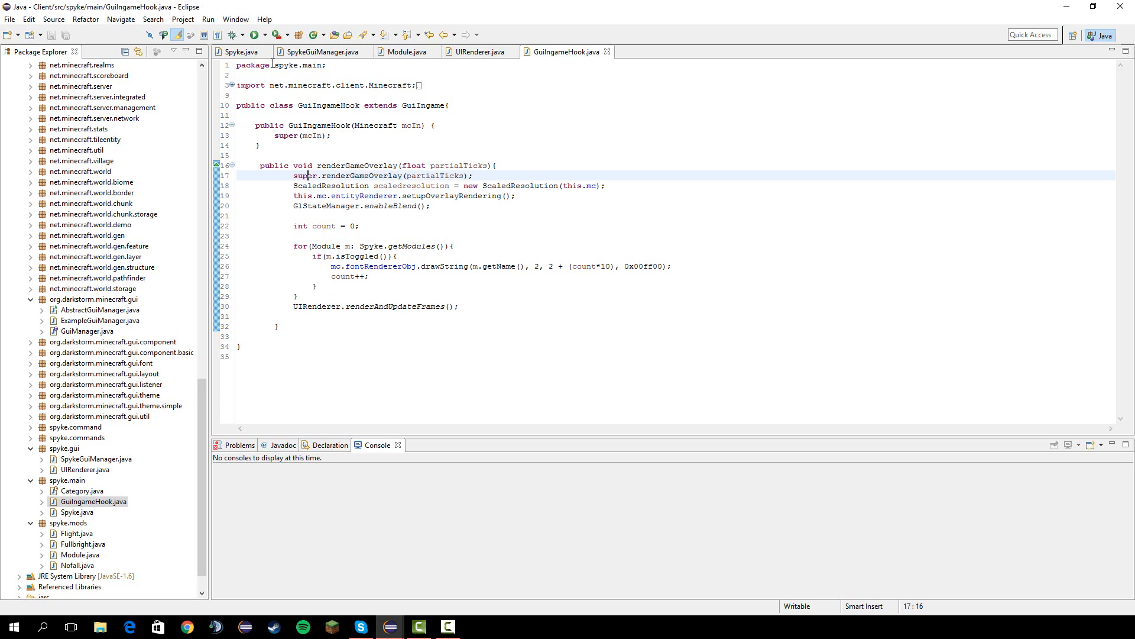
{"action": "right_click", "coordinate": [69, 523]}
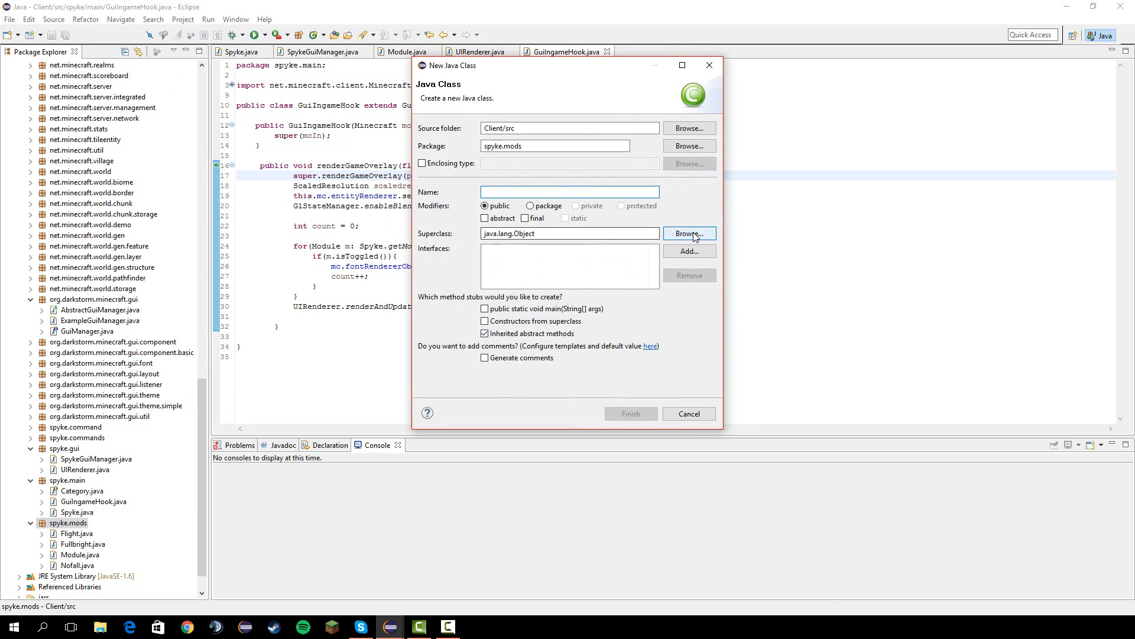
Name the new spyke.mods class ClickGui and finish the wizard.
{"action": "left_click", "coordinate": [689, 233]}
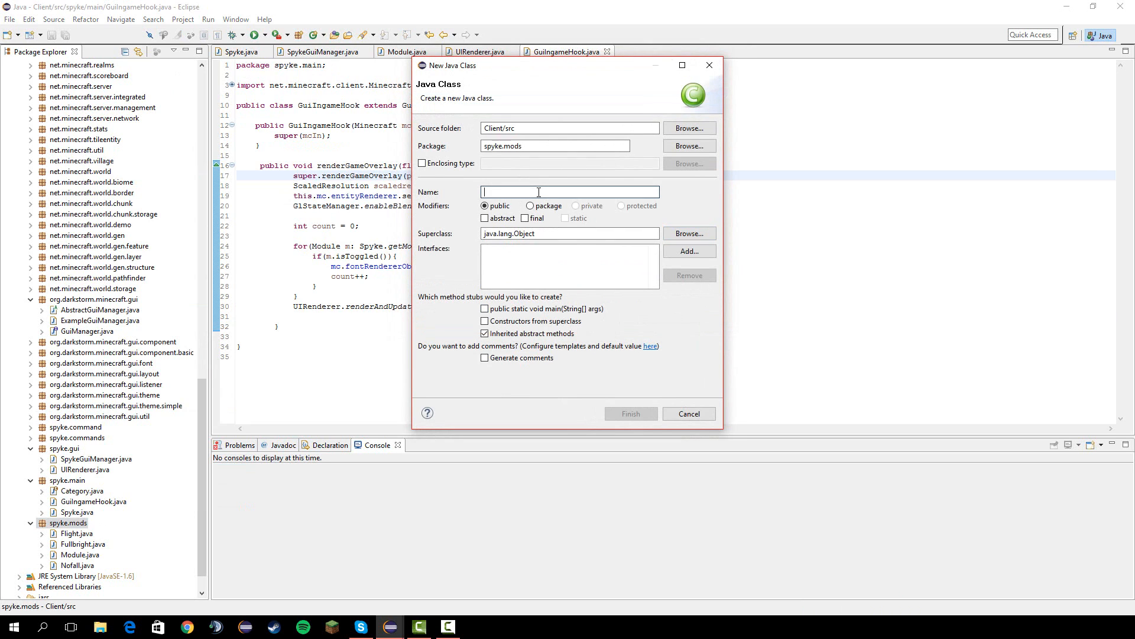
{"action": "type", "text": "Cl"}
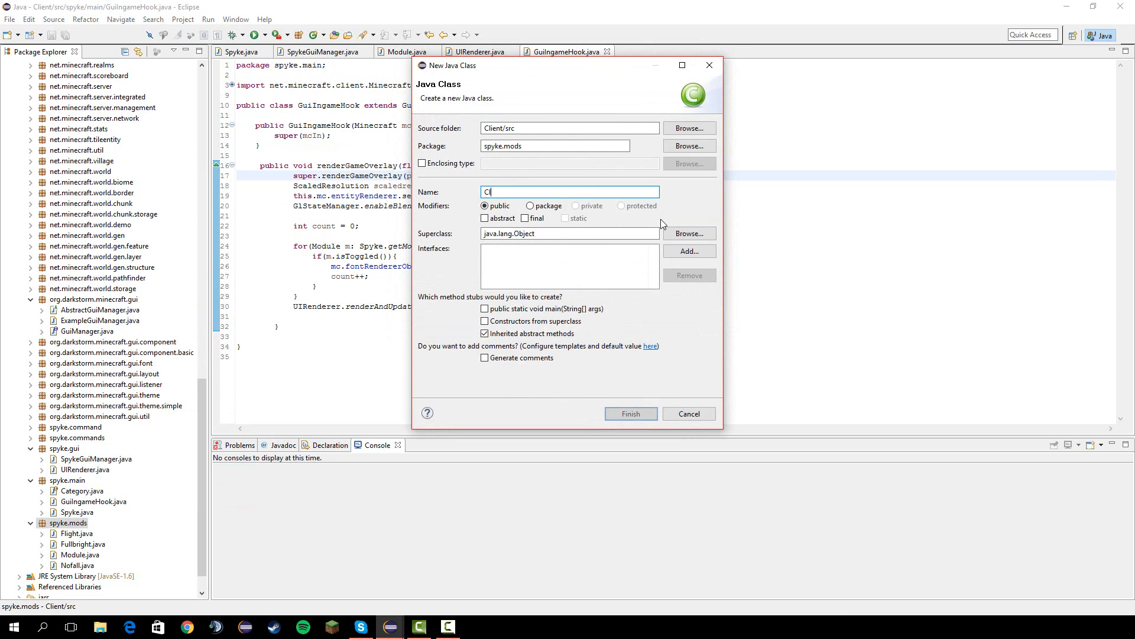
{"action": "left_click", "coordinate": [631, 414]}
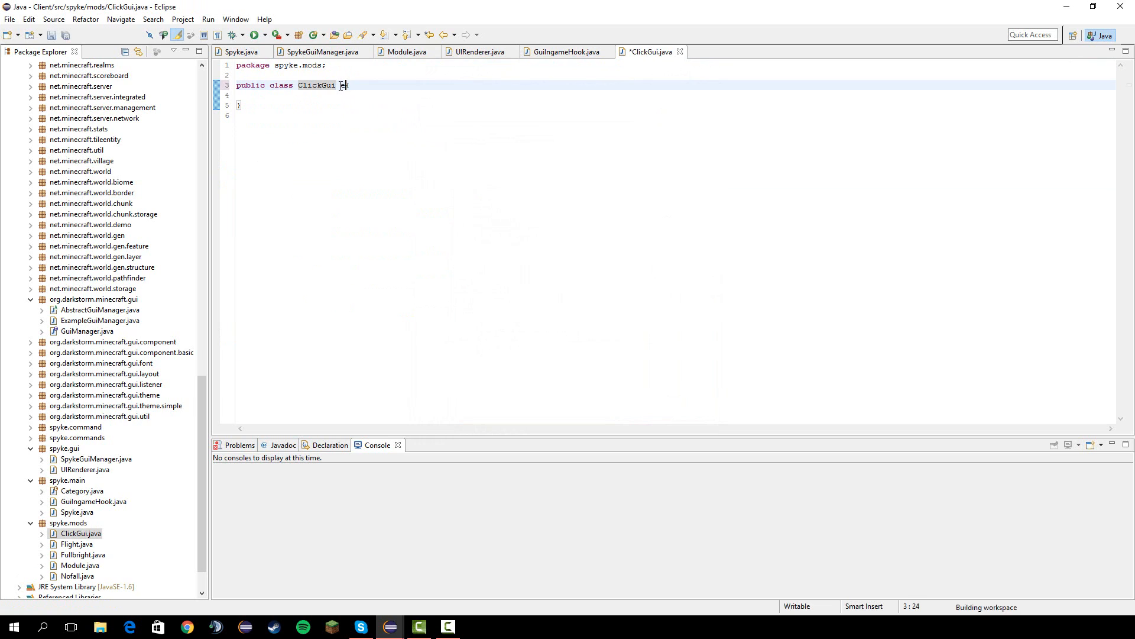
Make ClickGui extend Module and add a constructor with its parameters removed.
{"action": "type", "text": "xtends Module"}
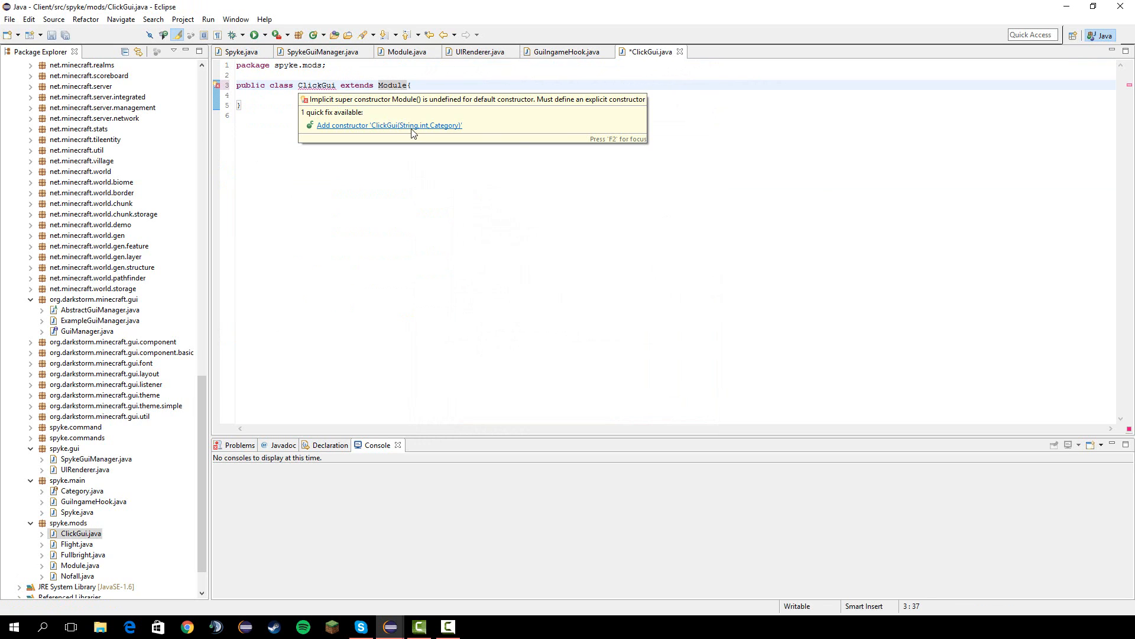
{"action": "left_click", "coordinate": [389, 125]}
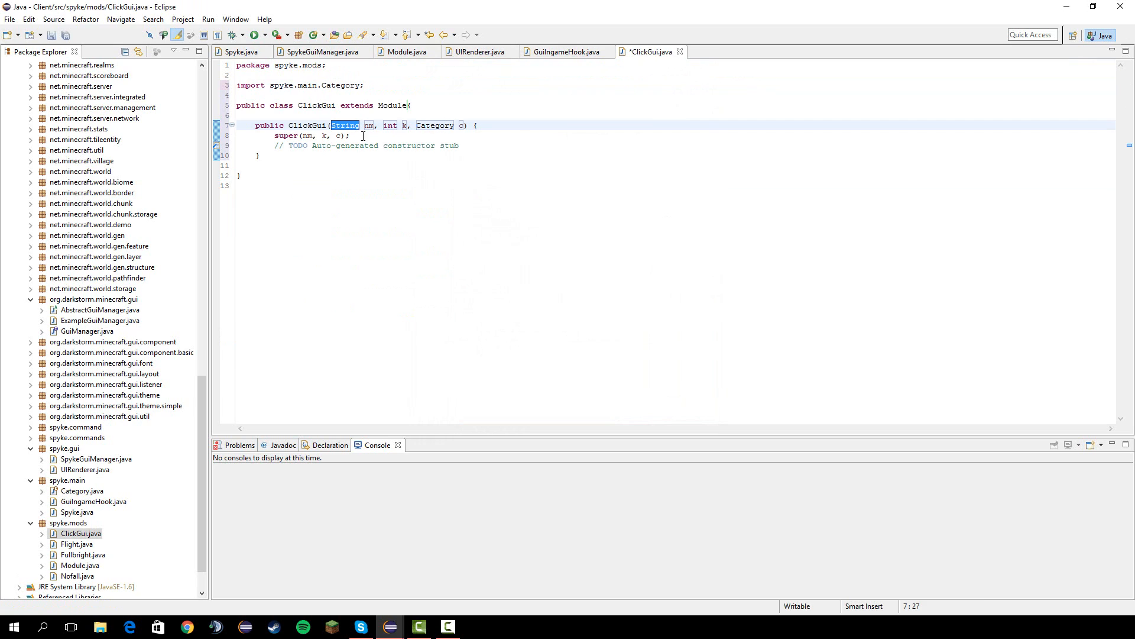
{"action": "left_click_drag", "start_coordinate": [330, 125], "coordinate": [461, 125]}
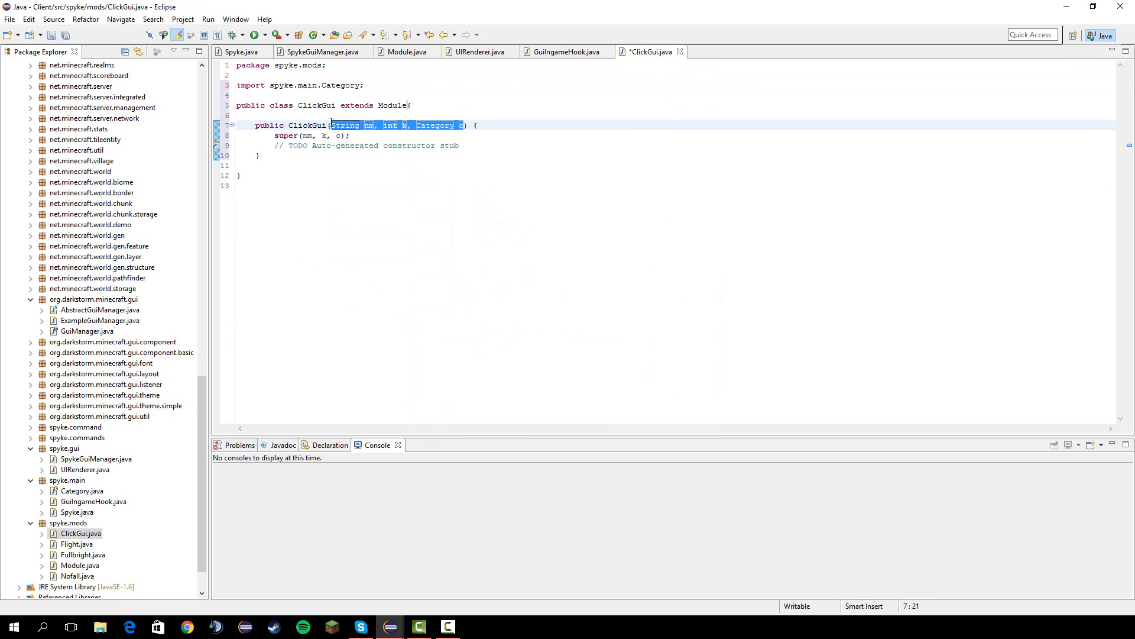
{"action": "key", "text": "Delete"}
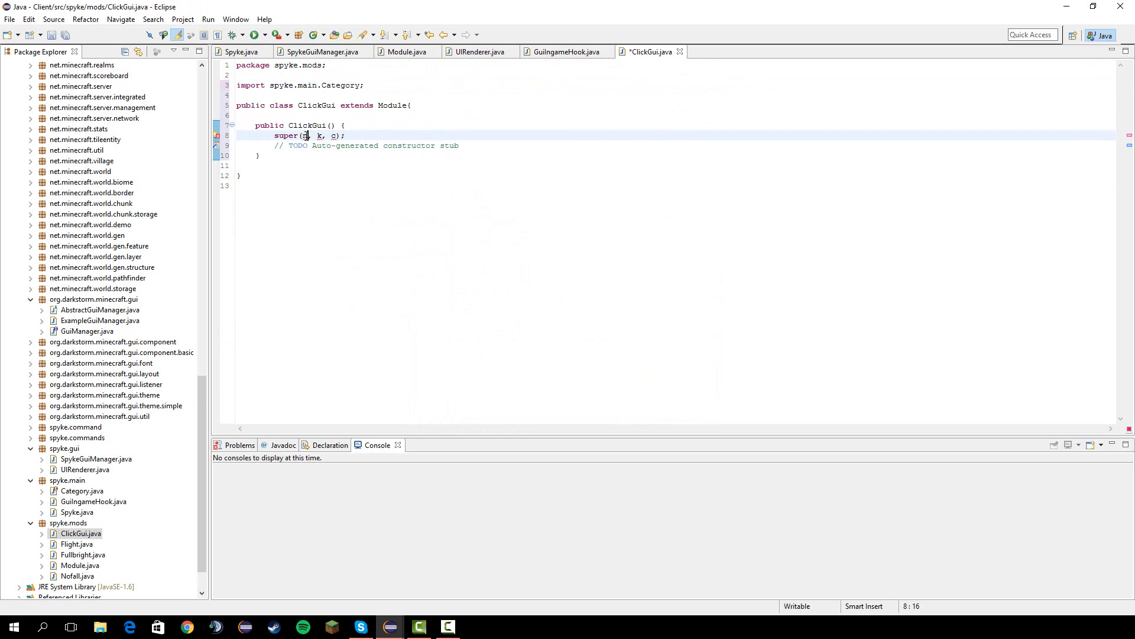
Pass "Click Gui", Keyboard.KEY_GRAVE and Category.OTHER to super.
{"action": "type", "text": "\"Click Gui\""}
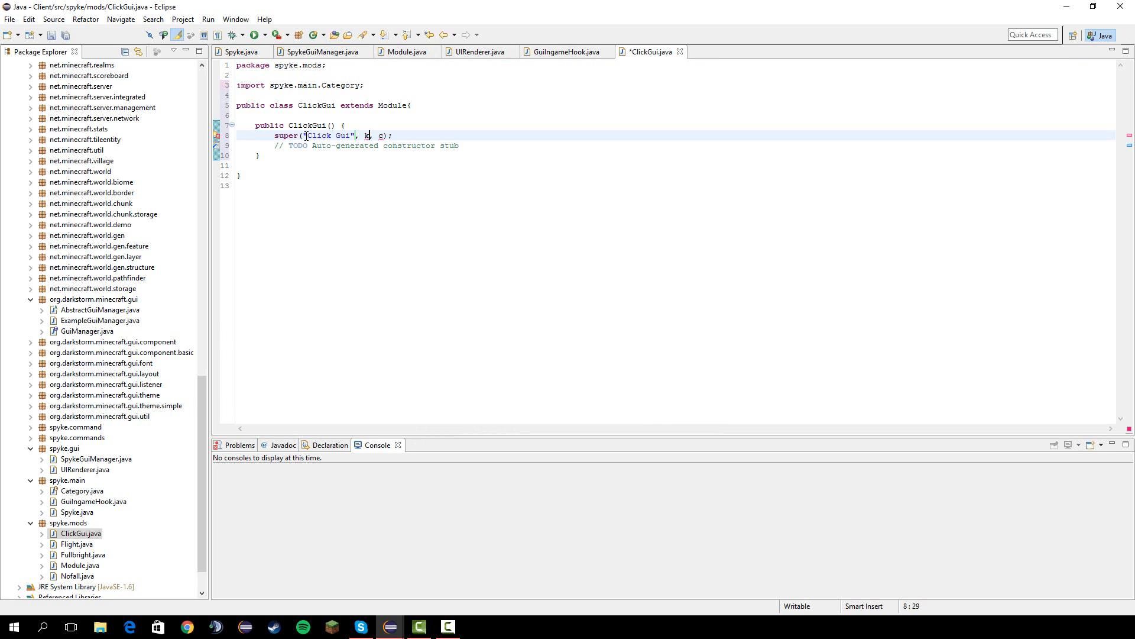
{"action": "type", "text": "Keyboard"}
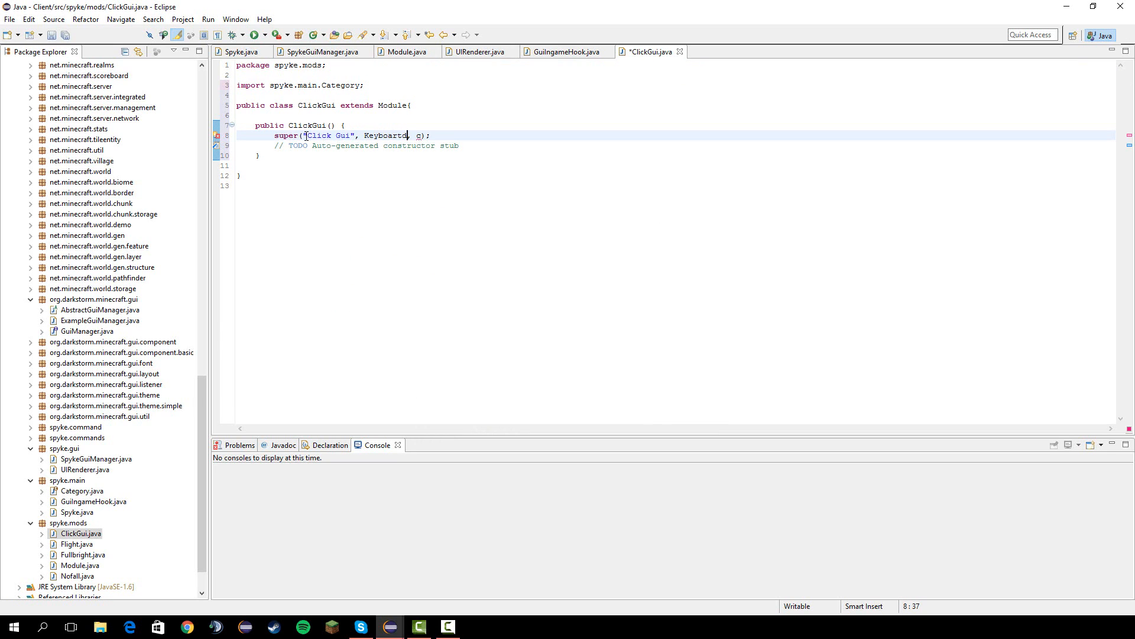
{"action": "type", "text": "."}
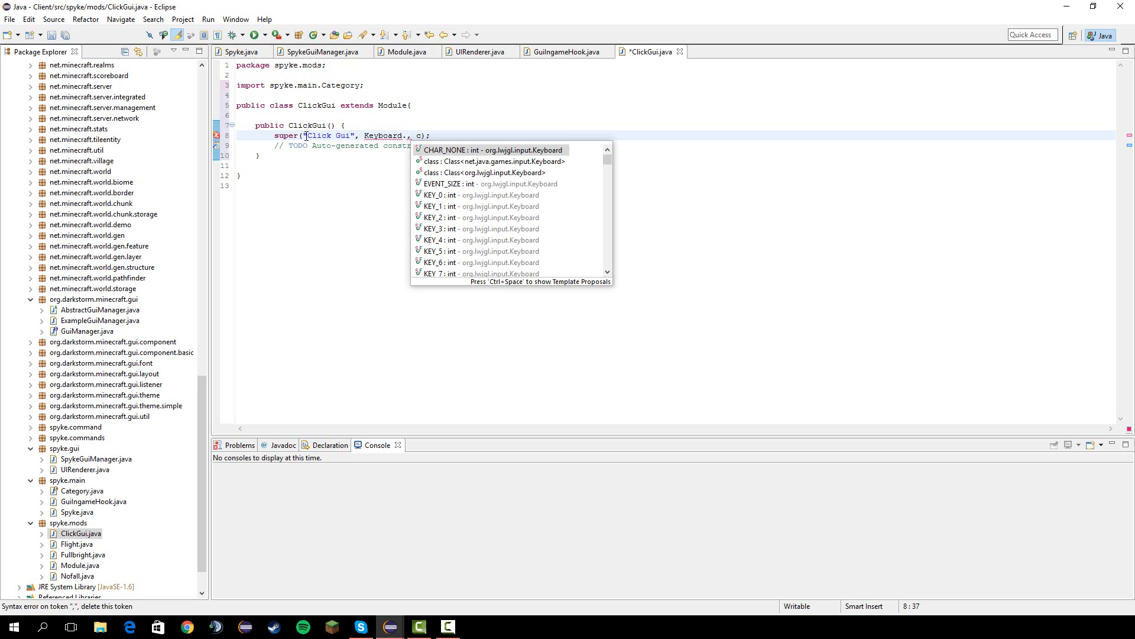
{"action": "type", "text": "key_"}
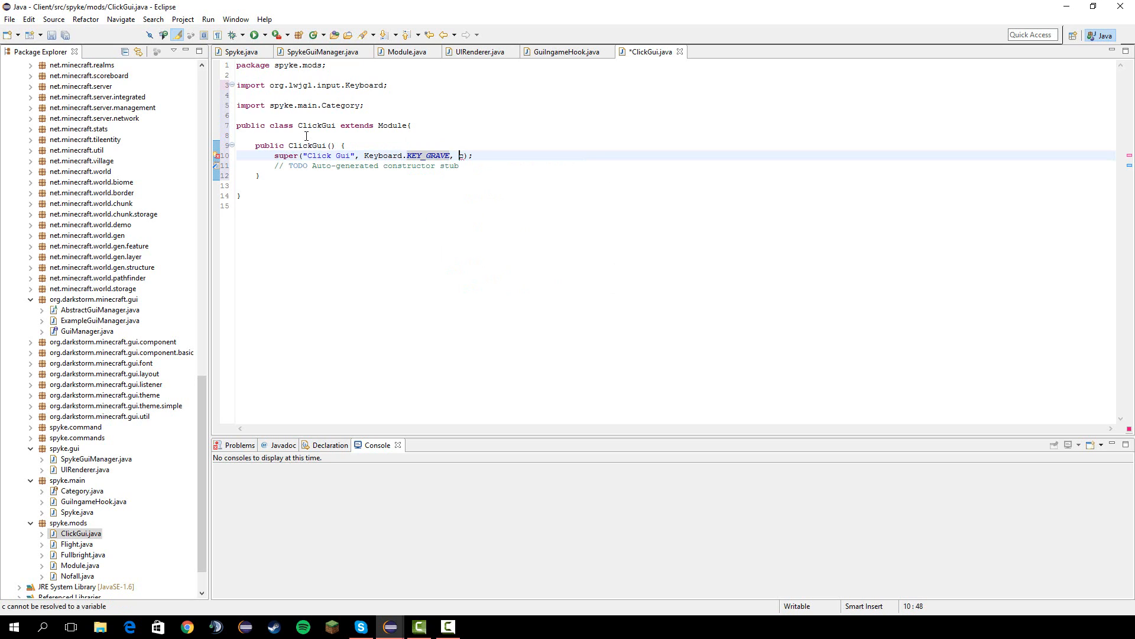
{"action": "key", "text": "BackSpace"}
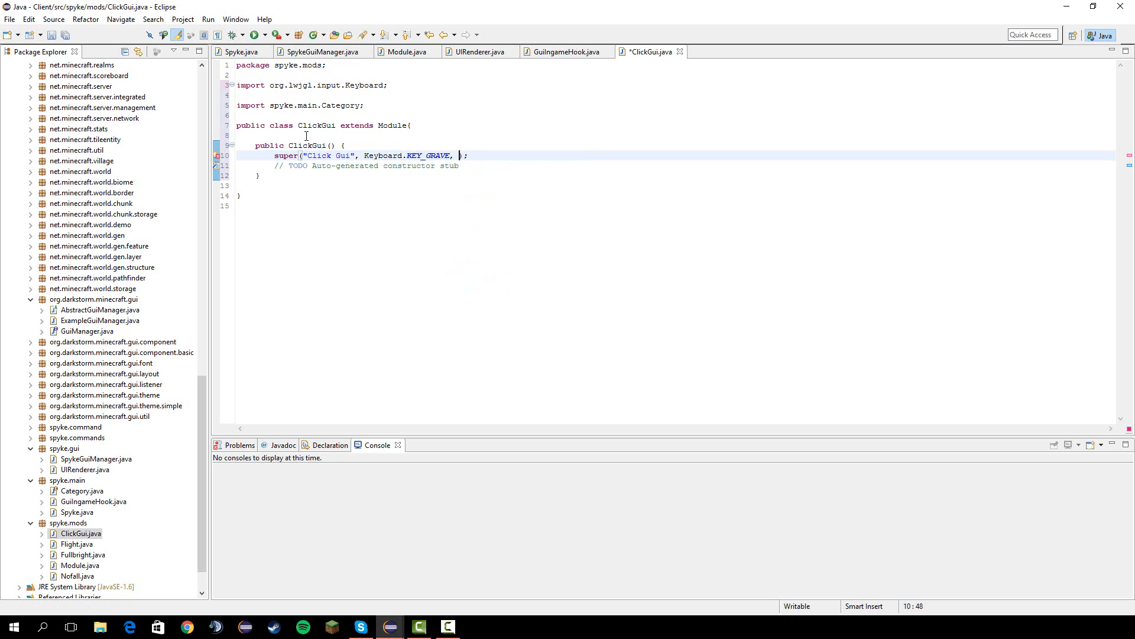
{"action": "type", "text": "Category."}
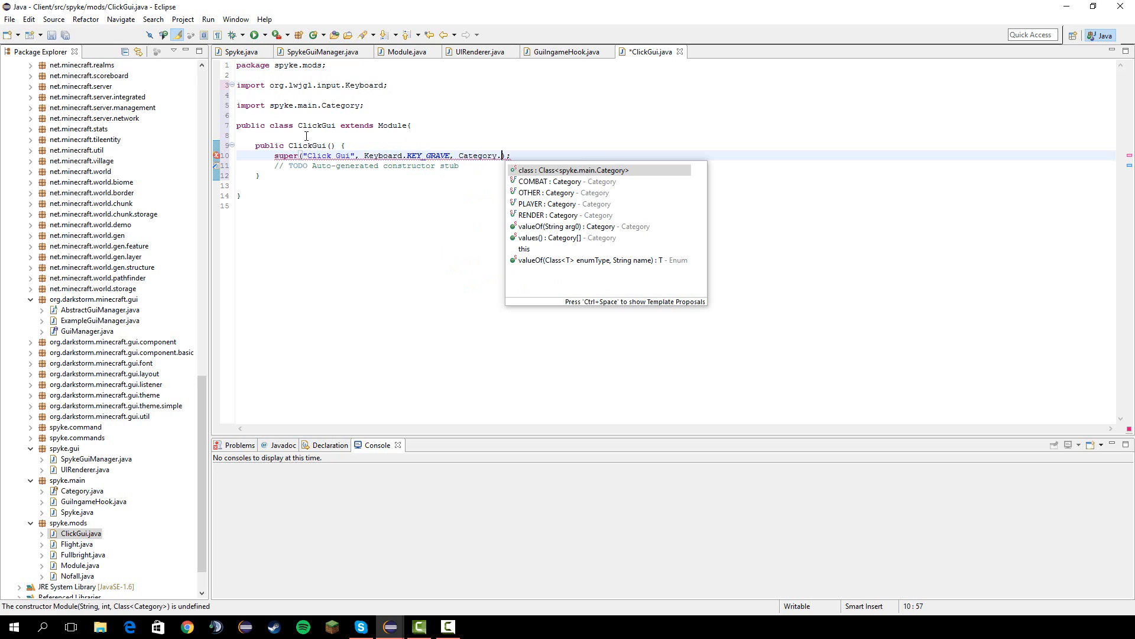
{"action": "left_click", "coordinate": [530, 192]}
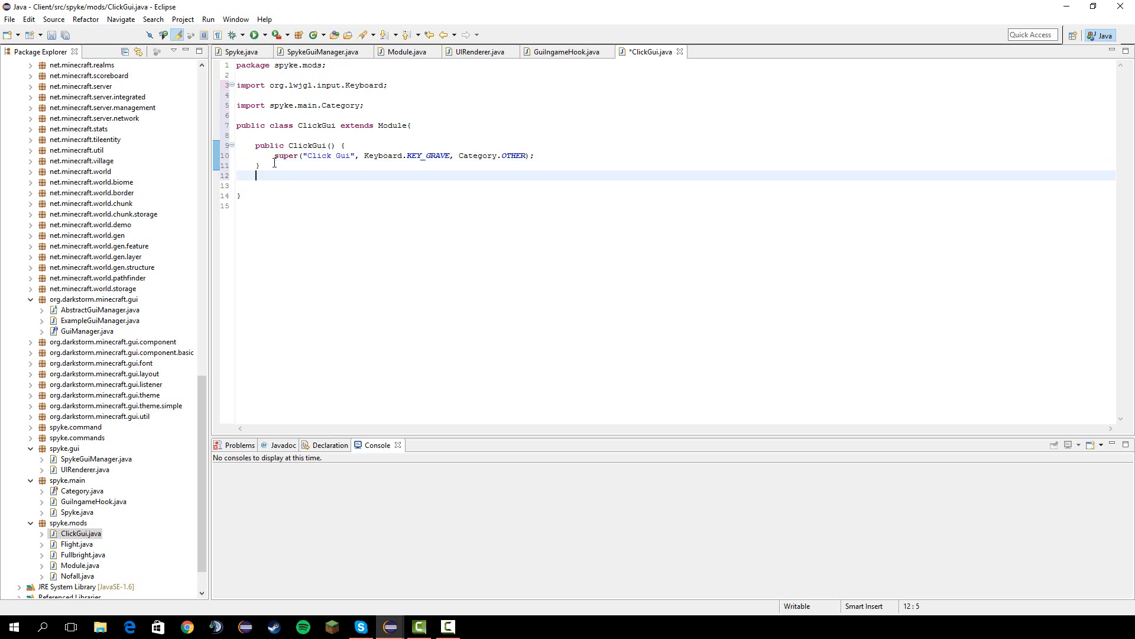
{"action": "type", "text": "public void onEnable"}
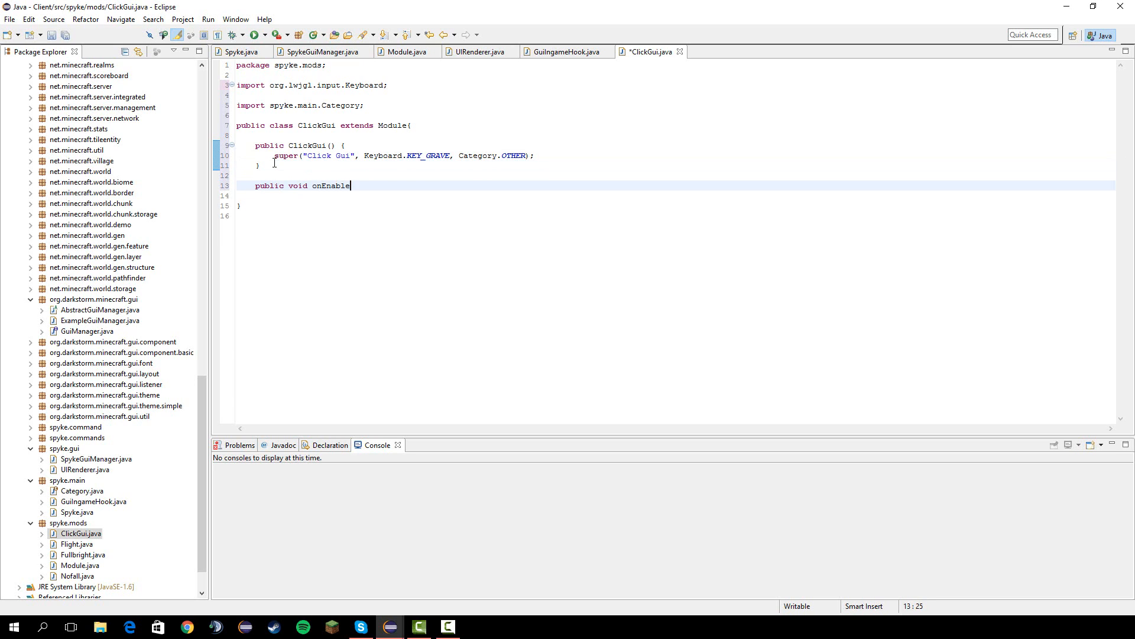
{"action": "type", "text": "(){"}
{"action": "type", "text": "@"}
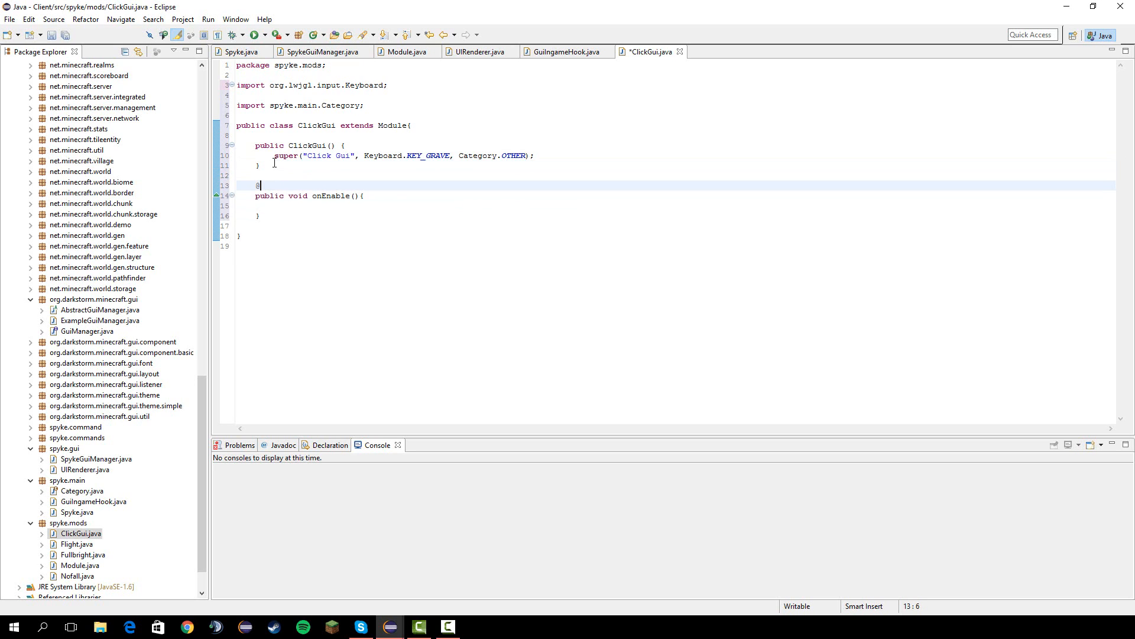
{"action": "type", "text": "Override"}
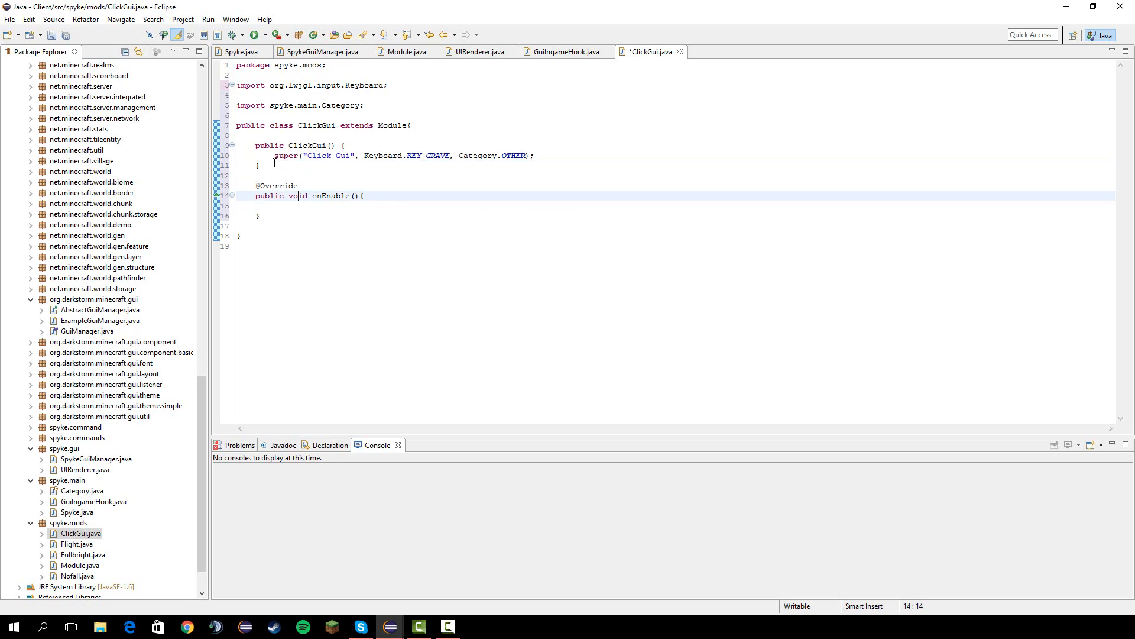
{"action": "type", "text": "if"}
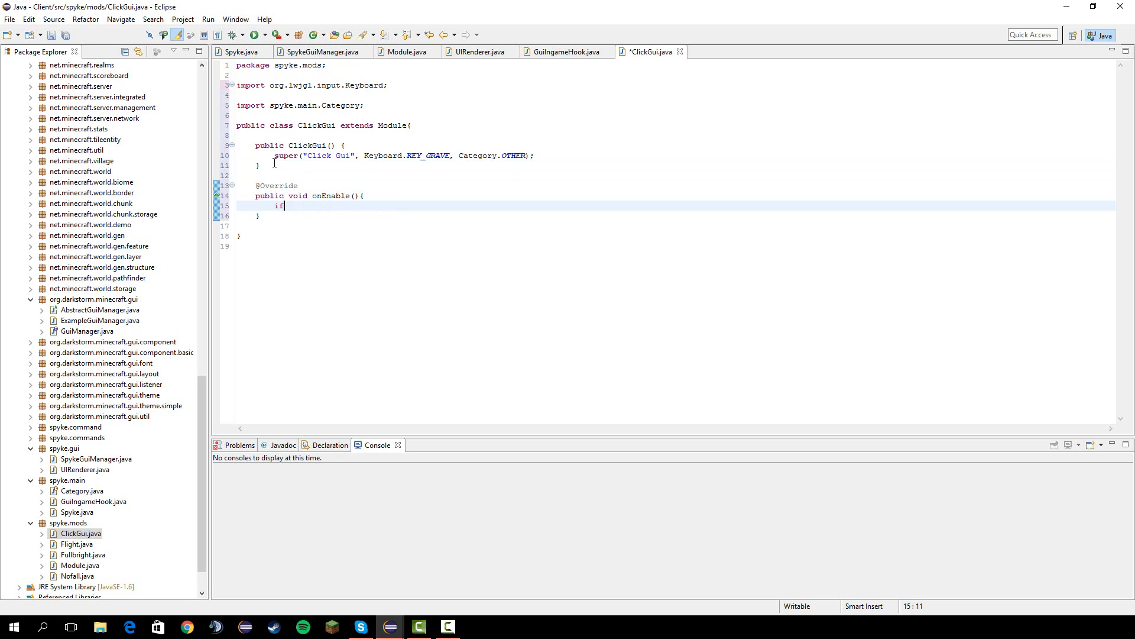
{"action": "type", "text": "("}
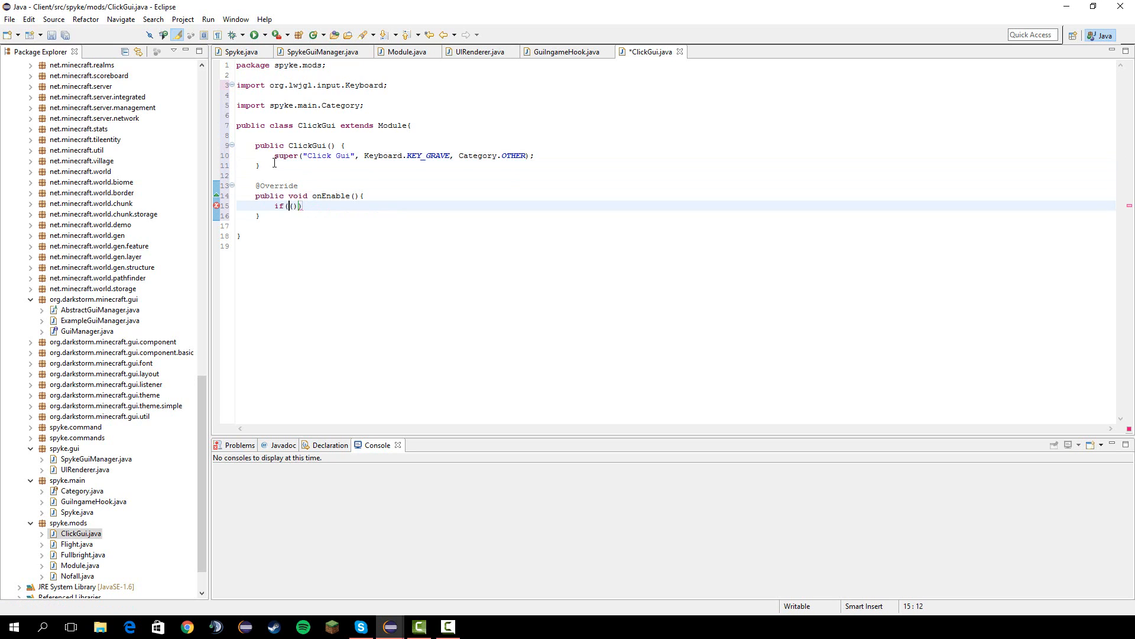
{"action": "type", "text": "!(mc)"}
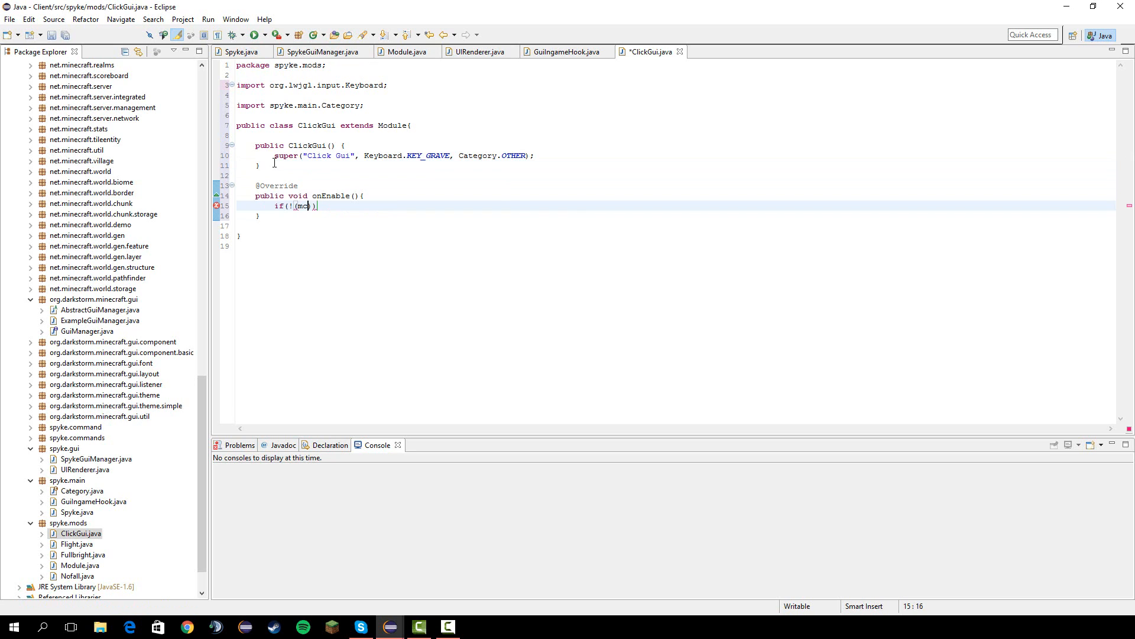
{"action": "type", "text": ".currentScreen"}
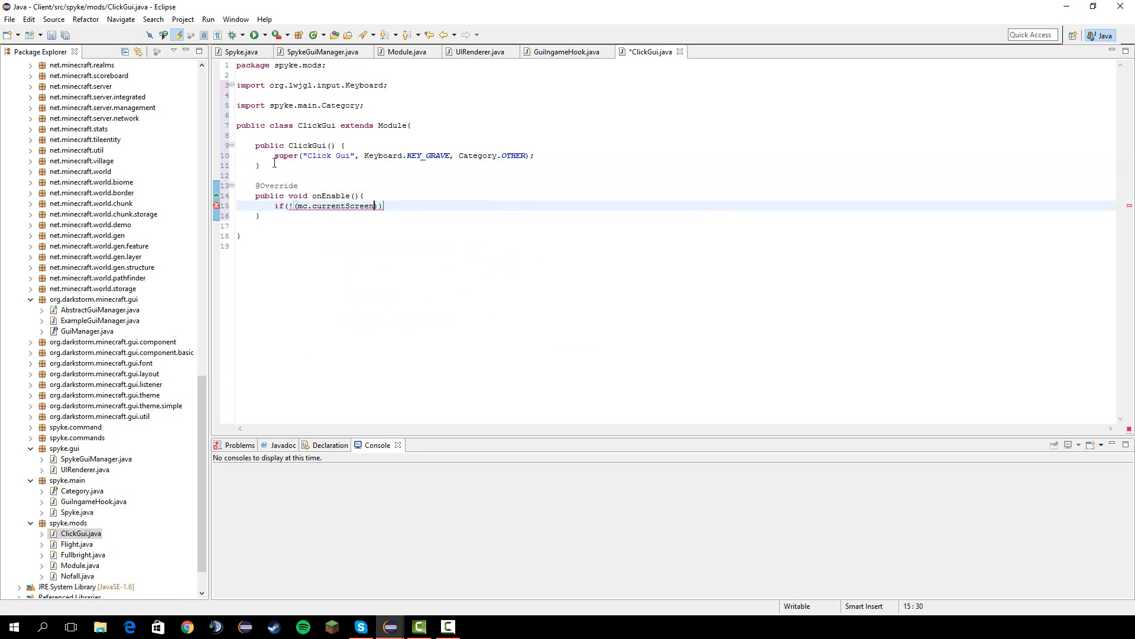
{"action": "type", "text": "instanceof GuiManagerDisplayScreen"}
{"action": "type", "text": "mc."}
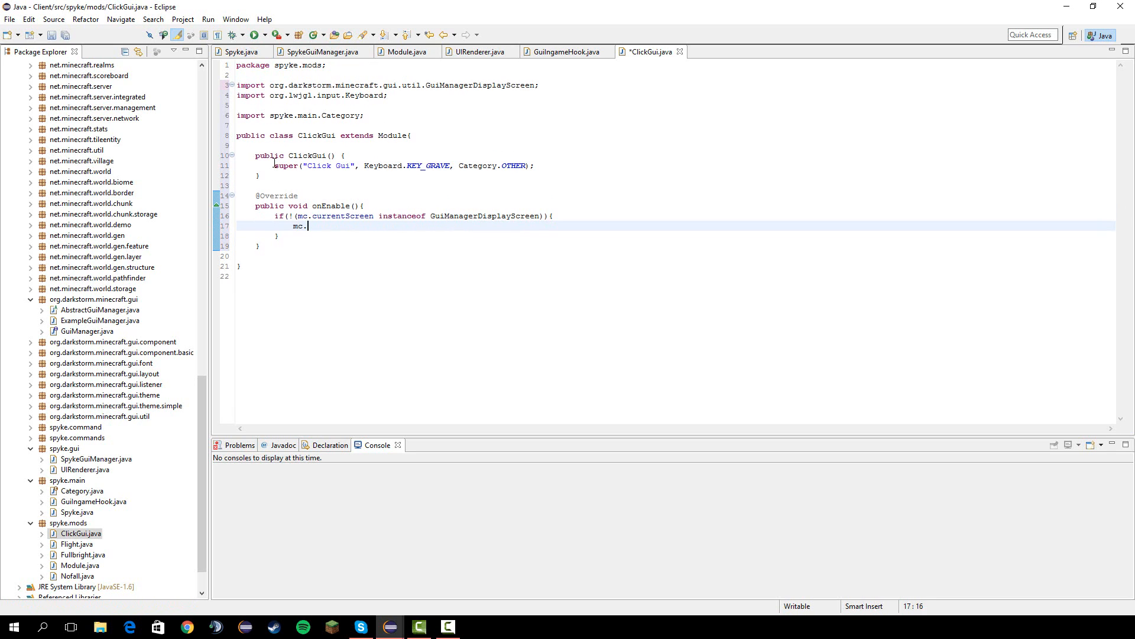
Display a new GuiManagerDisplayScreen for Spyke.guiManager, call UIRenderer.renderAndUpdateFrames() and save.
{"action": "type", "text": "dis"}
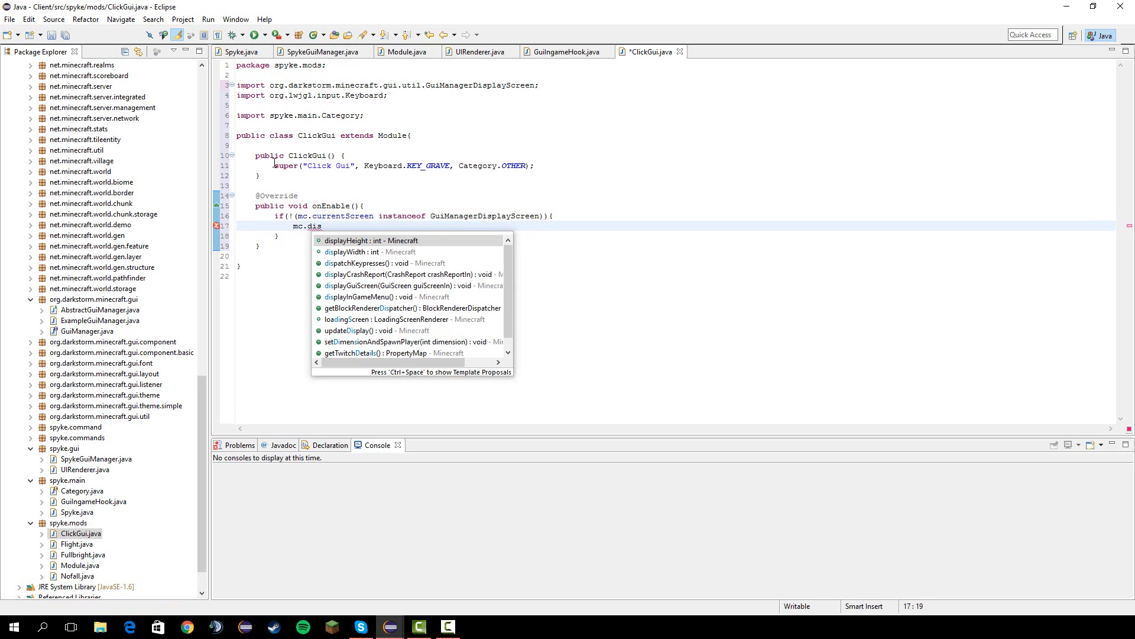
{"action": "type", "text": "playGuiScreen(n);"}
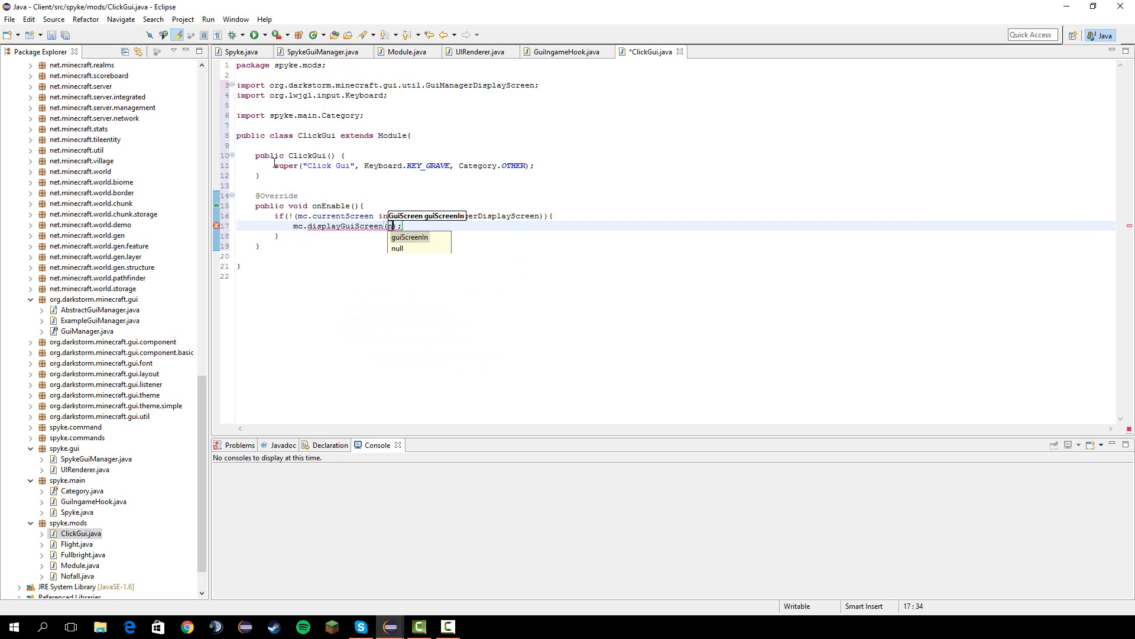
{"action": "type", "text": "new GUiManagerDisplayScree"}
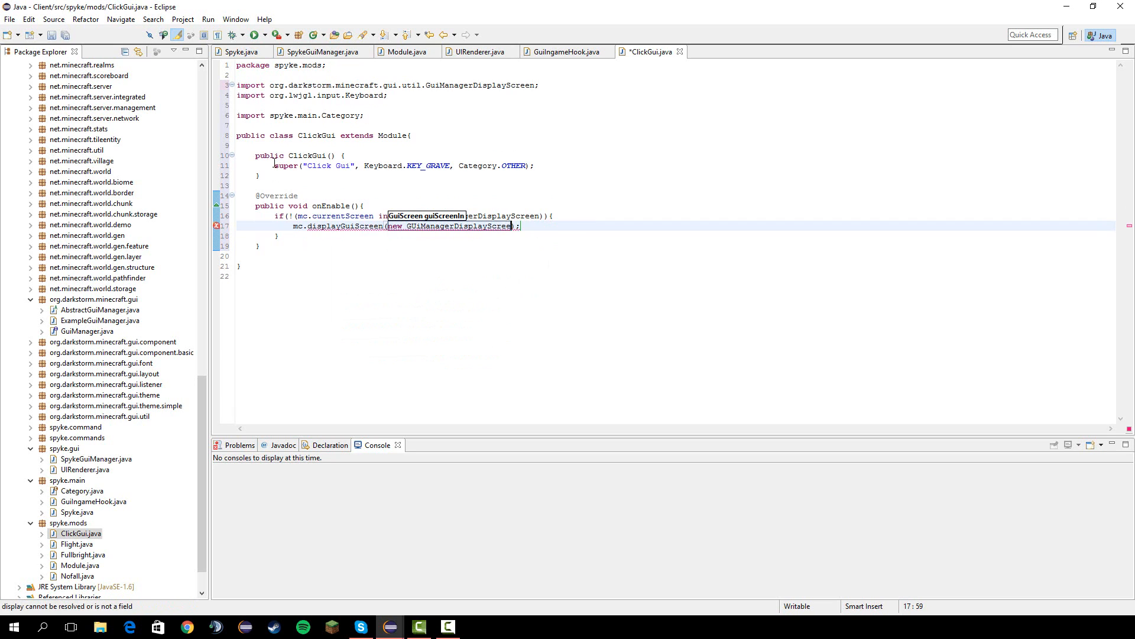
{"action": "type", "text": "Spyke.gui"}
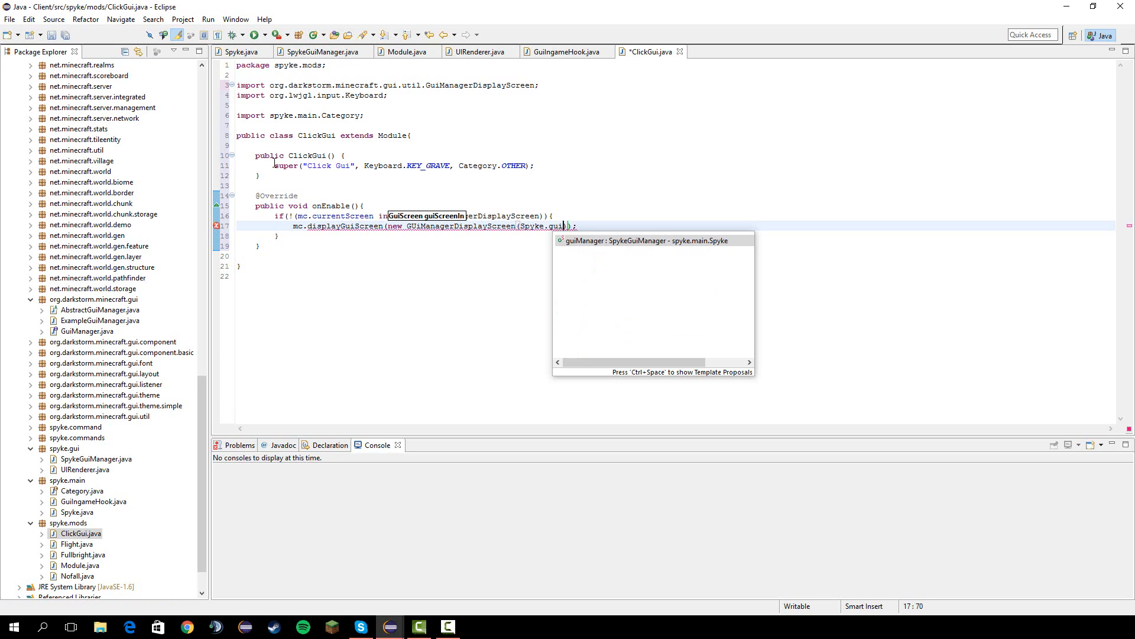
{"action": "key", "text": "Enter"}
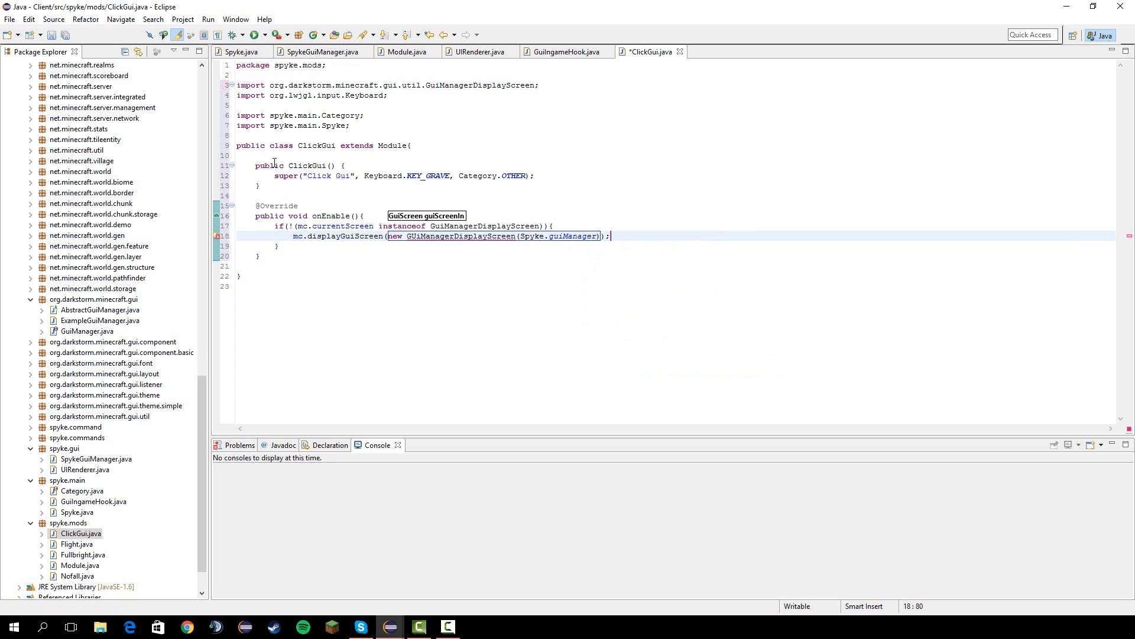
{"action": "key", "text": "Return"}
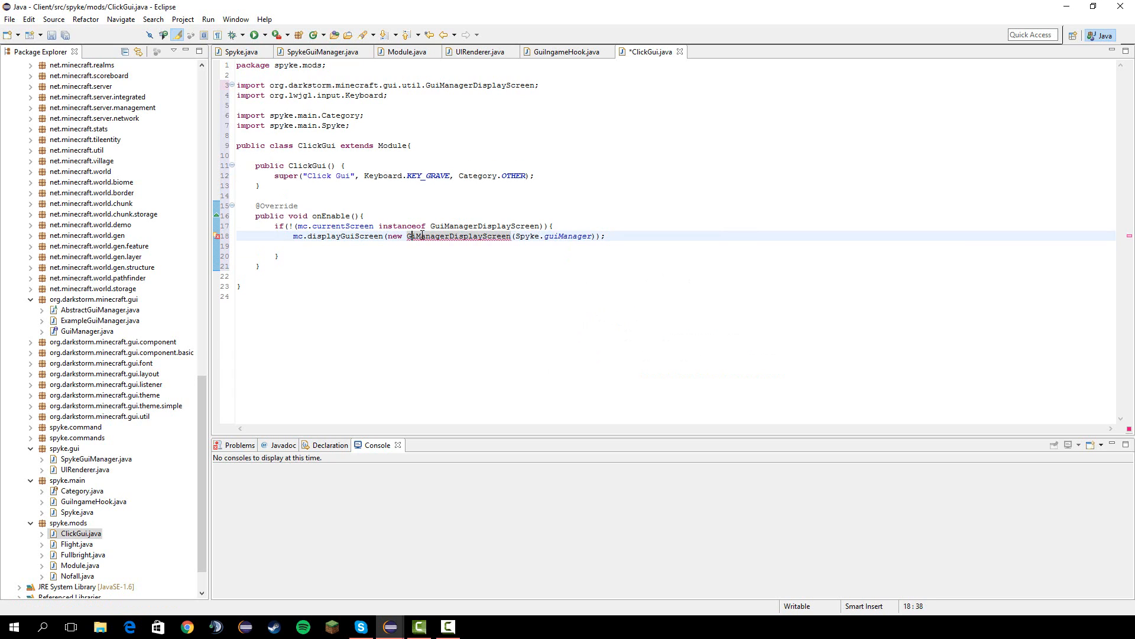
{"action": "type", "text": "UI"}
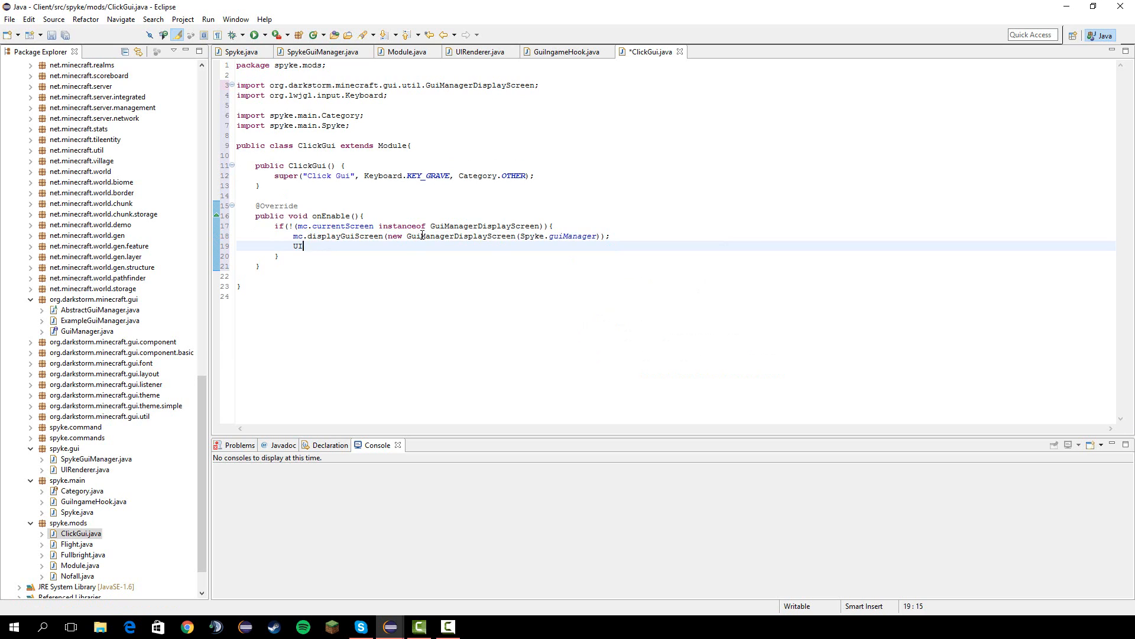
{"action": "type", "text": "Renderer.renderAndUpdateFrames();"}
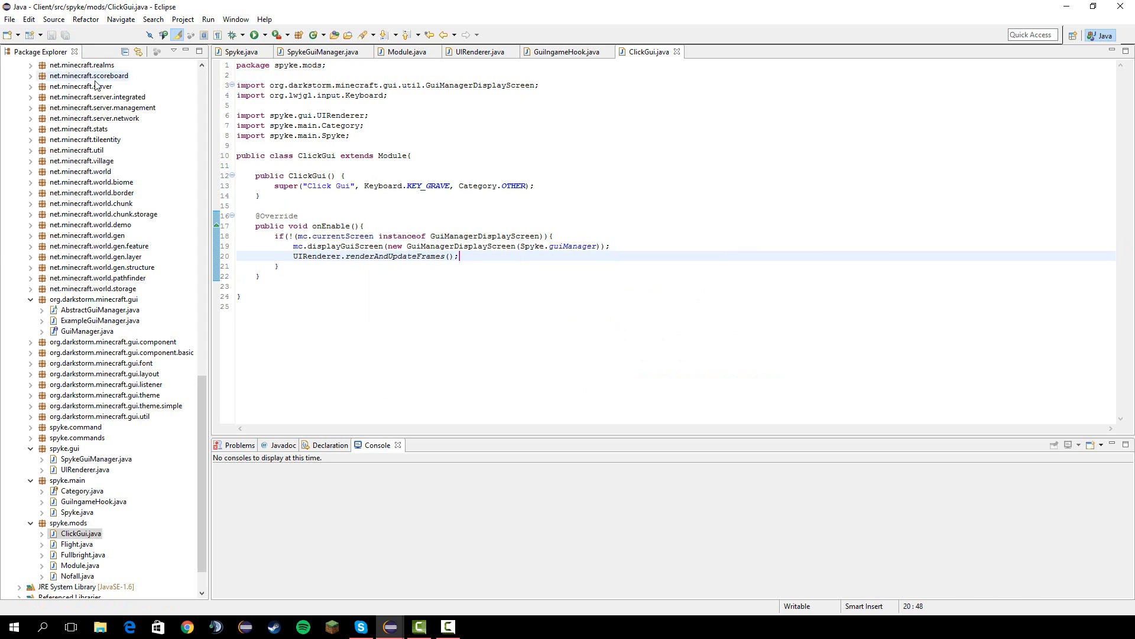
Add addMod(new ClickGui()) to the Spyke constructor with its import and save.
{"action": "left_click", "coordinate": [245, 51]}
{"action": "type", "text": "addMod(new ClickGui());"}
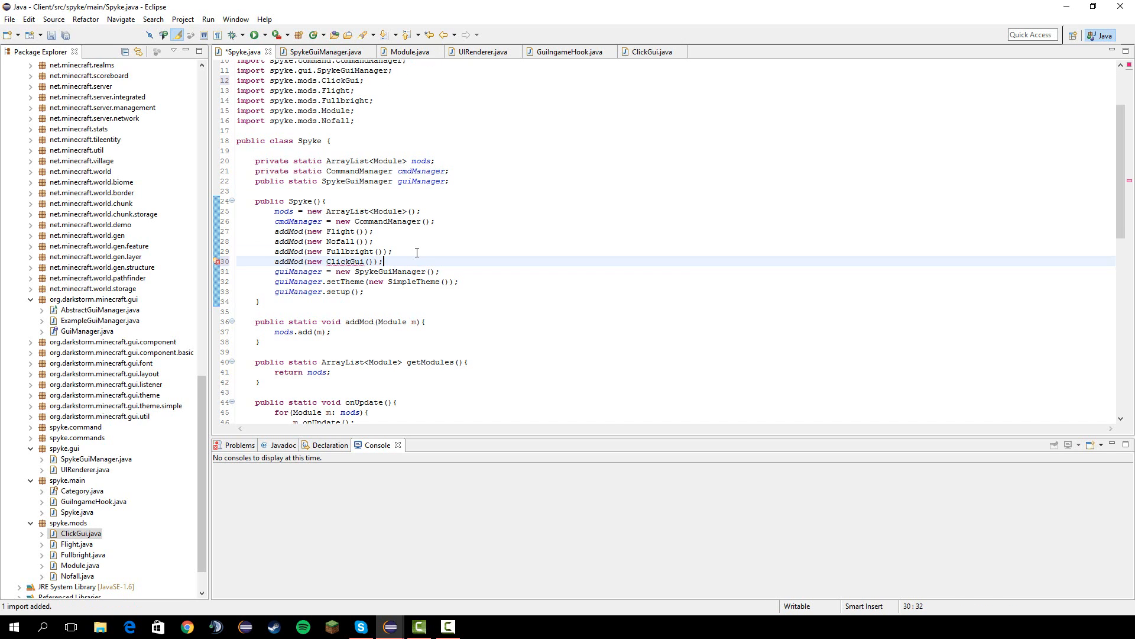
{"action": "key", "text": "ctrl+s"}
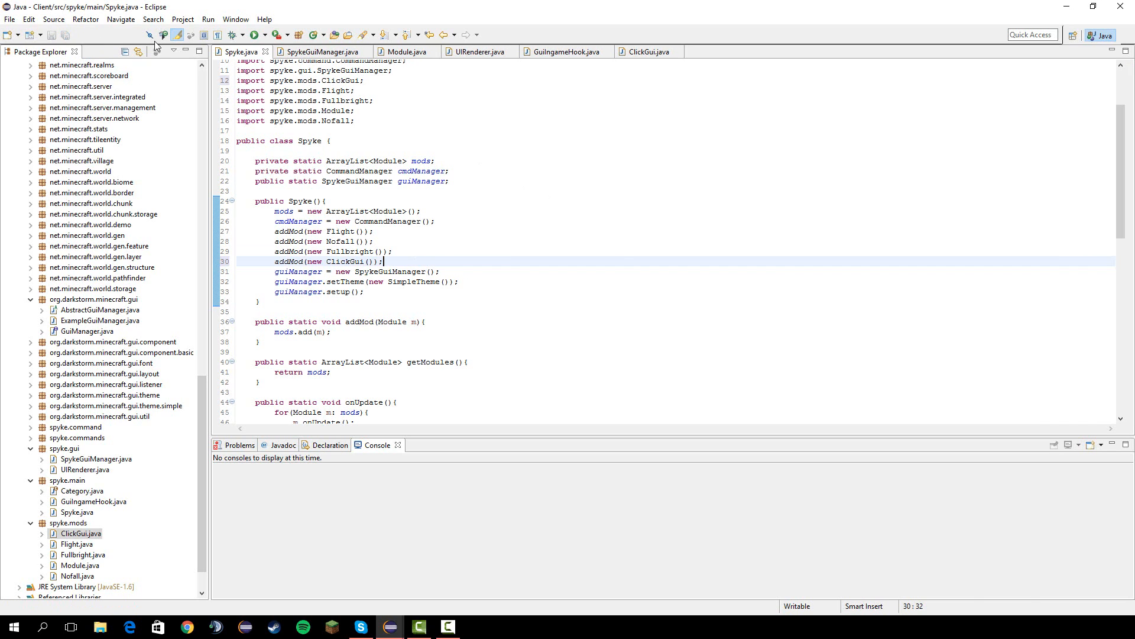
{"action": "mouse_move", "coordinate": [255, 34]}
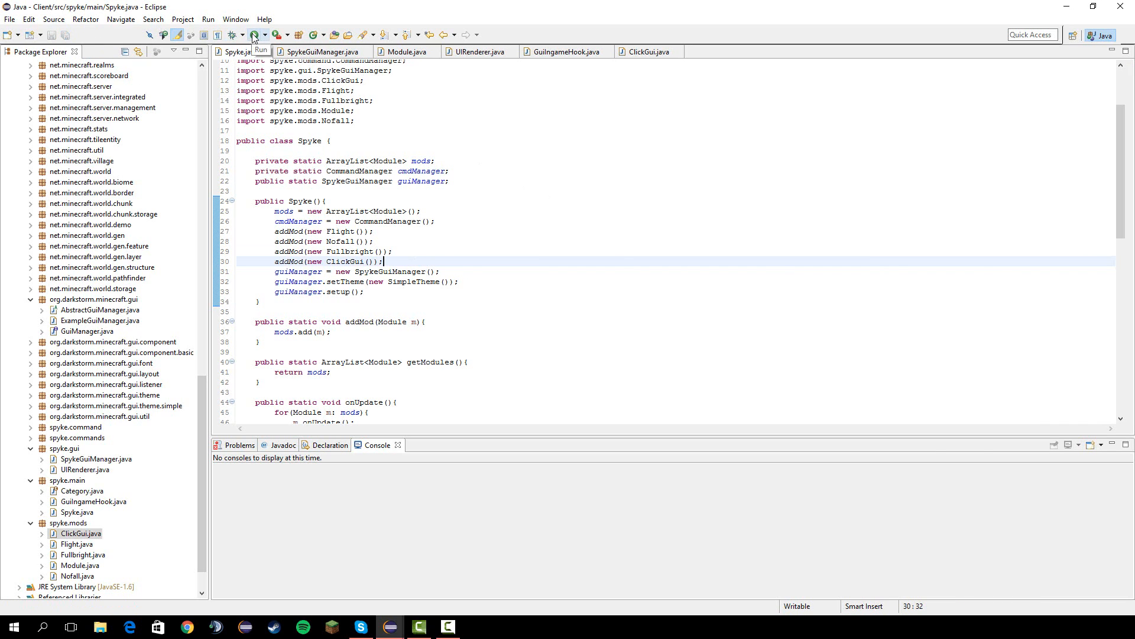
Run the client from the toolbar and wait for the Minecraft 1.8.8 title screen.
{"action": "left_click", "coordinate": [254, 33]}
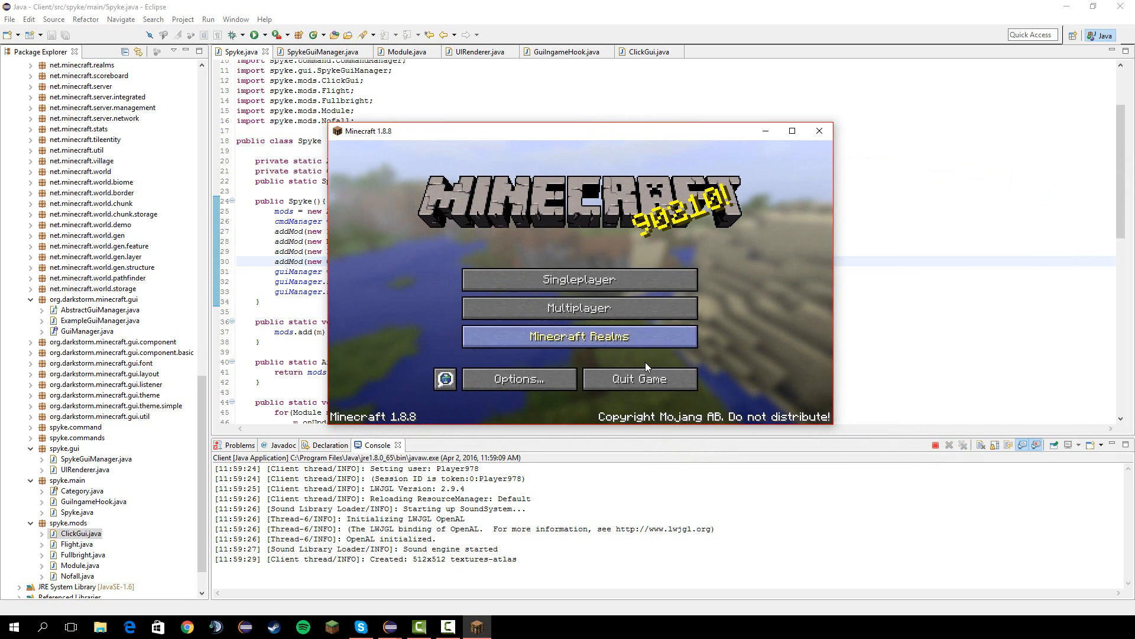
Load the Test world from Singleplayer and maximize the game window.
{"action": "left_click", "coordinate": [579, 279]}
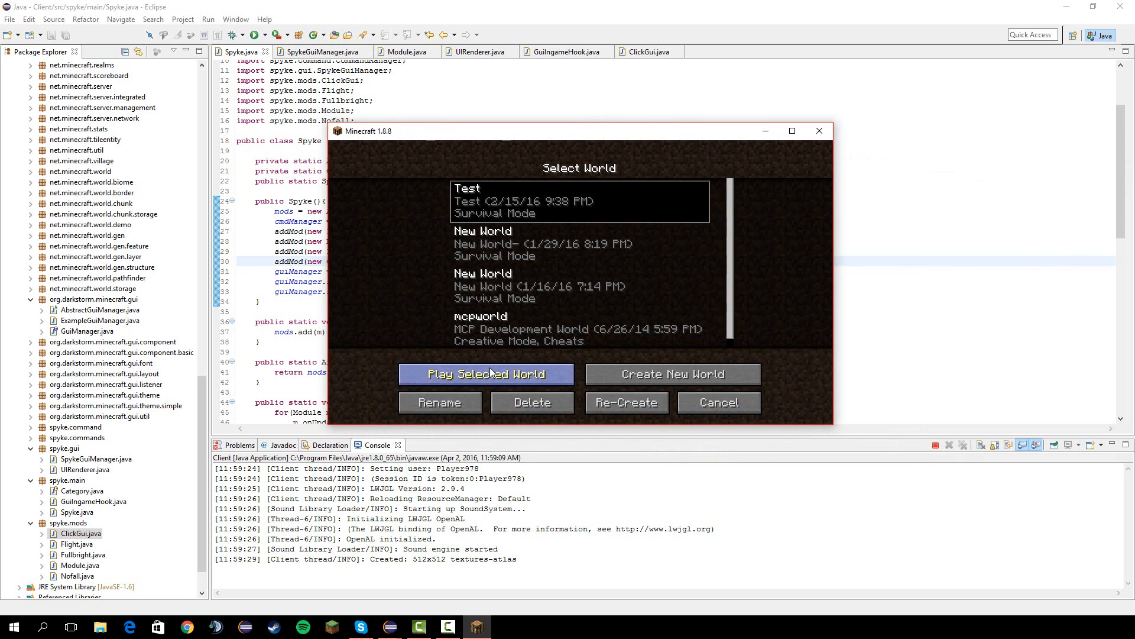
{"action": "left_click", "coordinate": [486, 374]}
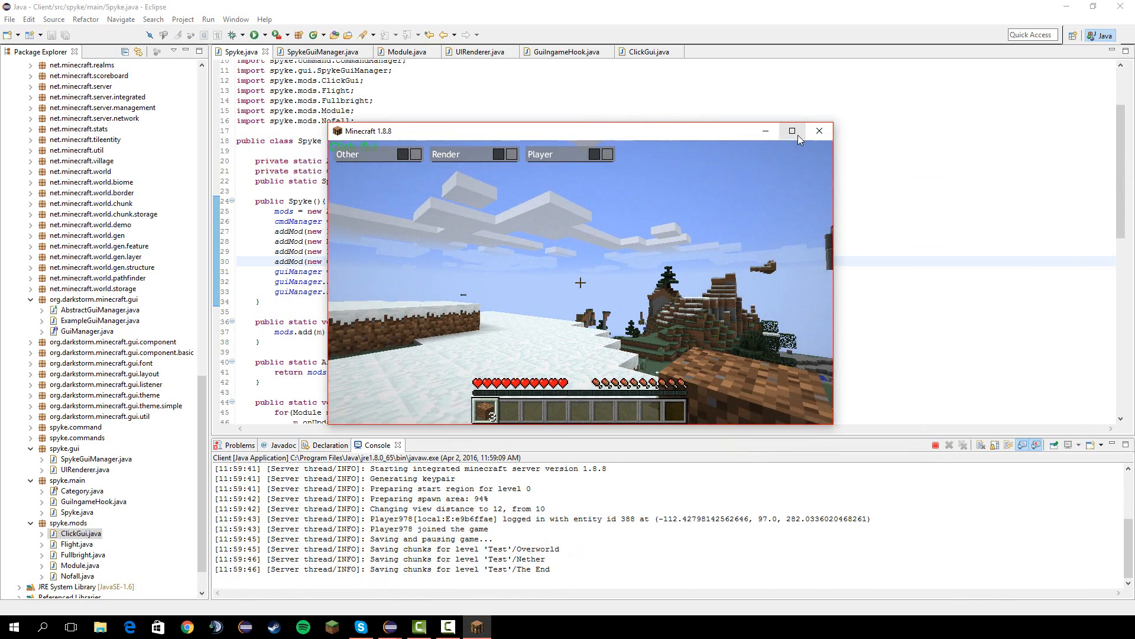
{"action": "left_click", "coordinate": [792, 130]}
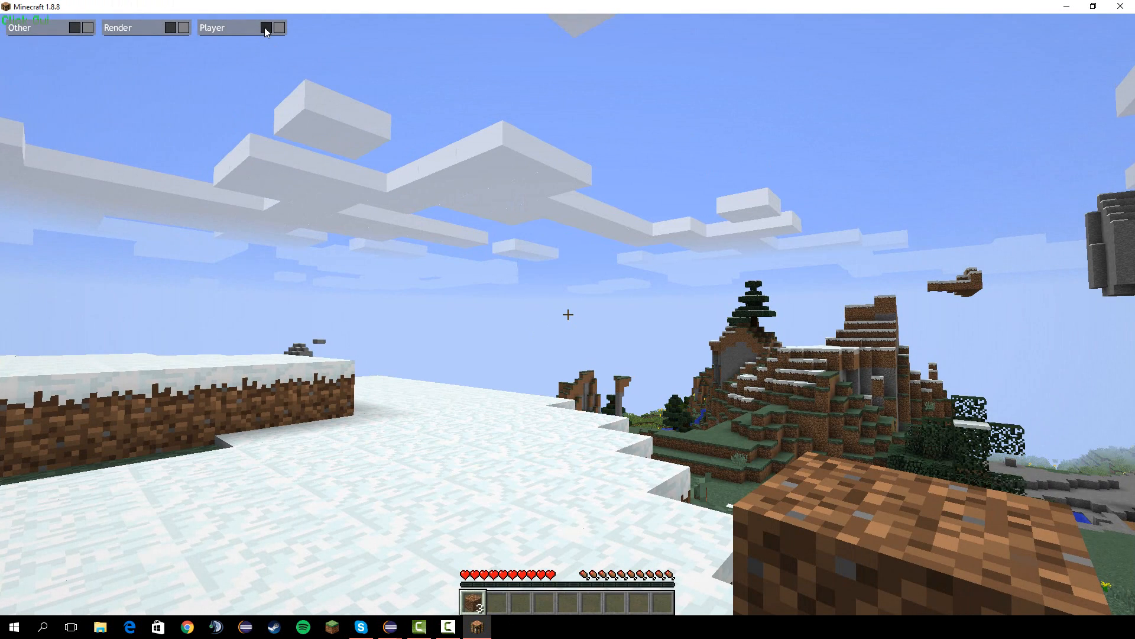
Expand the category frames, enable Fullbright, then bring up the game menu with Esc.
{"action": "left_click", "coordinate": [243, 28]}
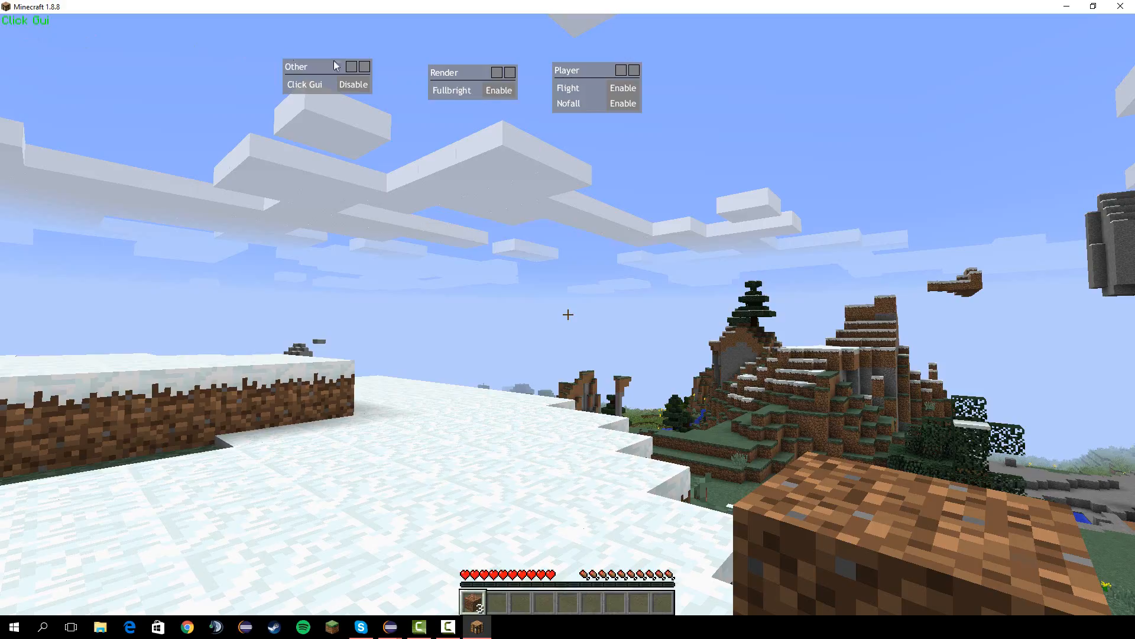
{"action": "left_click", "coordinate": [498, 90]}
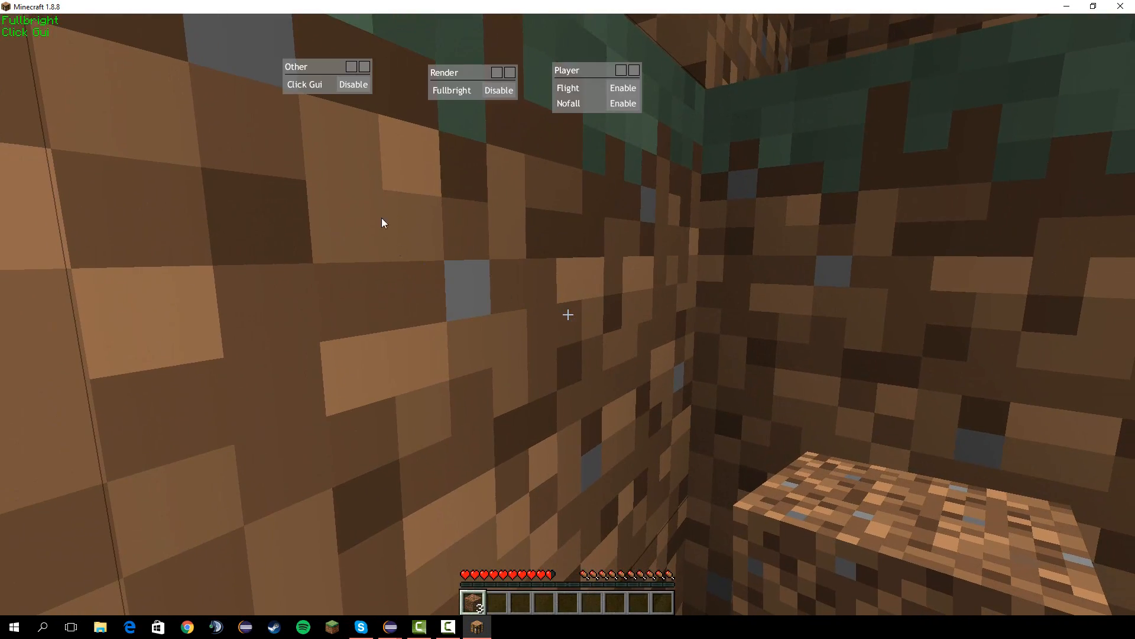
{"action": "key", "text": "Escape"}
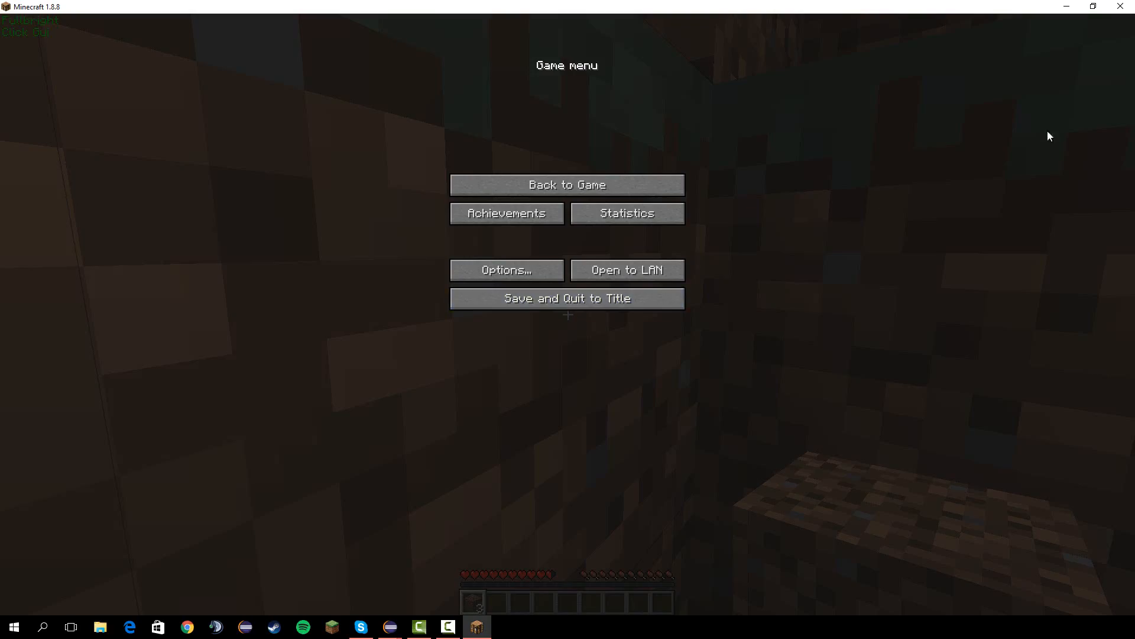